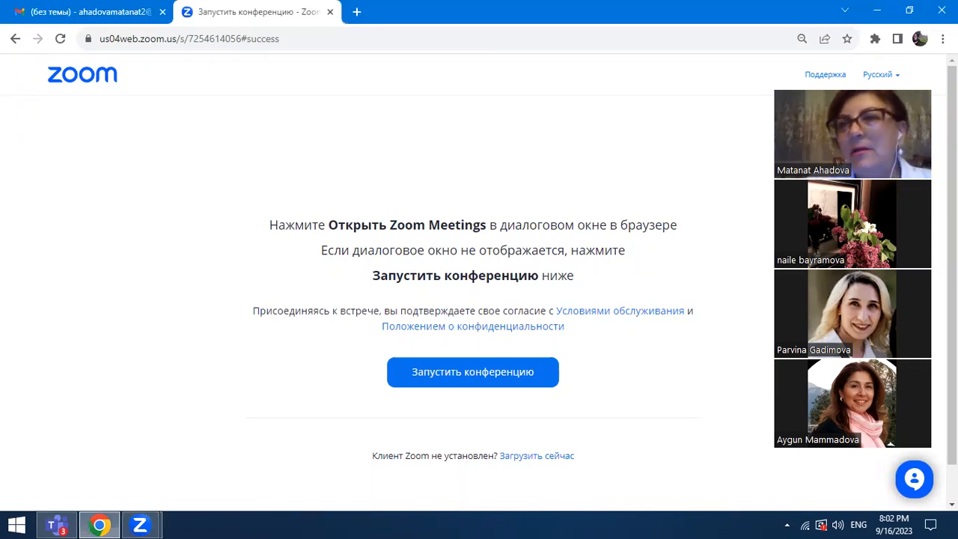
{"action": "mouse_move", "coordinate": [702, 181]}
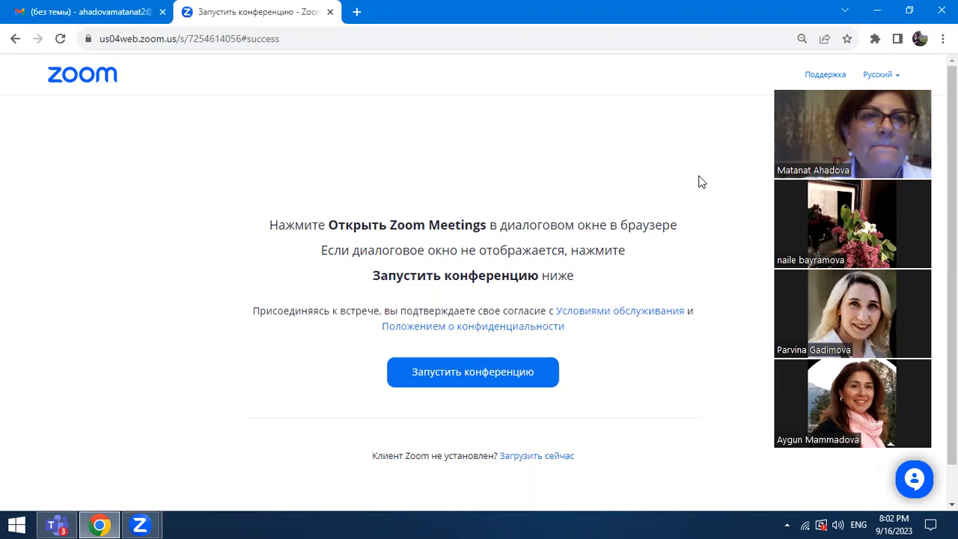
{"action": "mouse_move", "coordinate": [195, 107]}
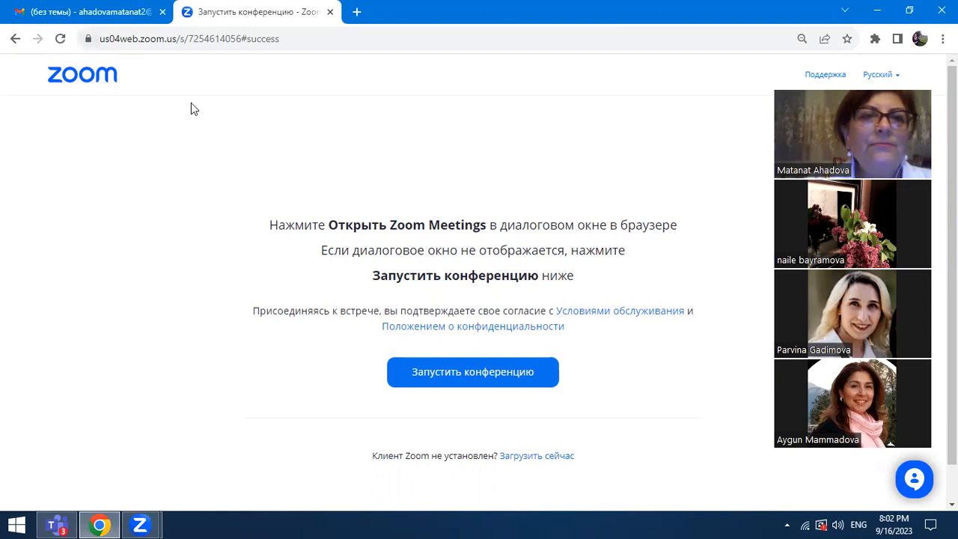
{"action": "mouse_move", "coordinate": [208, 95]}
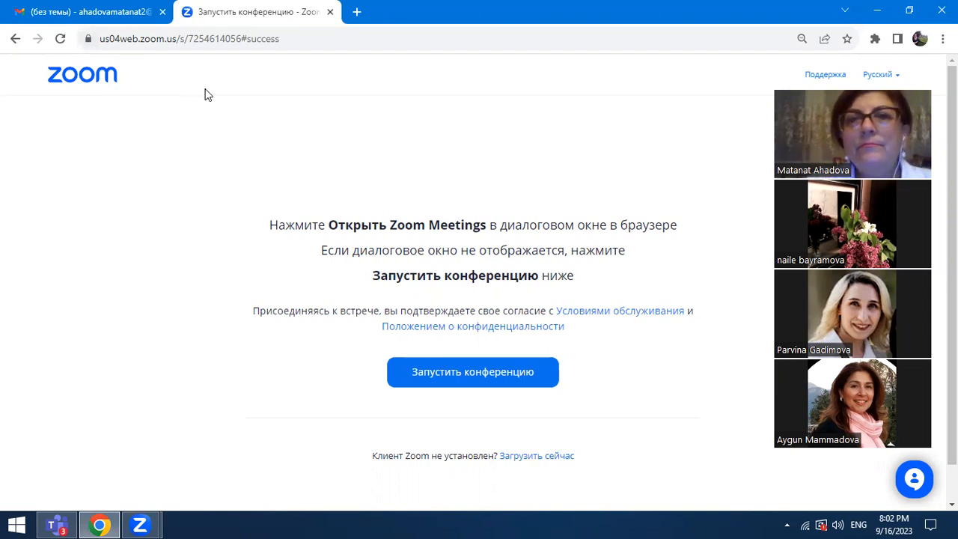
{"action": "mouse_move", "coordinate": [189, 172]}
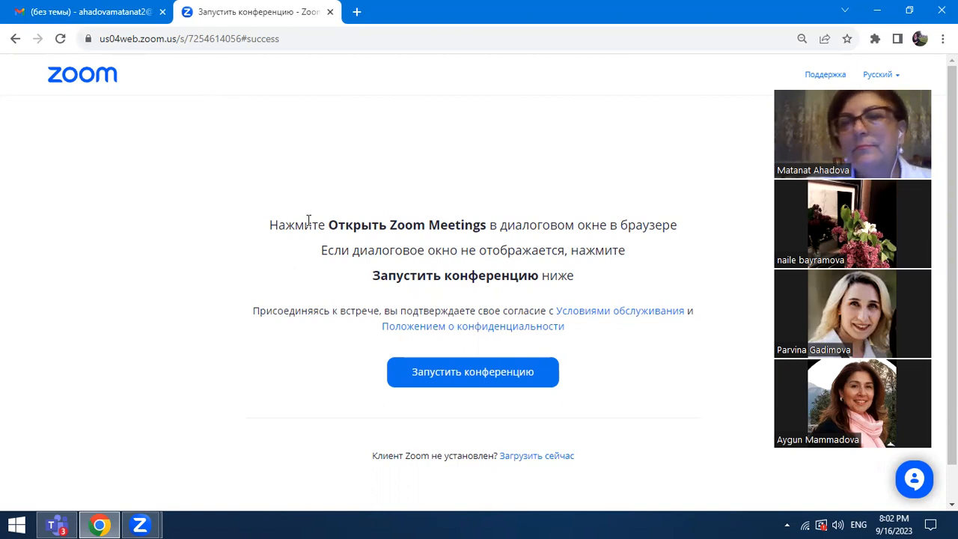
{"action": "mouse_move", "coordinate": [300, 81]}
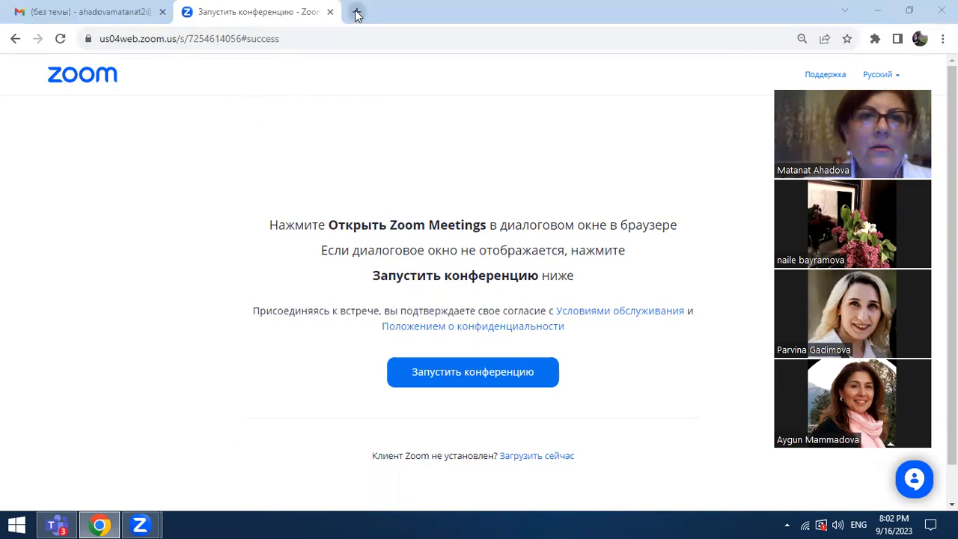
Step: Load the ESEP home page in a new tab via the 'esep' address suggestion
{"action": "left_click", "coordinate": [356, 14]}
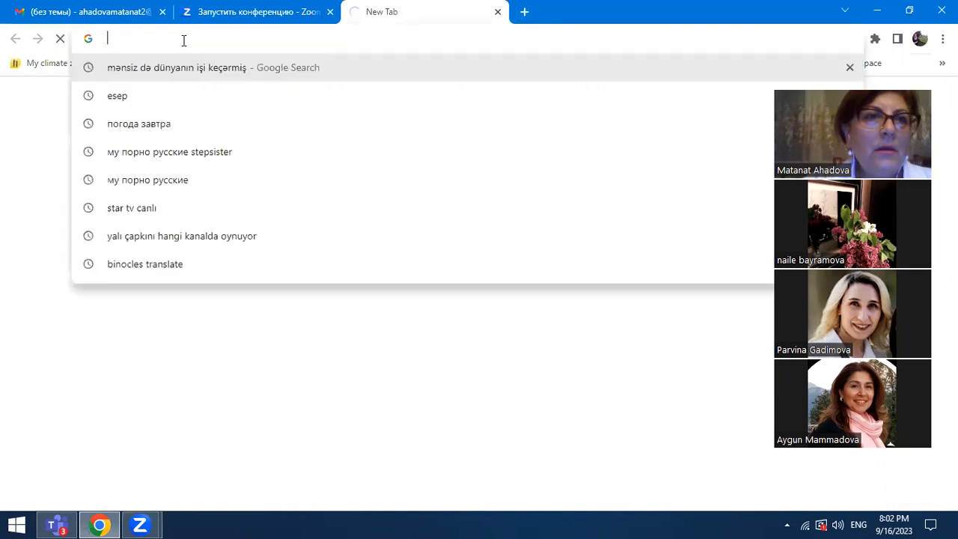
{"action": "type", "text": "e"}
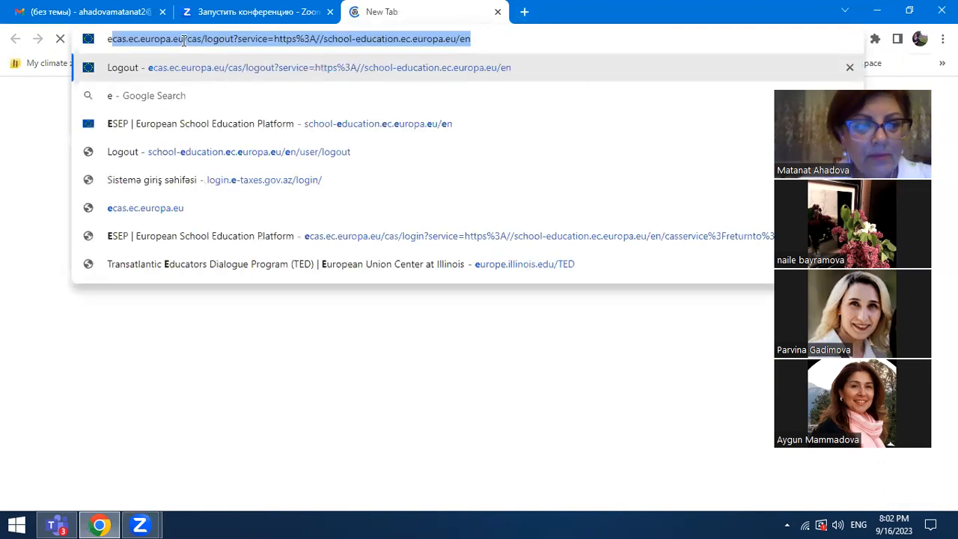
{"action": "type", "text": "esep"}
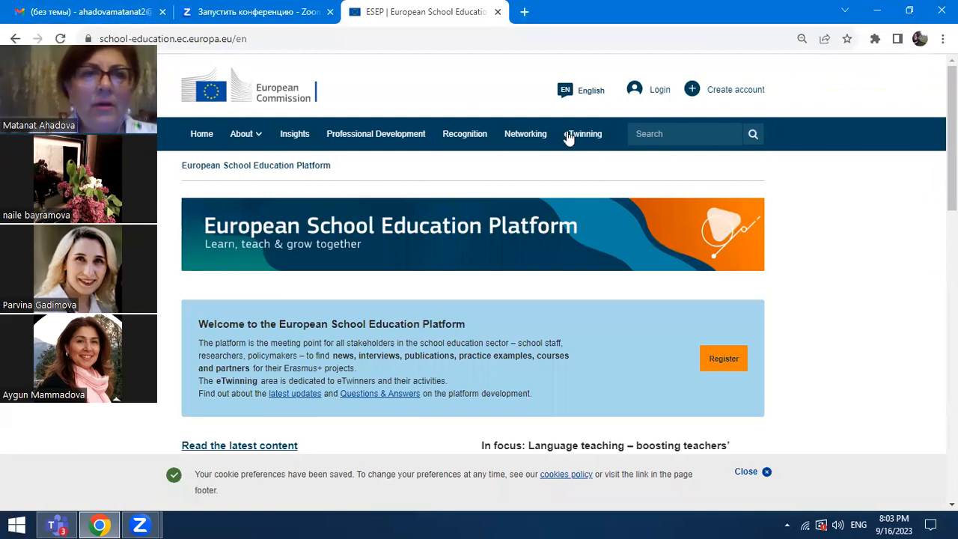
{"action": "mouse_move", "coordinate": [667, 107]}
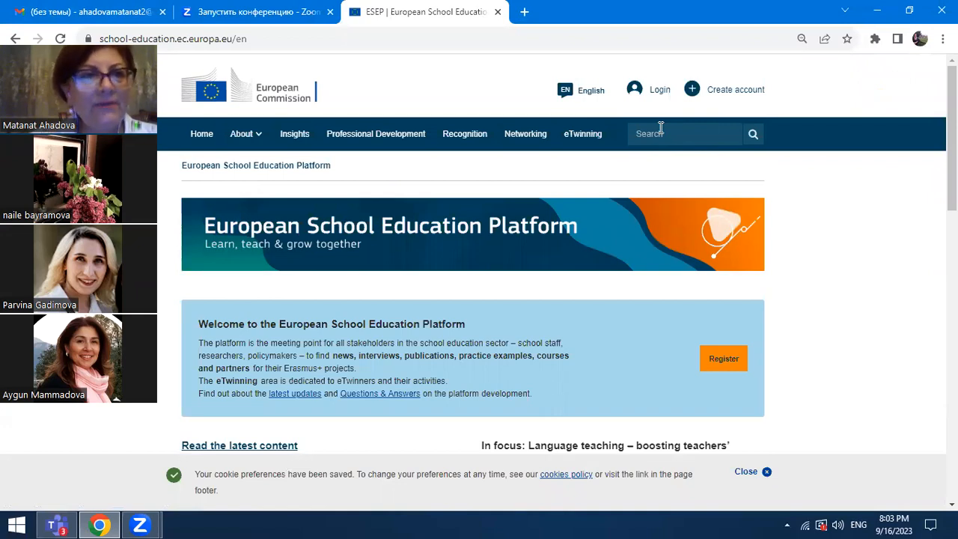
{"action": "mouse_move", "coordinate": [658, 117]}
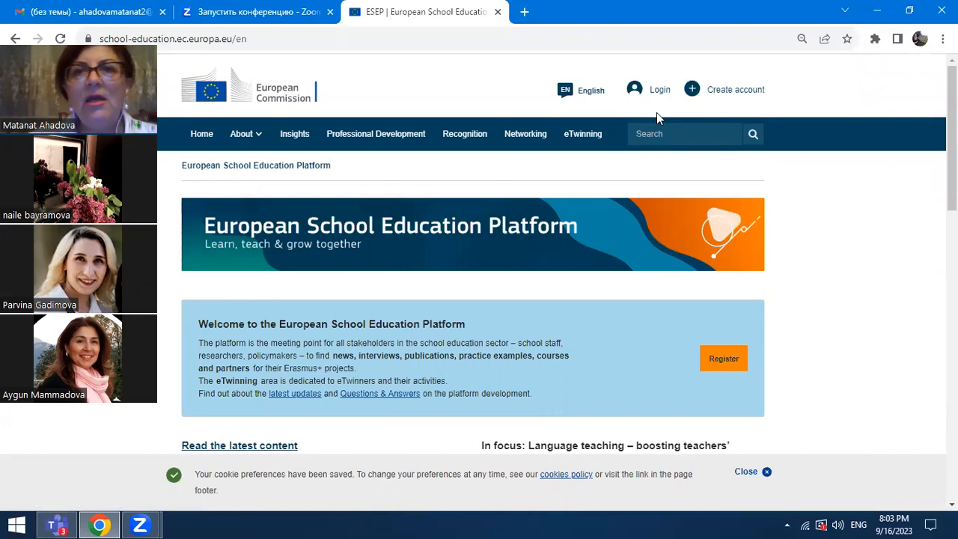
{"action": "mouse_move", "coordinate": [657, 110]}
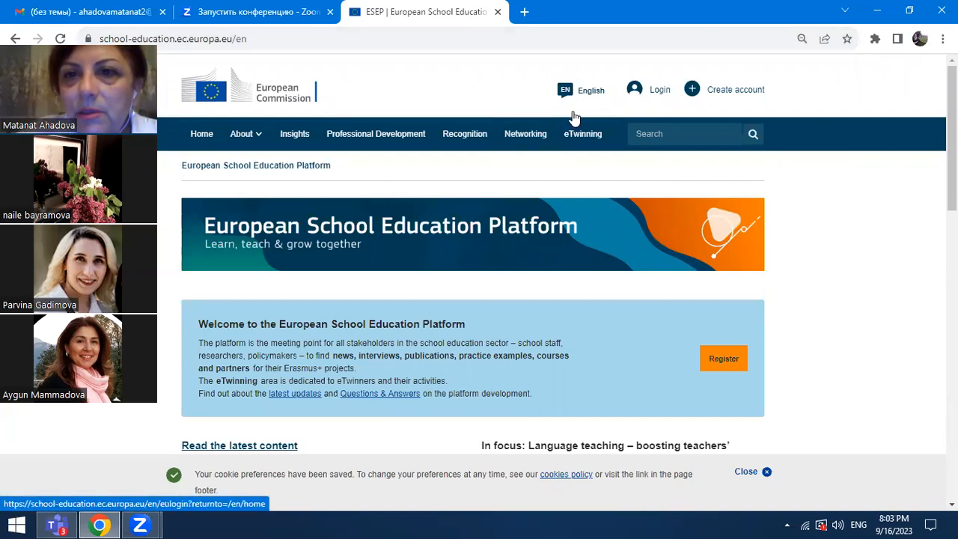
{"action": "left_click", "coordinate": [648, 90]}
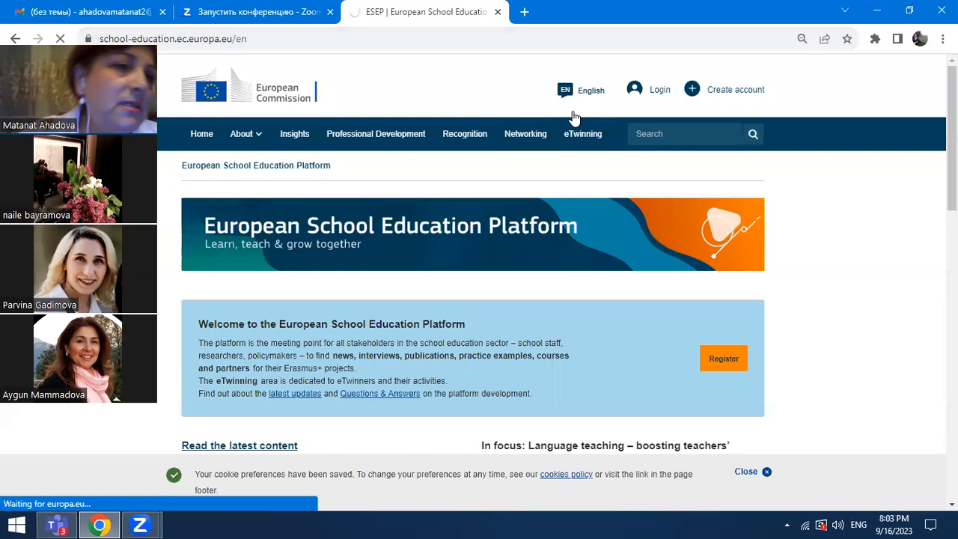
{"action": "left_click", "coordinate": [651, 90]}
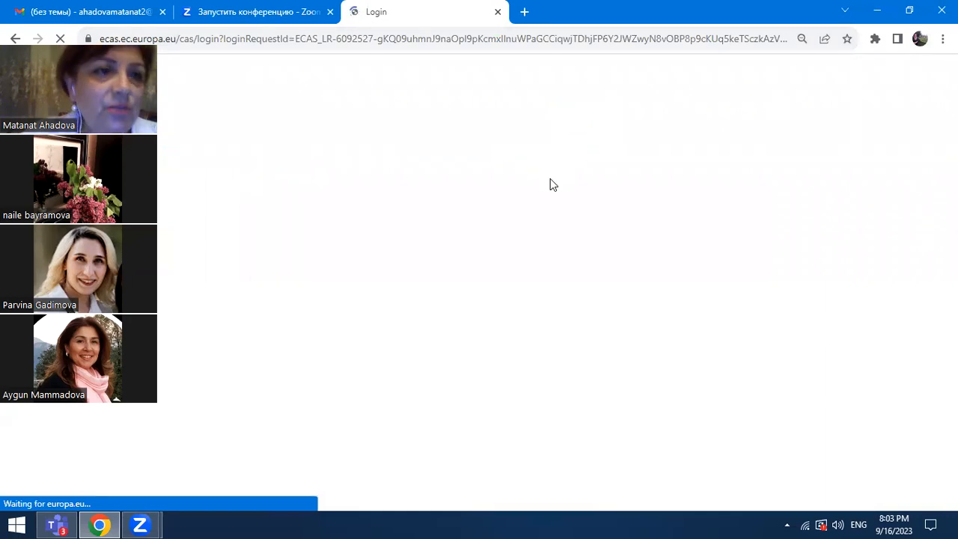
{"action": "mouse_move", "coordinate": [546, 186]}
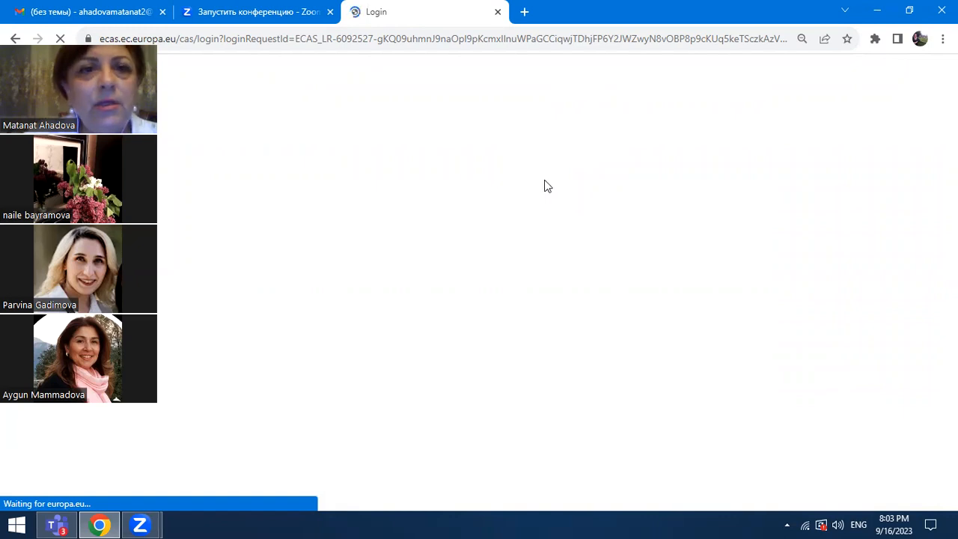
{"action": "mouse_move", "coordinate": [518, 200]}
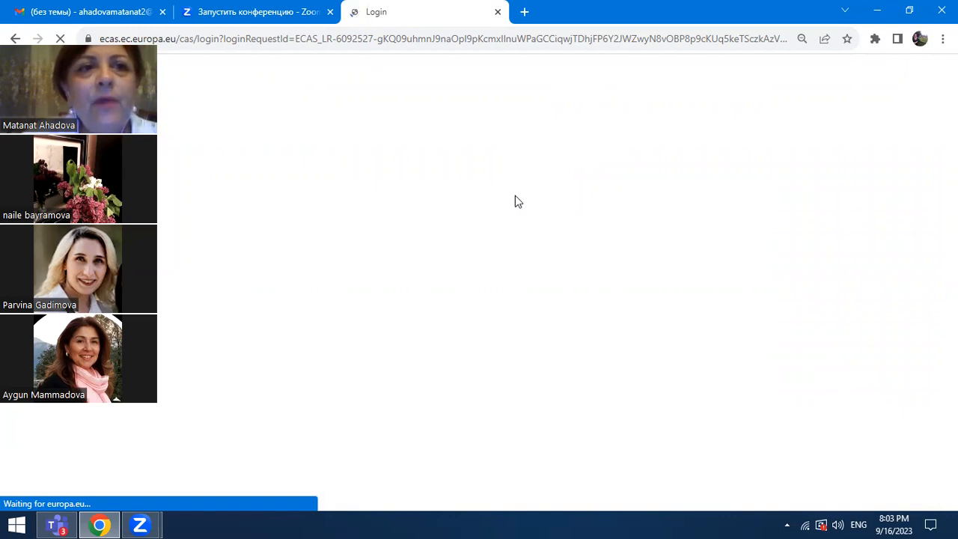
{"action": "mouse_move", "coordinate": [482, 207]}
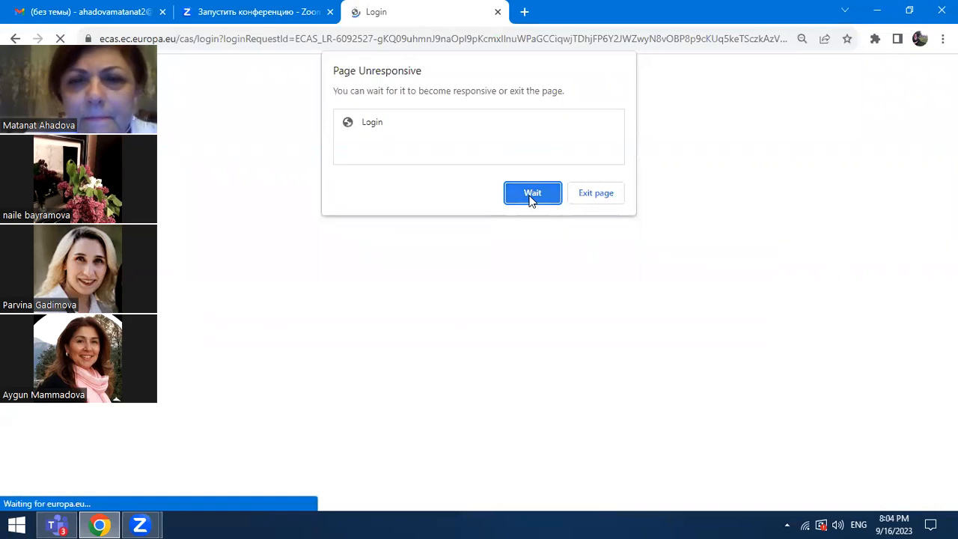
{"action": "mouse_move", "coordinate": [595, 191]}
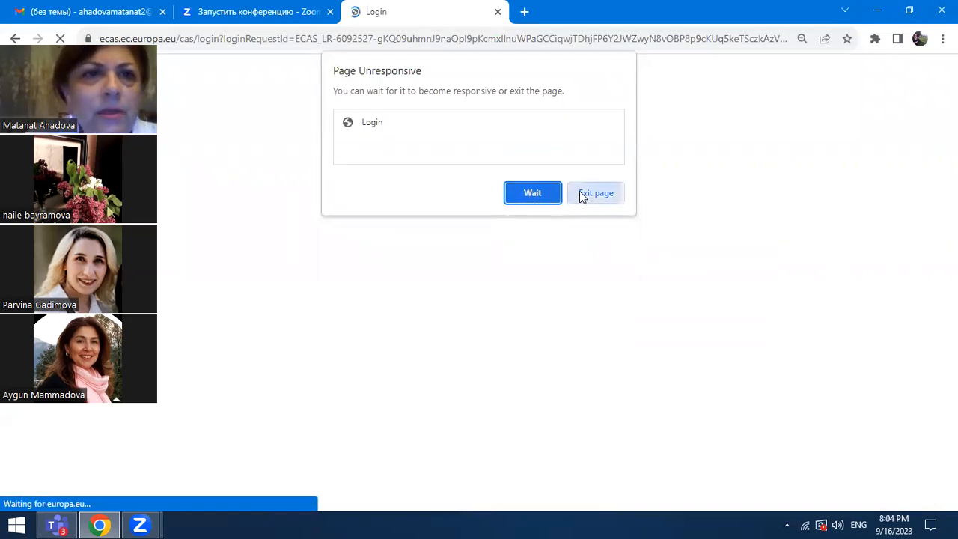
{"action": "left_click", "coordinate": [596, 191]}
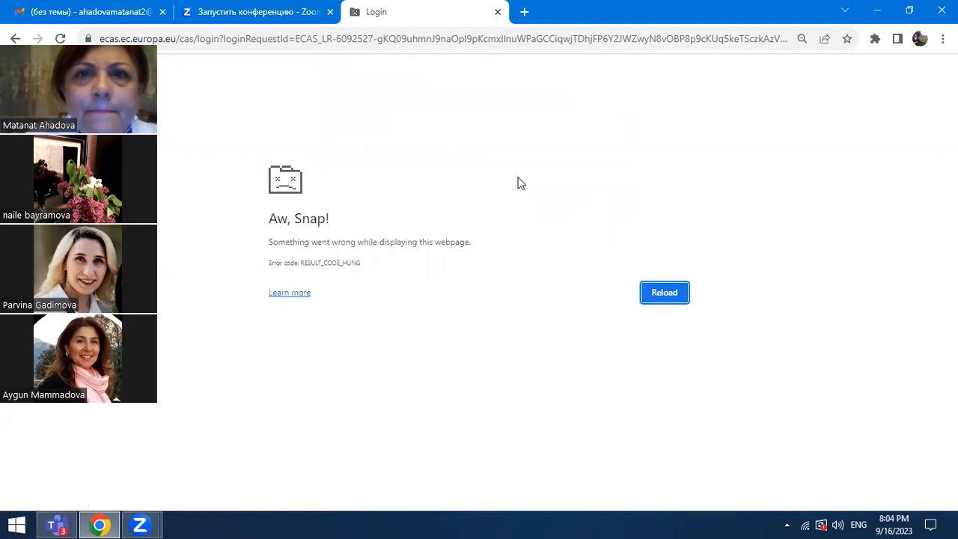
{"action": "left_click", "coordinate": [441, 39]}
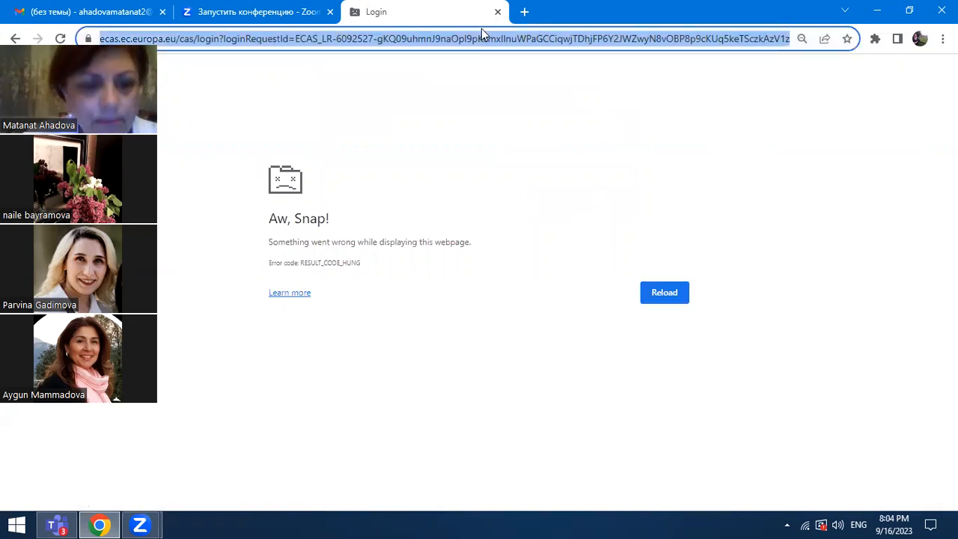
{"action": "type", "text": "esep"}
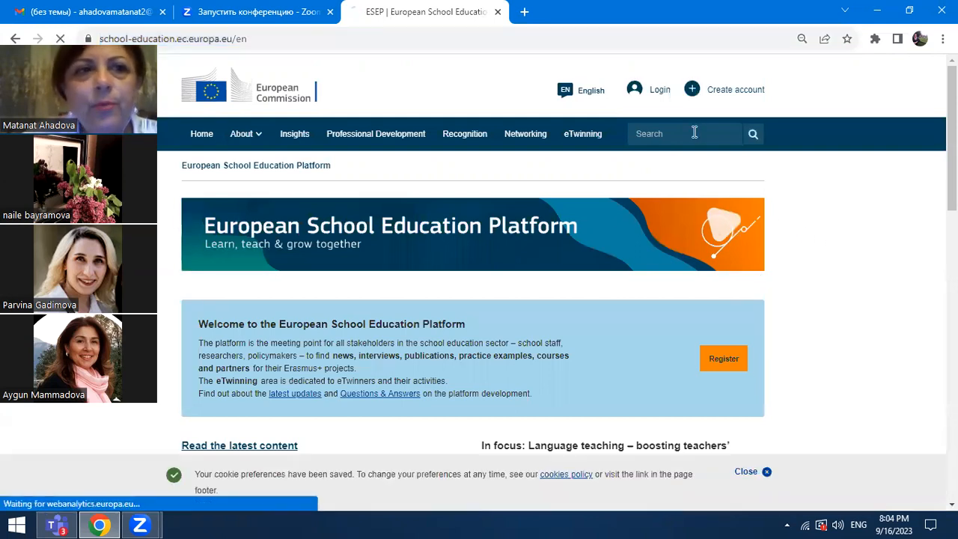
Step: Enter the EU Login password and sign in, triggering redirection back to the platform
{"action": "left_click", "coordinate": [649, 89]}
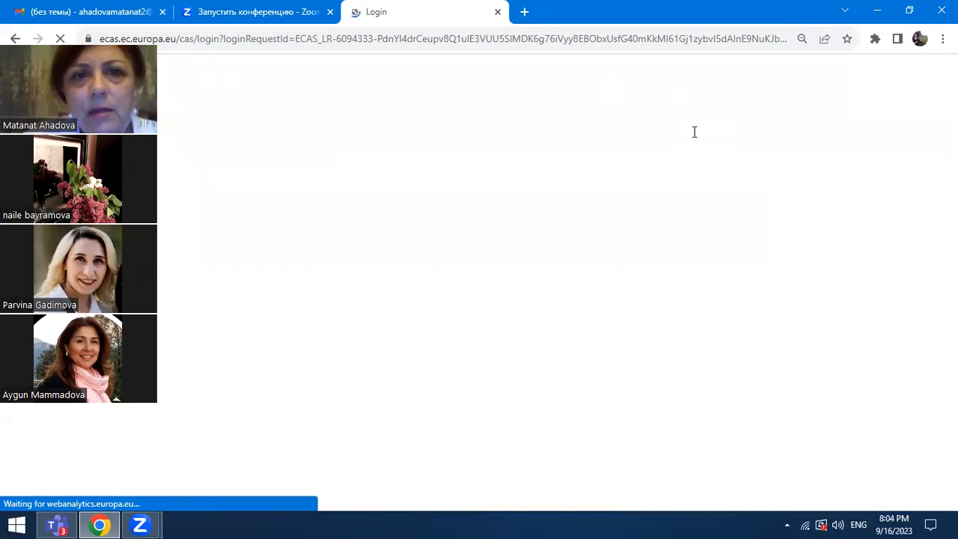
{"action": "mouse_move", "coordinate": [449, 148]}
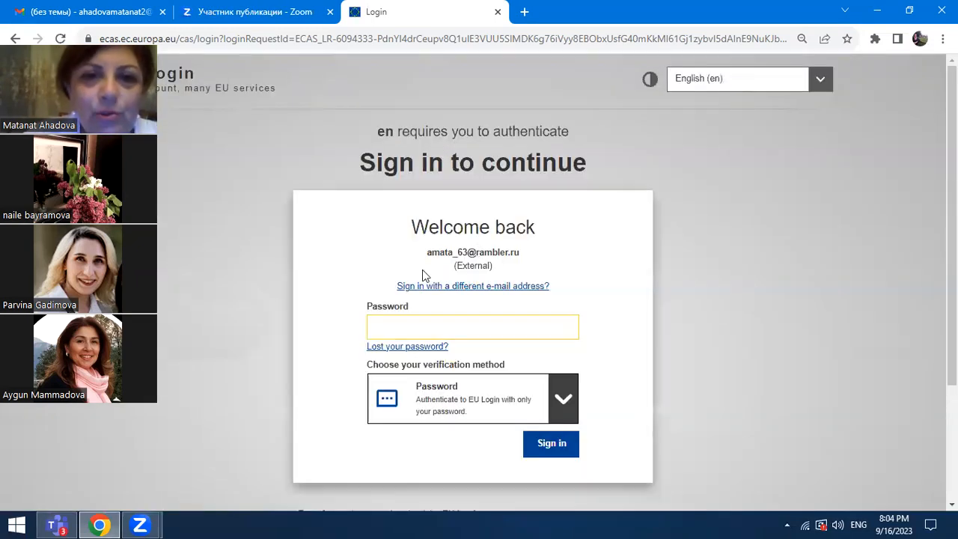
{"action": "left_click", "coordinate": [472, 326]}
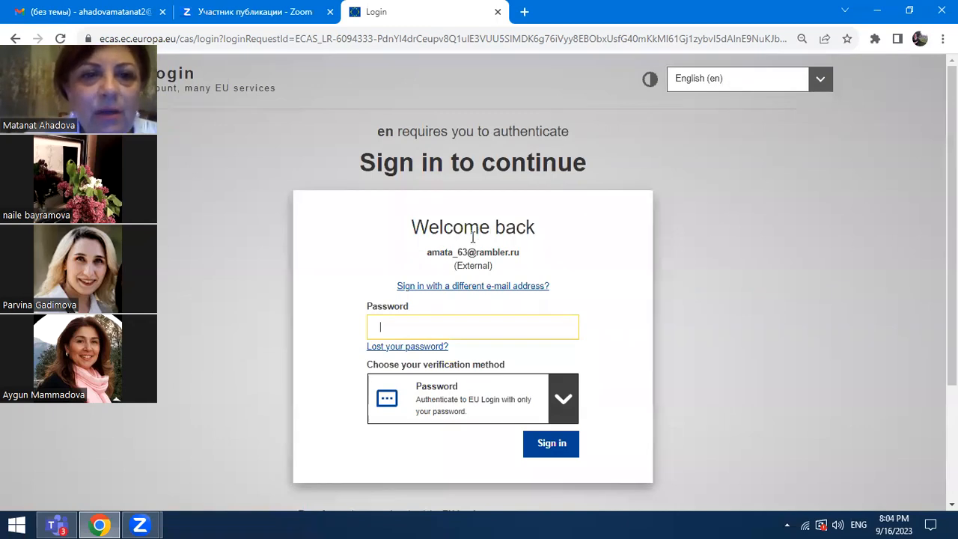
{"action": "mouse_move", "coordinate": [436, 245]}
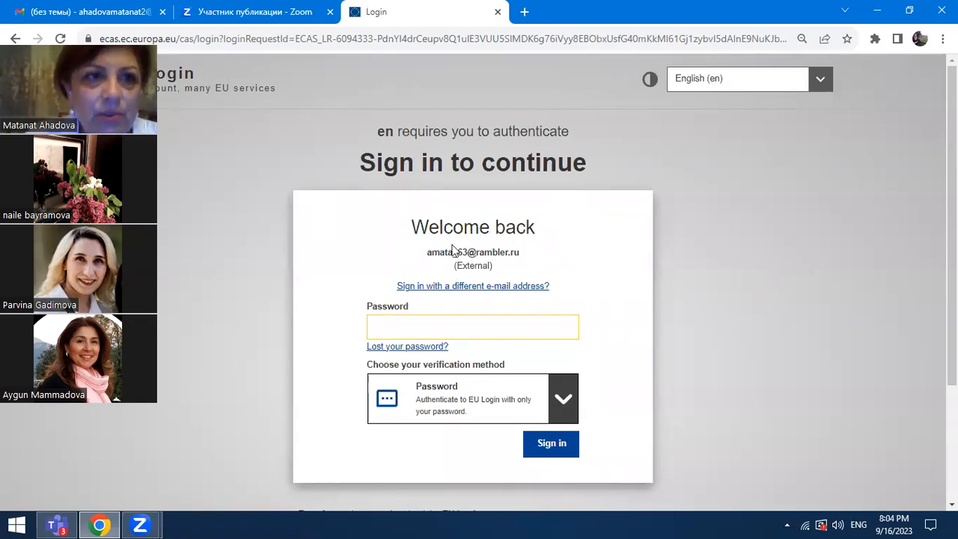
{"action": "left_click", "coordinate": [473, 326]}
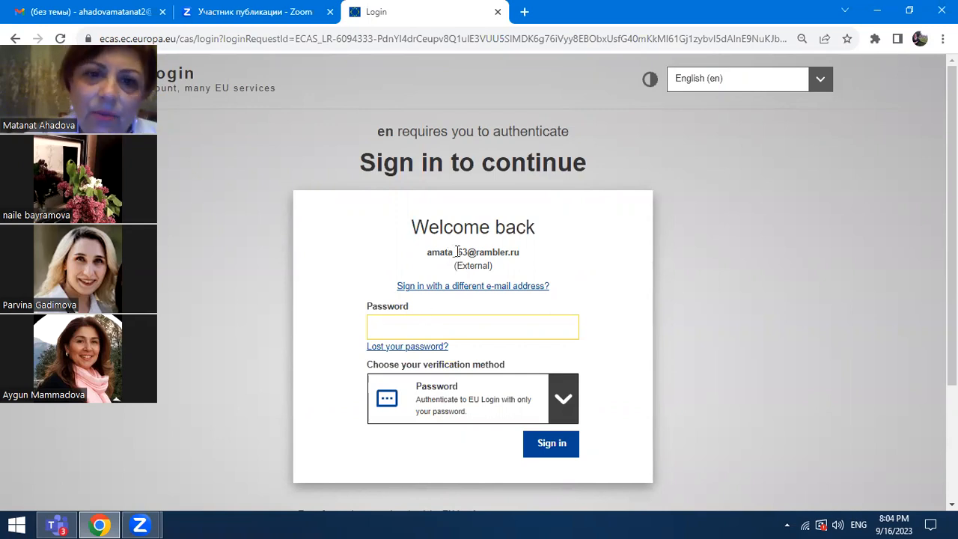
{"action": "left_click", "coordinate": [473, 326]}
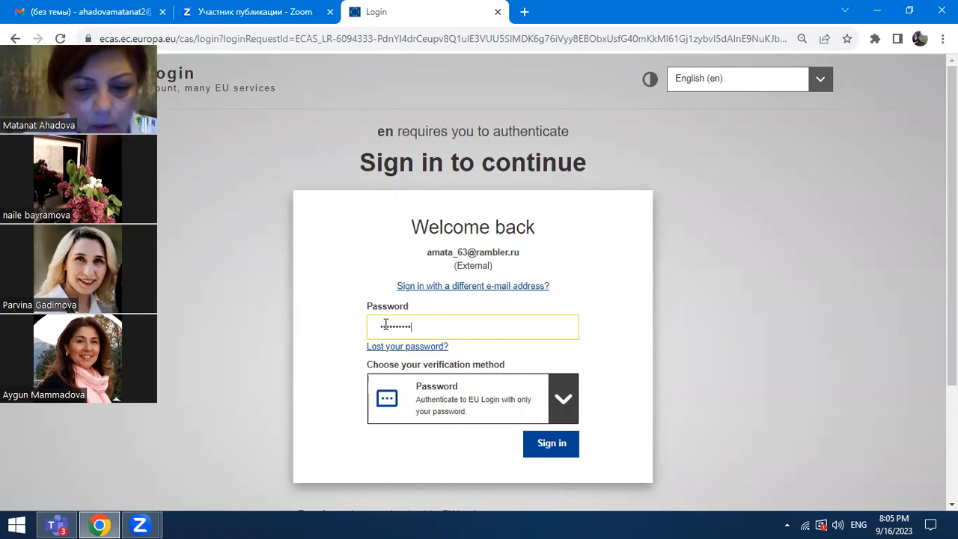
{"action": "left_click", "coordinate": [550, 443]}
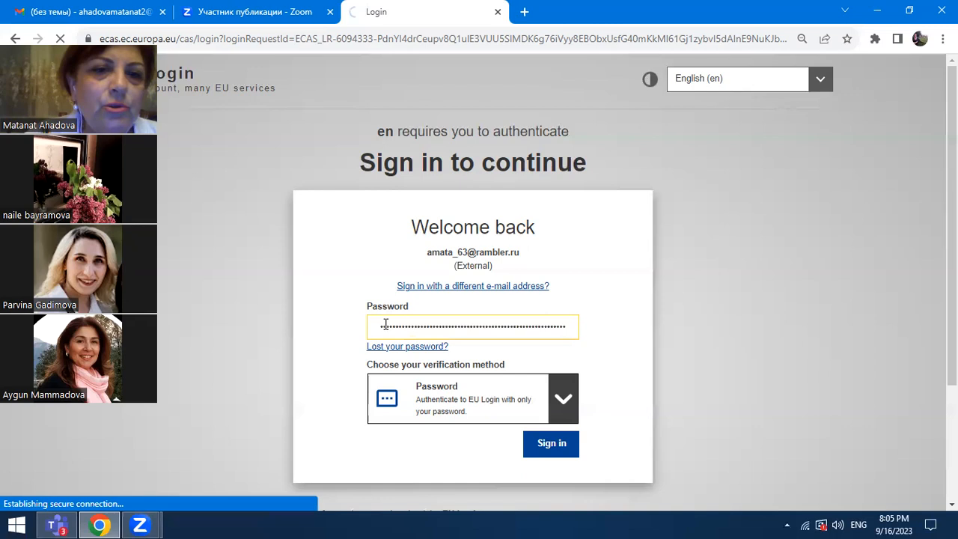
{"action": "left_click", "coordinate": [550, 443]}
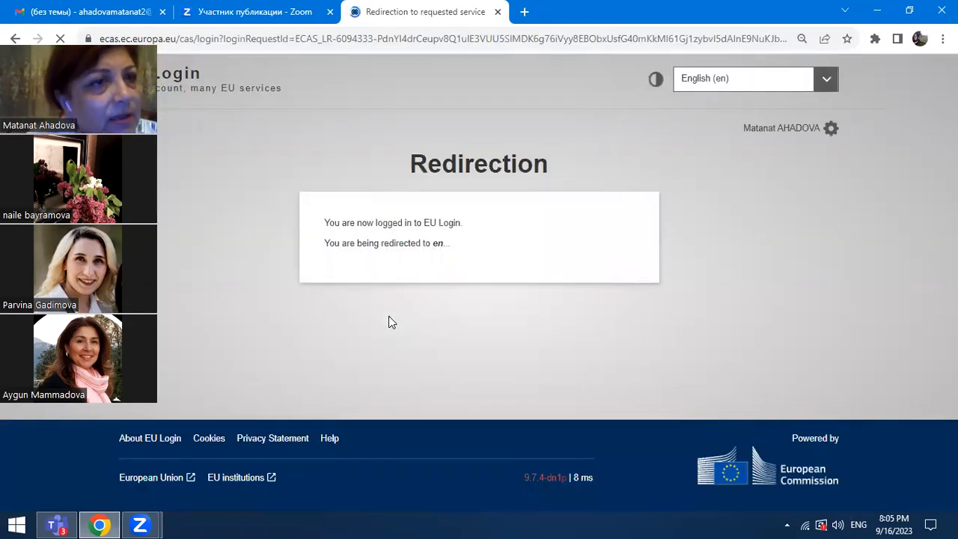
{"action": "mouse_move", "coordinate": [545, 377]}
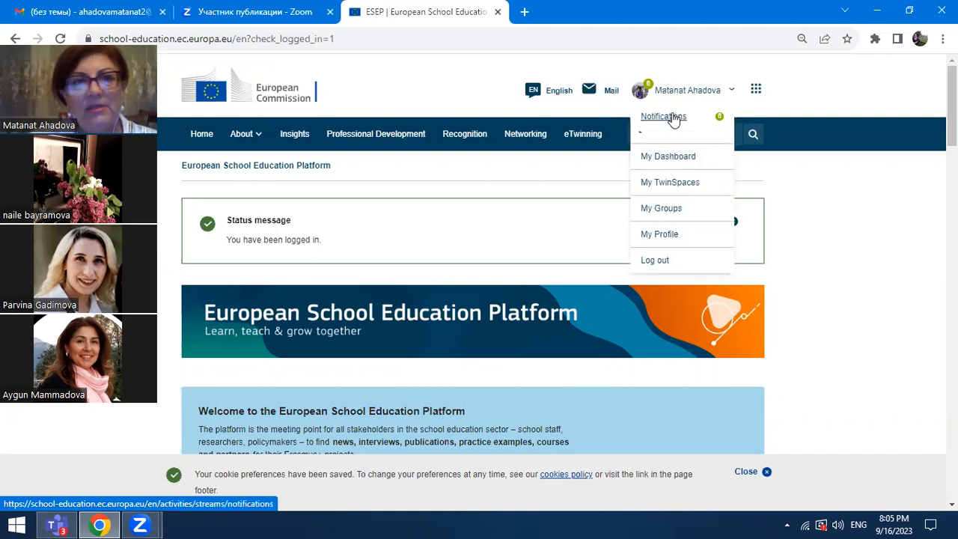
Step: Accept the pending contact requests from the Notifications panel and reopen the list
{"action": "left_click", "coordinate": [663, 117]}
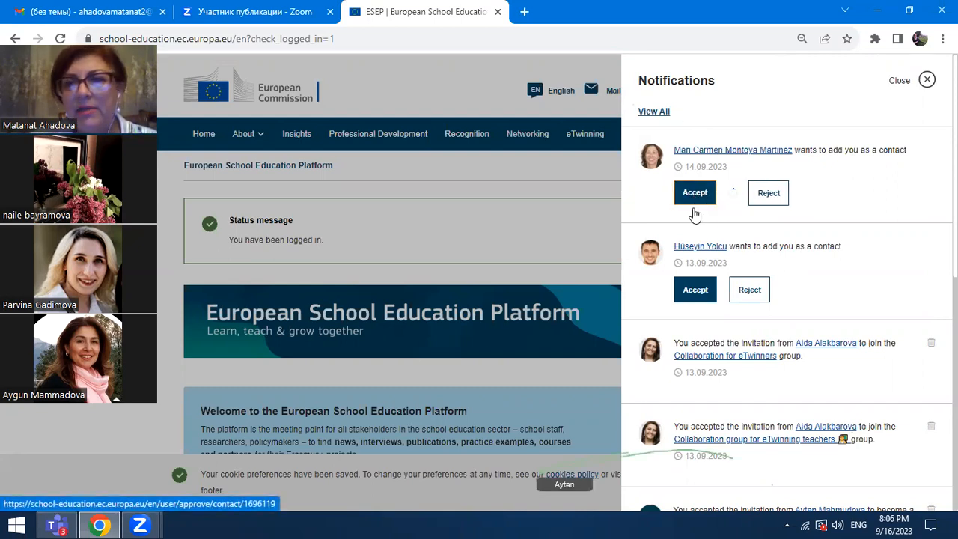
{"action": "left_click", "coordinate": [694, 291]}
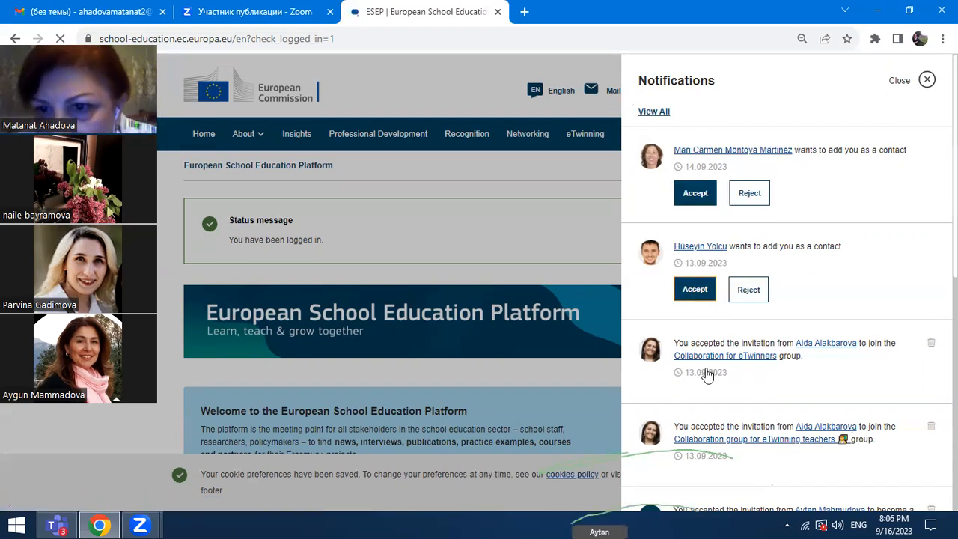
{"action": "left_click", "coordinate": [926, 81]}
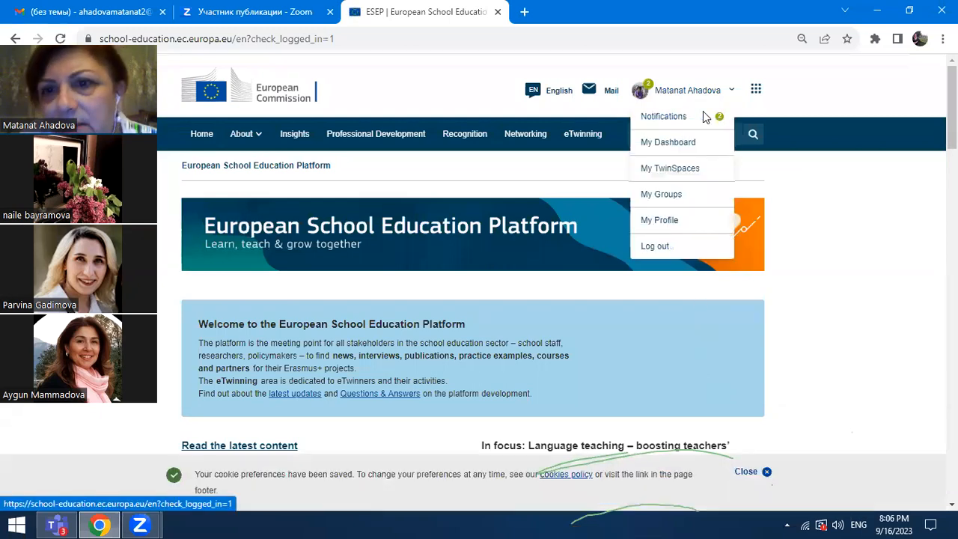
{"action": "left_click", "coordinate": [662, 117]}
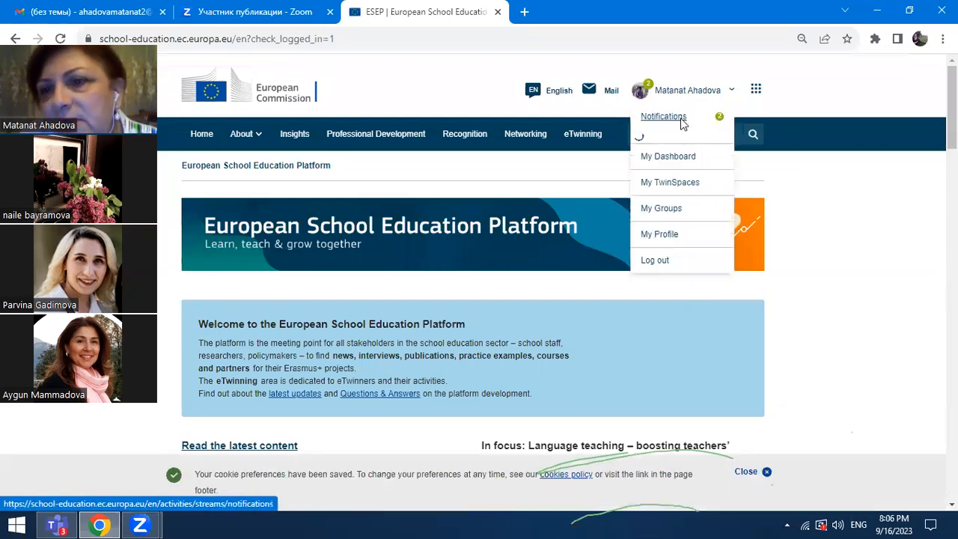
{"action": "left_click", "coordinate": [662, 116]}
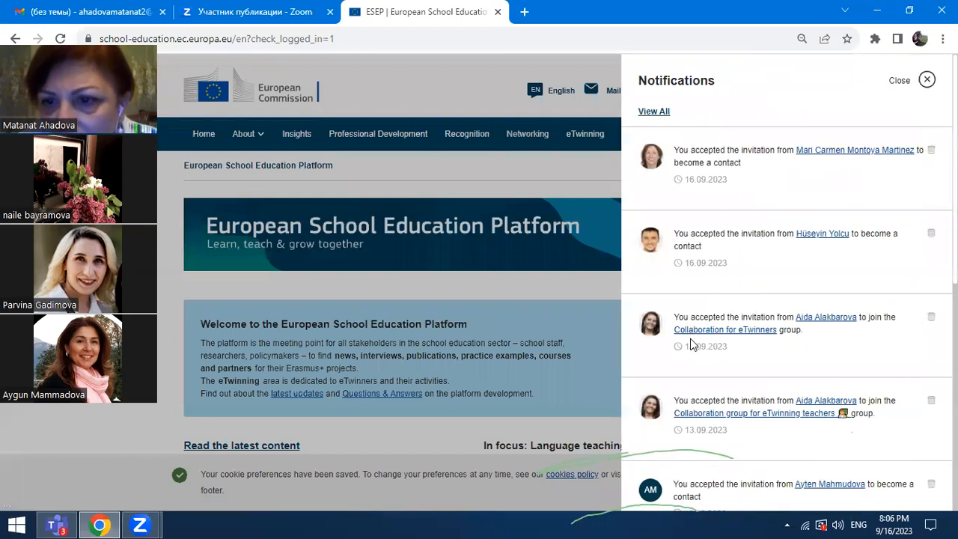
{"action": "mouse_move", "coordinate": [724, 330]}
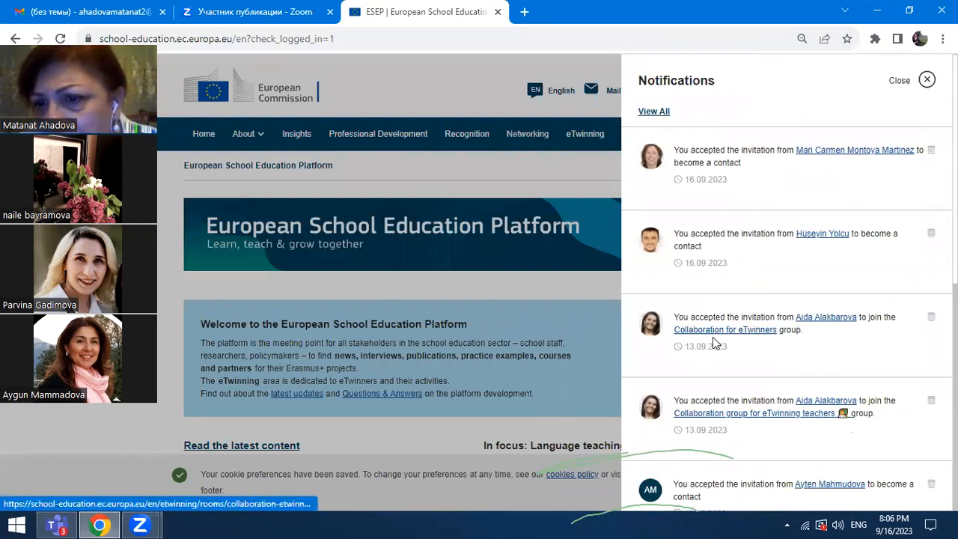
{"action": "mouse_move", "coordinate": [748, 335]}
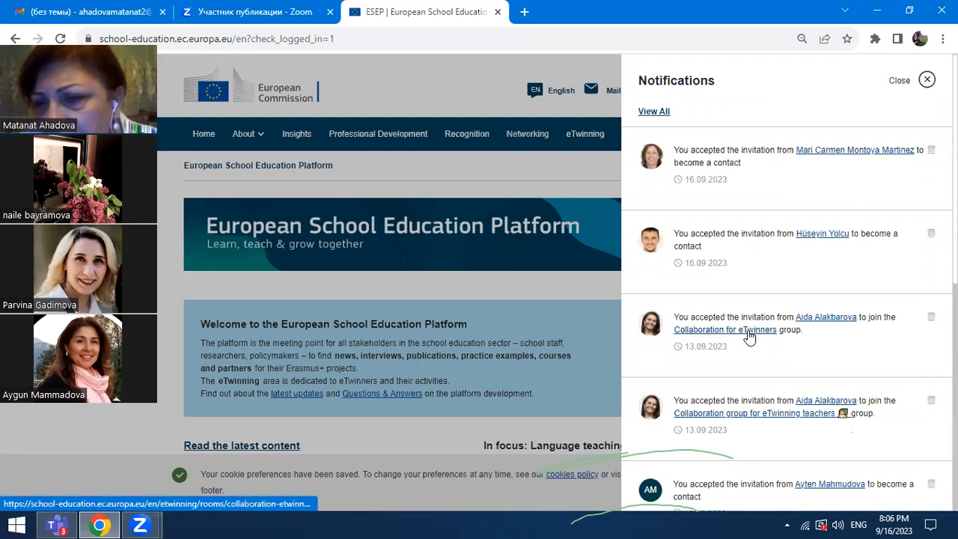
{"action": "mouse_move", "coordinate": [740, 341]}
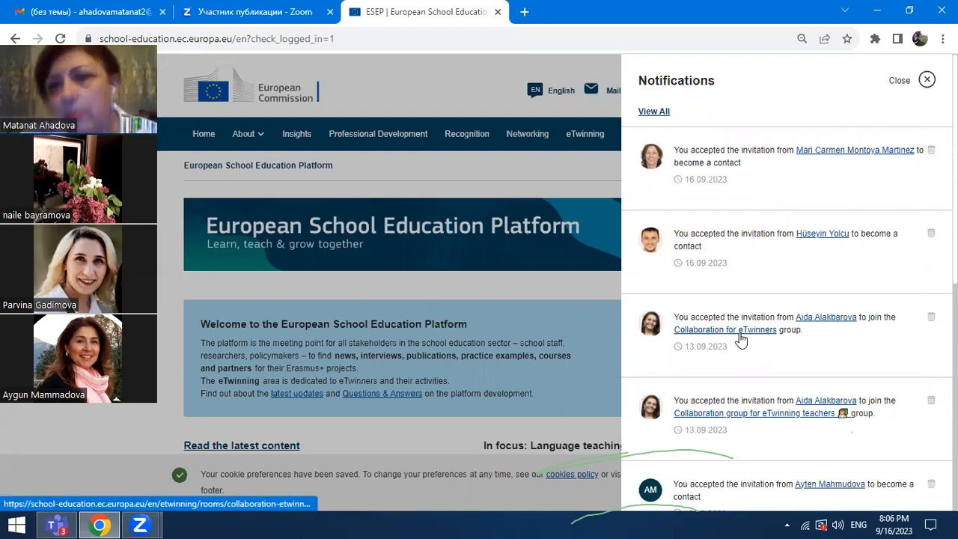
{"action": "mouse_move", "coordinate": [757, 371]}
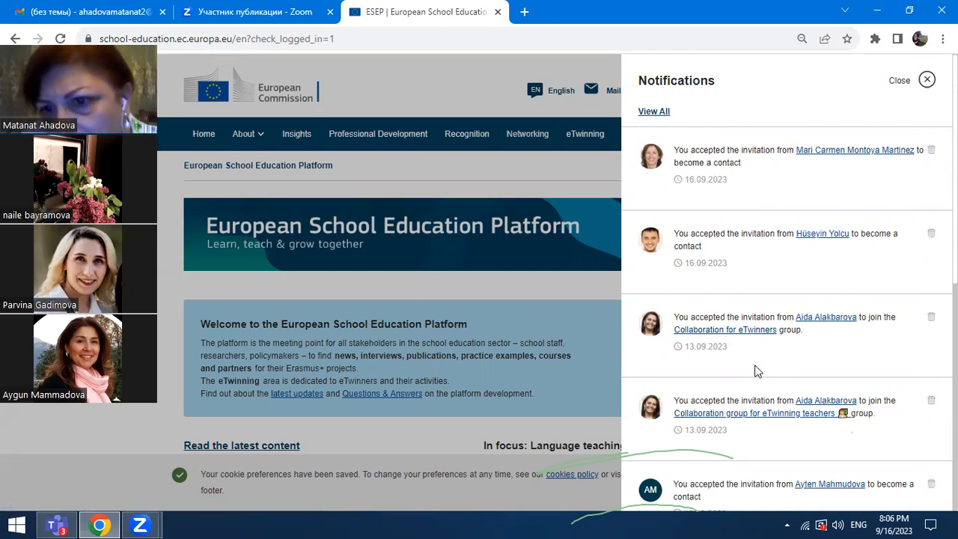
{"action": "mouse_move", "coordinate": [934, 299]}
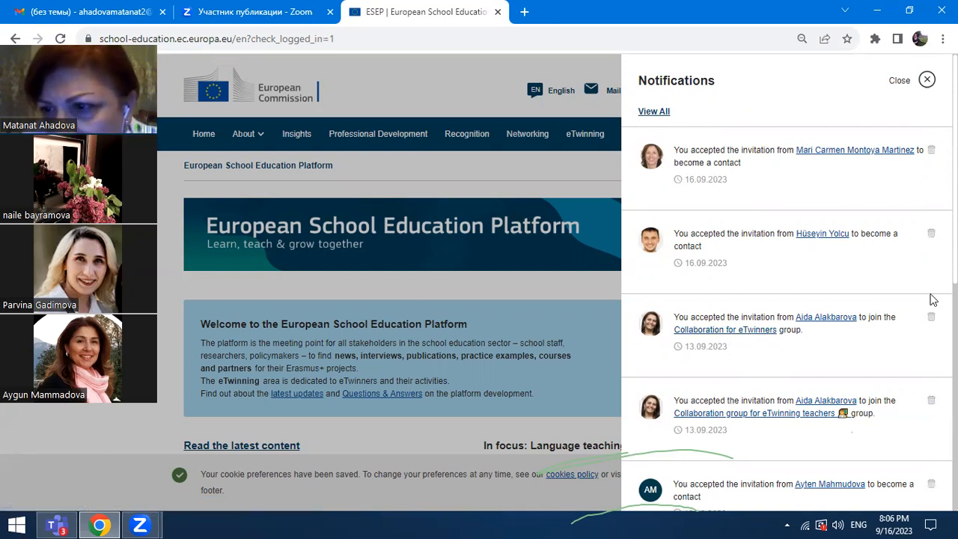
Step: Scroll through the notifications showing accepted invitations and return to the top
{"action": "scroll", "scroll_direction": "down", "scroll_amount": 3}
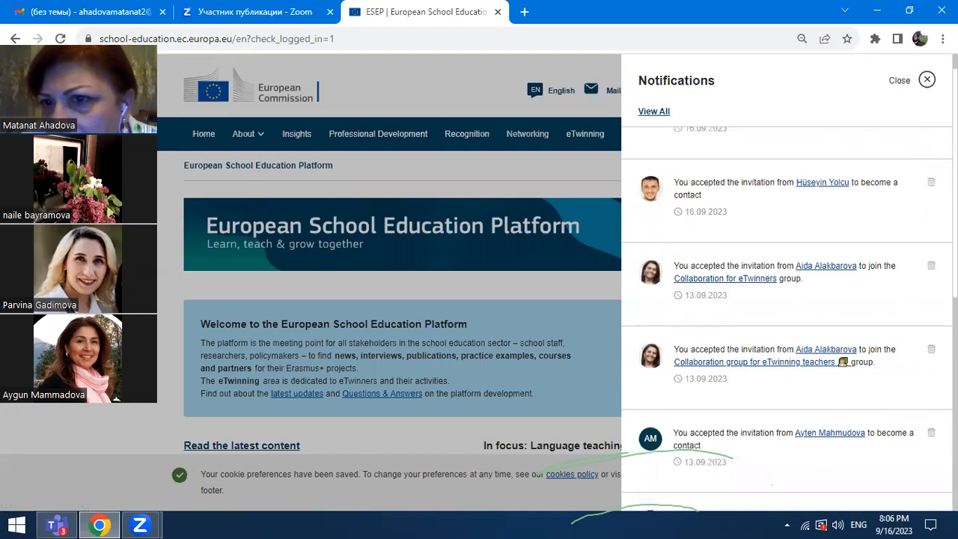
{"action": "scroll", "scroll_direction": "down", "scroll_amount": 3}
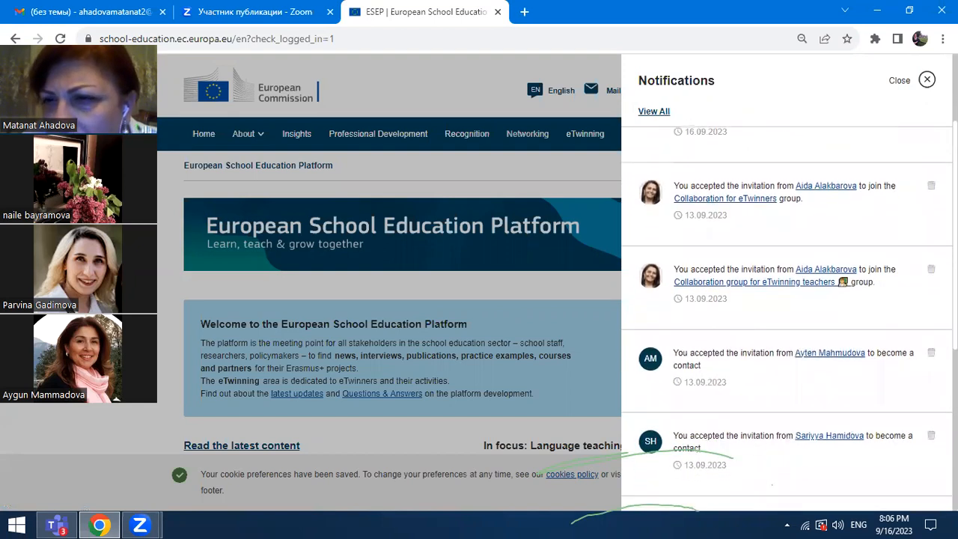
{"action": "scroll", "scroll_direction": "down", "scroll_amount": 3}
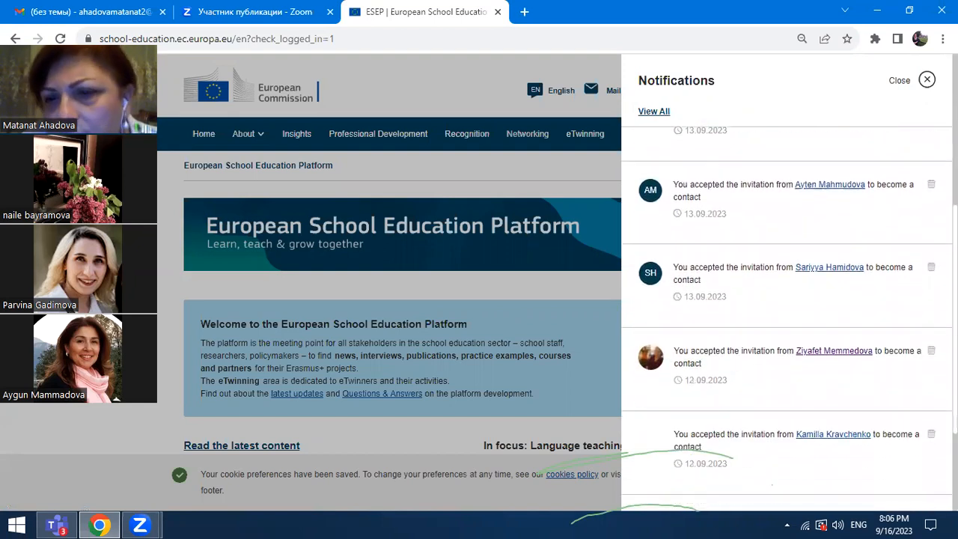
{"action": "scroll", "scroll_direction": "up", "scroll_amount": 3}
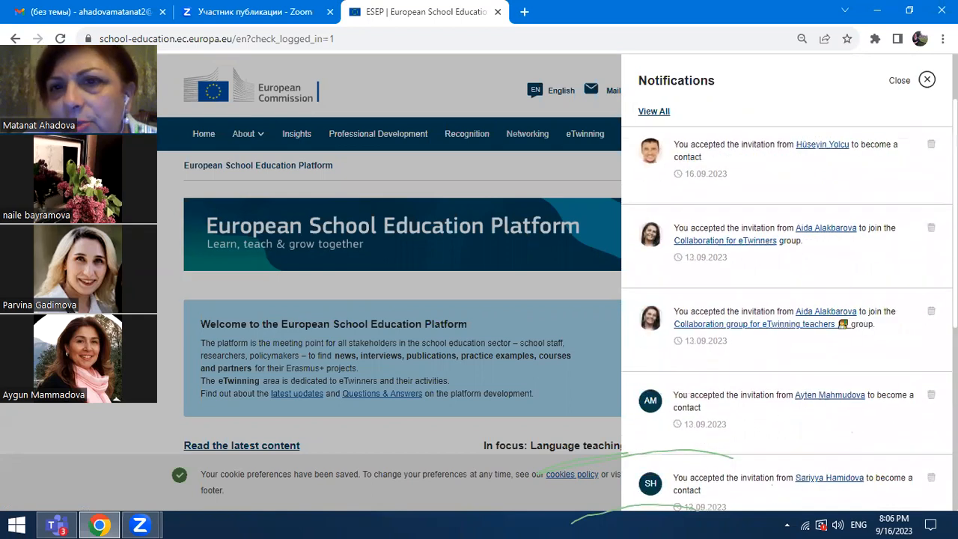
{"action": "scroll", "scroll_direction": "up", "scroll_amount": 3}
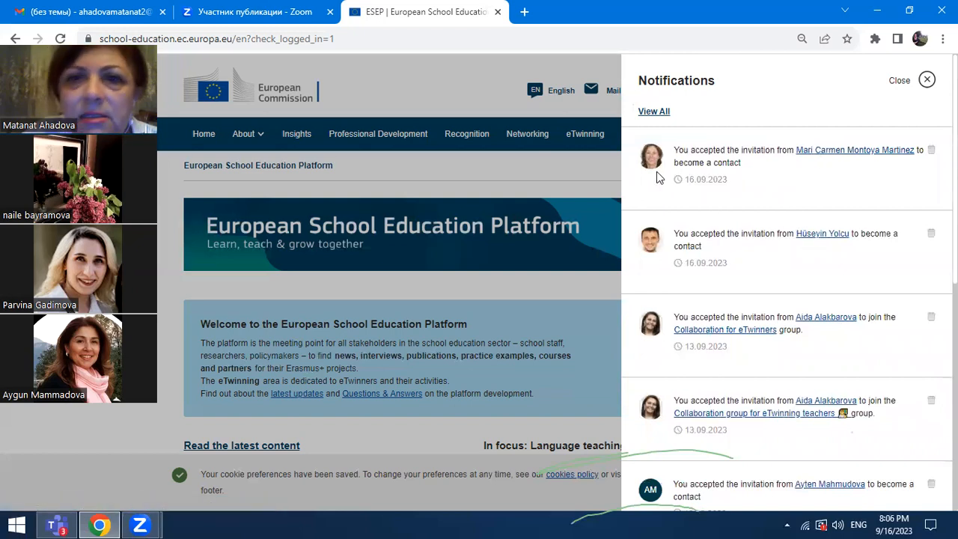
{"action": "mouse_move", "coordinate": [926, 81]}
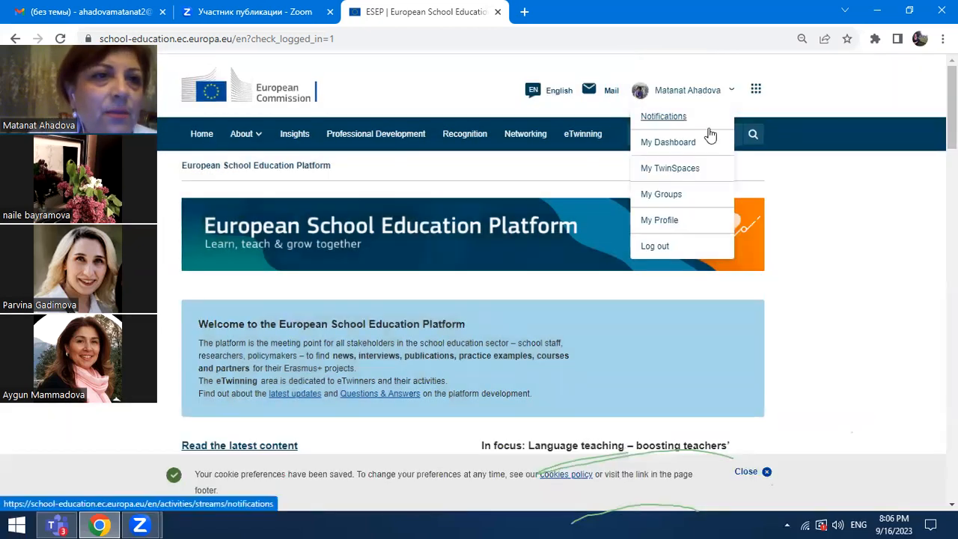
{"action": "mouse_move", "coordinate": [695, 120]}
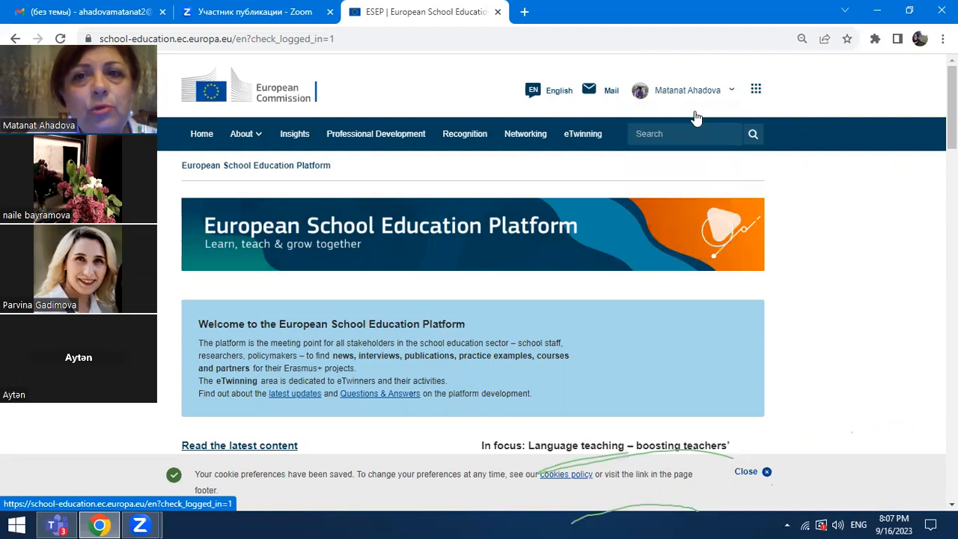
{"action": "mouse_move", "coordinate": [808, 172]}
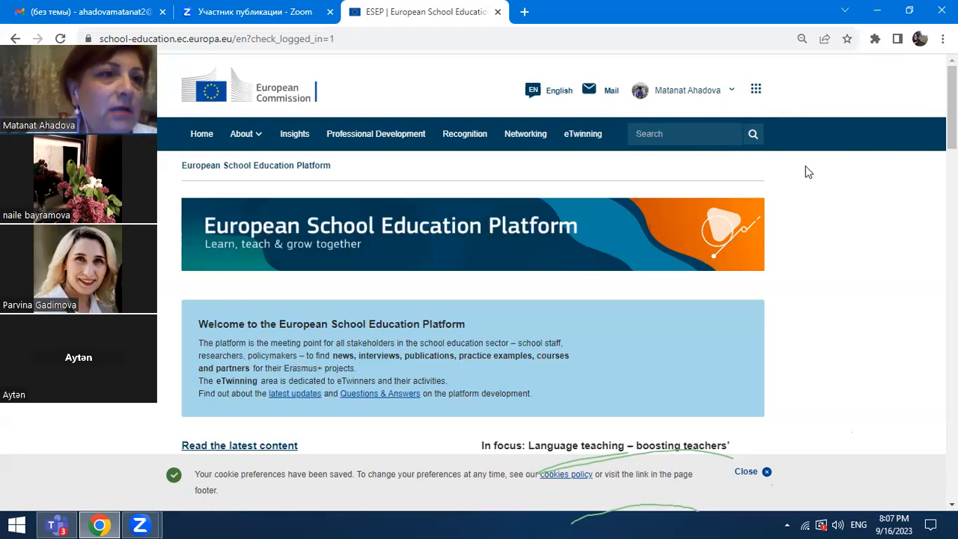
{"action": "mouse_move", "coordinate": [689, 125]}
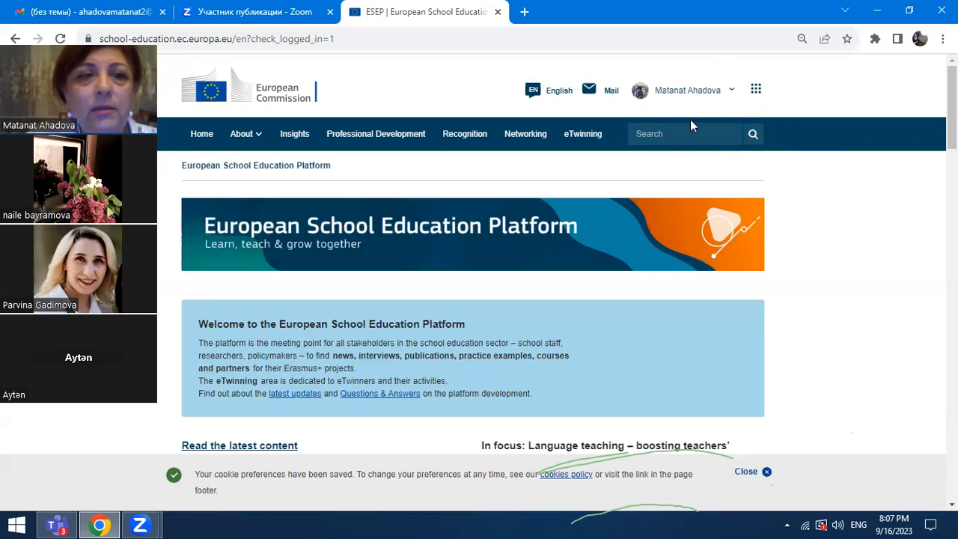
{"action": "mouse_move", "coordinate": [845, 309]}
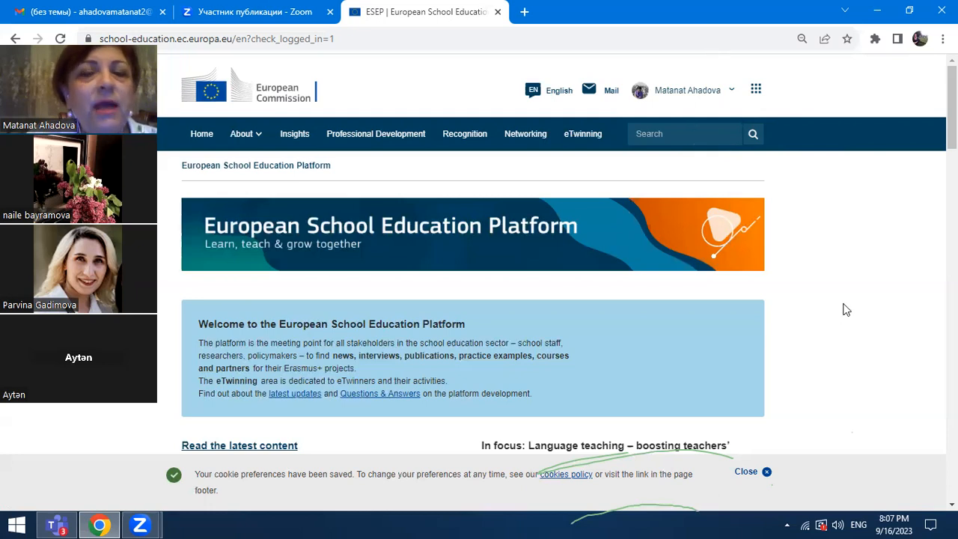
{"action": "mouse_move", "coordinate": [532, 141]}
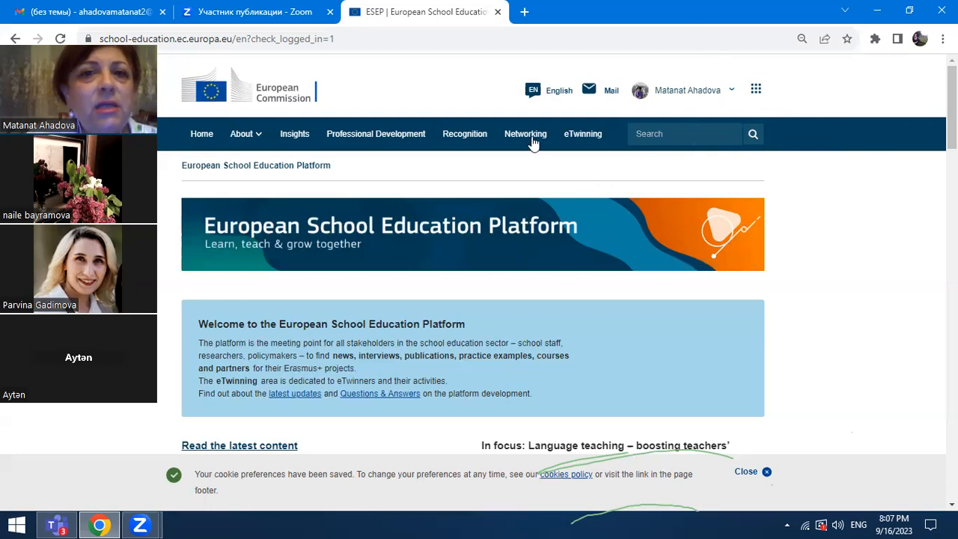
{"action": "mouse_move", "coordinate": [764, 227]}
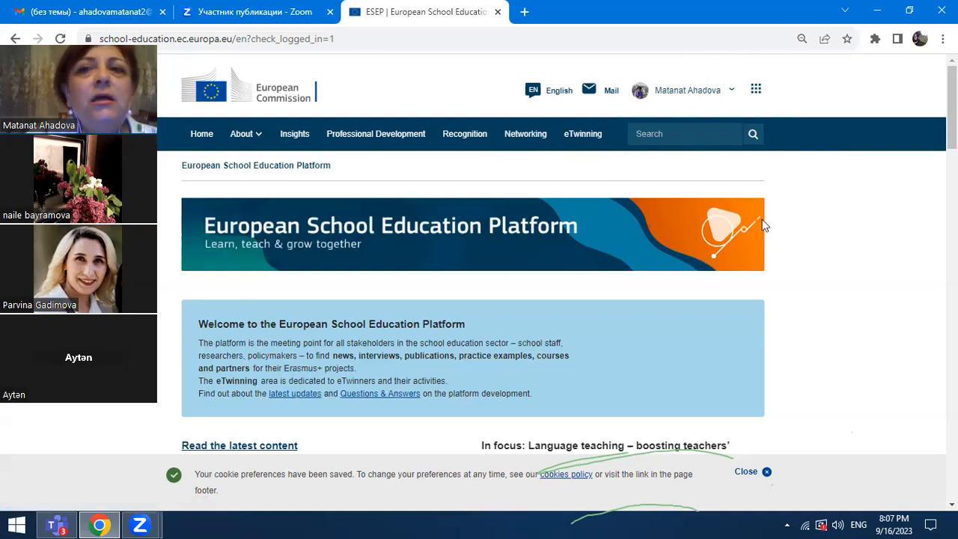
{"action": "mouse_move", "coordinate": [817, 225]}
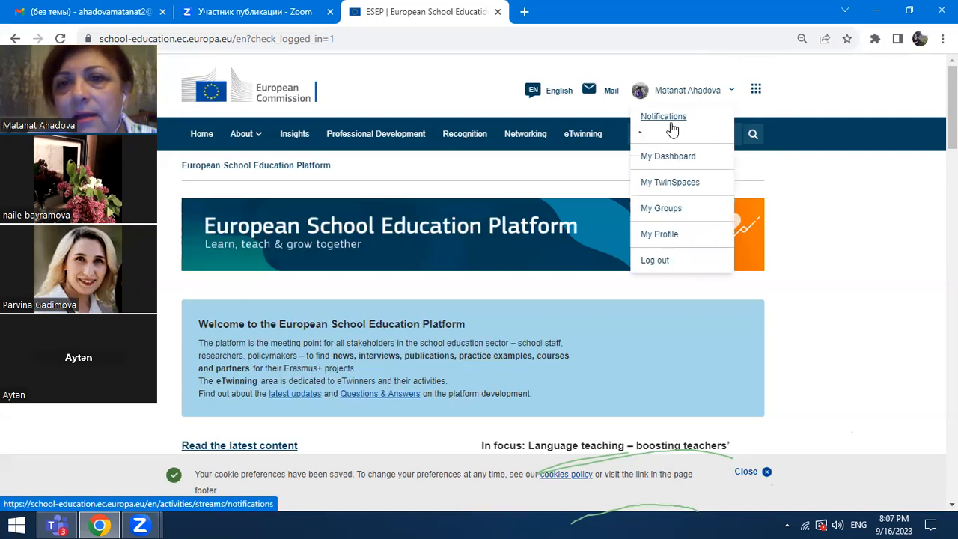
Step: Toggle the account menu from the home page header, leaving its options listed
{"action": "left_click", "coordinate": [662, 116]}
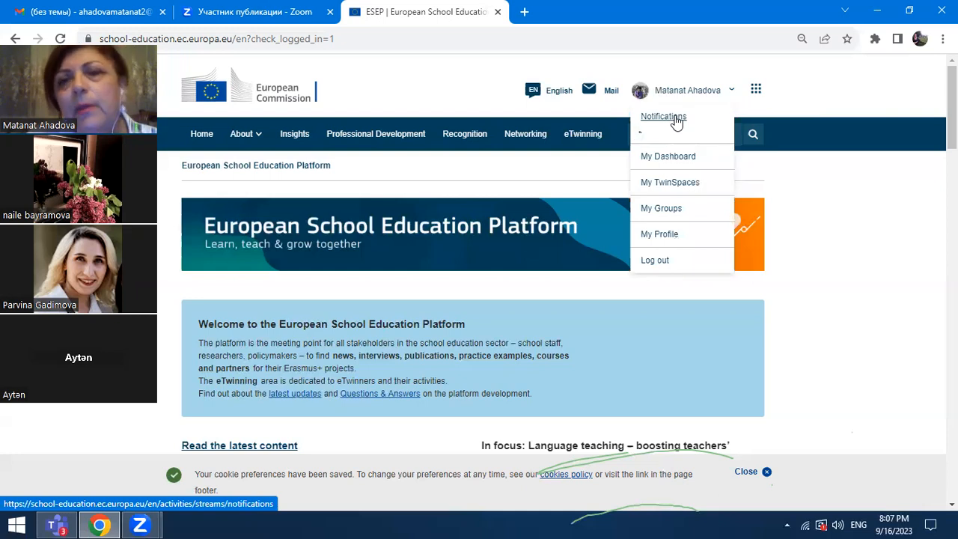
{"action": "left_click", "coordinate": [663, 117]}
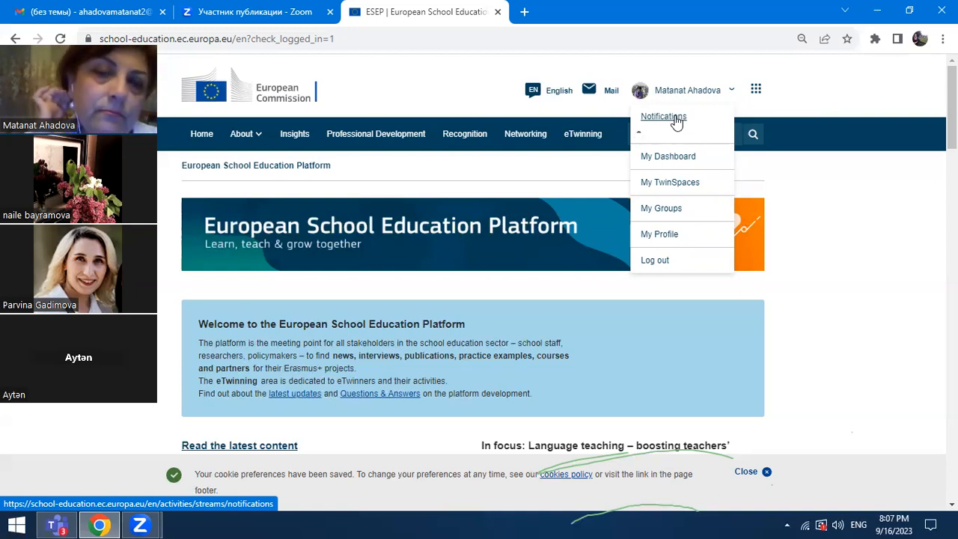
{"action": "left_click", "coordinate": [662, 117]}
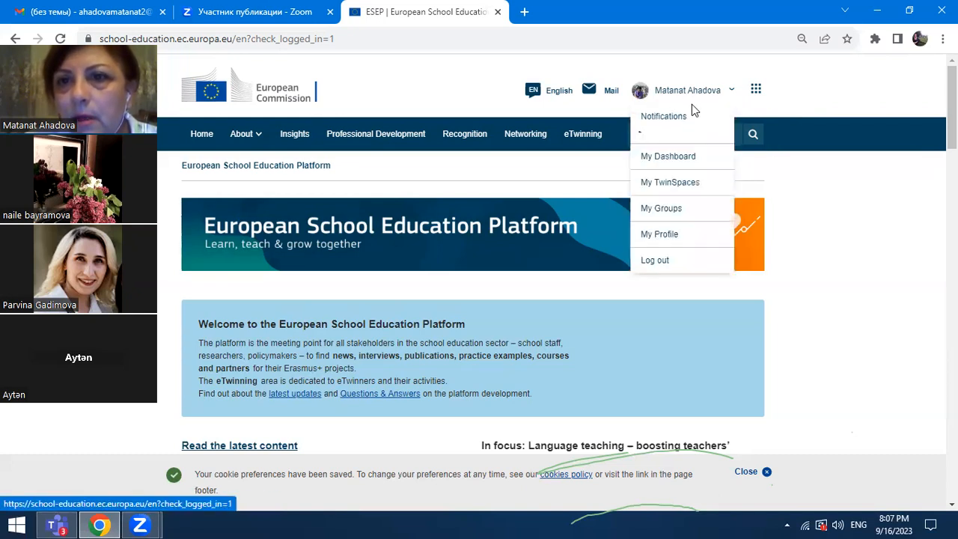
{"action": "left_click", "coordinate": [663, 117]}
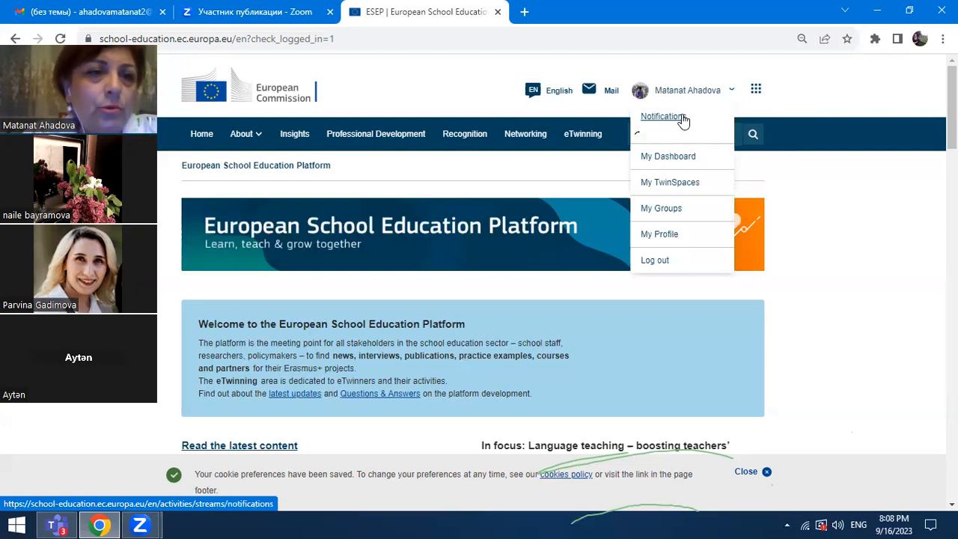
{"action": "mouse_move", "coordinate": [661, 117]}
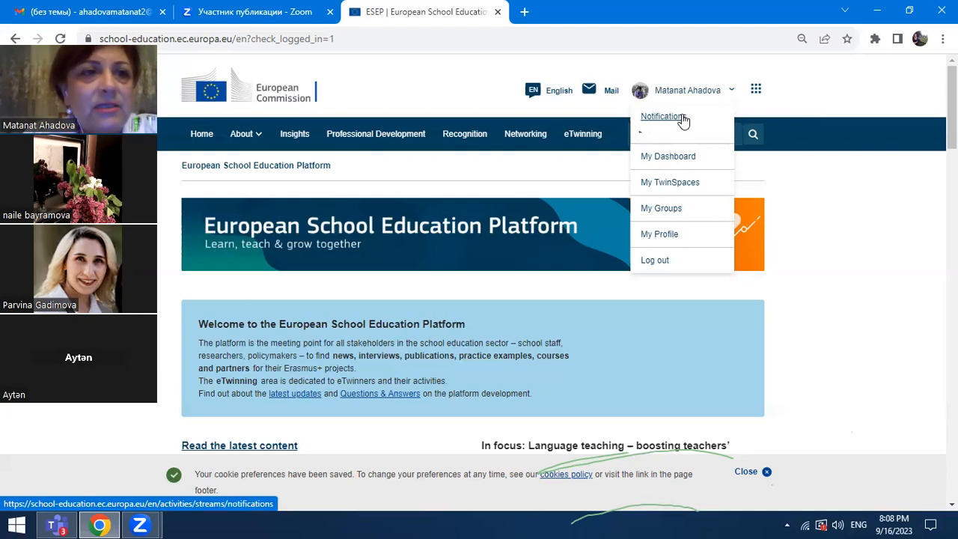
{"action": "left_click", "coordinate": [662, 117]}
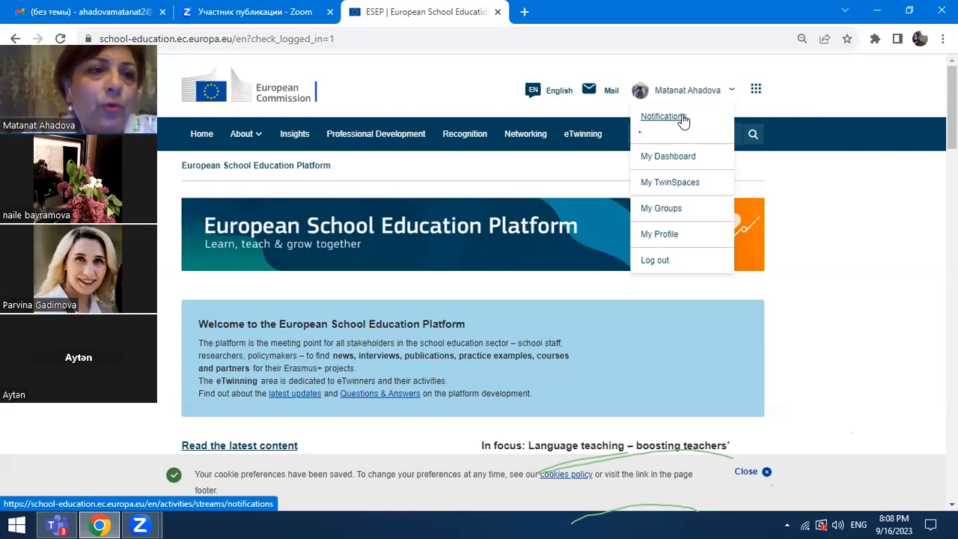
{"action": "left_click", "coordinate": [661, 117]}
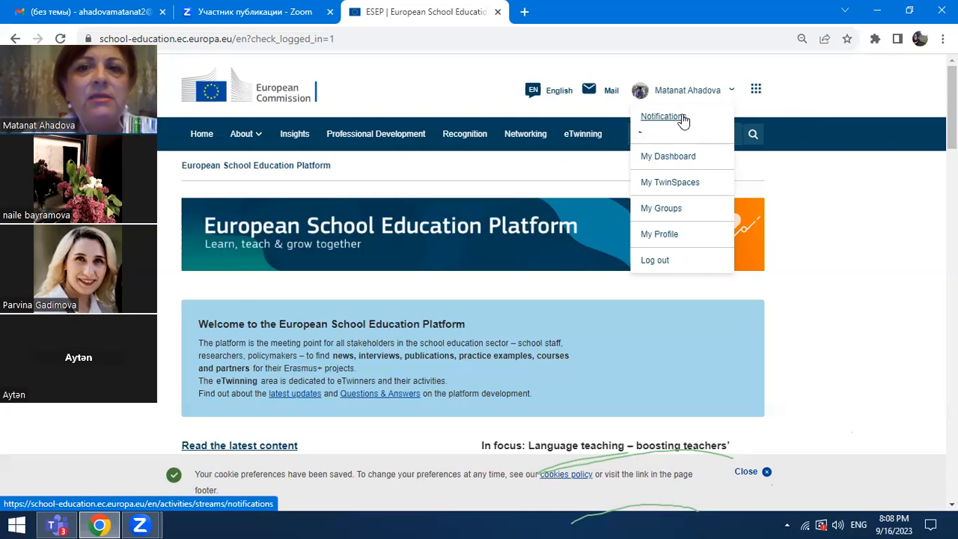
{"action": "left_click", "coordinate": [661, 116]}
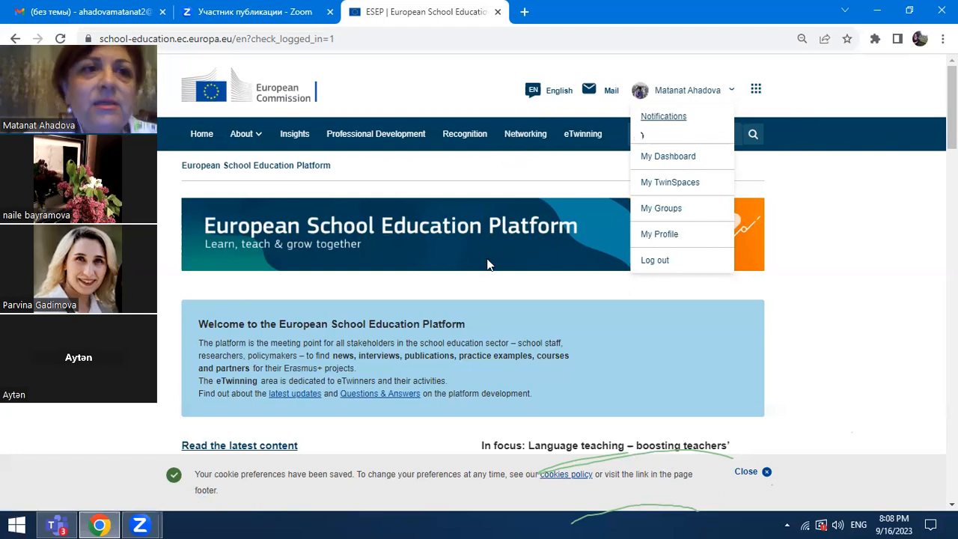
{"action": "mouse_move", "coordinate": [670, 182]}
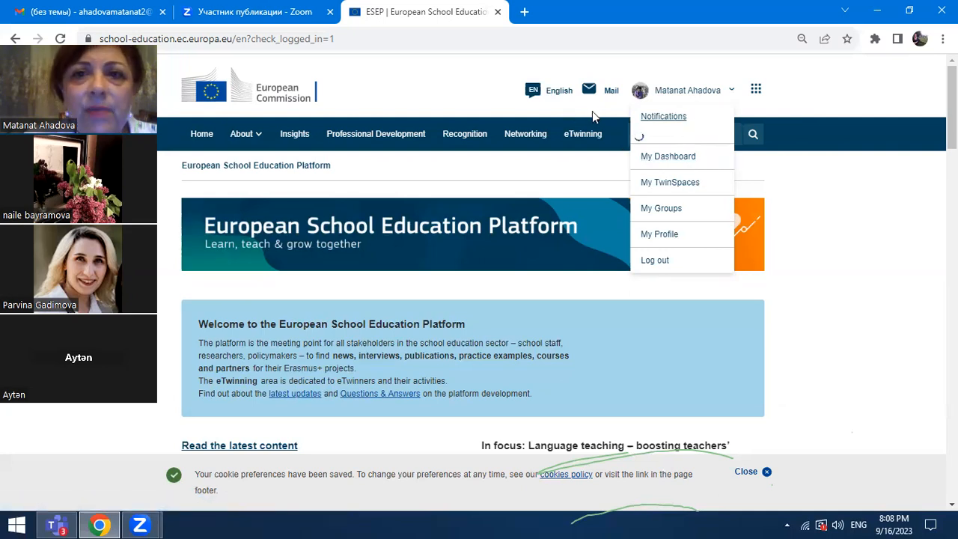
{"action": "mouse_move", "coordinate": [582, 133]}
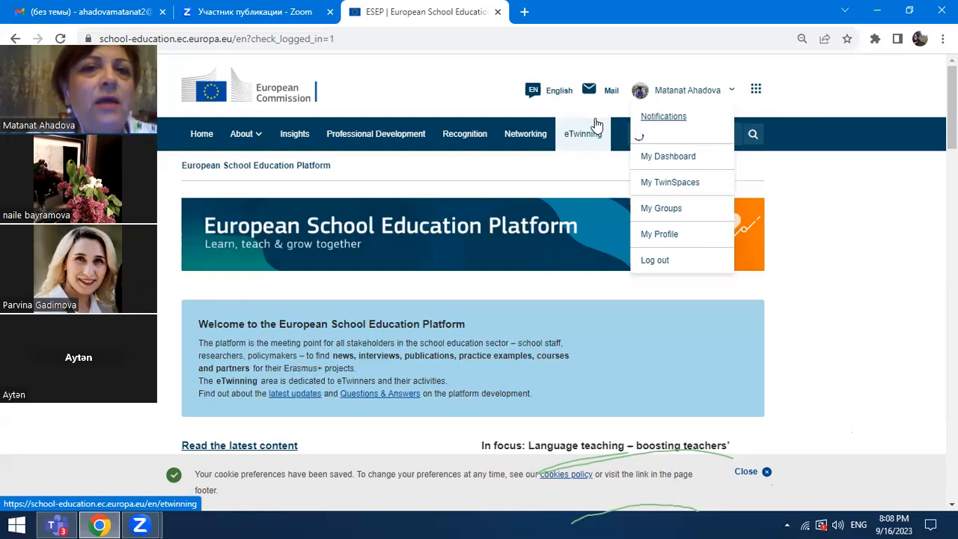
{"action": "mouse_move", "coordinate": [590, 126]}
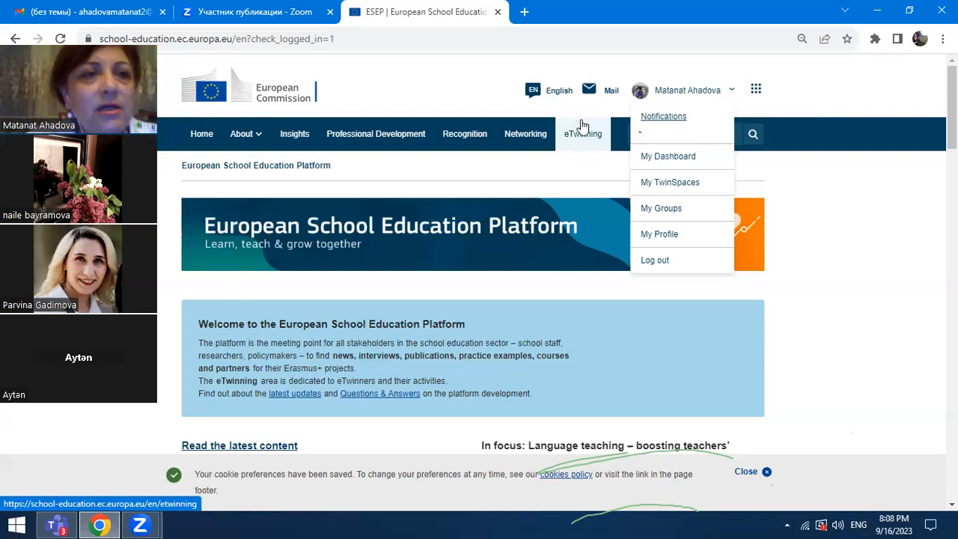
{"action": "mouse_move", "coordinate": [551, 182]}
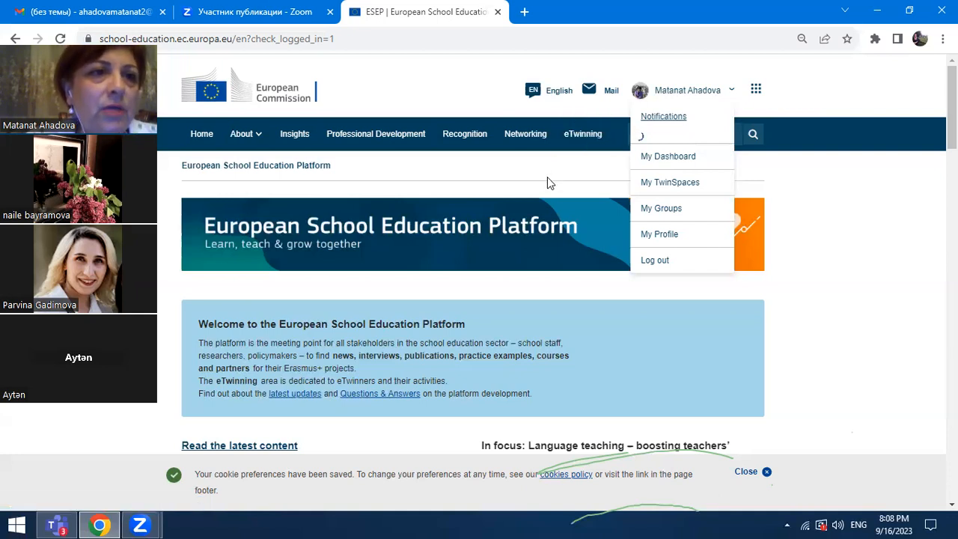
{"action": "mouse_move", "coordinate": [850, 216]}
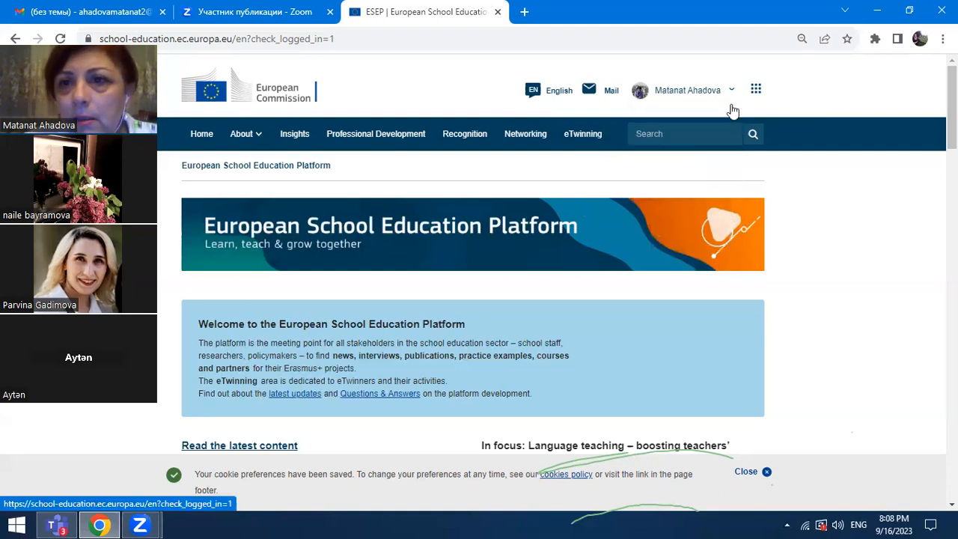
{"action": "mouse_move", "coordinate": [771, 212]}
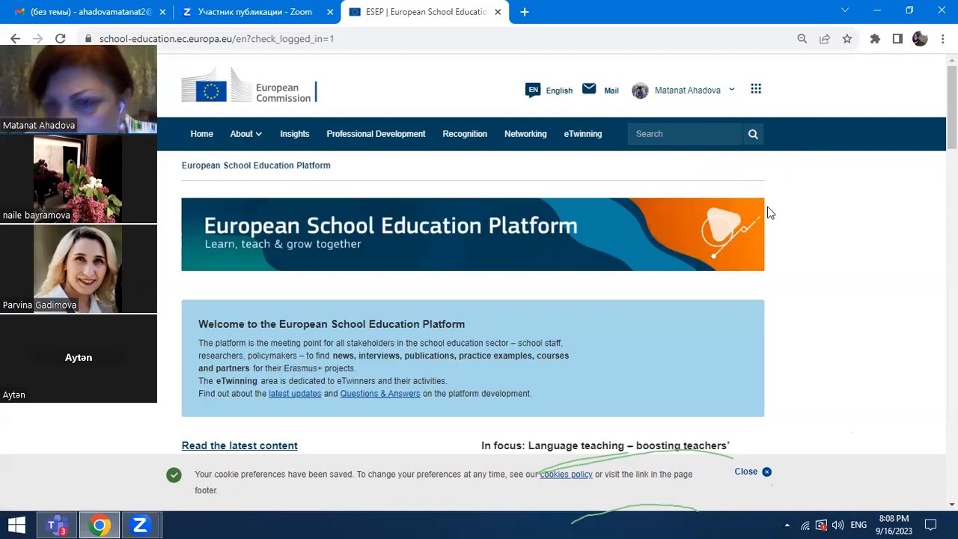
{"action": "mouse_move", "coordinate": [584, 133]}
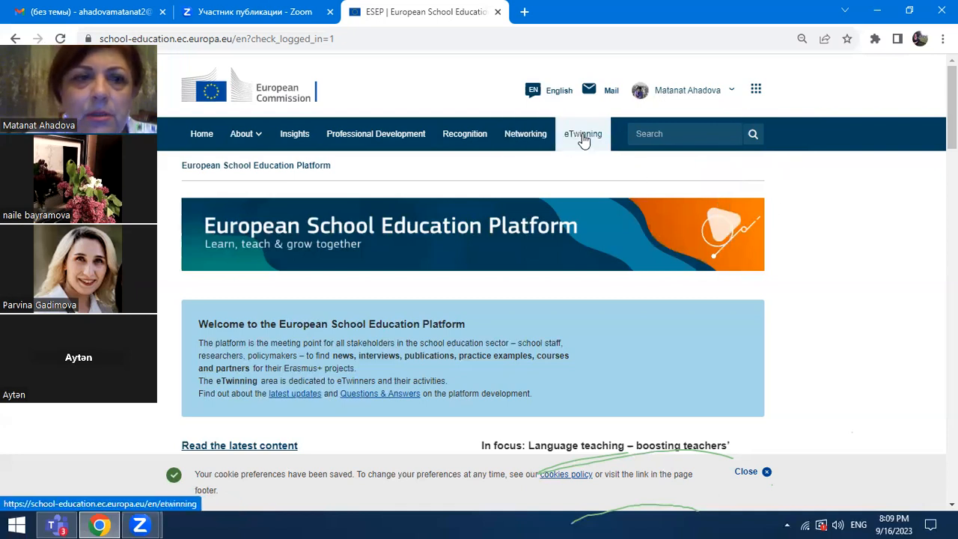
Step: Browse the eTwinning Overview page's Quicklinks, Featured news and Updates sections
{"action": "left_click", "coordinate": [583, 133]}
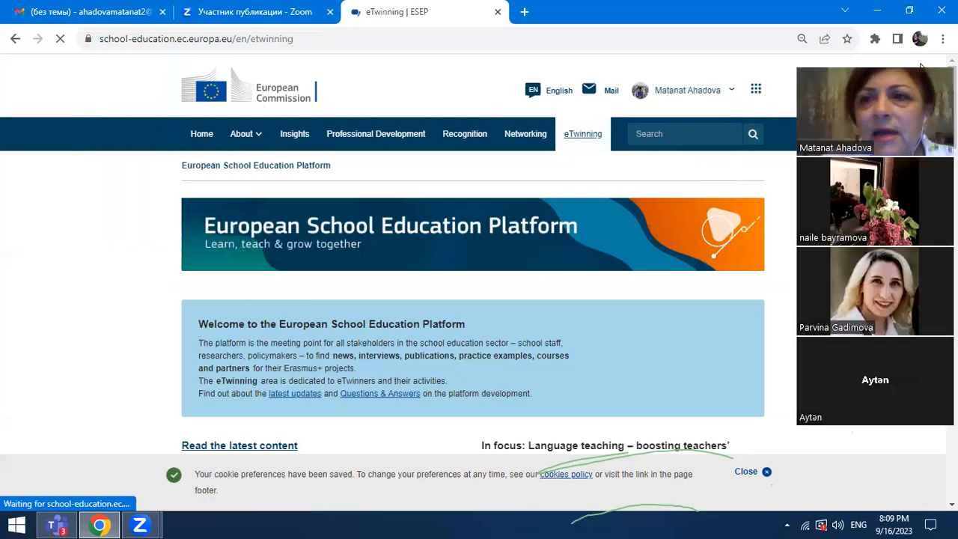
{"action": "left_click", "coordinate": [582, 133]}
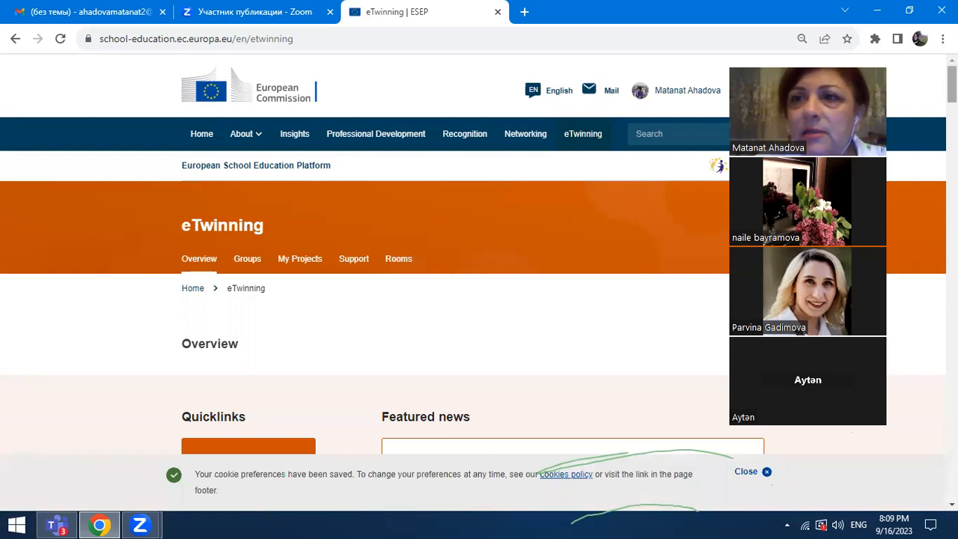
{"action": "scroll", "scroll_direction": "down", "scroll_amount": 3}
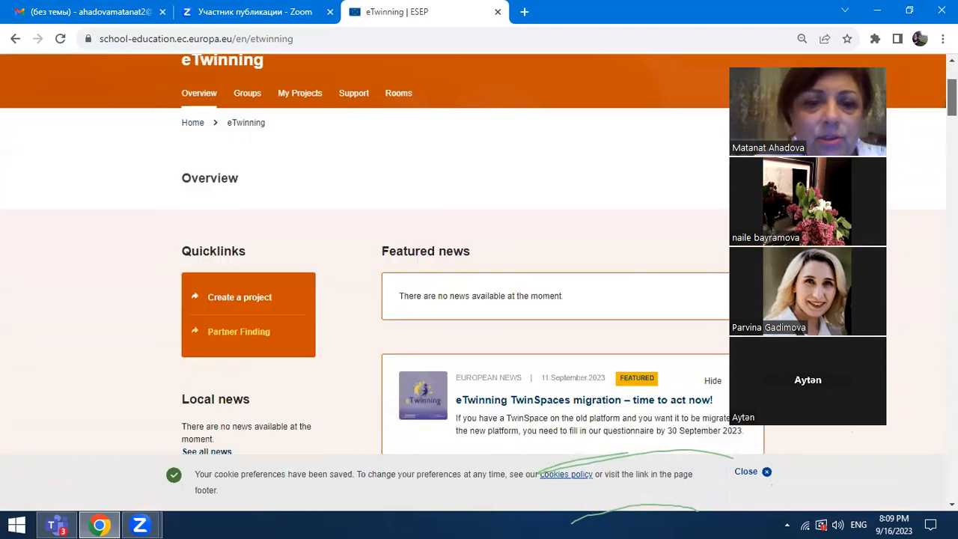
{"action": "scroll", "scroll_direction": "down", "scroll_amount": 3}
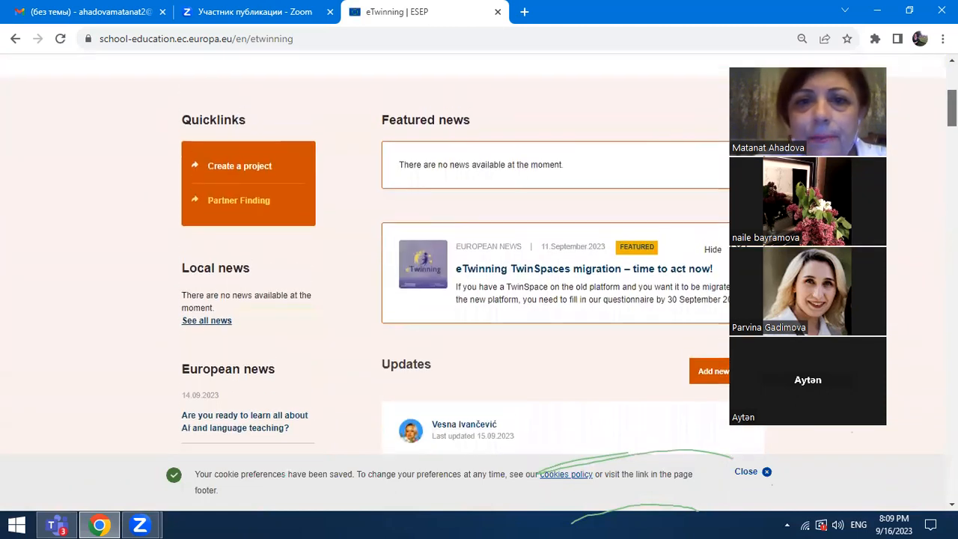
{"action": "scroll", "scroll_direction": "up", "scroll_amount": 3}
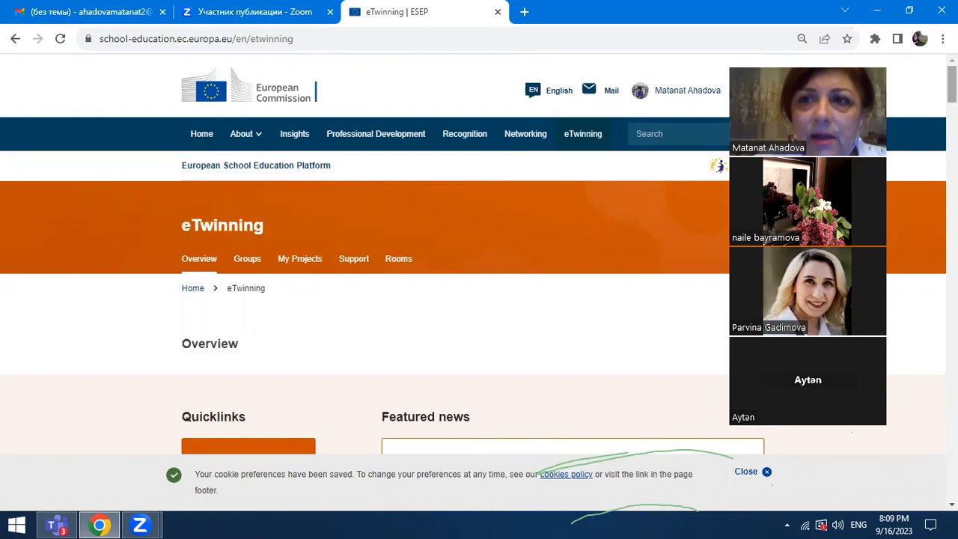
{"action": "scroll", "scroll_direction": "down", "scroll_amount": 3}
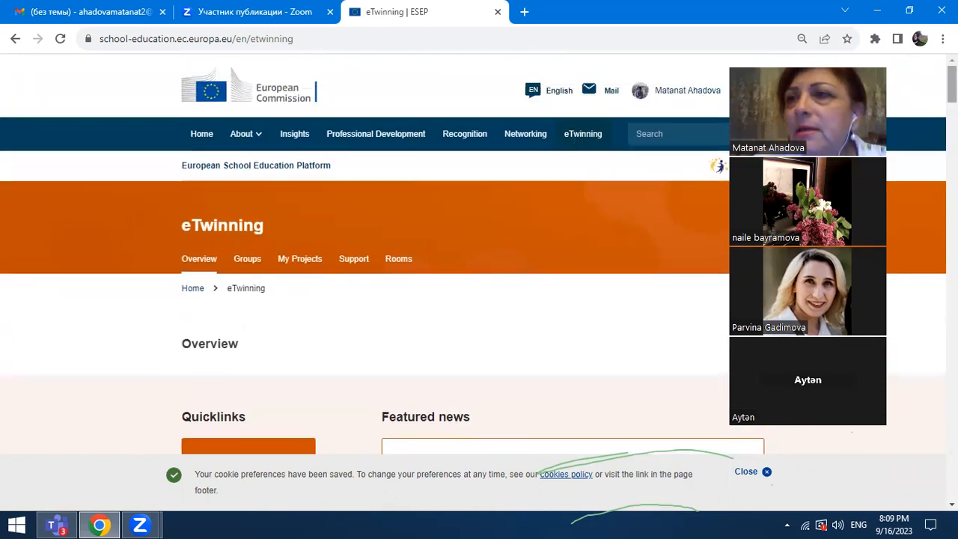
{"action": "scroll", "scroll_direction": "down", "scroll_amount": 3}
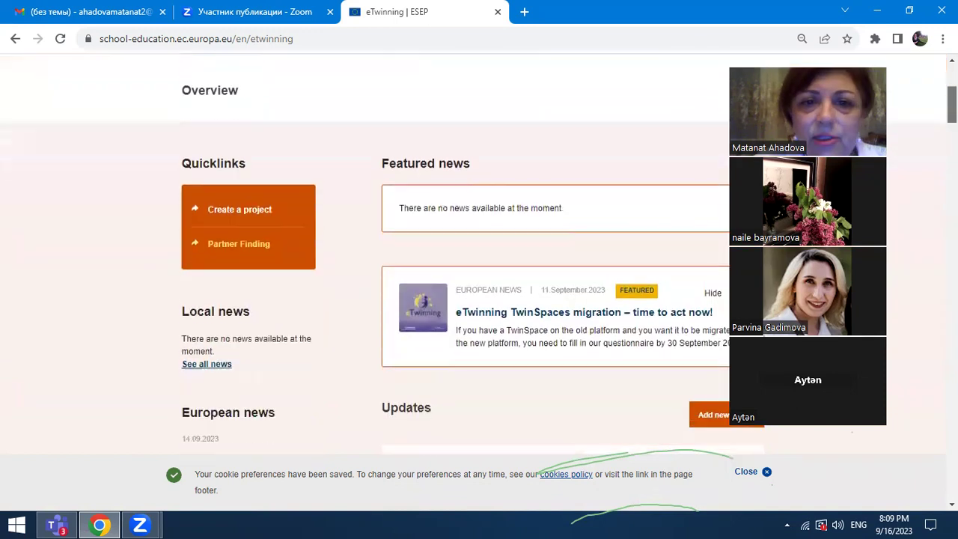
{"action": "mouse_move", "coordinate": [141, 213]}
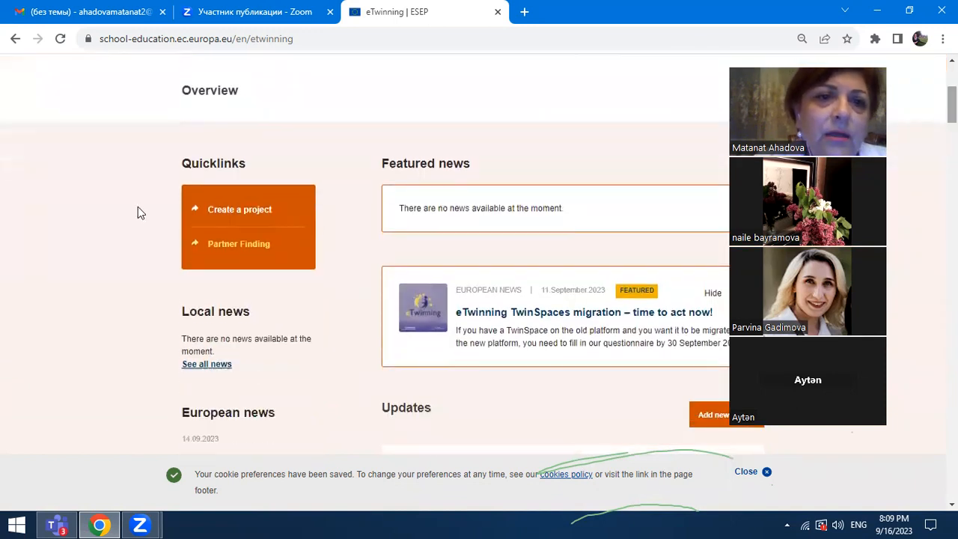
{"action": "mouse_move", "coordinate": [105, 257]}
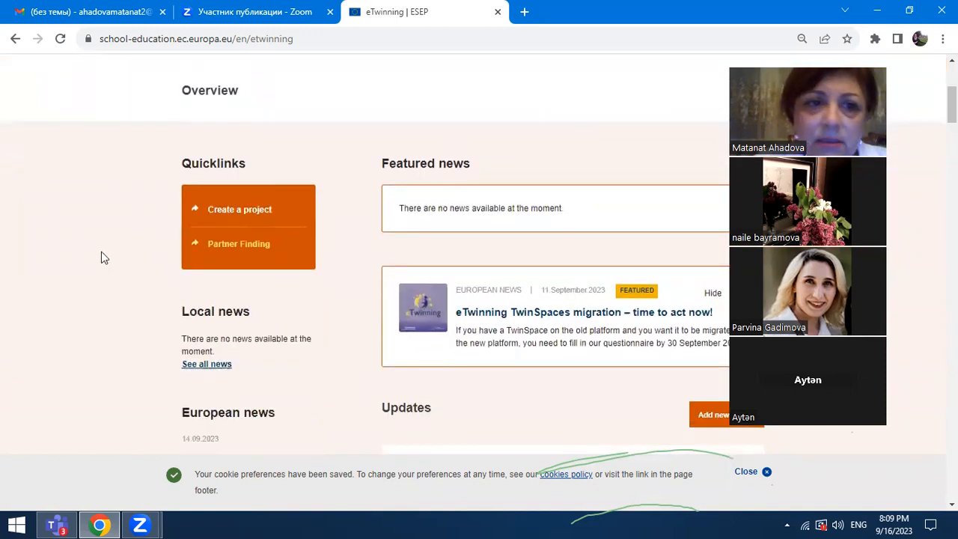
{"action": "mouse_move", "coordinate": [147, 272]}
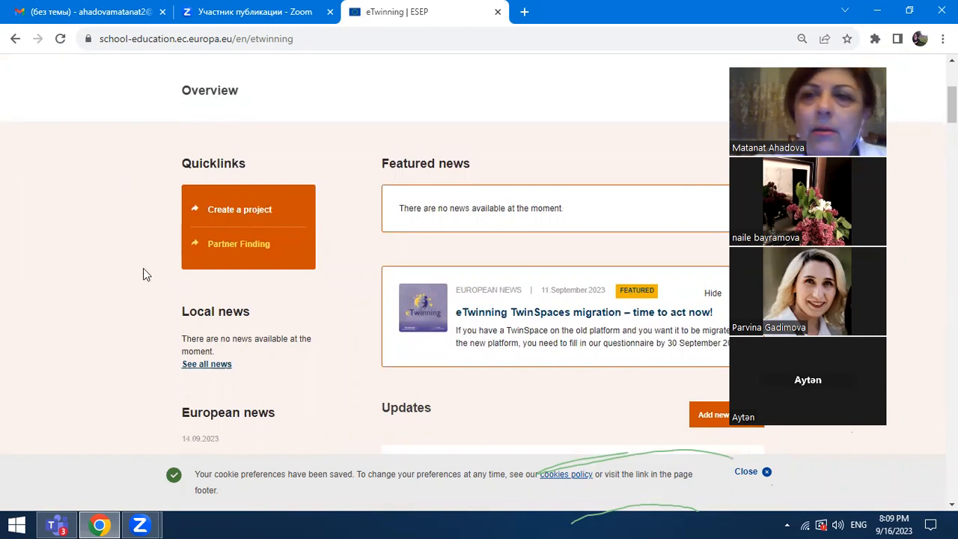
{"action": "mouse_move", "coordinate": [344, 292]}
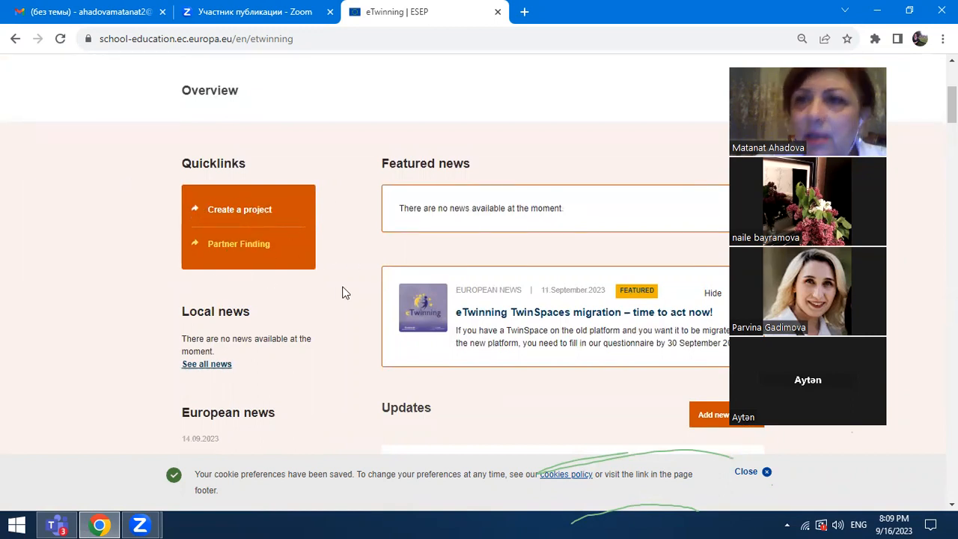
{"action": "mouse_move", "coordinate": [252, 249]}
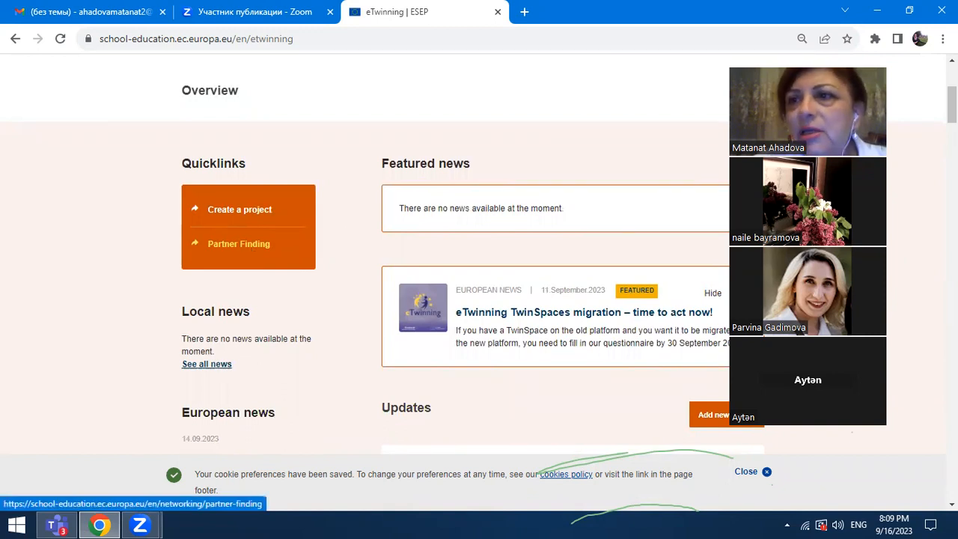
{"action": "scroll", "scroll_direction": "down", "scroll_amount": 3}
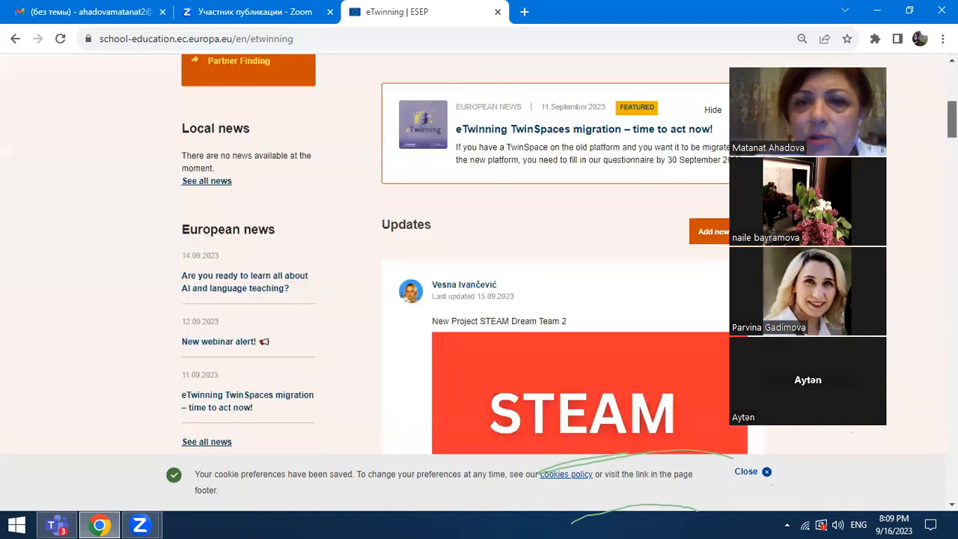
{"action": "scroll", "scroll_direction": "up", "scroll_amount": 3}
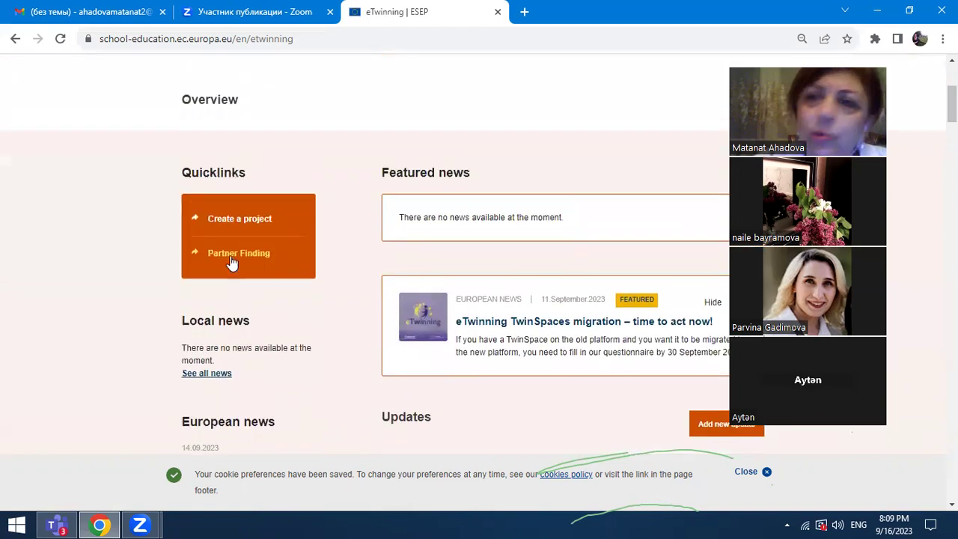
{"action": "mouse_move", "coordinate": [238, 253]}
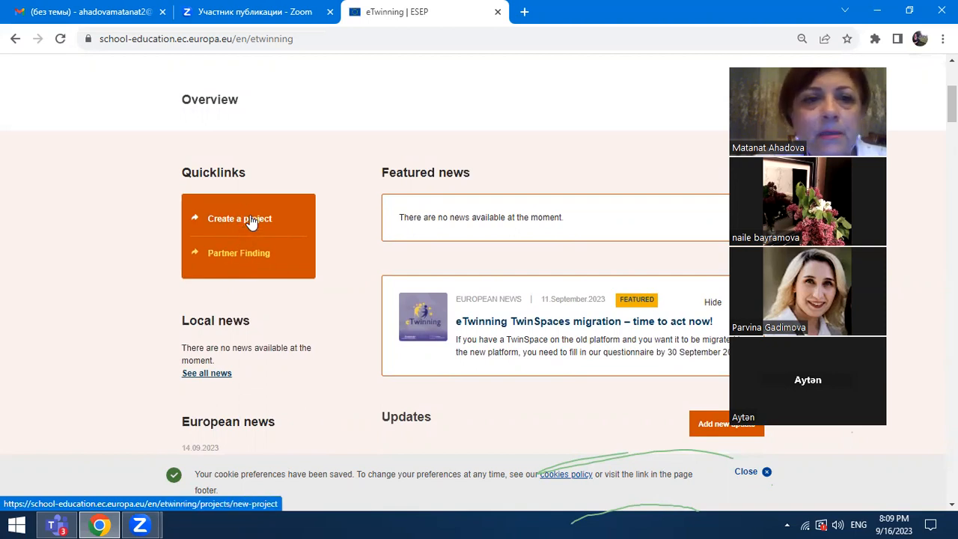
Step: Launch the New Project wizard from My Projects, landing on Select school
{"action": "left_click", "coordinate": [239, 218]}
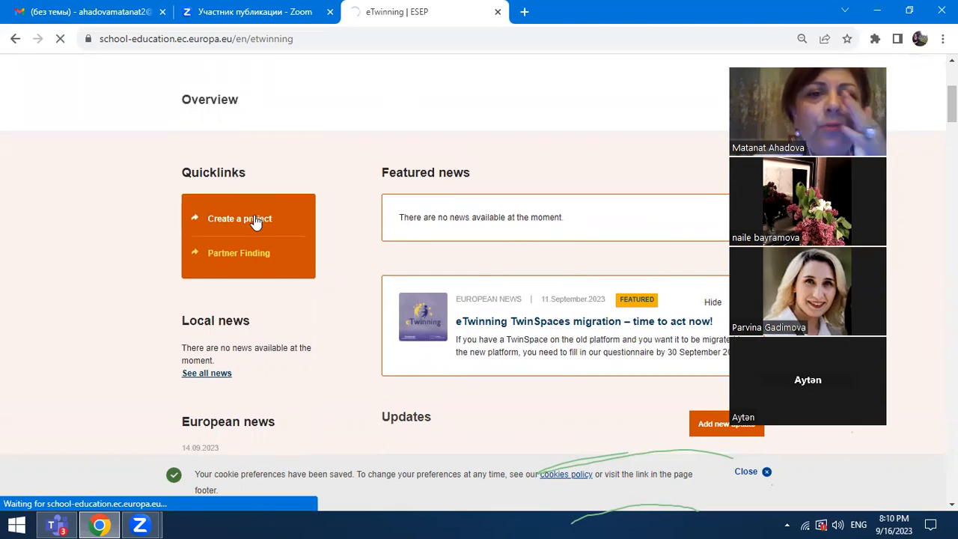
{"action": "left_click", "coordinate": [240, 218]}
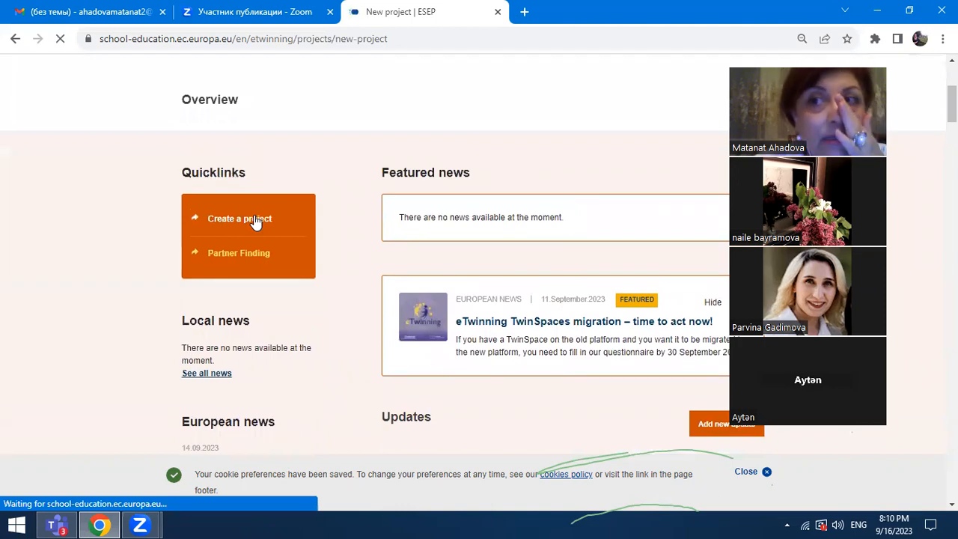
{"action": "left_click", "coordinate": [239, 218]}
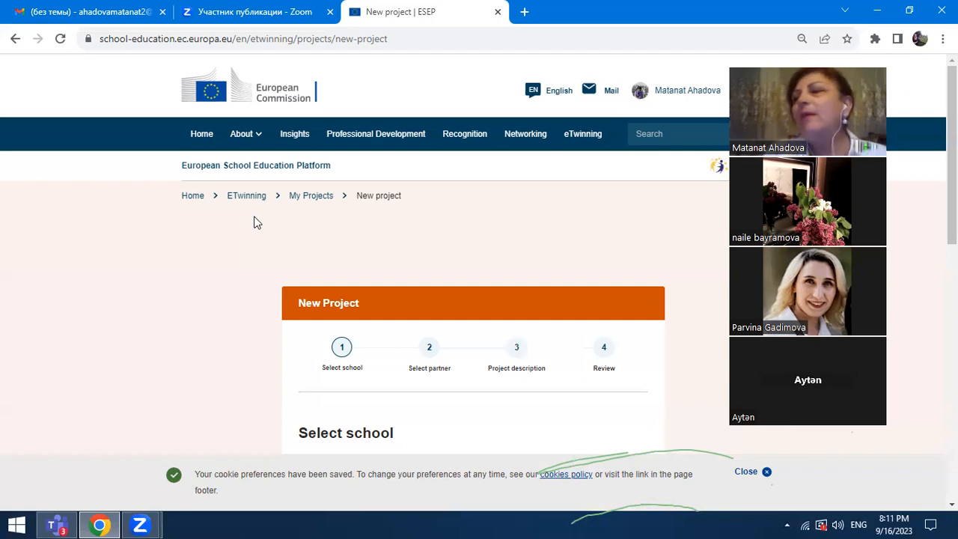
{"action": "mouse_move", "coordinate": [273, 207]}
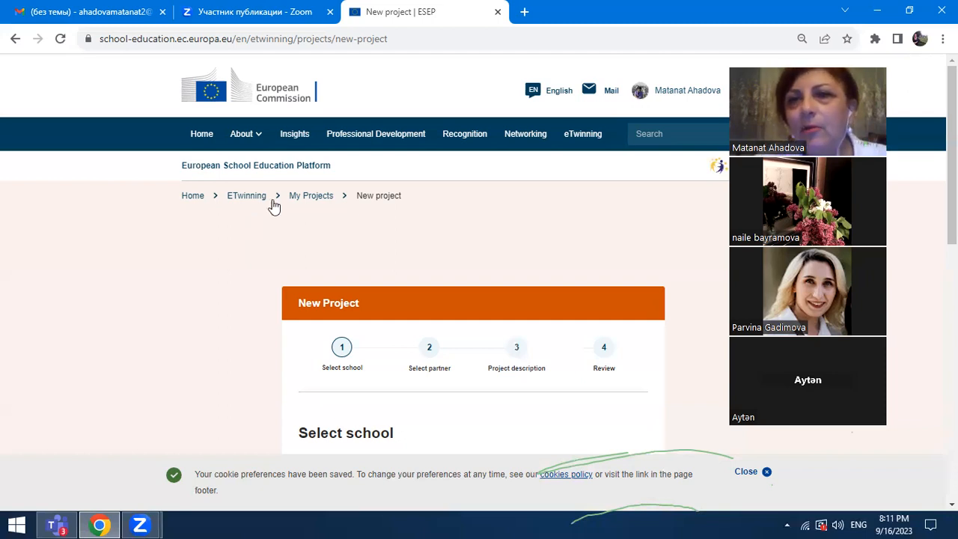
{"action": "mouse_move", "coordinate": [500, 243]}
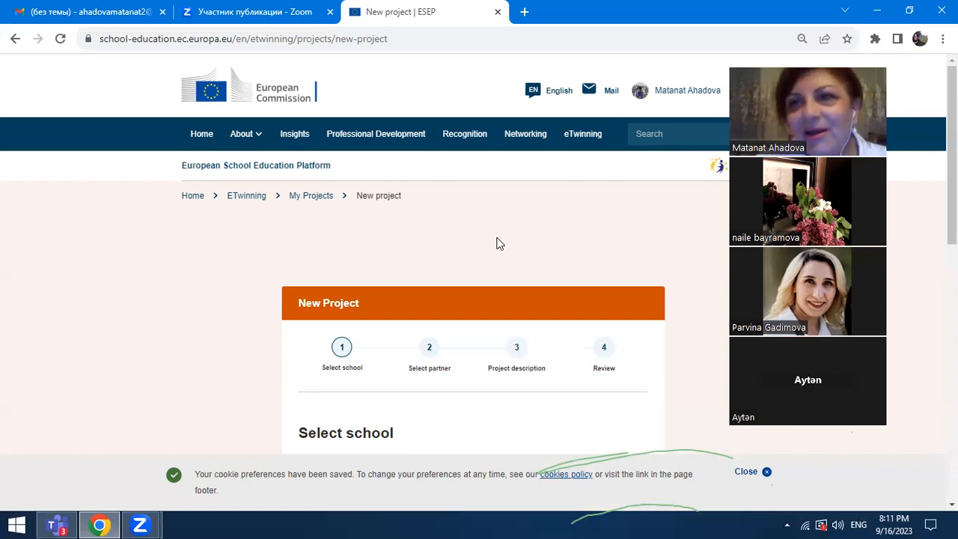
{"action": "mouse_move", "coordinate": [581, 279]}
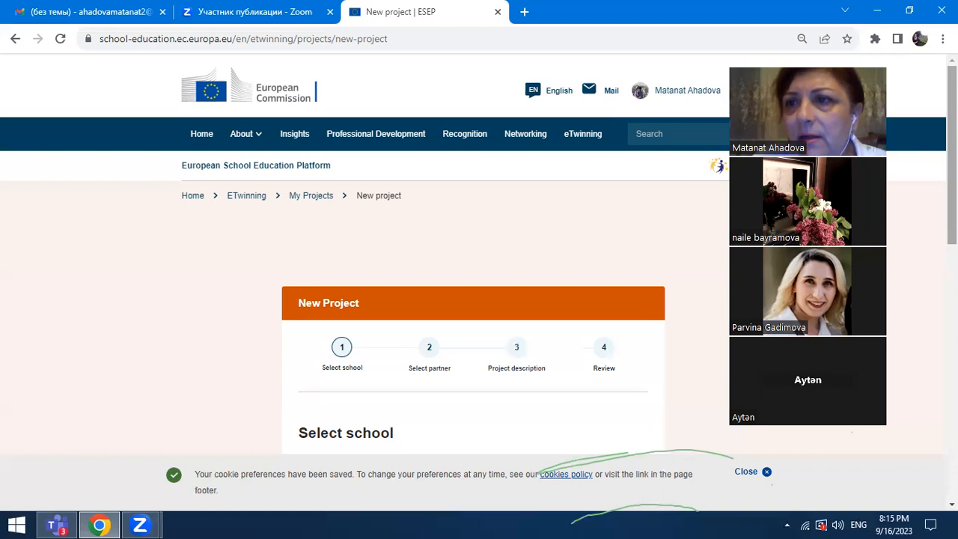
{"action": "scroll", "scroll_direction": "down", "scroll_amount": 3}
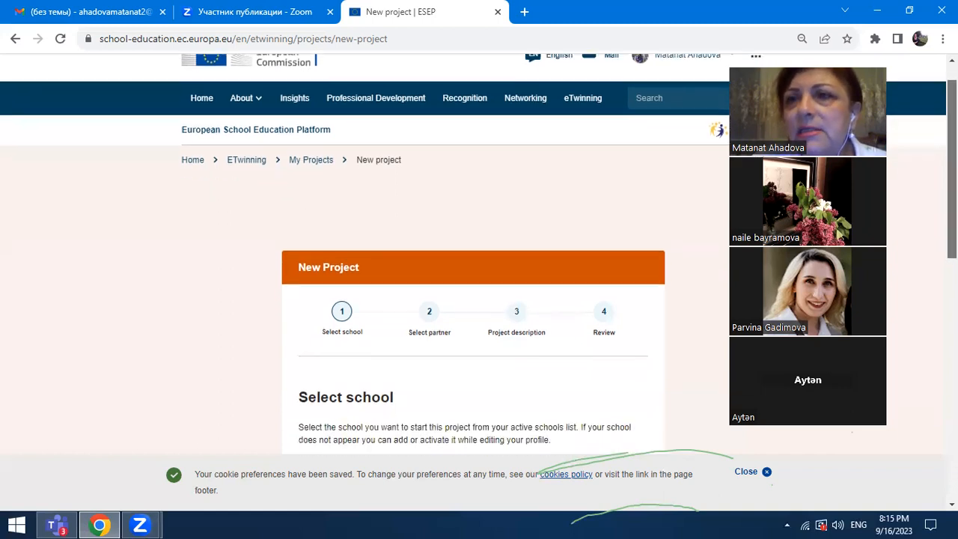
{"action": "scroll", "scroll_direction": "up", "scroll_amount": 3}
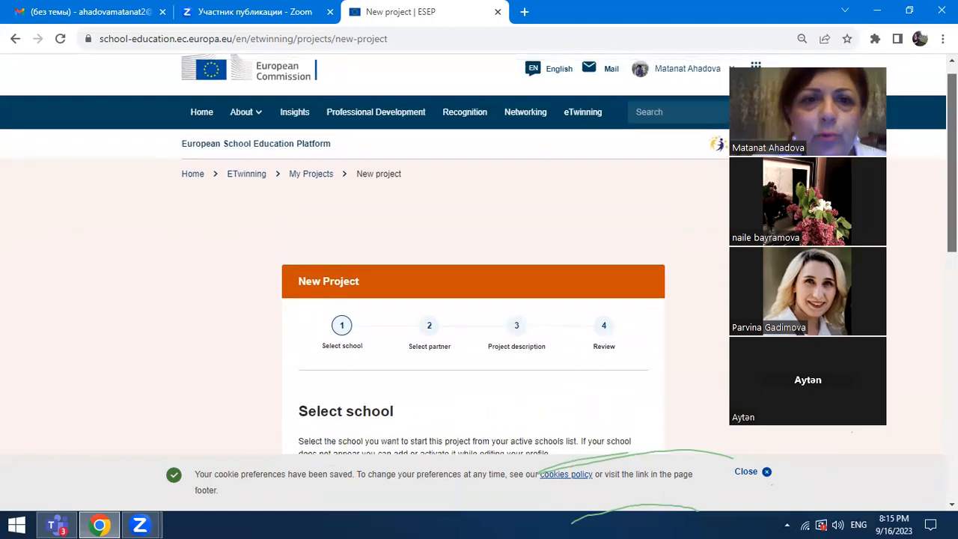
{"action": "scroll", "scroll_direction": "up", "scroll_amount": 3}
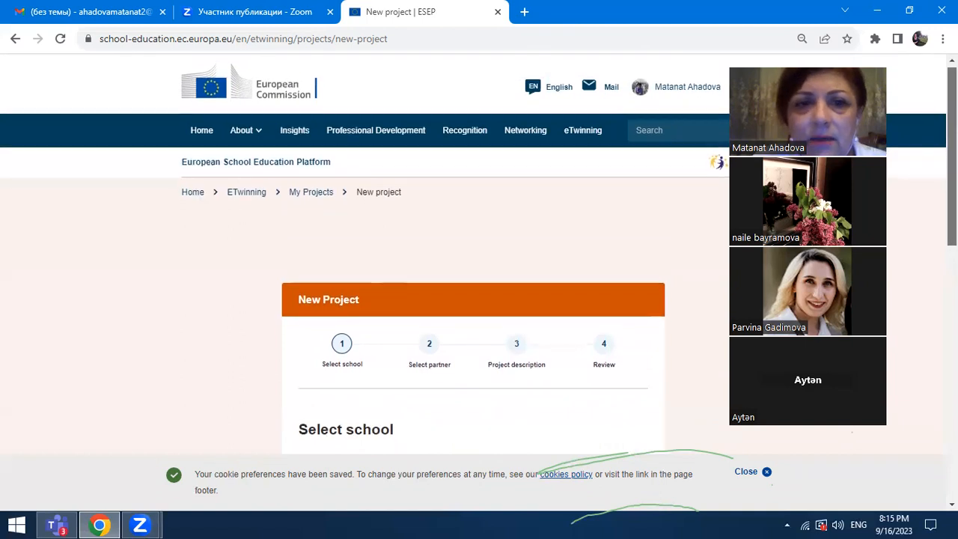
{"action": "scroll", "scroll_direction": "down", "scroll_amount": 3}
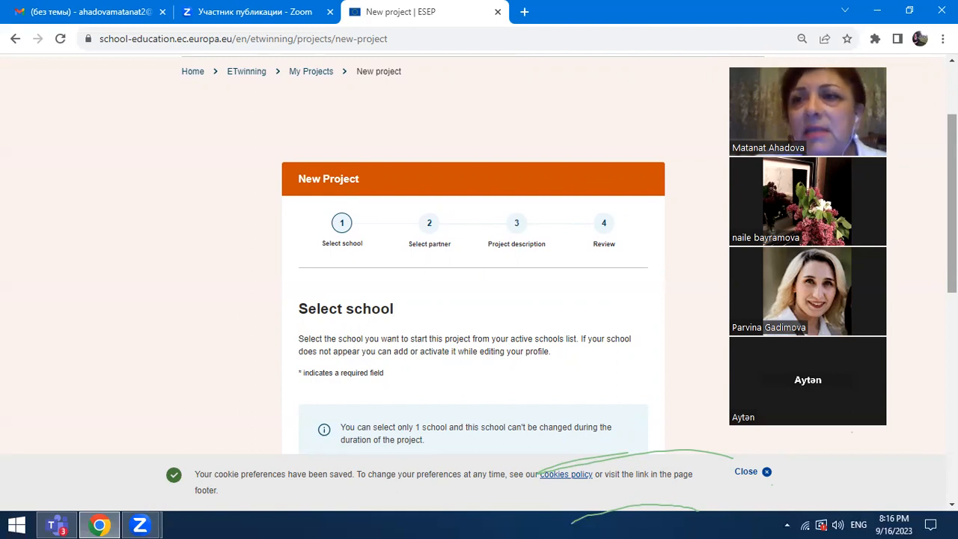
{"action": "scroll", "scroll_direction": "up", "scroll_amount": 3}
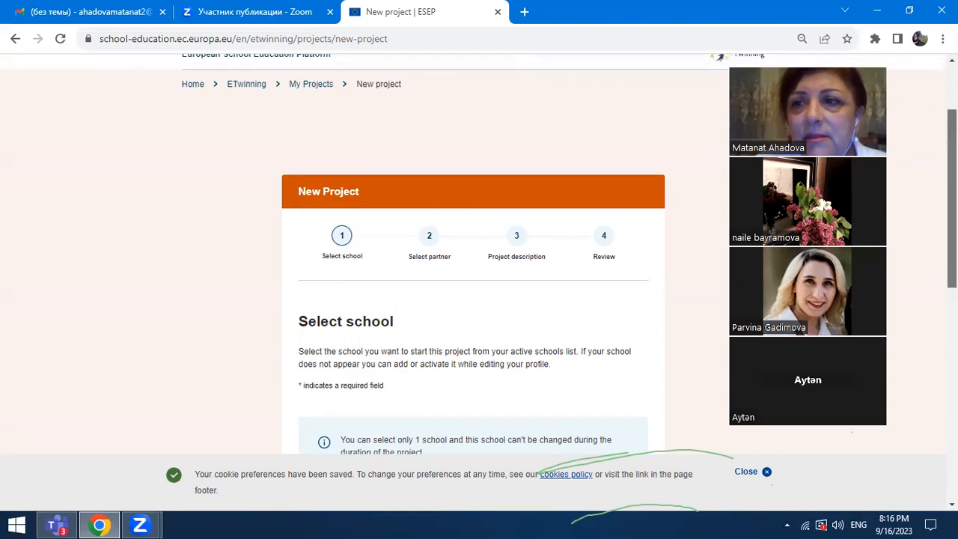
{"action": "scroll", "scroll_direction": "up", "scroll_amount": 3}
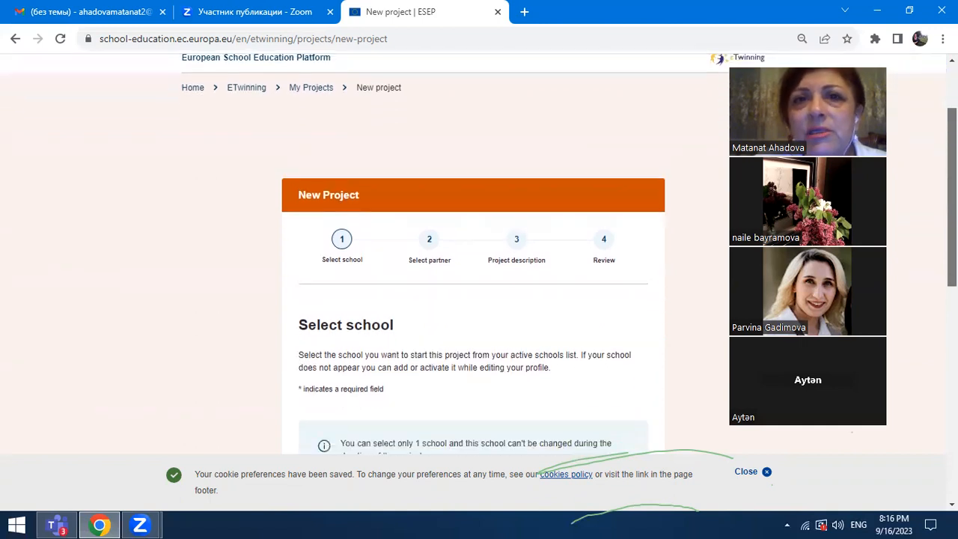
{"action": "scroll", "scroll_direction": "up", "scroll_amount": 3}
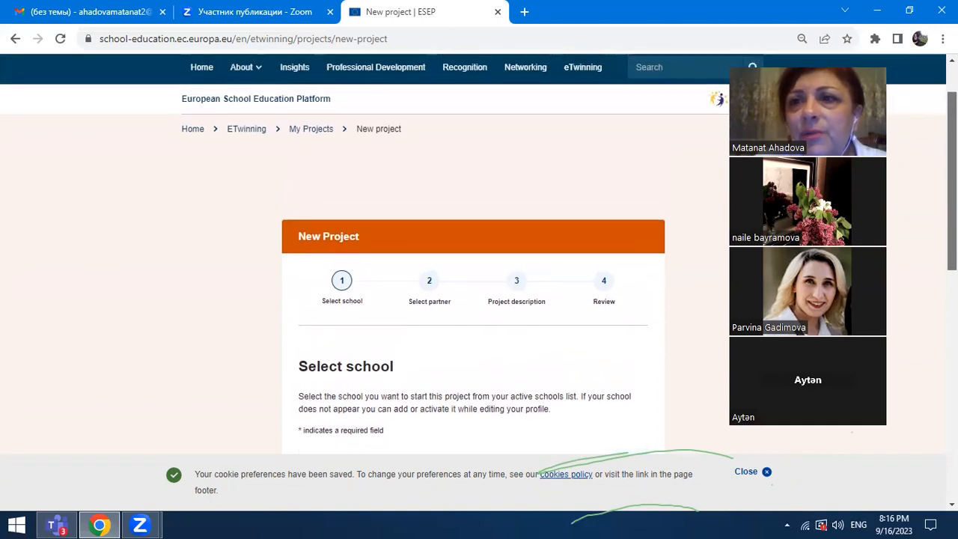
{"action": "scroll", "scroll_direction": "up", "scroll_amount": 3}
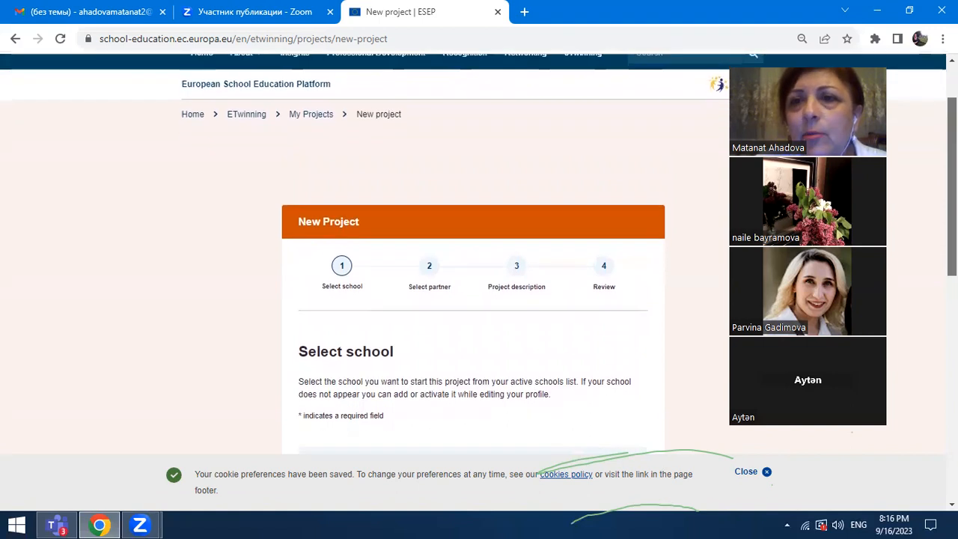
{"action": "scroll", "scroll_direction": "up", "scroll_amount": 3}
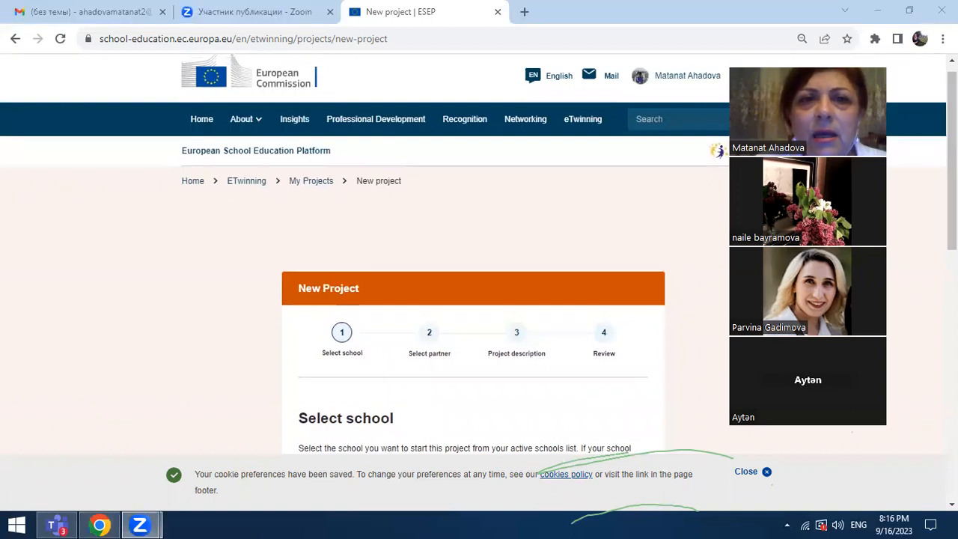
{"action": "mouse_move", "coordinate": [392, 121]}
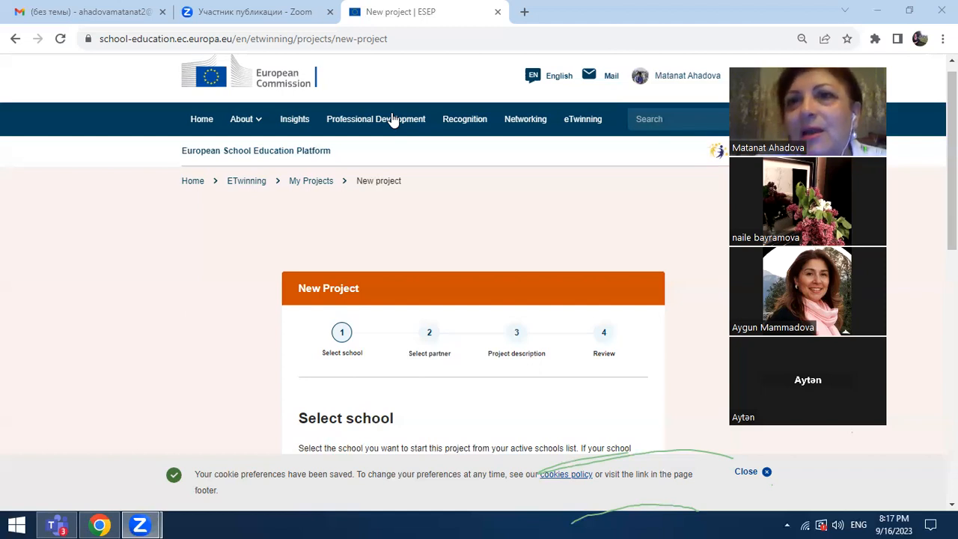
{"action": "mouse_move", "coordinate": [630, 292]}
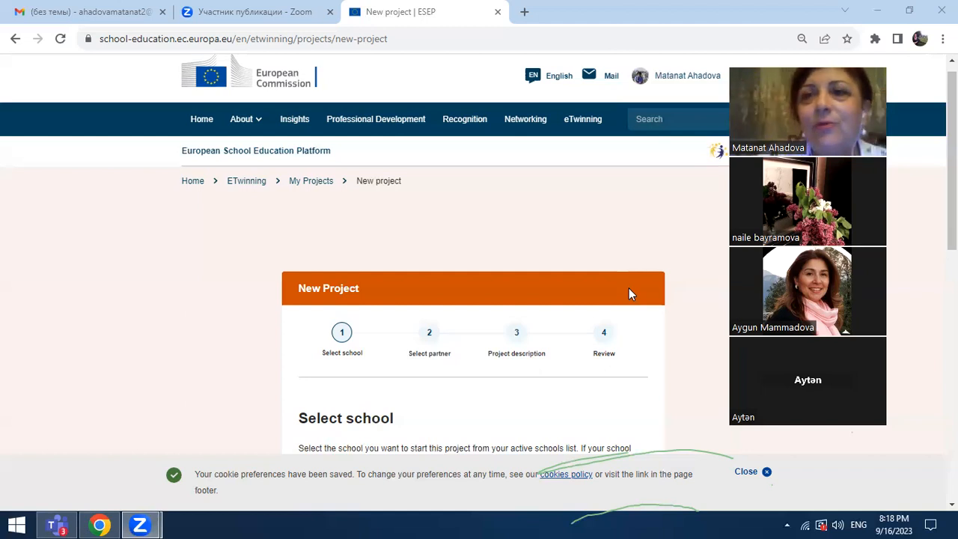
{"action": "mouse_move", "coordinate": [670, 246]}
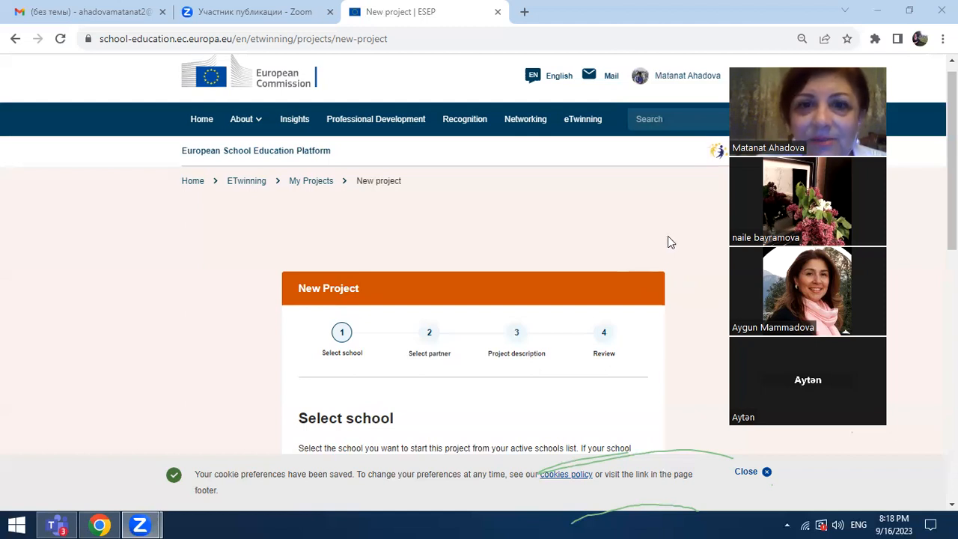
{"action": "mouse_move", "coordinate": [621, 267]}
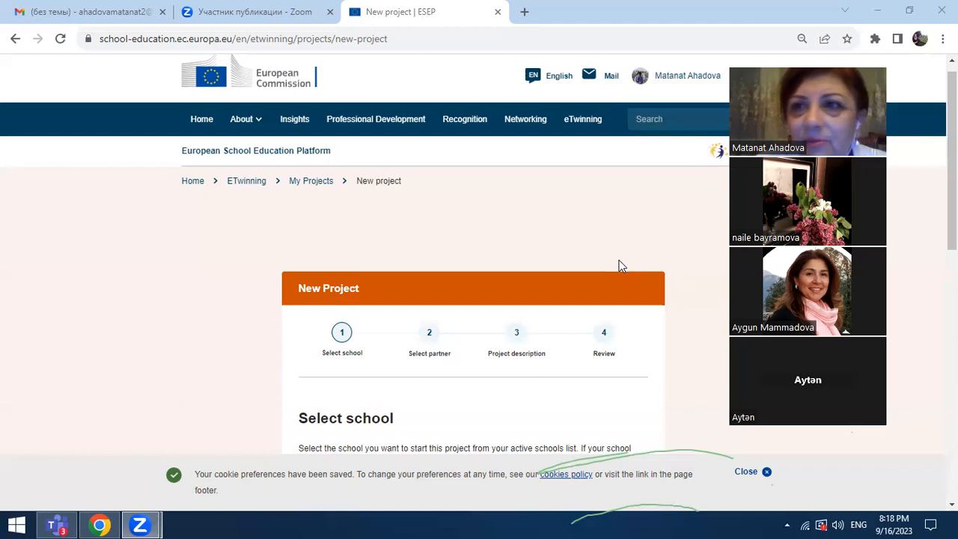
{"action": "mouse_move", "coordinate": [622, 174]}
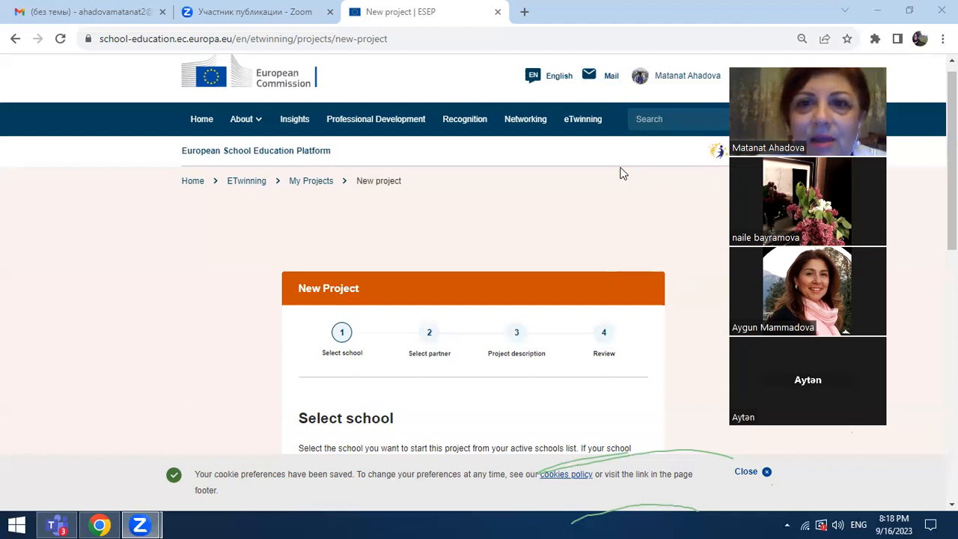
{"action": "mouse_move", "coordinate": [670, 206]}
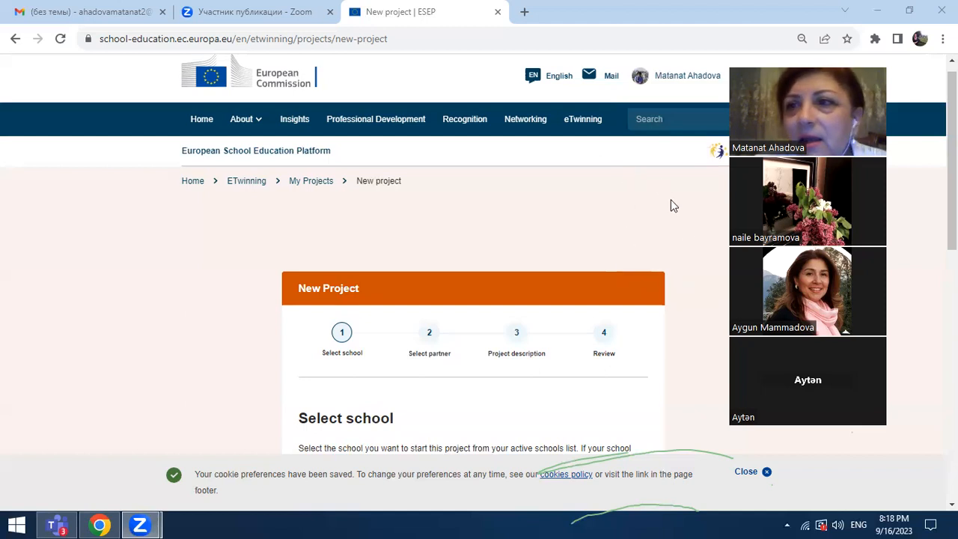
Step: Choose Baki Avropa Liseyi in the School dropdown and continue with Next
{"action": "scroll", "scroll_direction": "down", "scroll_amount": 3}
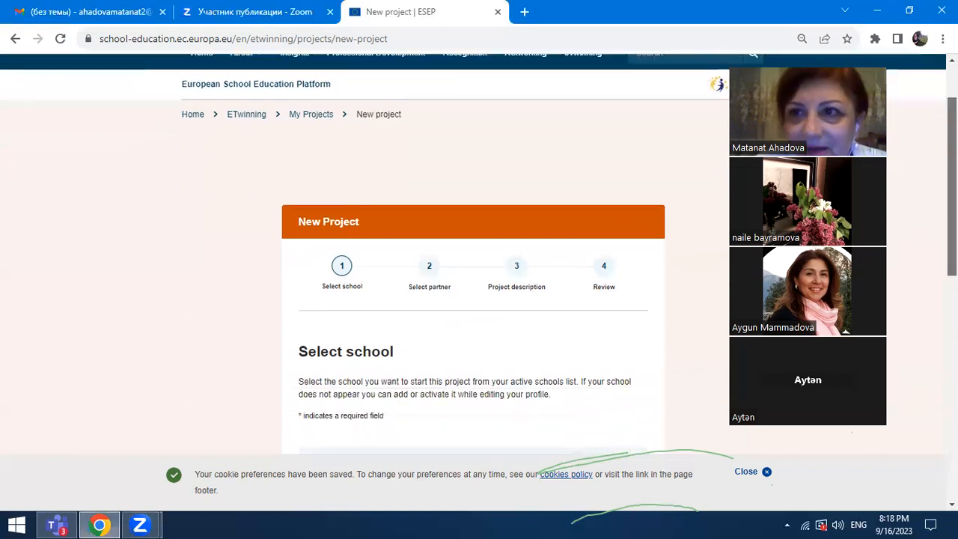
{"action": "scroll", "scroll_direction": "down", "scroll_amount": 3}
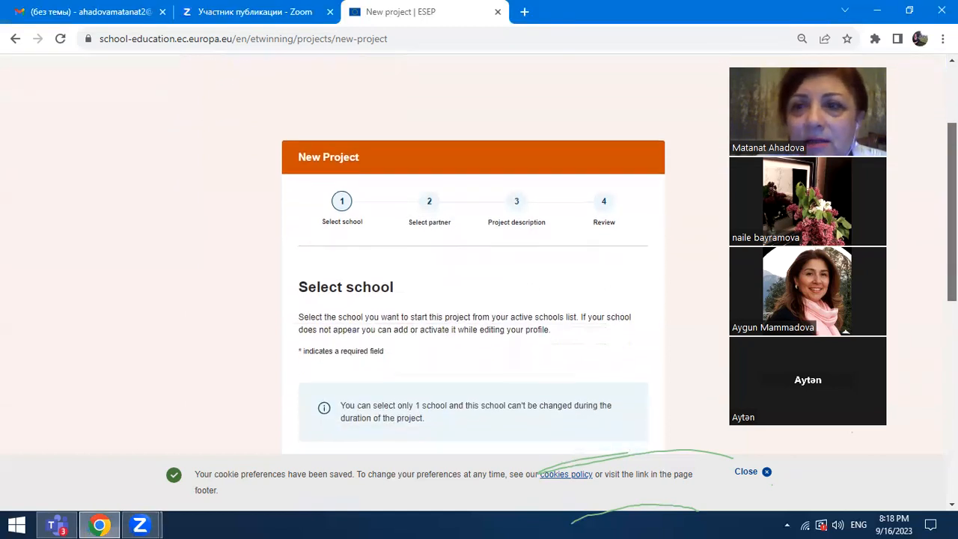
{"action": "scroll", "scroll_direction": "down", "scroll_amount": 3}
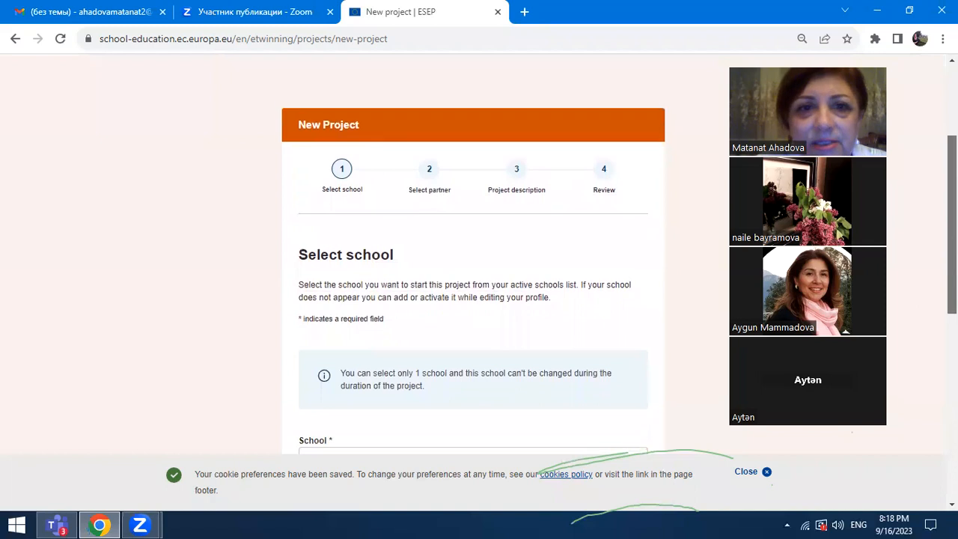
{"action": "scroll", "scroll_direction": "down", "scroll_amount": 3}
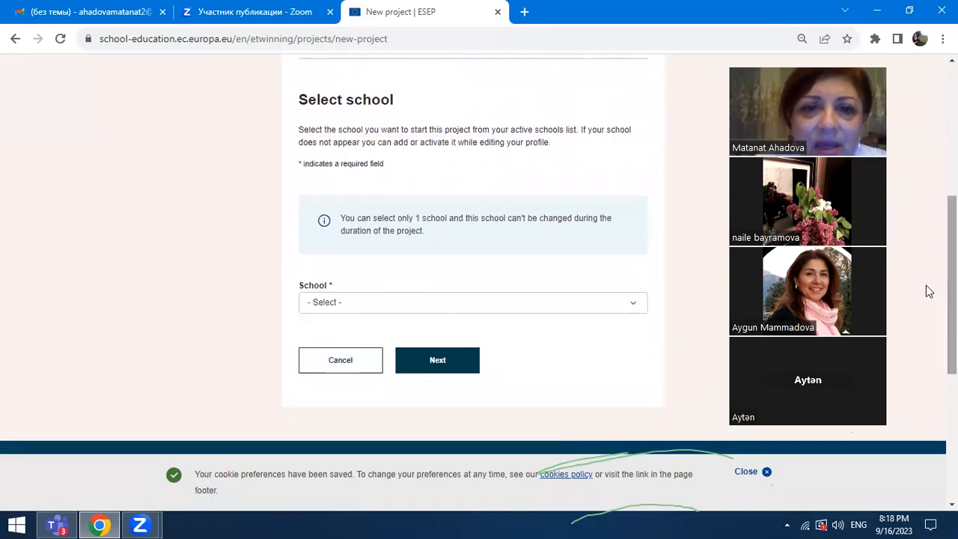
{"action": "left_click", "coordinate": [473, 302]}
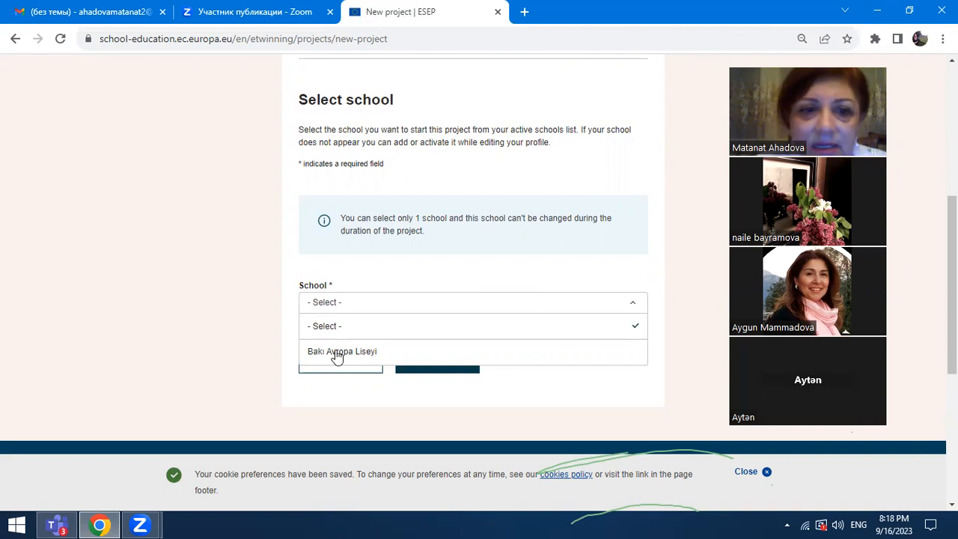
{"action": "left_click", "coordinate": [341, 350]}
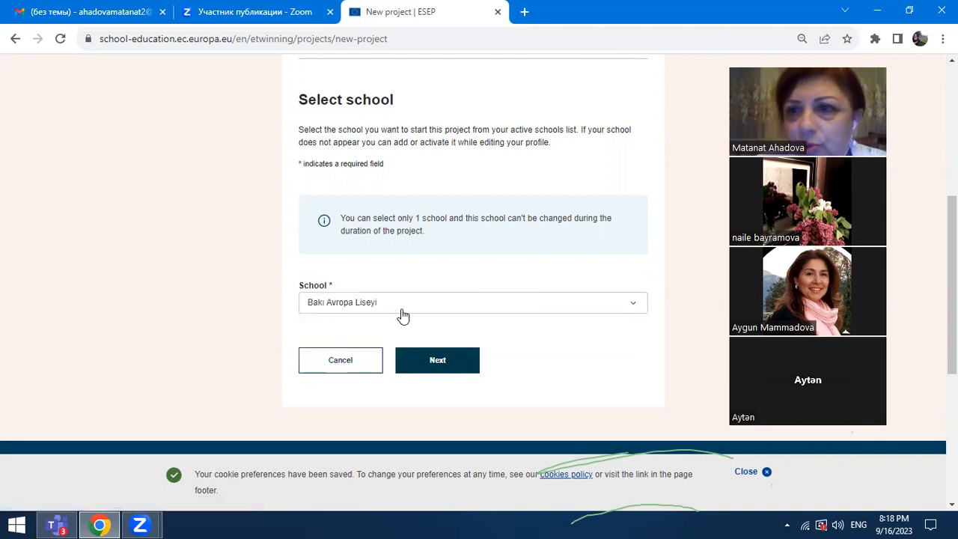
{"action": "mouse_move", "coordinate": [436, 359]}
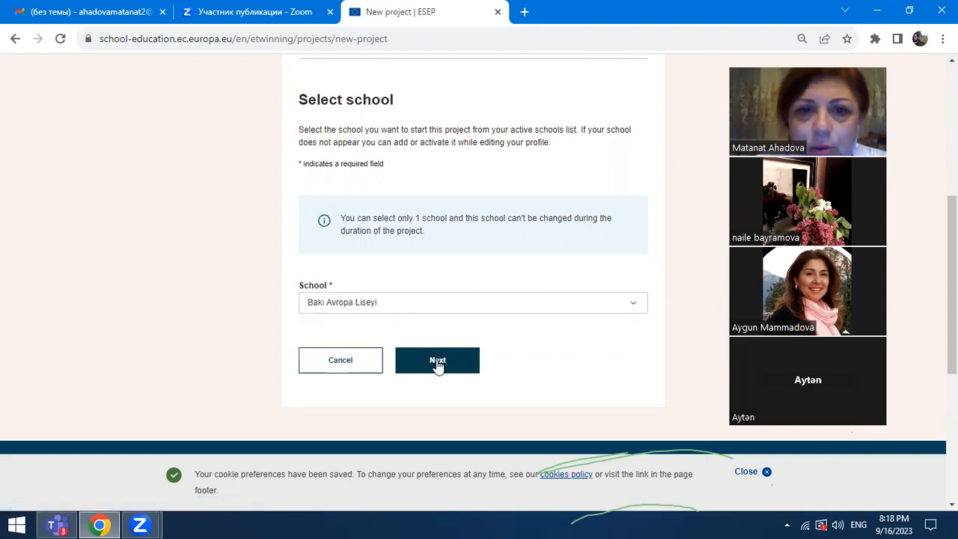
{"action": "left_click", "coordinate": [437, 360]}
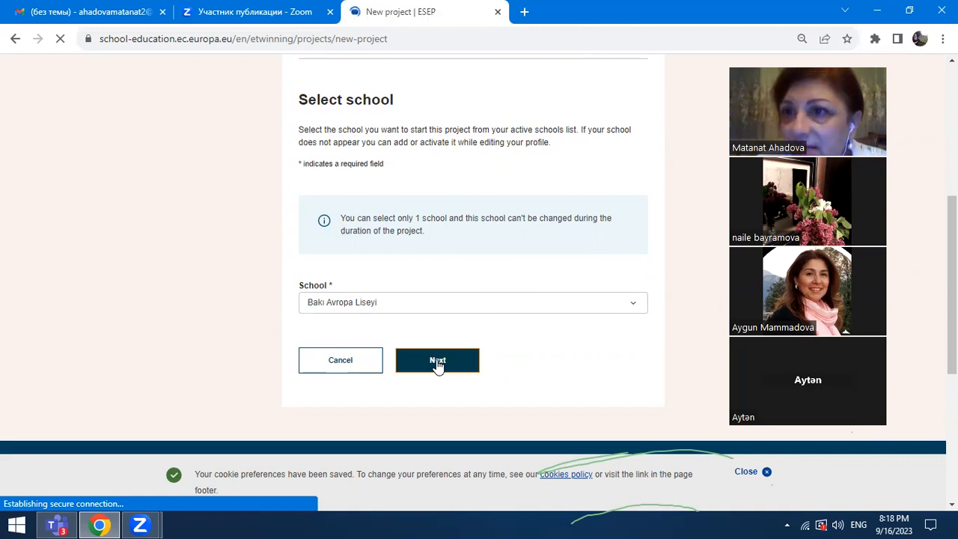
Step: Advance to the Select partner step and scroll to the empty Co-founder dropdown
{"action": "left_click", "coordinate": [437, 359]}
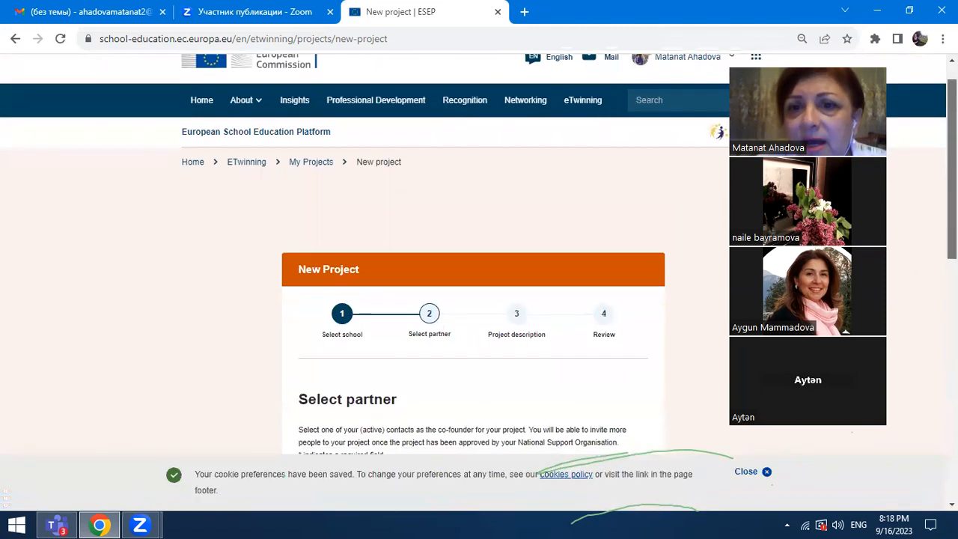
{"action": "scroll", "scroll_direction": "down", "scroll_amount": 3}
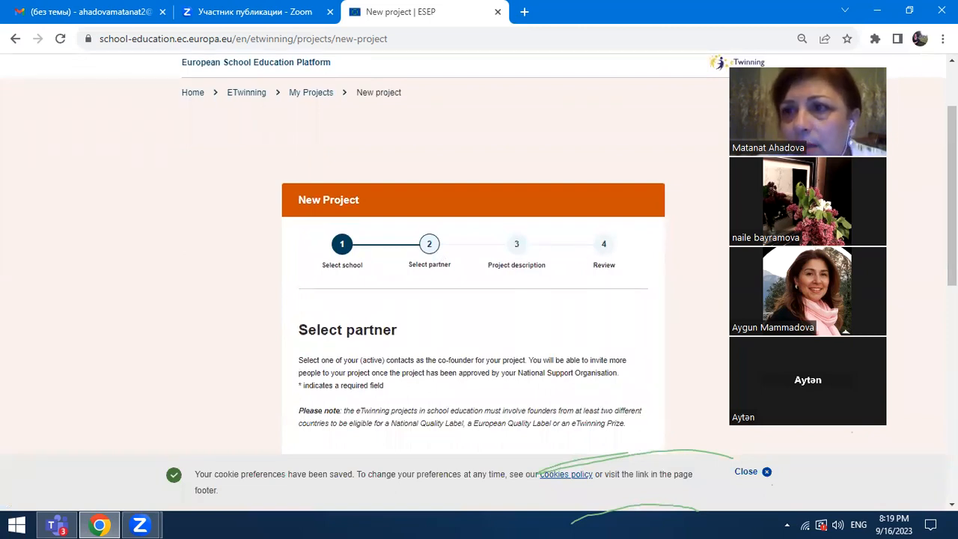
{"action": "scroll", "scroll_direction": "down", "scroll_amount": 3}
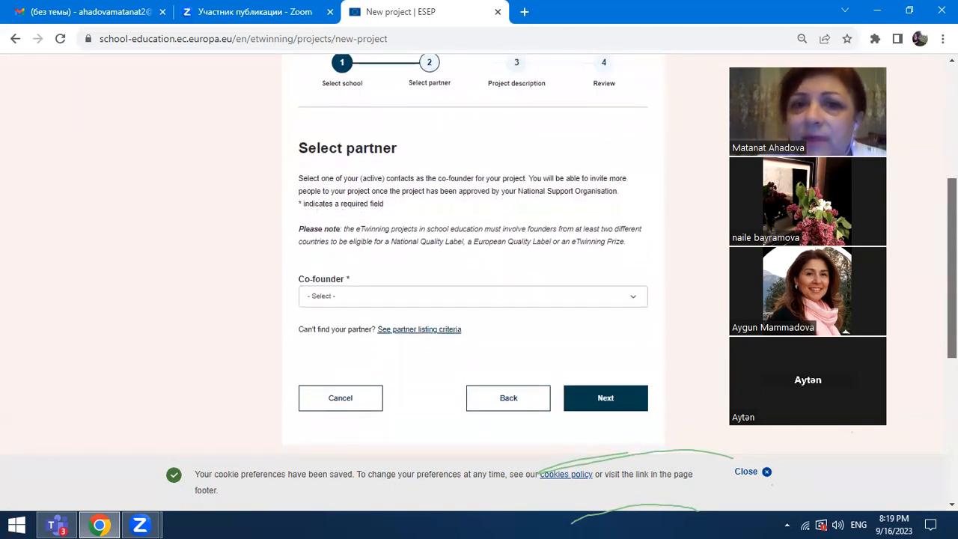
{"action": "scroll", "scroll_direction": "up", "scroll_amount": 3}
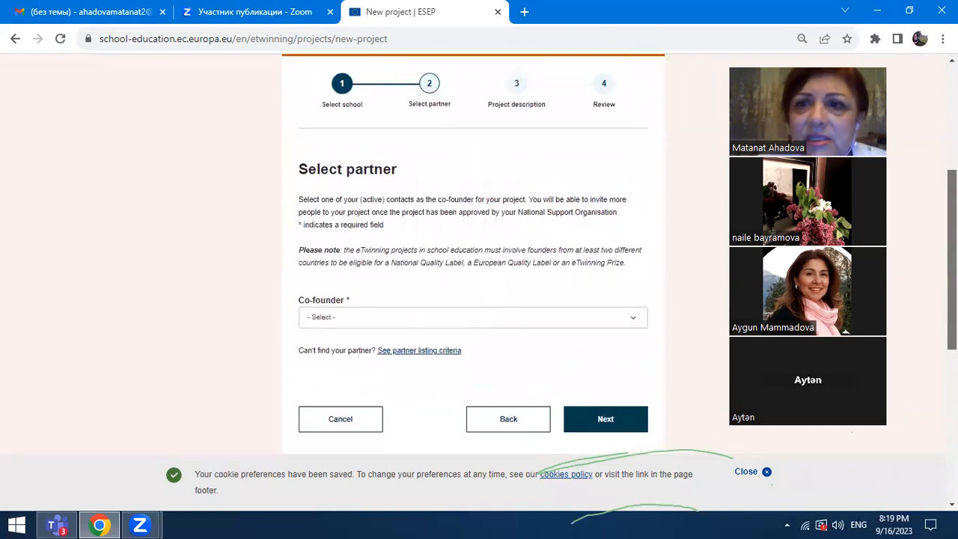
{"action": "scroll", "scroll_direction": "down", "scroll_amount": 3}
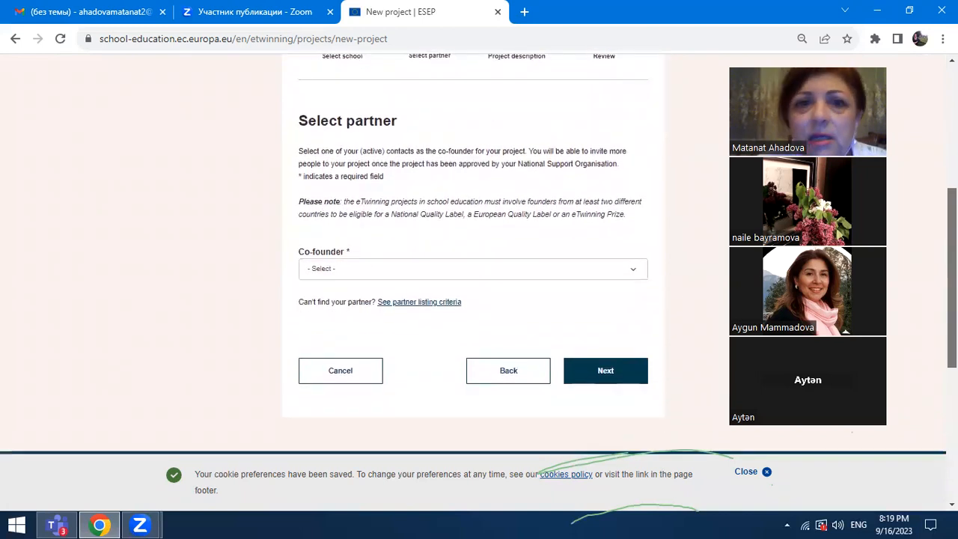
{"action": "scroll", "scroll_direction": "up", "scroll_amount": 3}
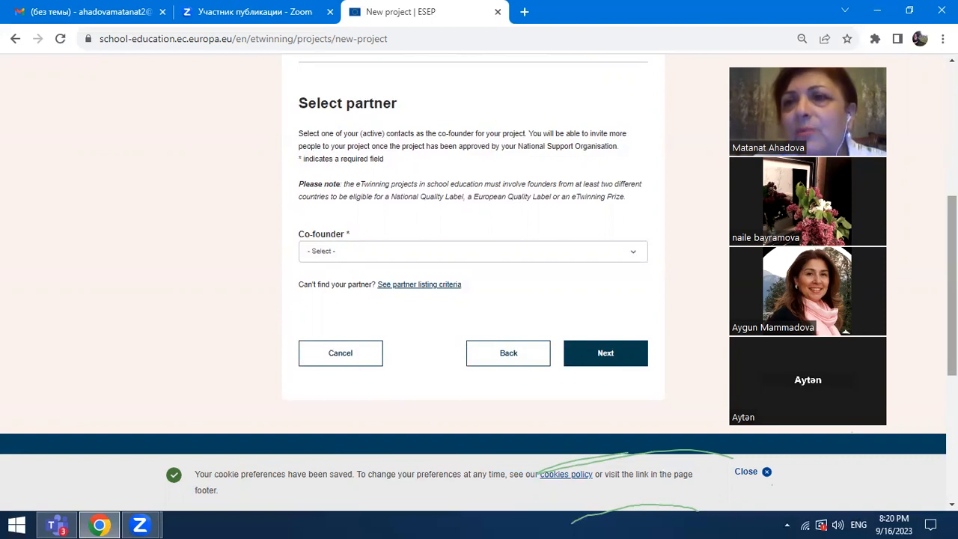
{"action": "mouse_move", "coordinate": [907, 236]}
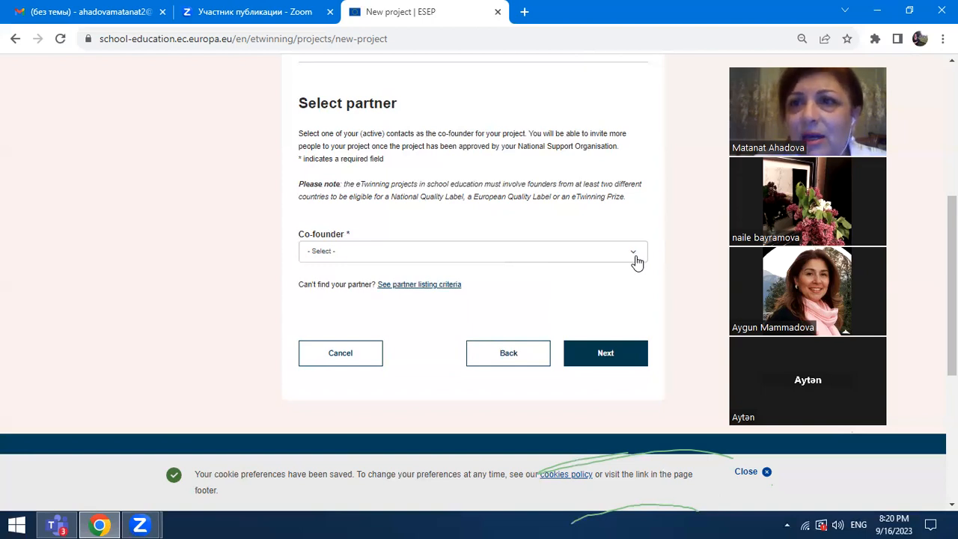
{"action": "mouse_move", "coordinate": [632, 262]}
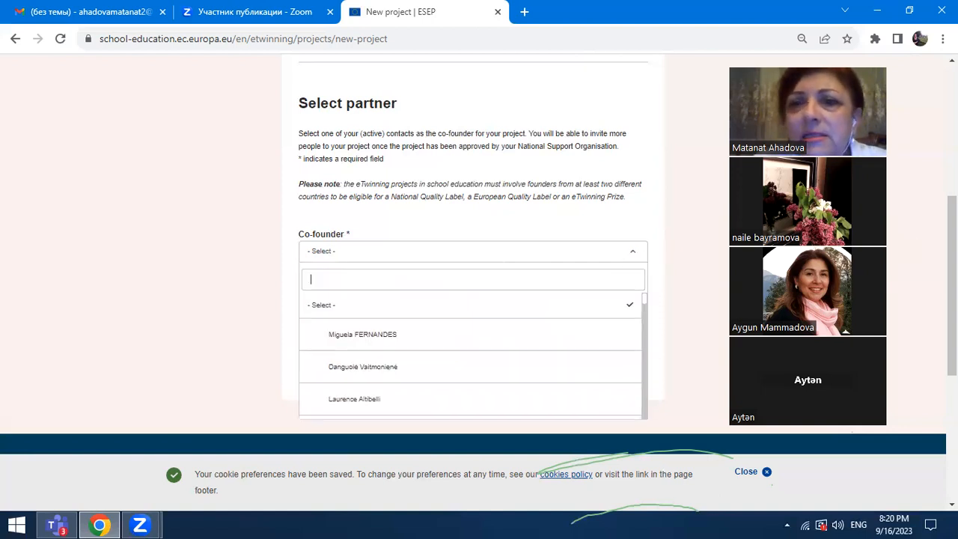
{"action": "scroll", "scroll_direction": "down", "scroll_amount": 3}
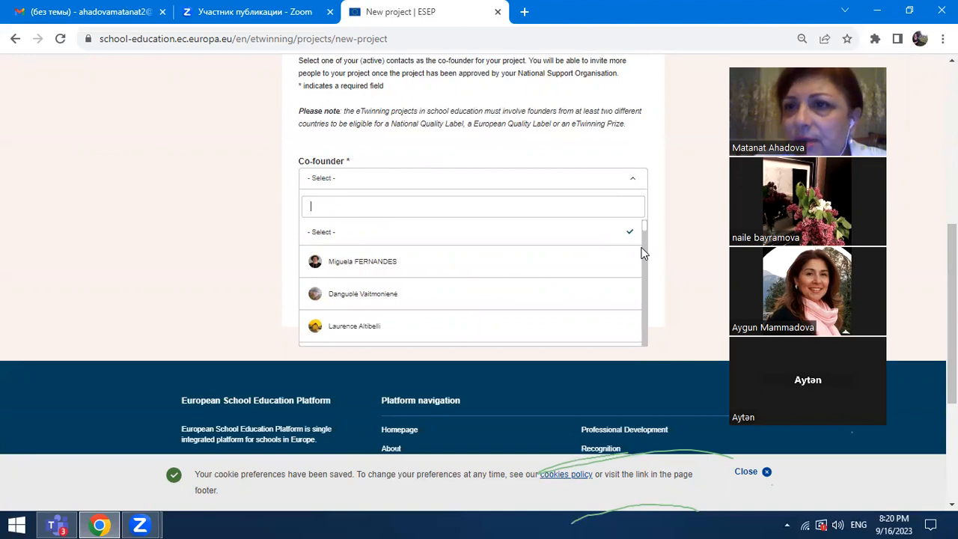
{"action": "scroll", "scroll_direction": "down", "scroll_amount": 3}
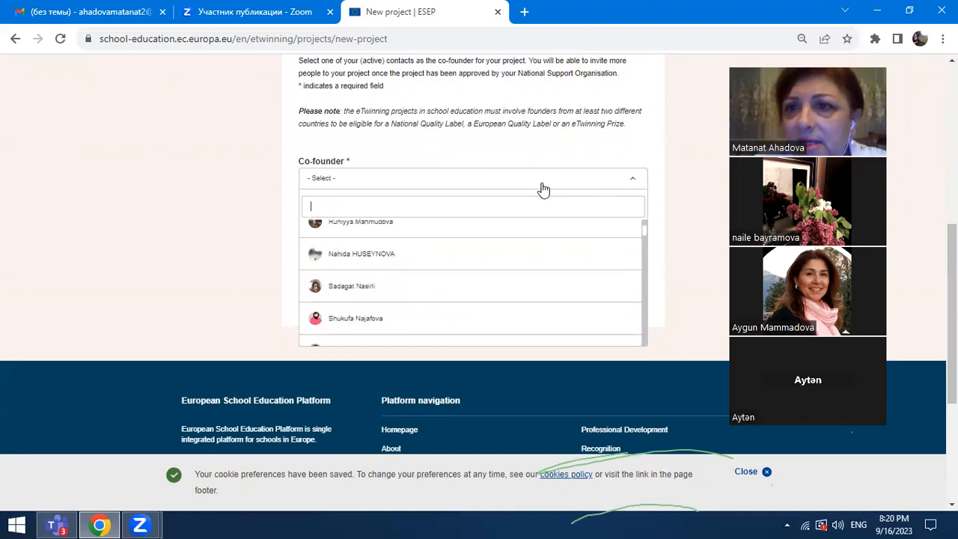
{"action": "mouse_move", "coordinate": [540, 191]}
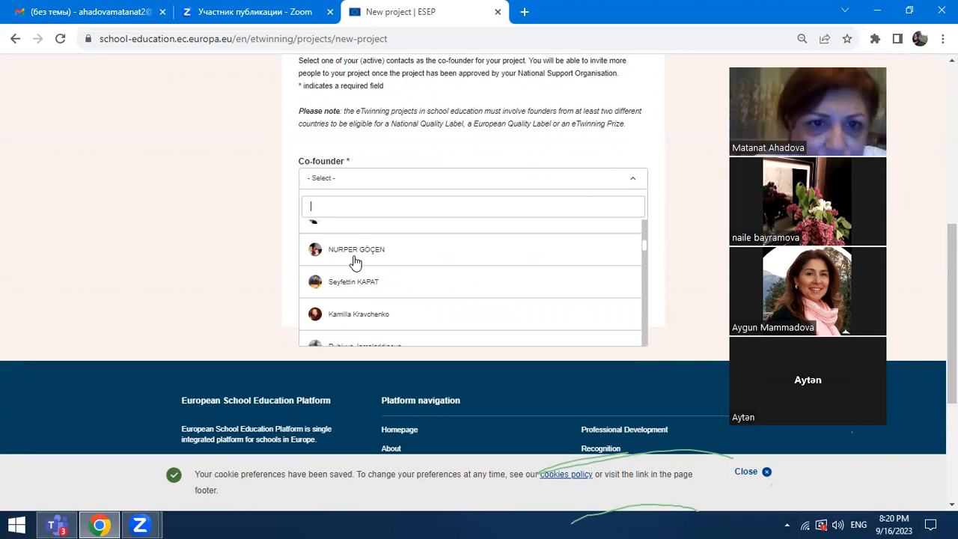
{"action": "left_click", "coordinate": [356, 248]}
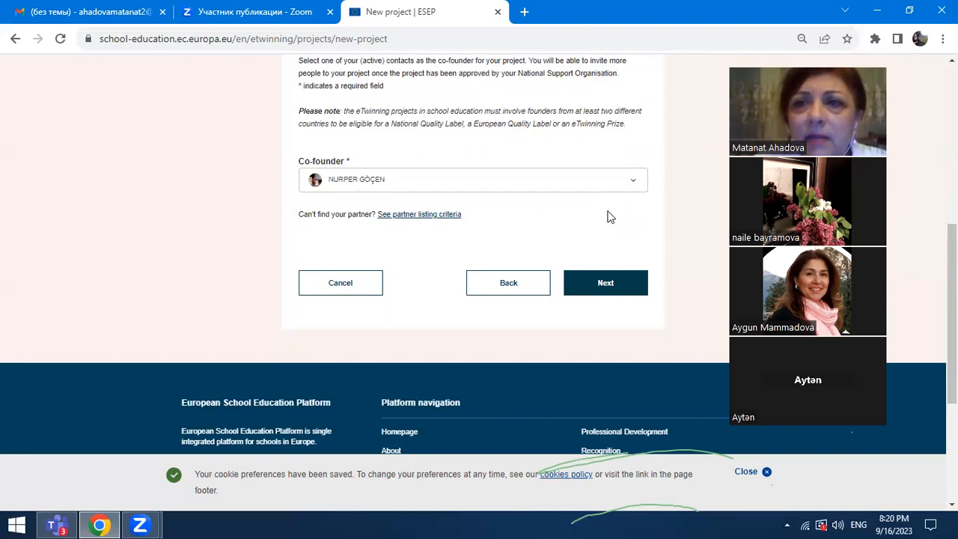
{"action": "mouse_move", "coordinate": [586, 230]}
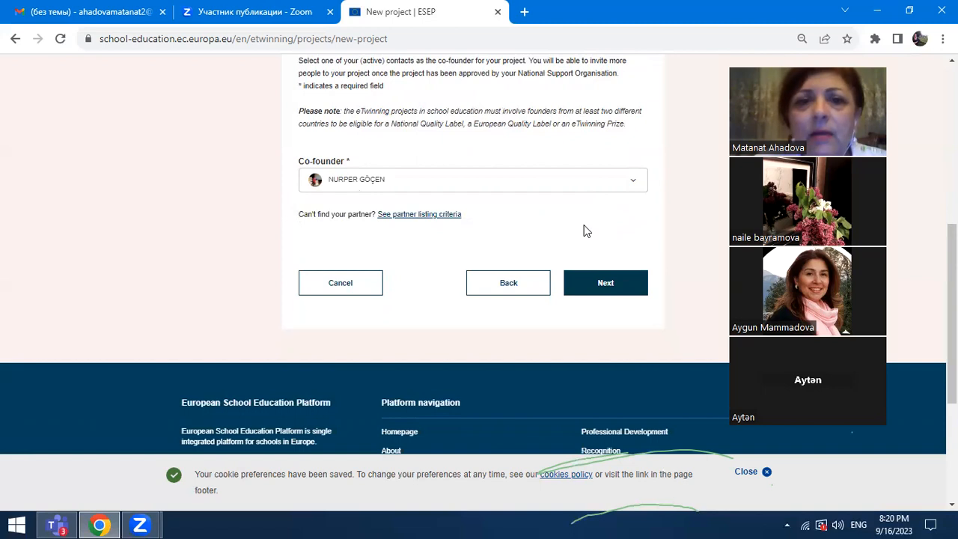
{"action": "mouse_move", "coordinate": [326, 199]}
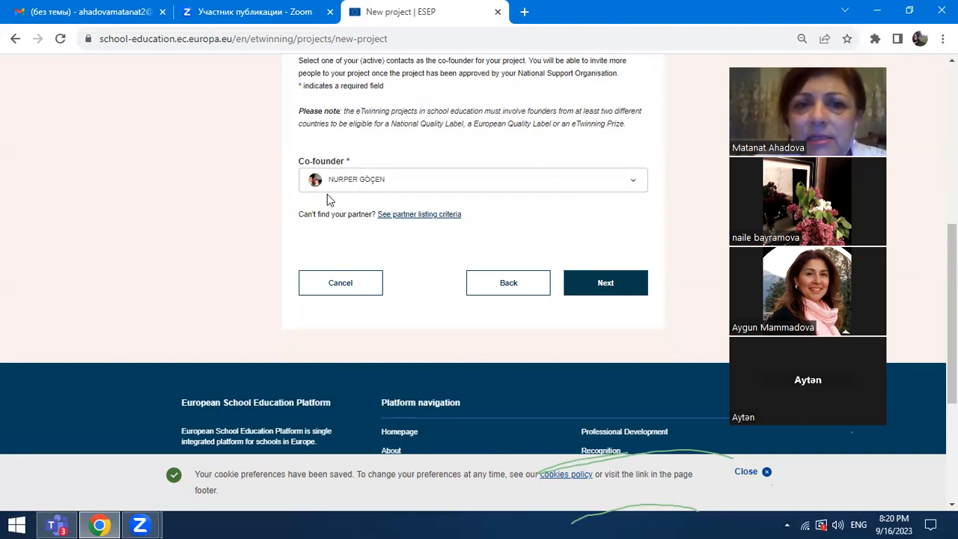
{"action": "mouse_move", "coordinate": [392, 193]}
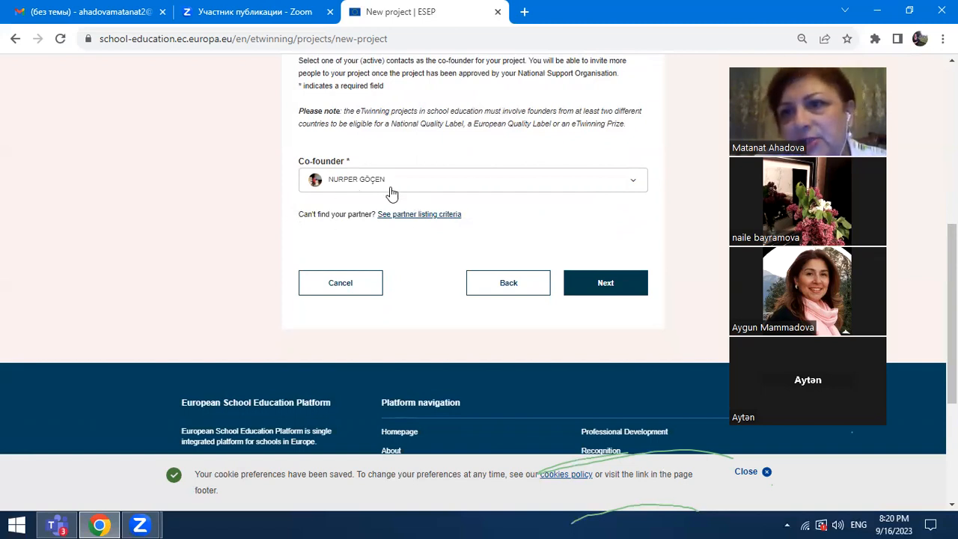
{"action": "mouse_move", "coordinate": [551, 246]}
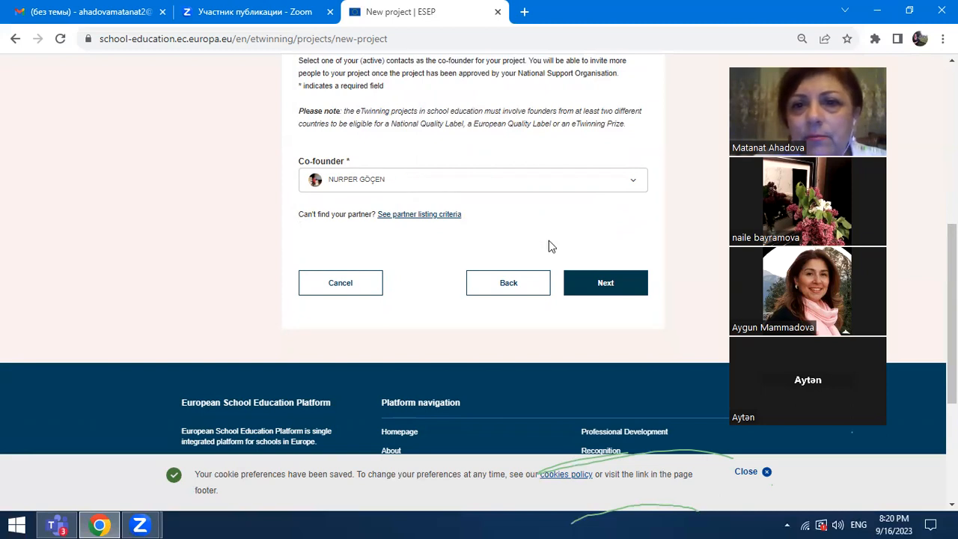
{"action": "mouse_move", "coordinate": [547, 227]}
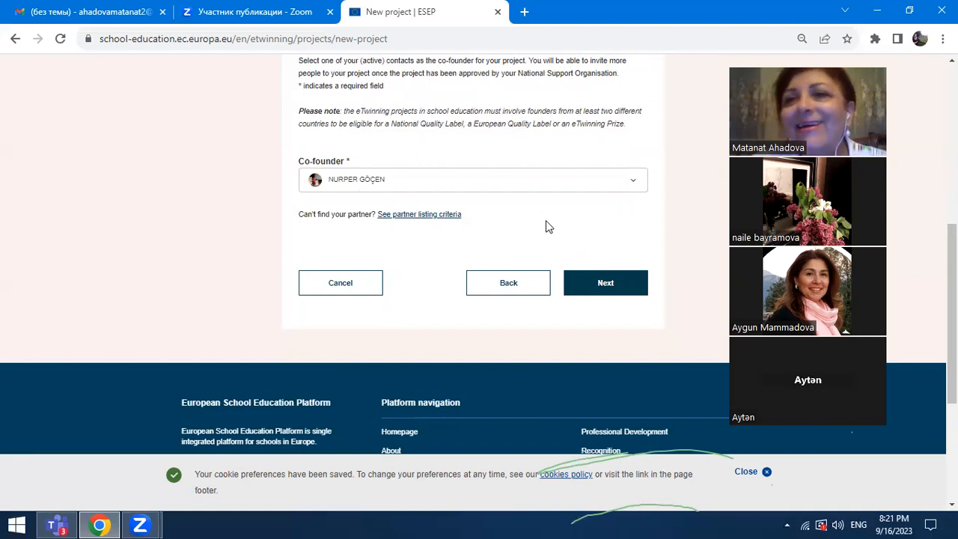
{"action": "mouse_move", "coordinate": [605, 255]}
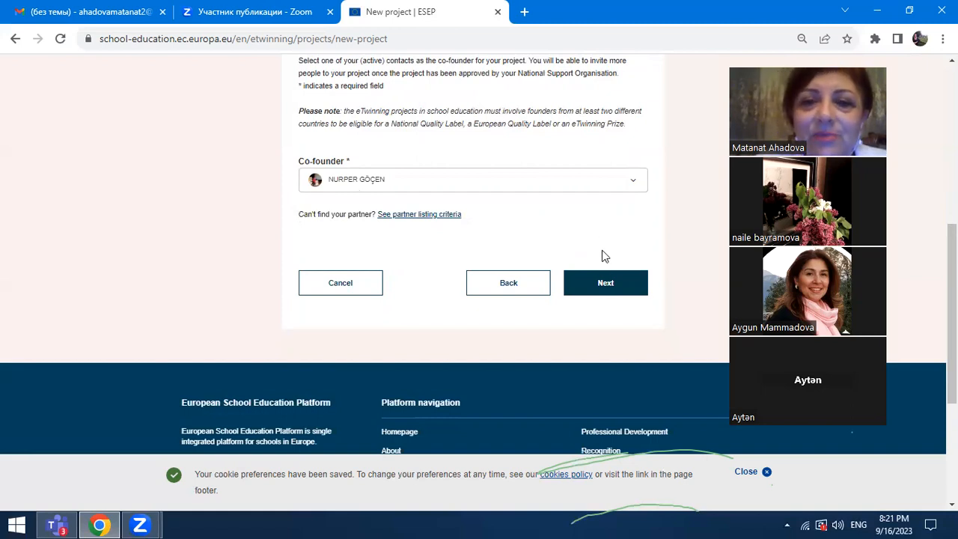
{"action": "mouse_move", "coordinate": [605, 287]}
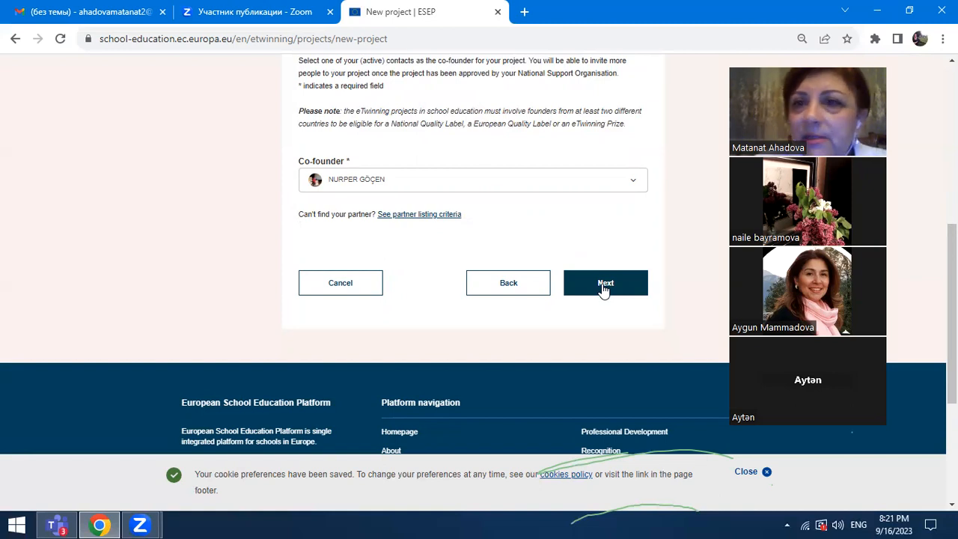
Step: Continue to the Project description form and scroll through its empty fields back to Title
{"action": "left_click", "coordinate": [605, 282]}
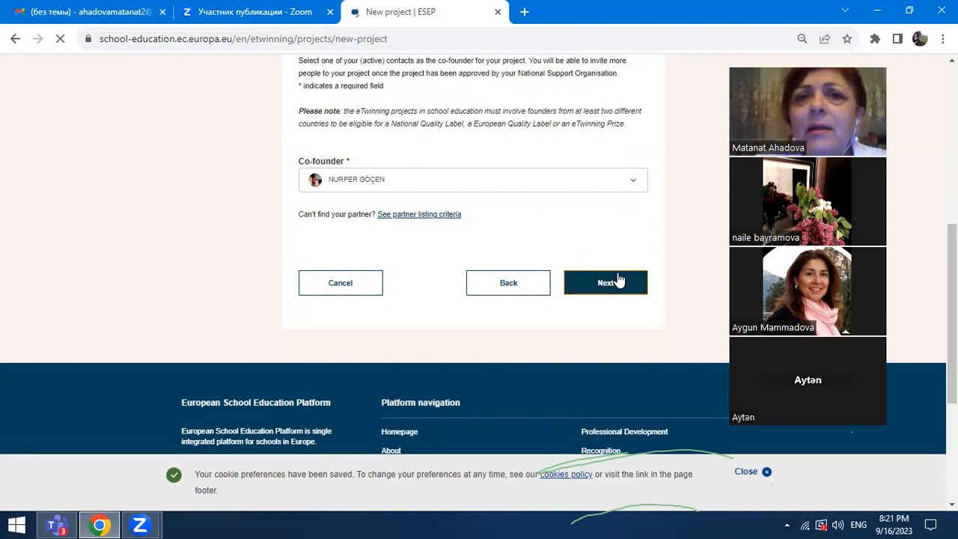
{"action": "left_click", "coordinate": [605, 282]}
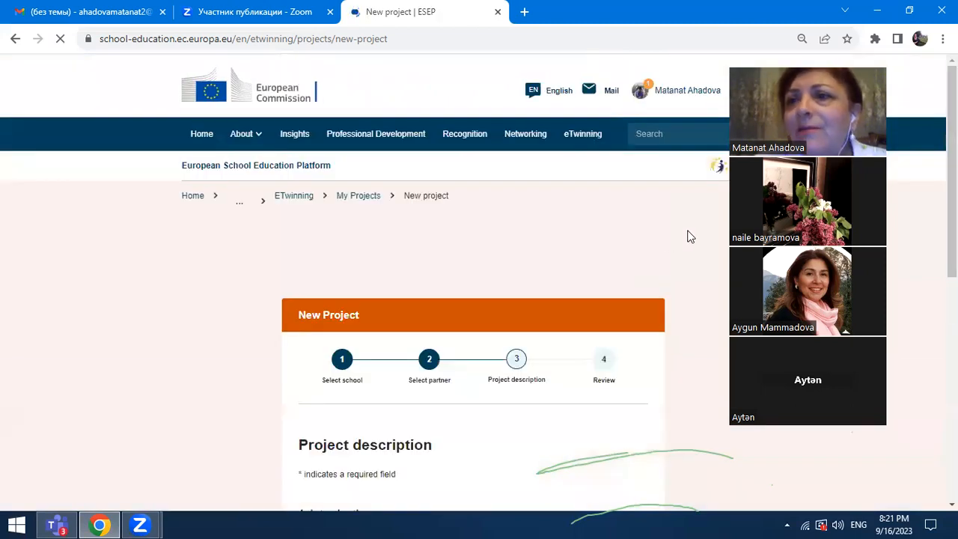
{"action": "scroll", "scroll_direction": "down", "scroll_amount": 3}
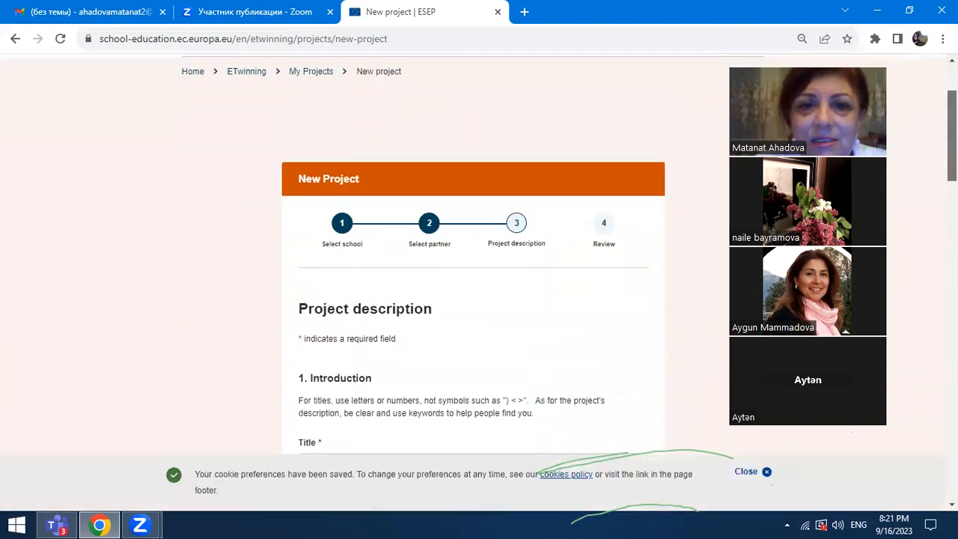
{"action": "scroll", "scroll_direction": "down", "scroll_amount": 3}
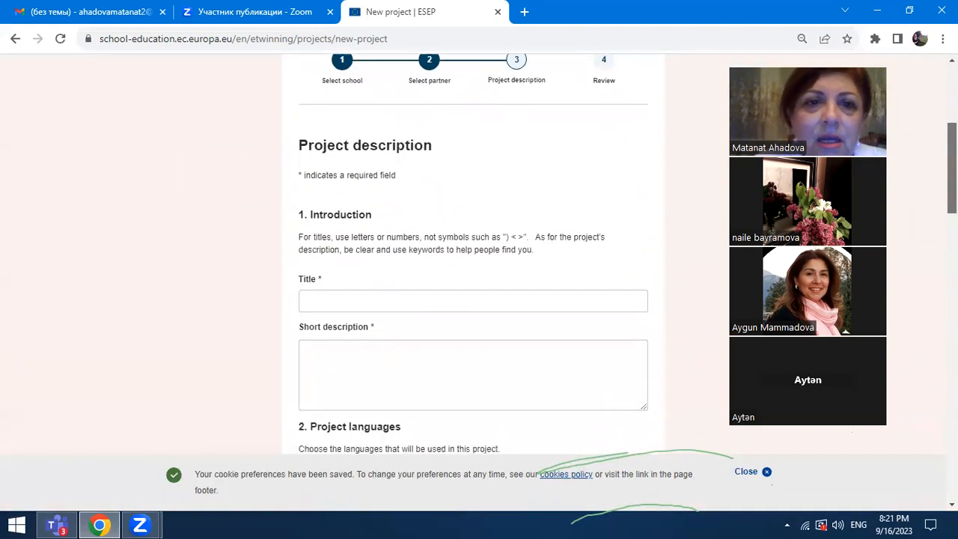
{"action": "scroll", "scroll_direction": "down", "scroll_amount": 3}
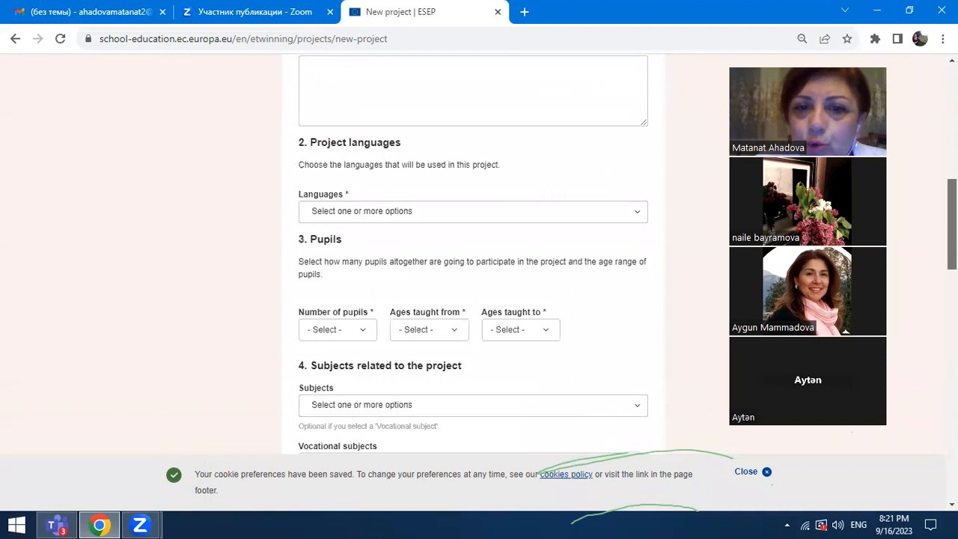
{"action": "scroll", "scroll_direction": "down", "scroll_amount": 3}
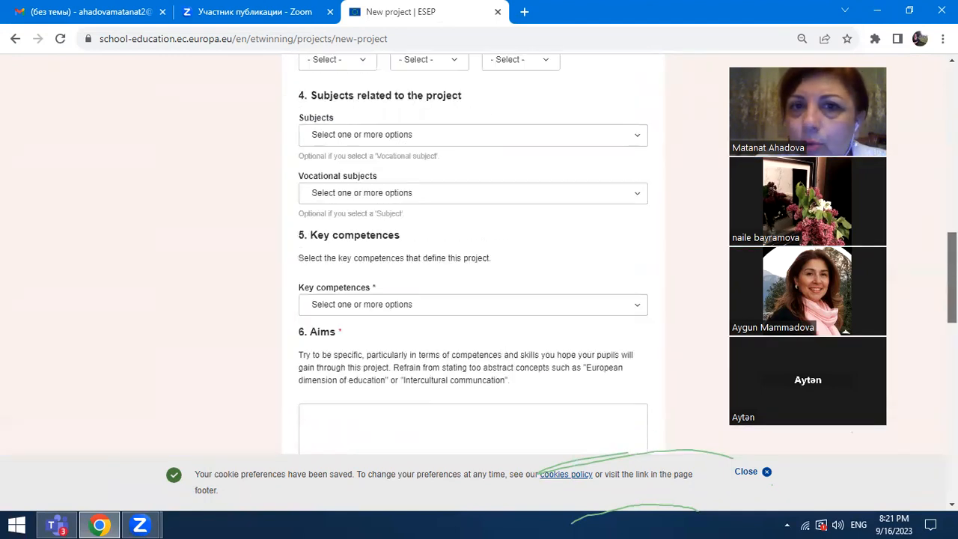
{"action": "scroll", "scroll_direction": "up", "scroll_amount": 3}
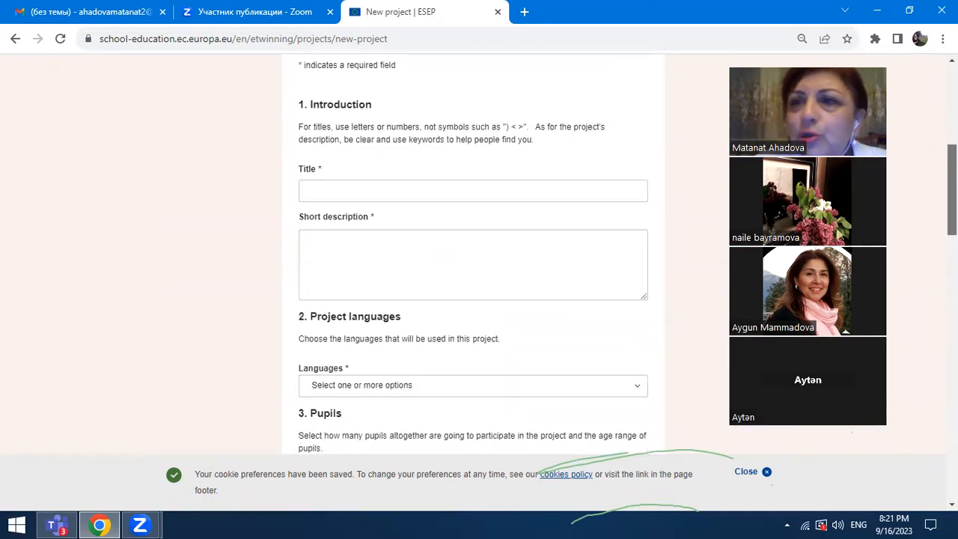
{"action": "scroll", "scroll_direction": "up", "scroll_amount": 3}
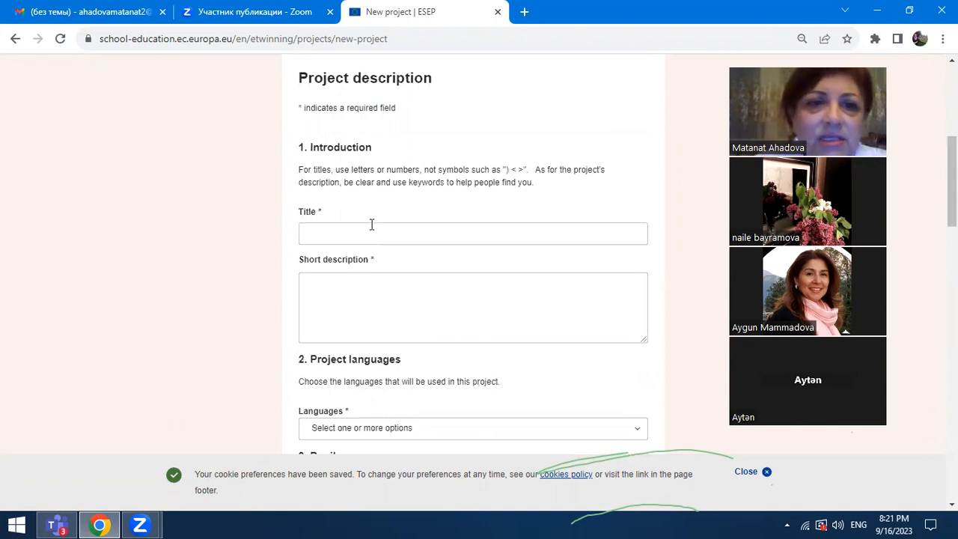
{"action": "left_click", "coordinate": [473, 234]}
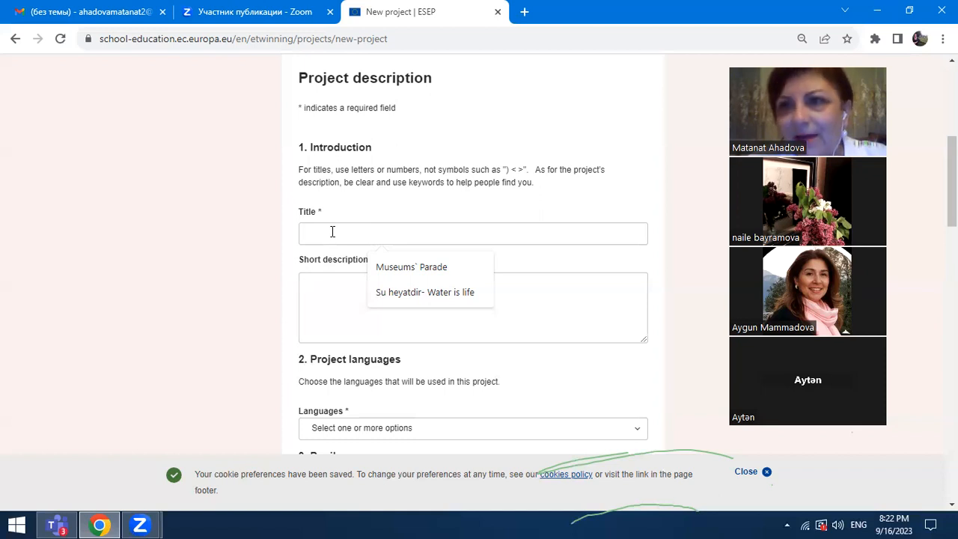
{"action": "type", "text": "S"}
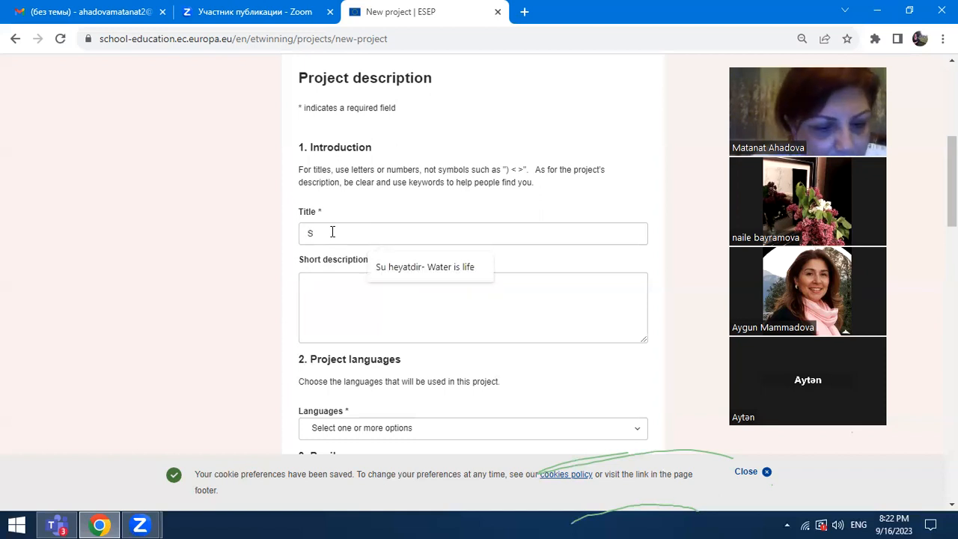
{"action": "type", "text": "AMANI"}
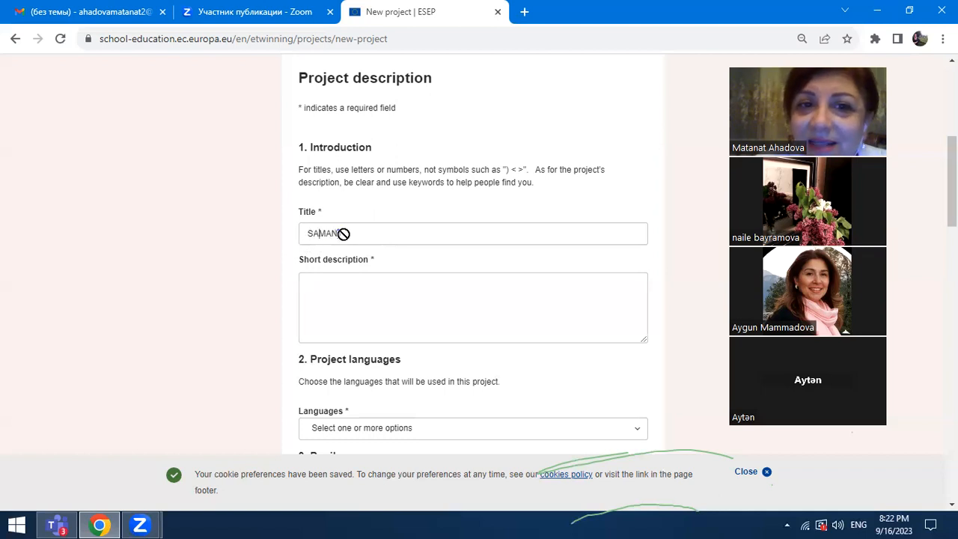
{"action": "type", "text": "I"}
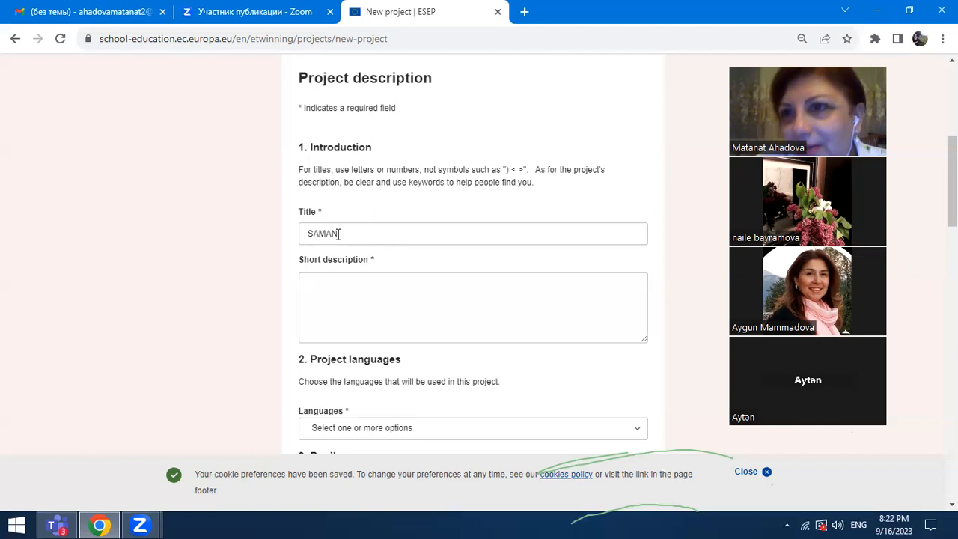
{"action": "type", "text": "I"}
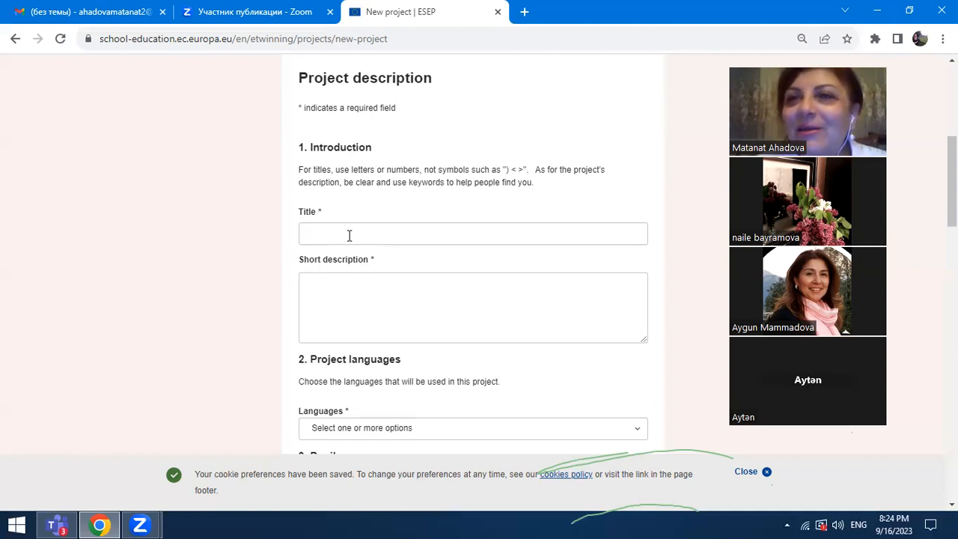
{"action": "left_click", "coordinate": [472, 233]}
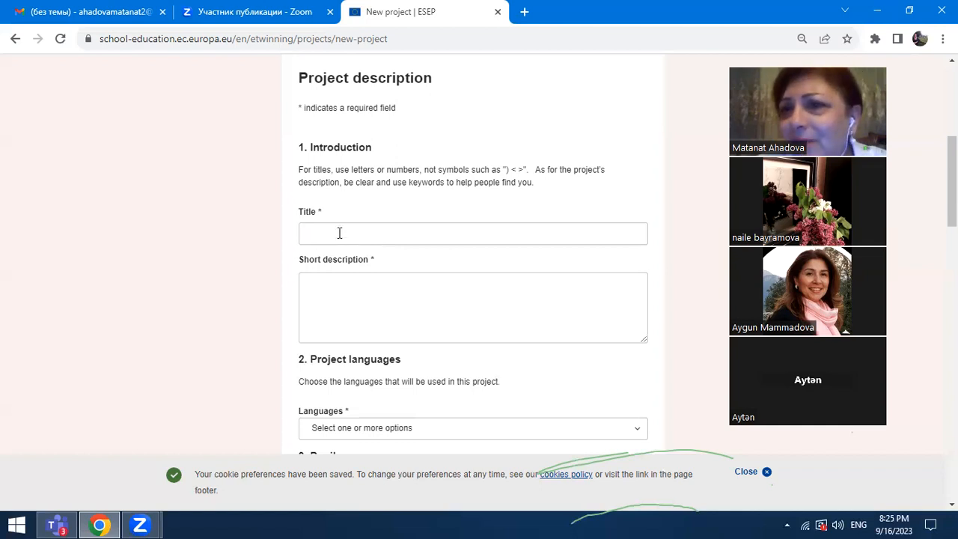
Step: Enter BAL as the project title and move to the Short description box
{"action": "type", "text": "BA"}
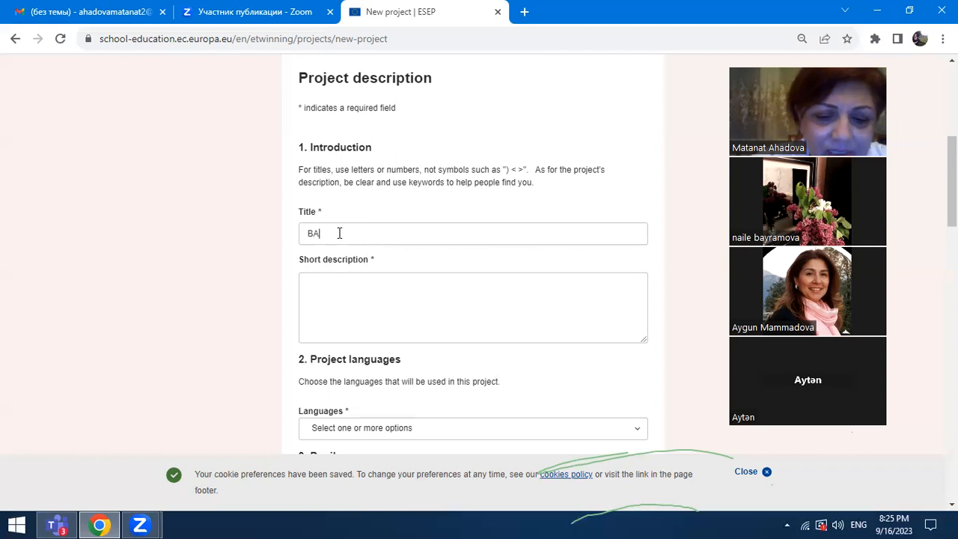
{"action": "type", "text": "L"}
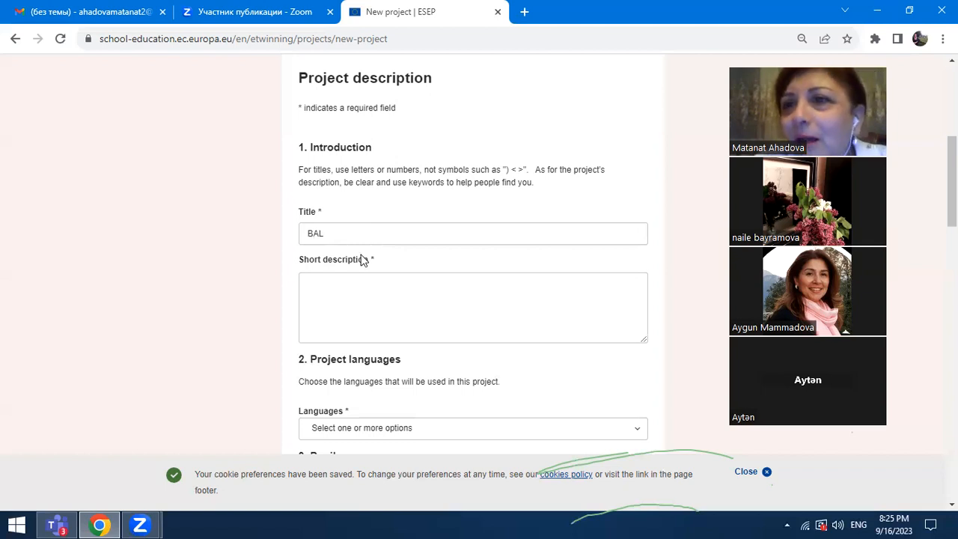
{"action": "mouse_move", "coordinate": [332, 263]}
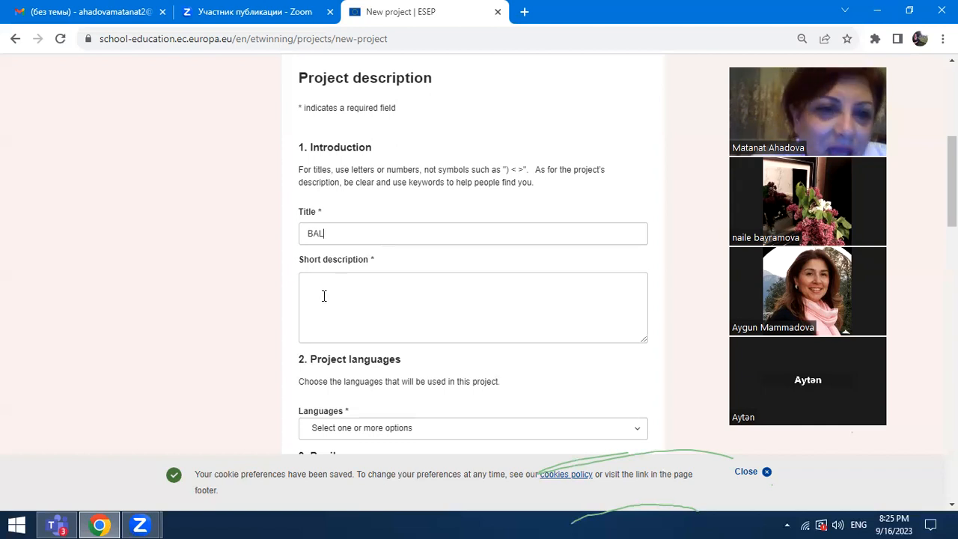
{"action": "left_click", "coordinate": [473, 307]}
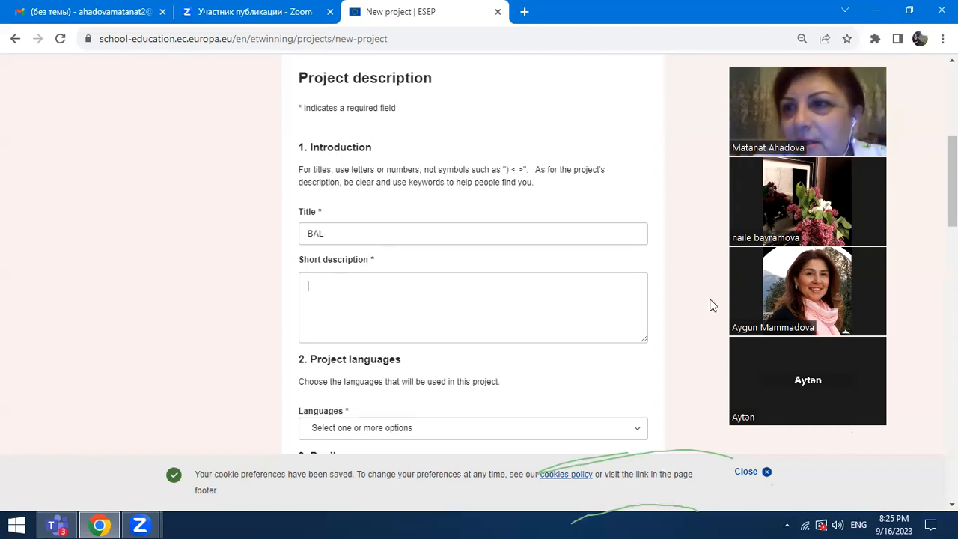
Step: Enter placeholder text 'dfbjnfkmgkofm' as the short description and scroll to Project languages
{"action": "scroll", "scroll_direction": "down", "scroll_amount": 3}
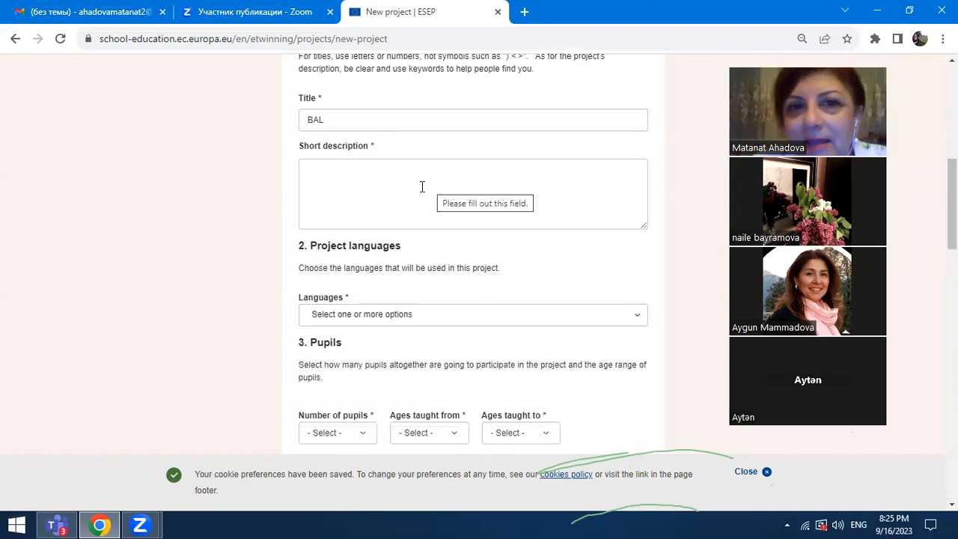
{"action": "left_click", "coordinate": [404, 187]}
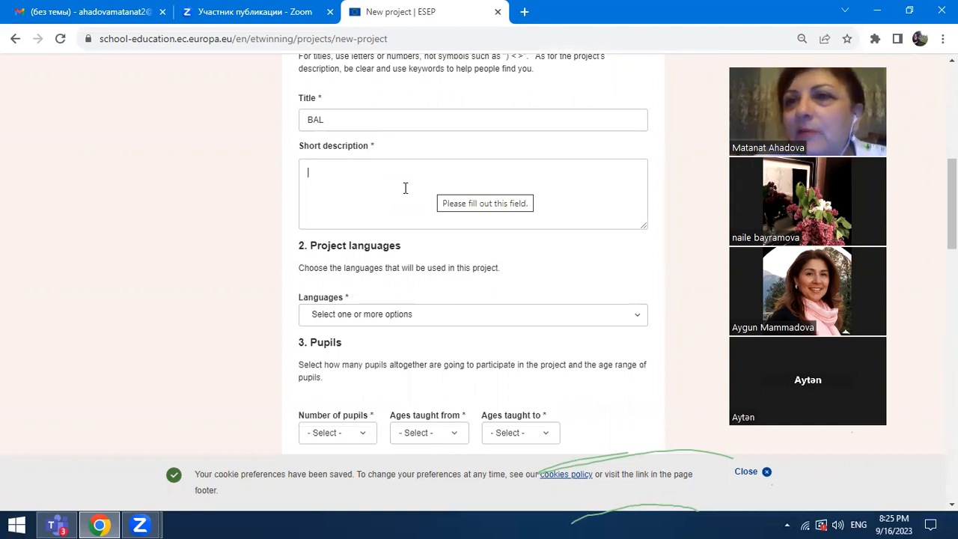
{"action": "type", "text": "df"}
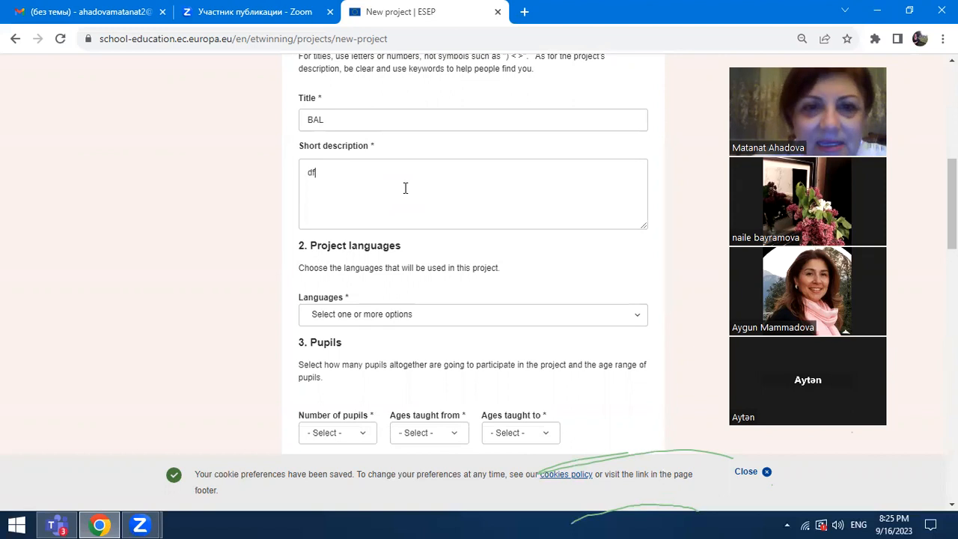
{"action": "type", "text": "bjnfkmgkofm"}
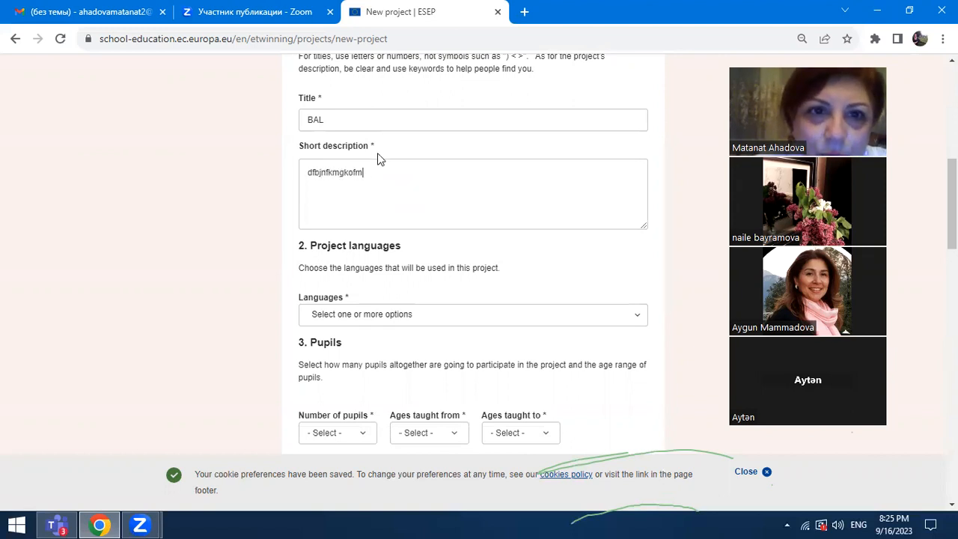
{"action": "mouse_move", "coordinate": [377, 157]}
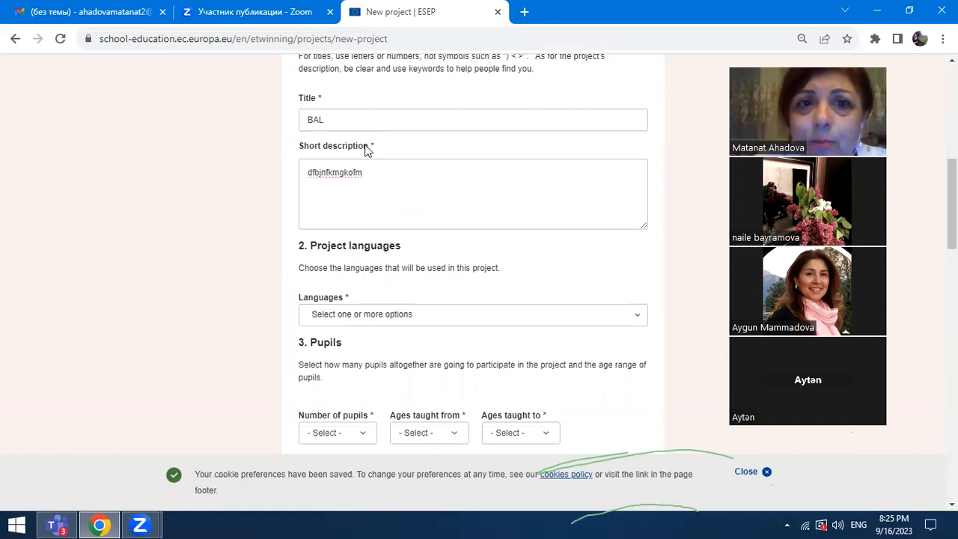
{"action": "mouse_move", "coordinate": [380, 161]}
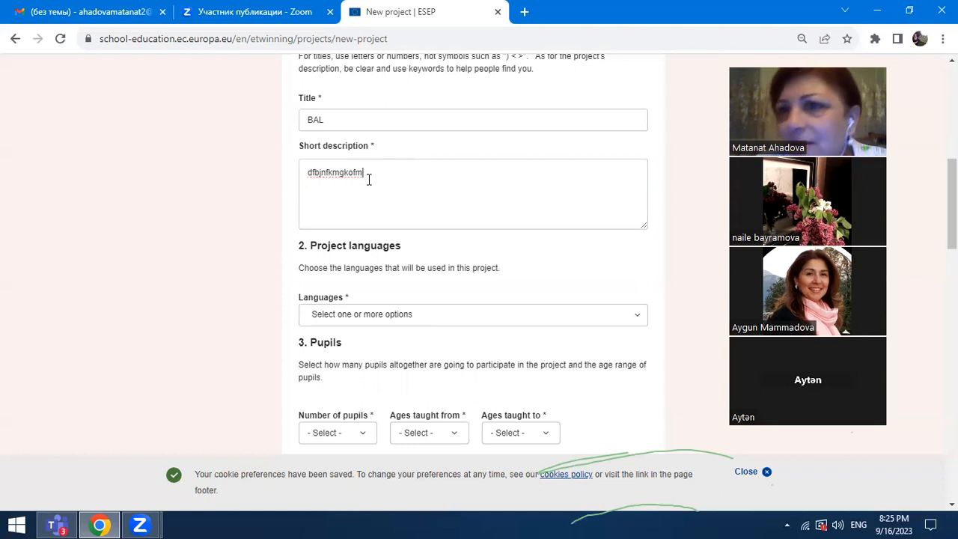
{"action": "mouse_move", "coordinate": [555, 179]}
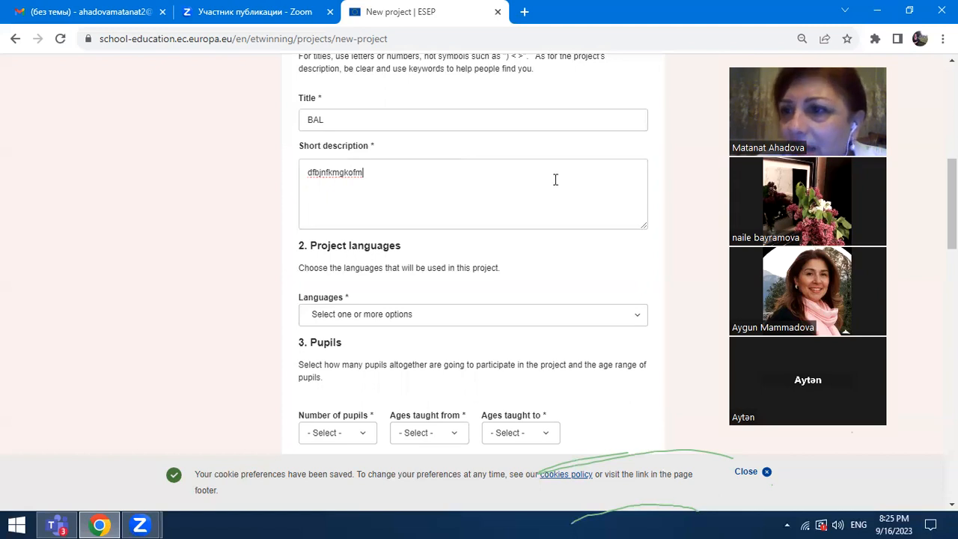
{"action": "scroll", "scroll_direction": "down", "scroll_amount": 3}
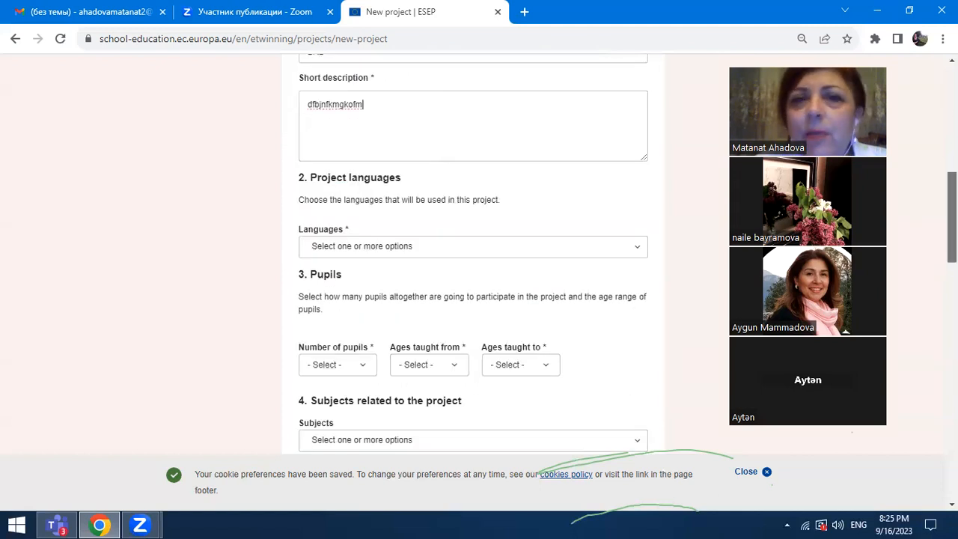
{"action": "scroll", "scroll_direction": "up", "scroll_amount": 3}
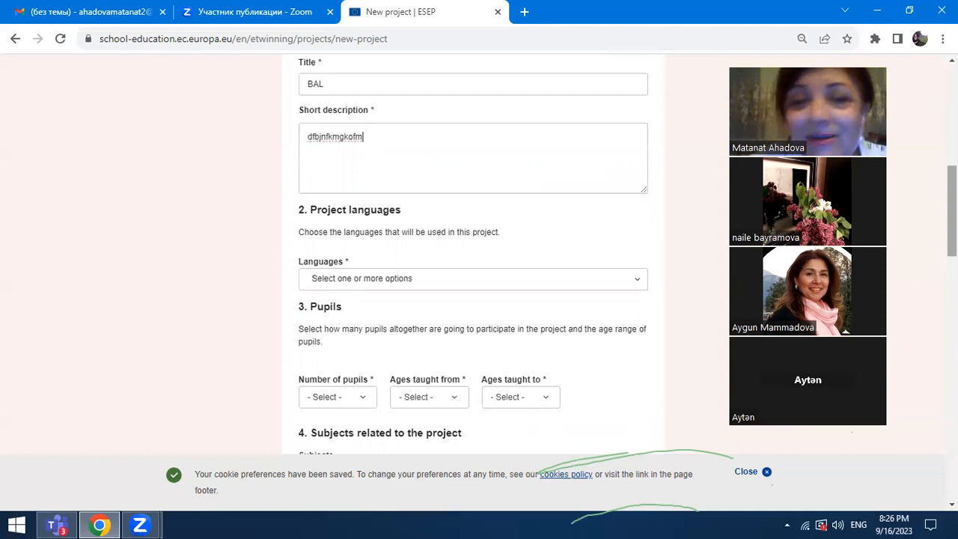
{"action": "scroll", "scroll_direction": "down", "scroll_amount": 3}
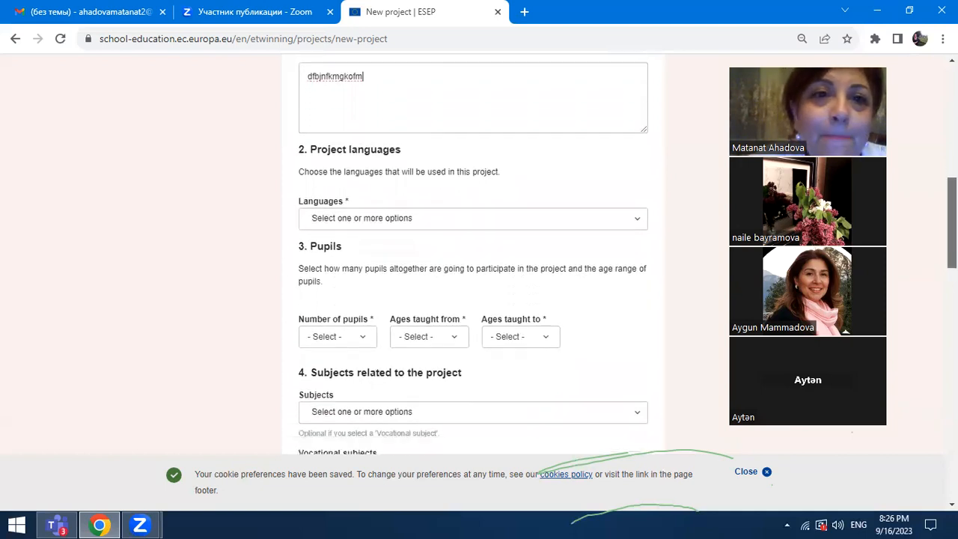
{"action": "scroll", "scroll_direction": "down", "scroll_amount": 3}
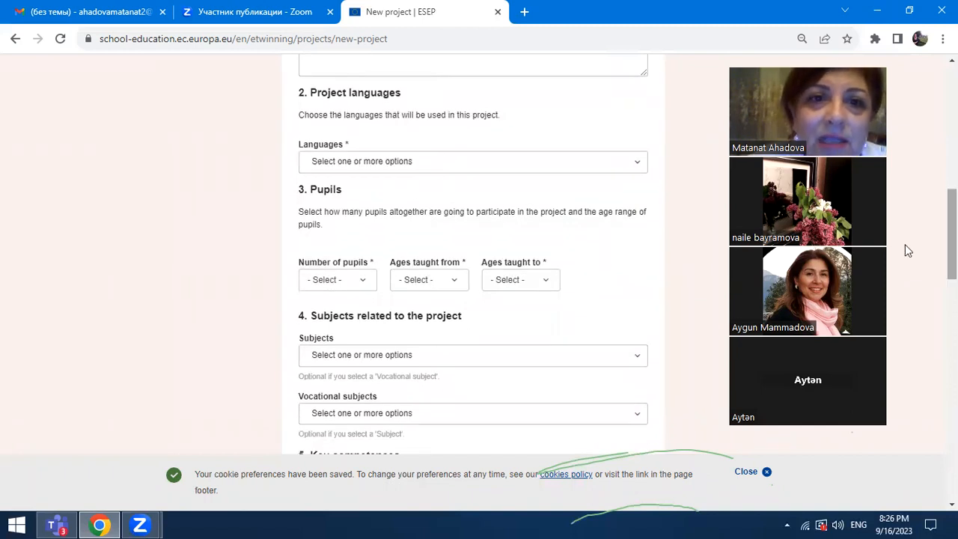
Step: Add Albanian and Azerbaijani from the project languages list
{"action": "left_click", "coordinate": [471, 161]}
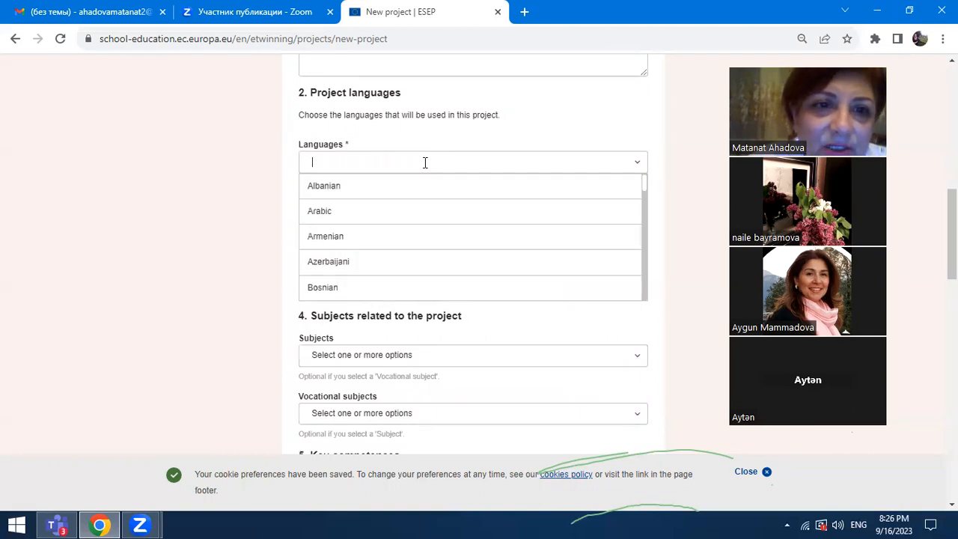
{"action": "left_click", "coordinate": [323, 185]}
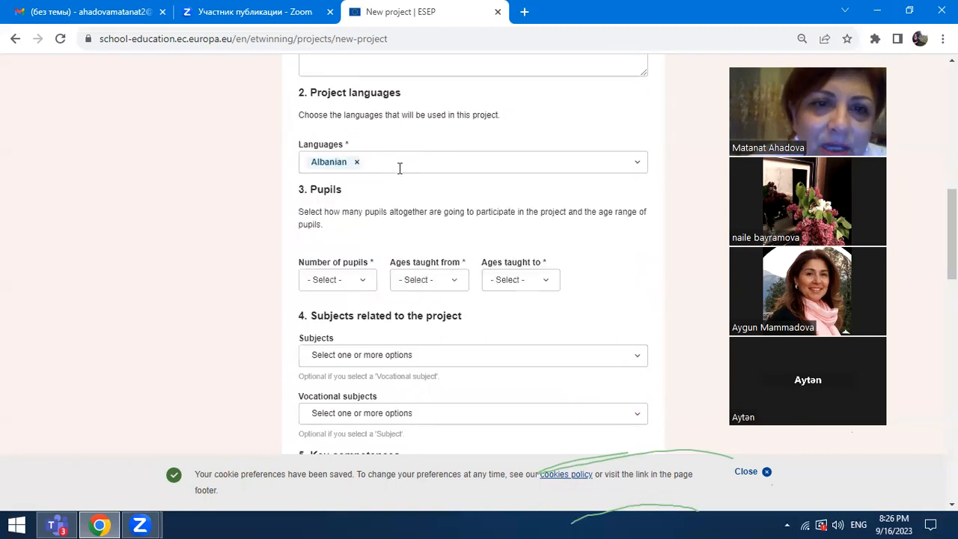
{"action": "left_click", "coordinate": [472, 162]}
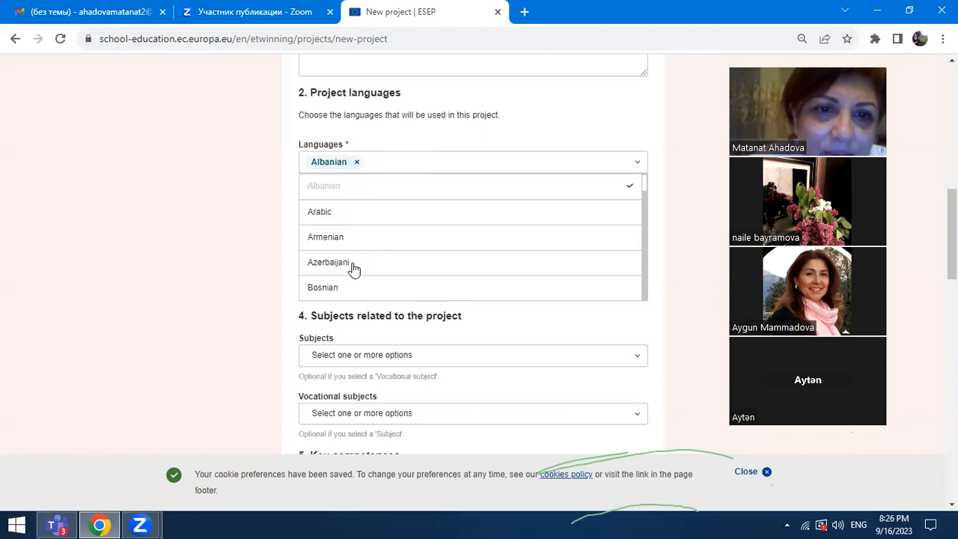
{"action": "left_click", "coordinate": [327, 262]}
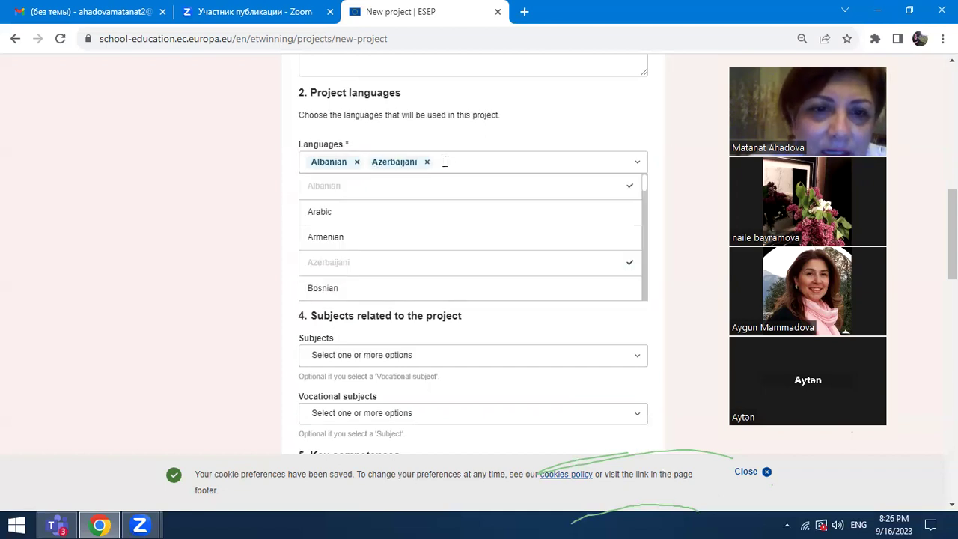
{"action": "scroll", "scroll_direction": "down", "scroll_amount": 3}
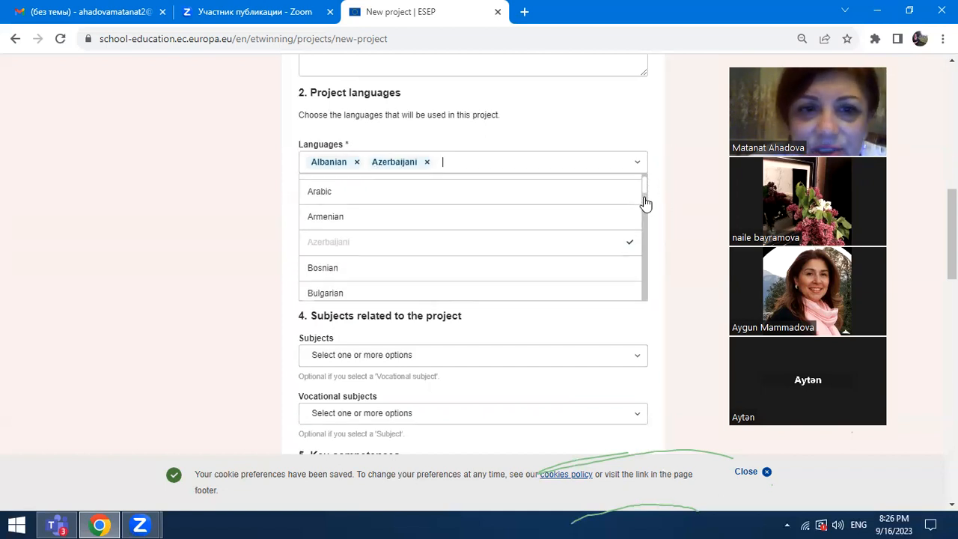
{"action": "scroll", "scroll_direction": "down", "scroll_amount": 3}
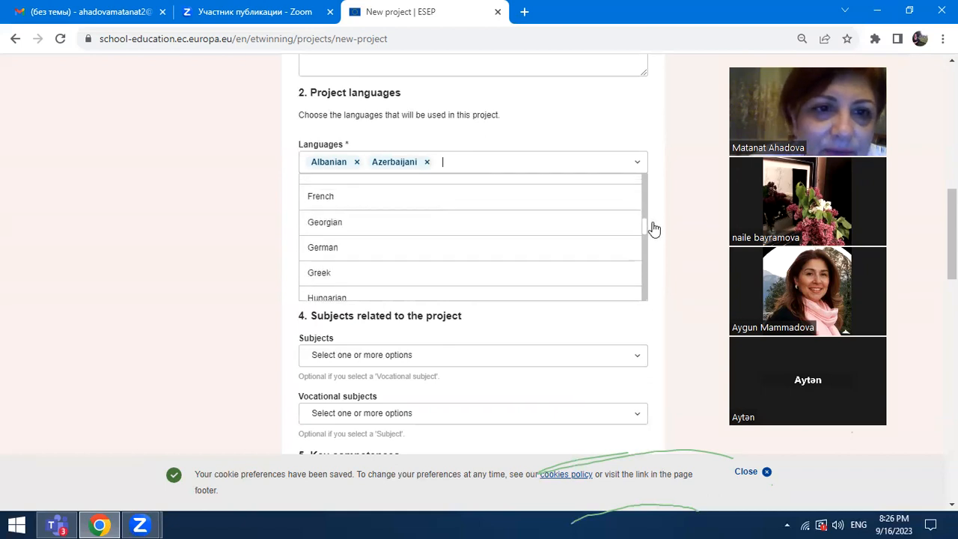
{"action": "scroll", "scroll_direction": "up", "scroll_amount": 3}
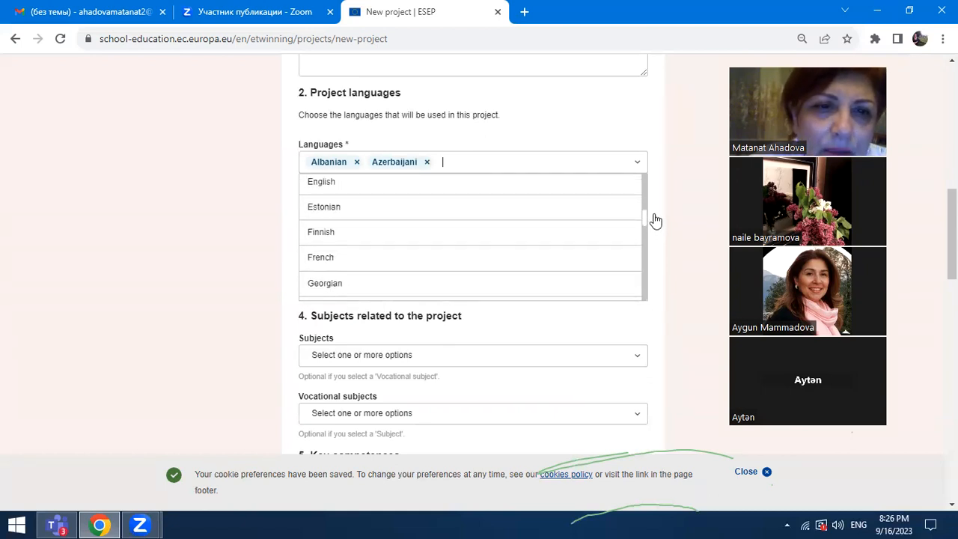
{"action": "scroll", "scroll_direction": "up", "scroll_amount": 3}
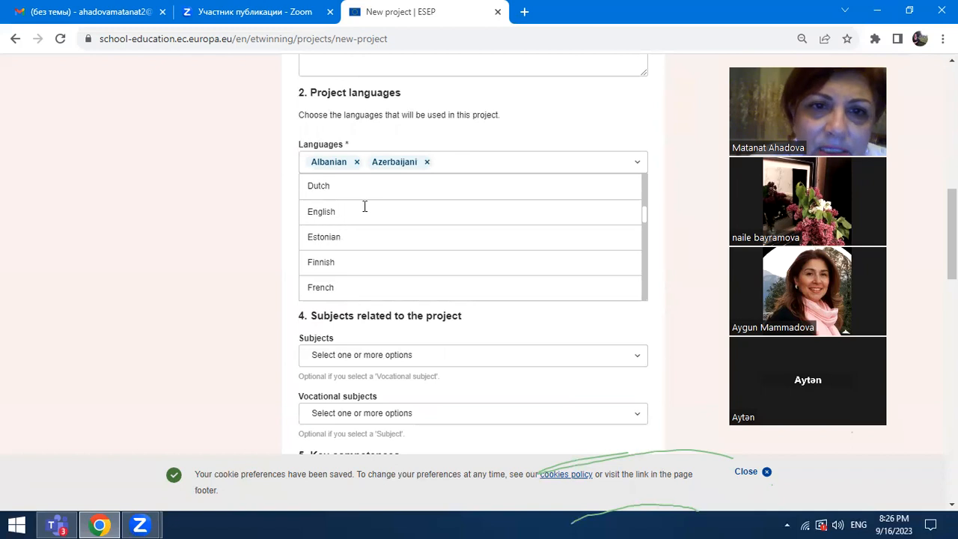
Step: Add English as a third project language
{"action": "left_click", "coordinate": [320, 211]}
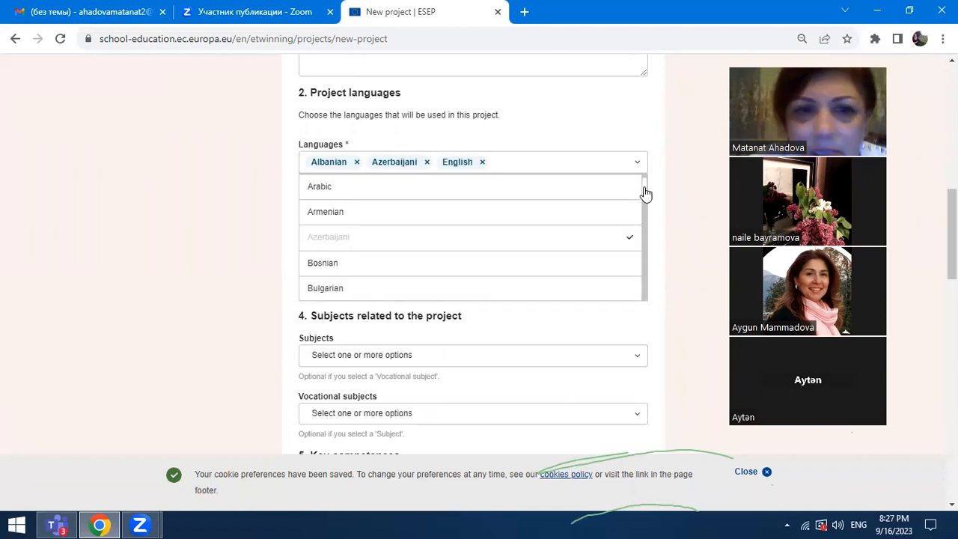
{"action": "scroll", "scroll_direction": "down", "scroll_amount": 3}
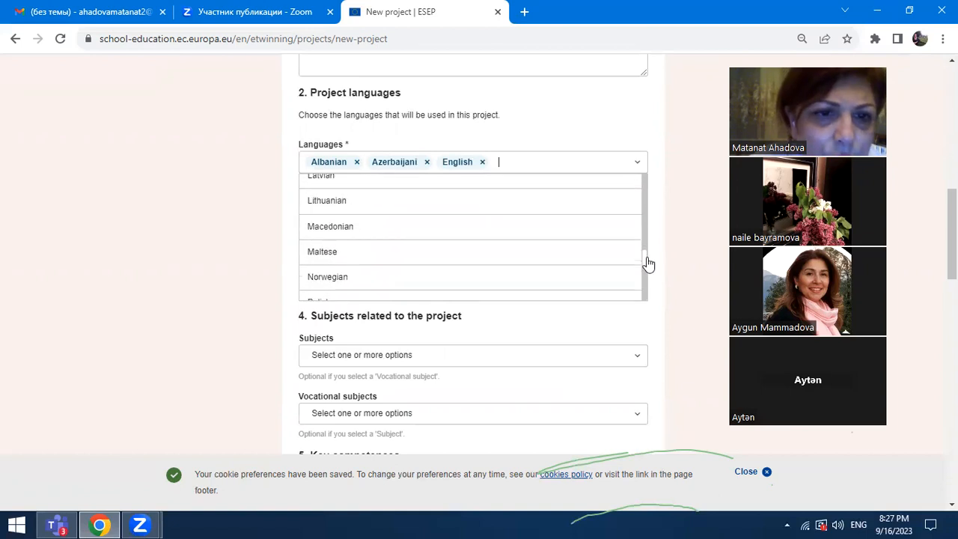
{"action": "scroll", "scroll_direction": "down", "scroll_amount": 3}
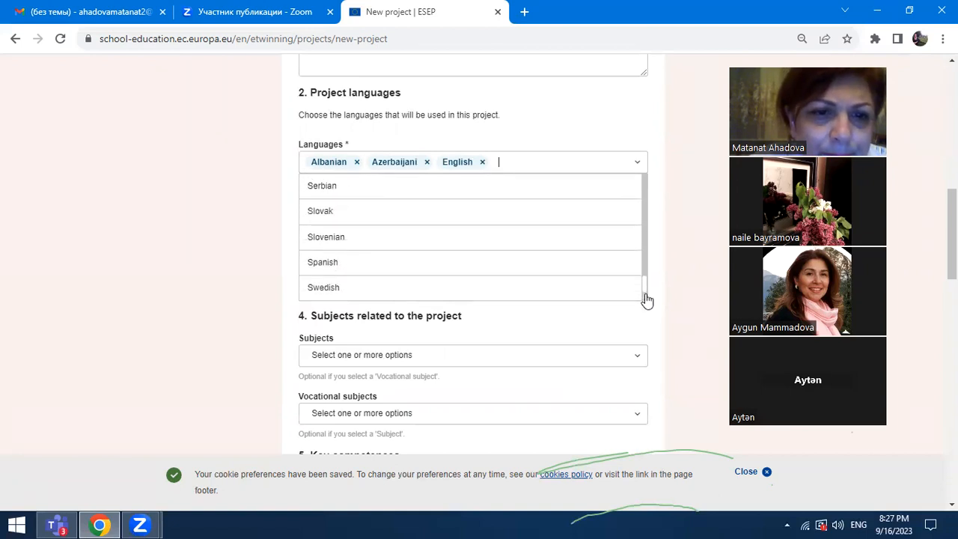
{"action": "scroll", "scroll_direction": "down", "scroll_amount": 3}
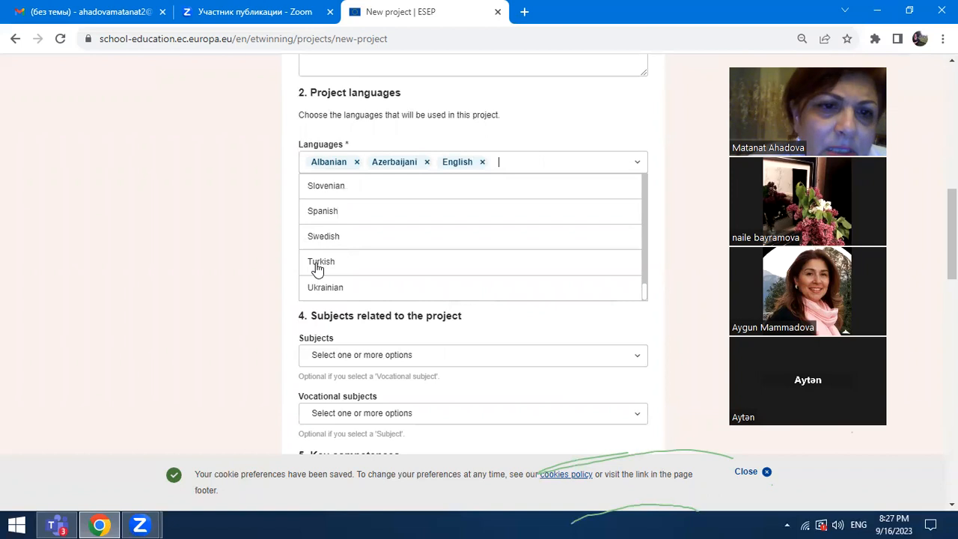
Step: Add Turkish as a language and set the number of pupils to 10-30
{"action": "left_click", "coordinate": [321, 261]}
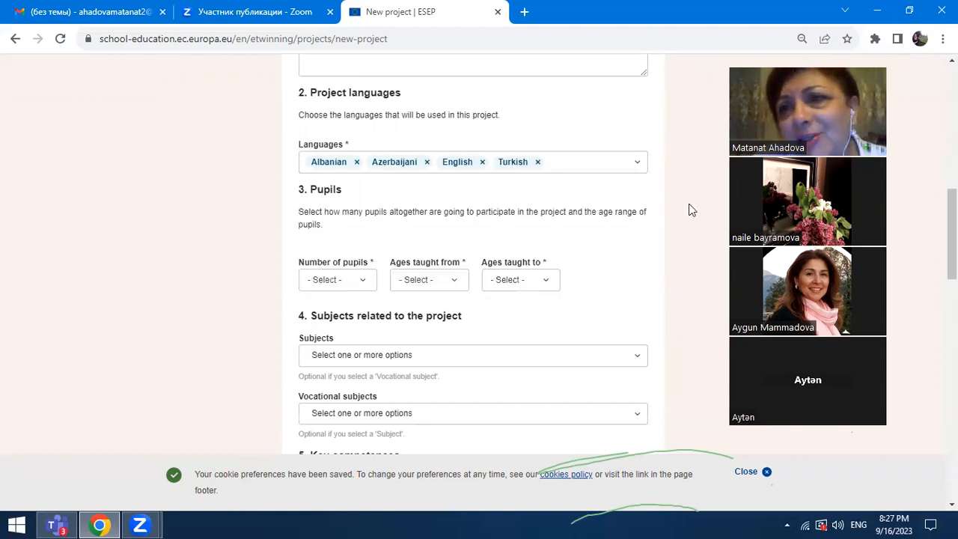
{"action": "mouse_move", "coordinate": [696, 202]}
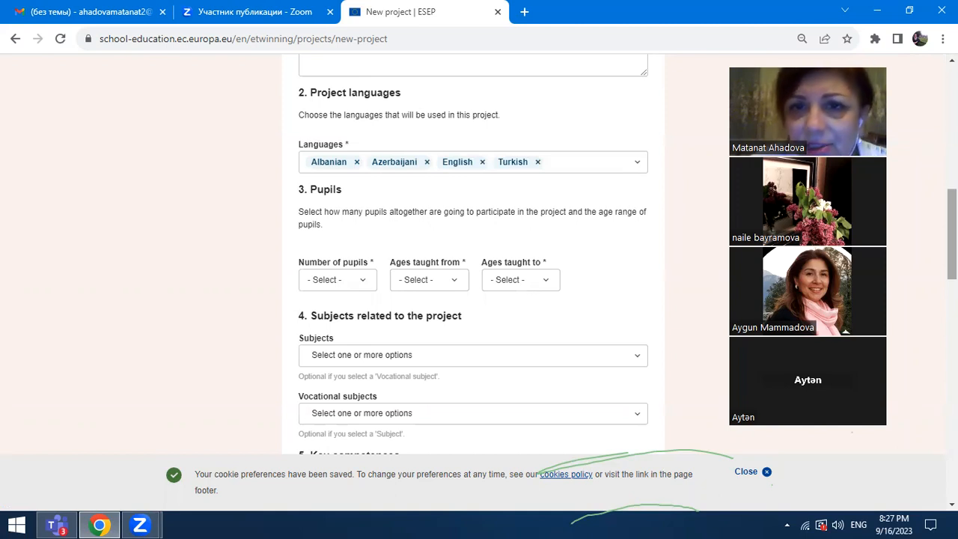
{"action": "scroll", "scroll_direction": "down", "scroll_amount": 3}
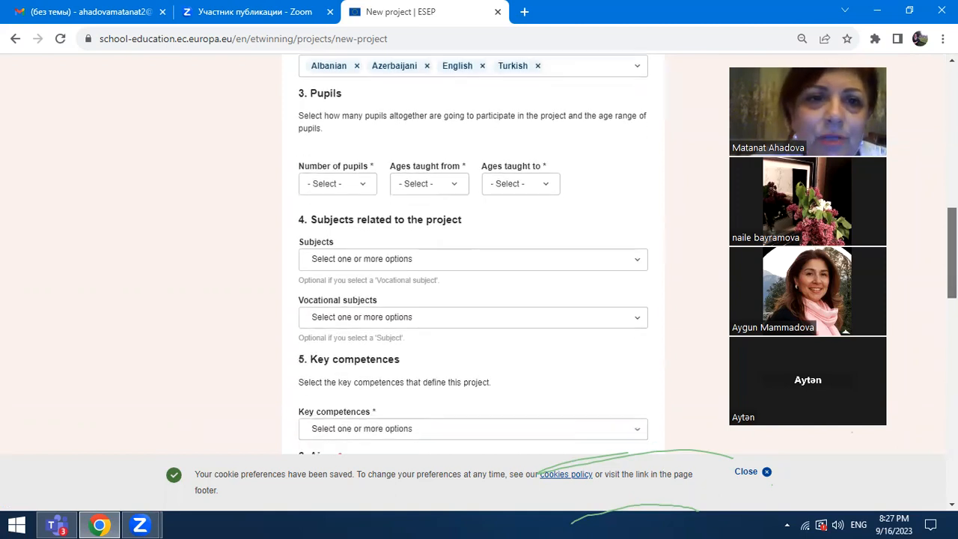
{"action": "scroll", "scroll_direction": "up", "scroll_amount": 3}
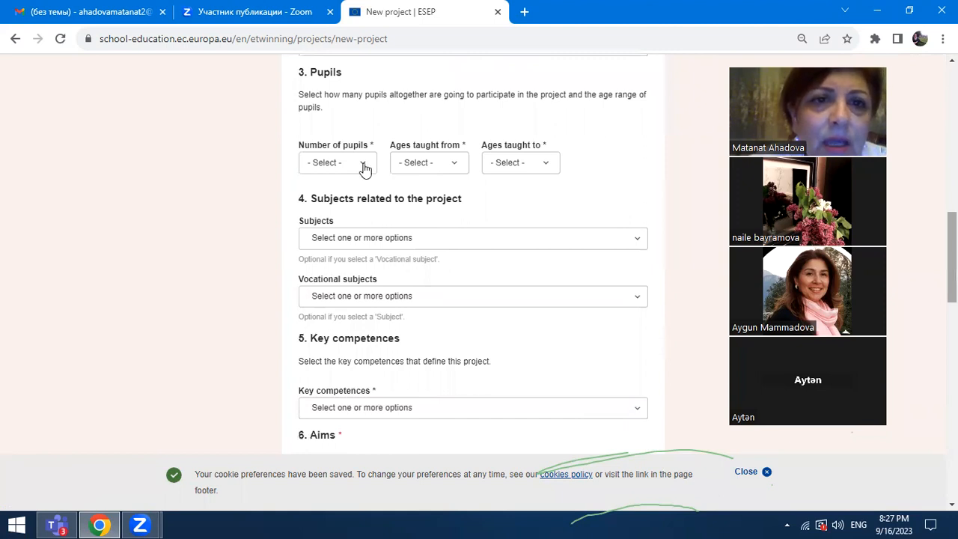
{"action": "left_click", "coordinate": [337, 162]}
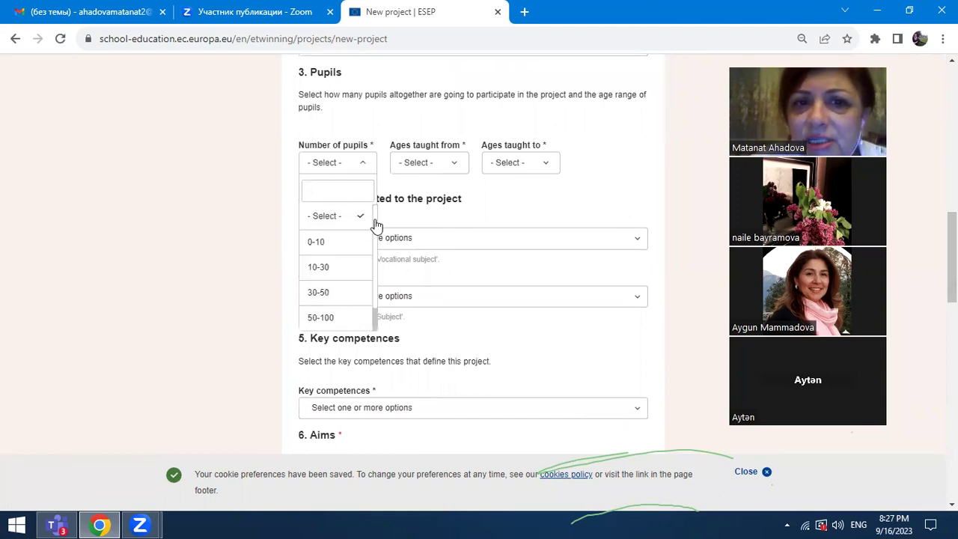
{"action": "scroll", "scroll_direction": "down", "scroll_amount": 3}
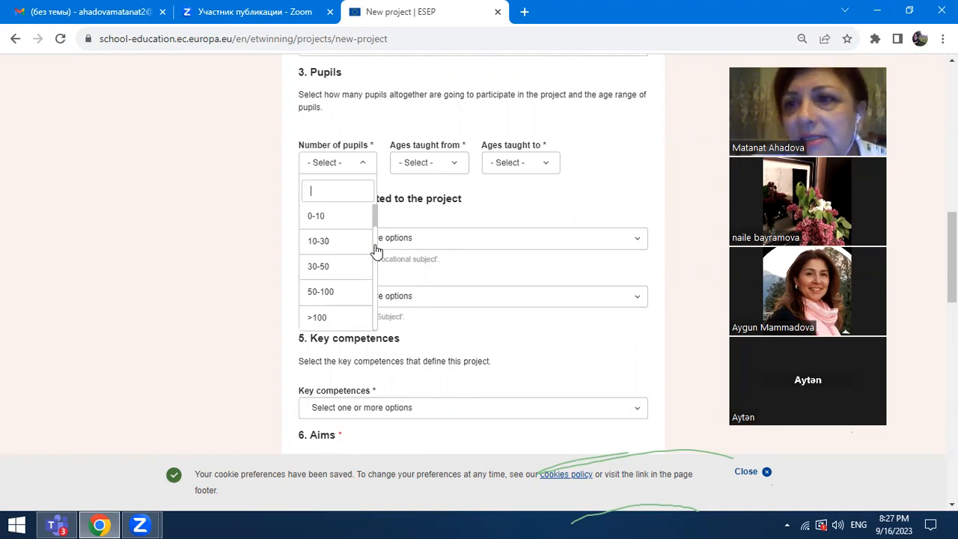
{"action": "mouse_move", "coordinate": [321, 247]}
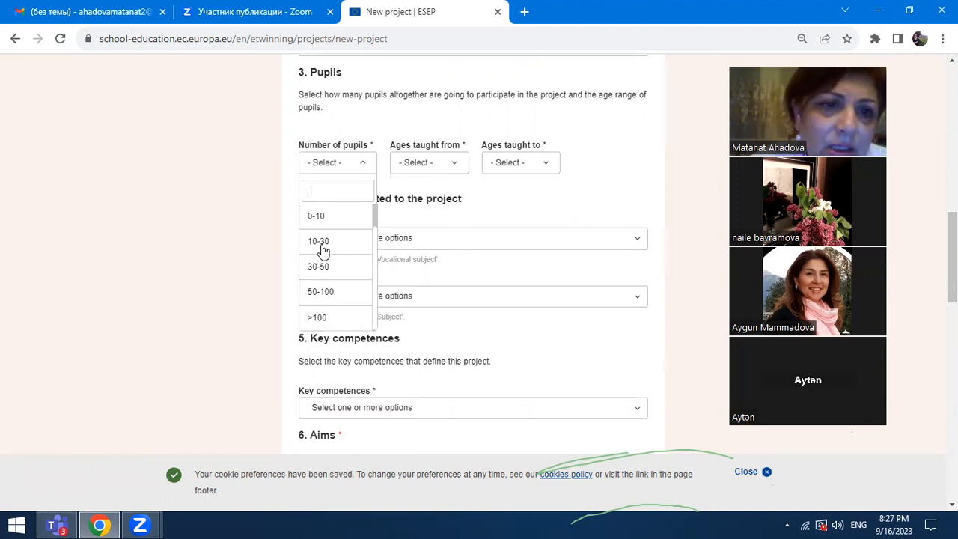
{"action": "left_click", "coordinate": [317, 239]}
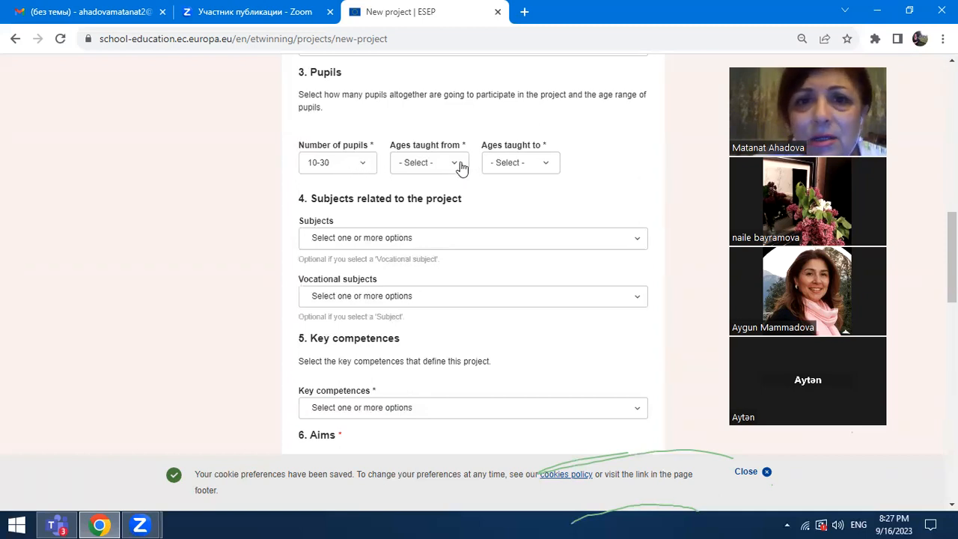
Step: Set the pupils' ages taught from 10 to 12
{"action": "left_click", "coordinate": [426, 161]}
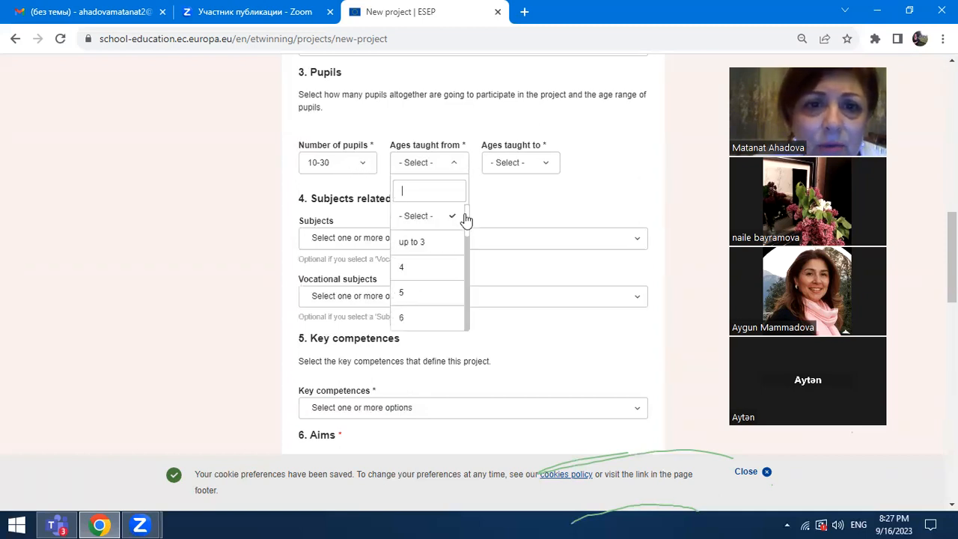
{"action": "scroll", "scroll_direction": "down", "scroll_amount": 3}
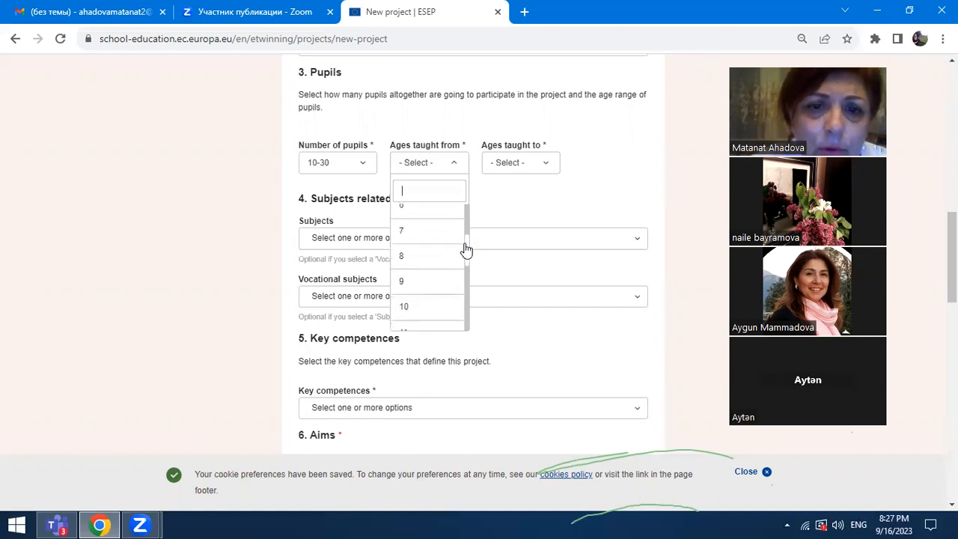
{"action": "mouse_move", "coordinate": [467, 257]}
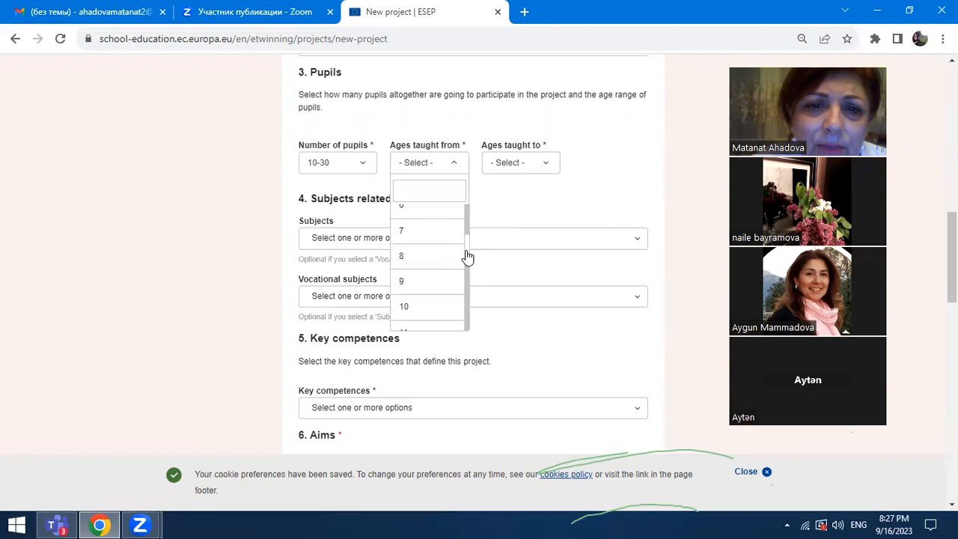
{"action": "scroll", "scroll_direction": "down", "scroll_amount": 3}
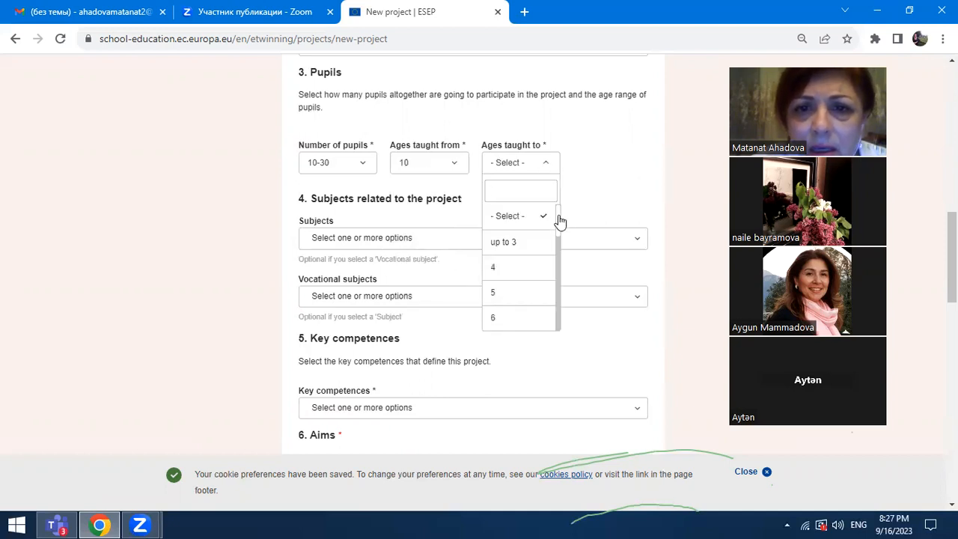
{"action": "scroll", "scroll_direction": "down", "scroll_amount": 3}
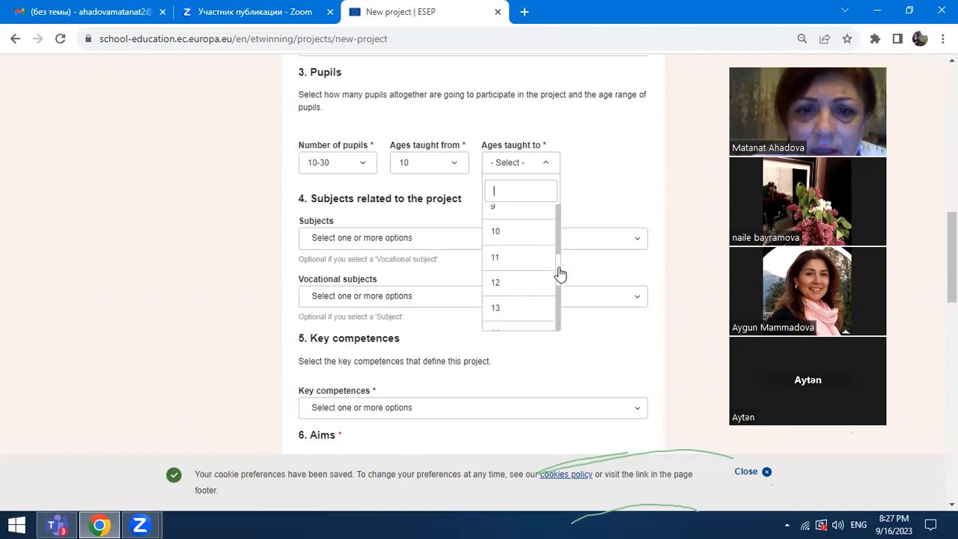
{"action": "left_click", "coordinate": [495, 281]}
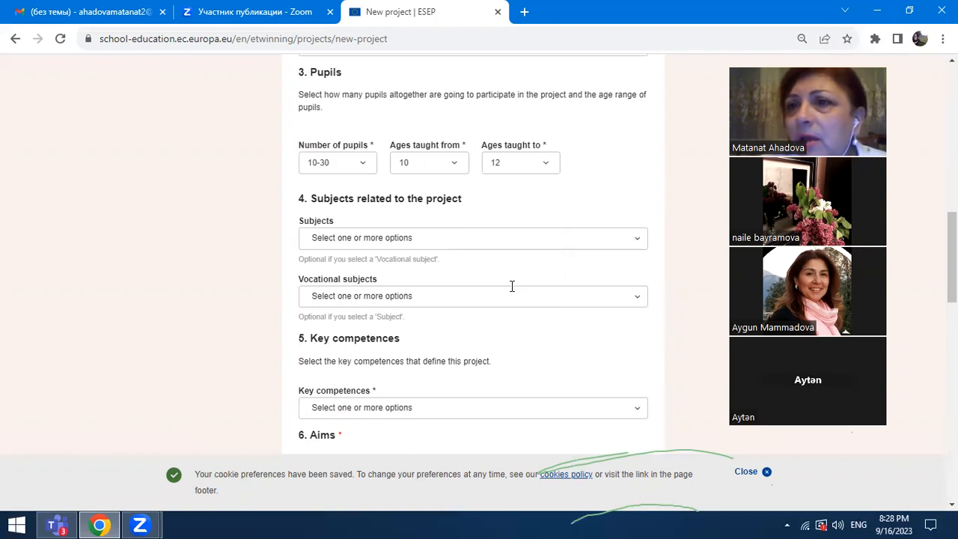
{"action": "mouse_move", "coordinate": [404, 162]}
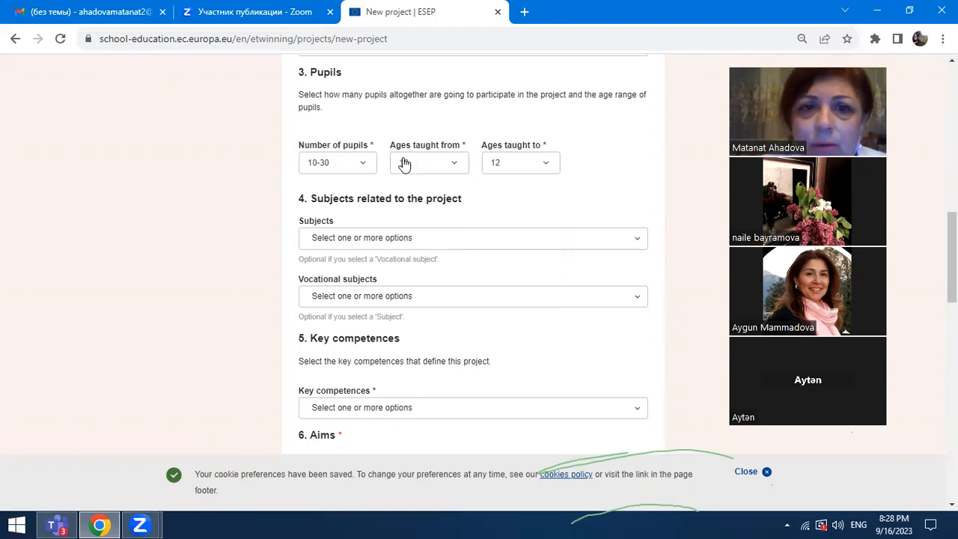
Step: Add Art, Astronomy and Biology from the project subjects list
{"action": "left_click", "coordinate": [428, 161]}
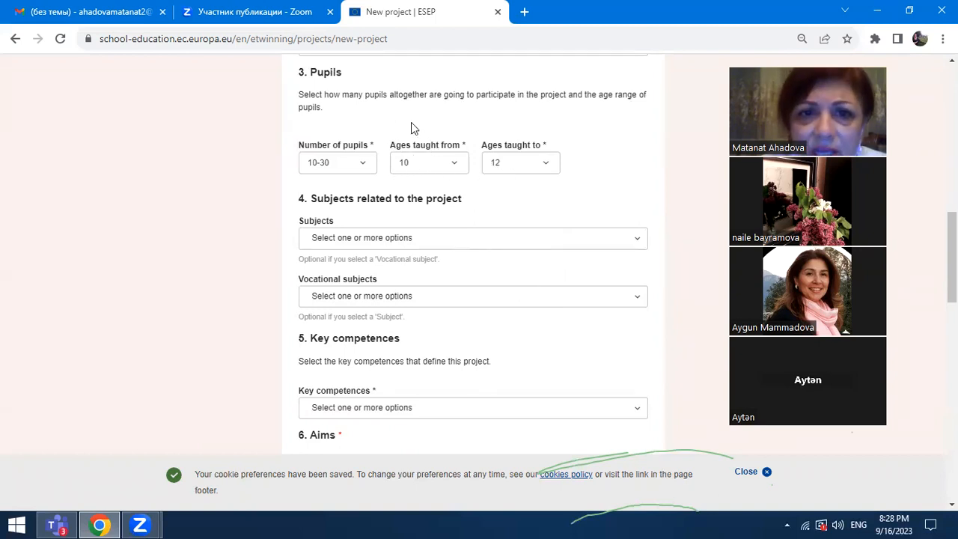
{"action": "mouse_move", "coordinate": [576, 163]}
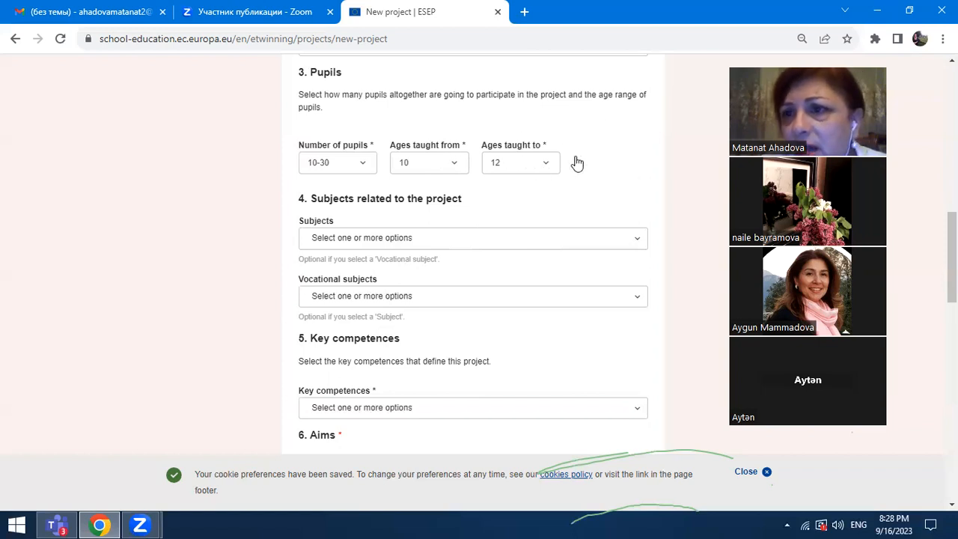
{"action": "scroll", "scroll_direction": "down", "scroll_amount": 3}
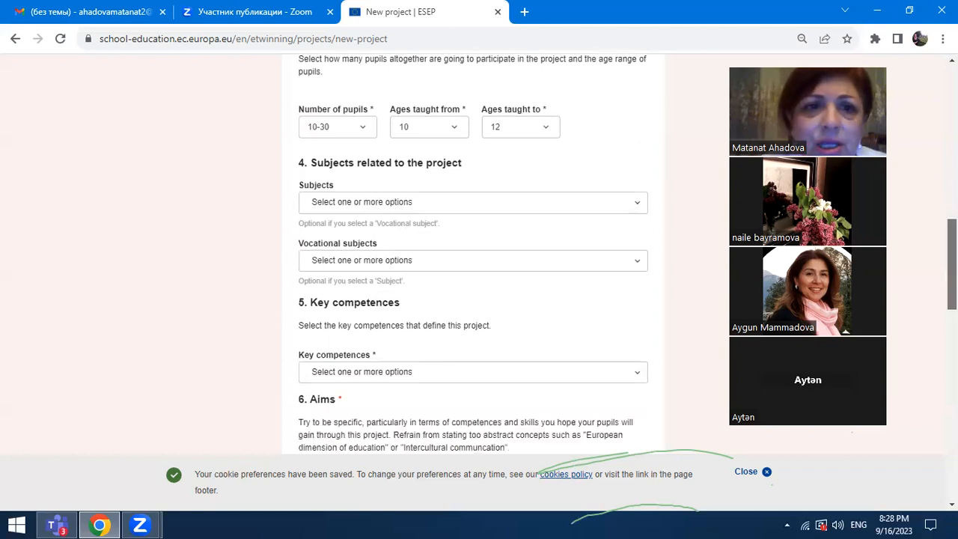
{"action": "scroll", "scroll_direction": "down", "scroll_amount": 3}
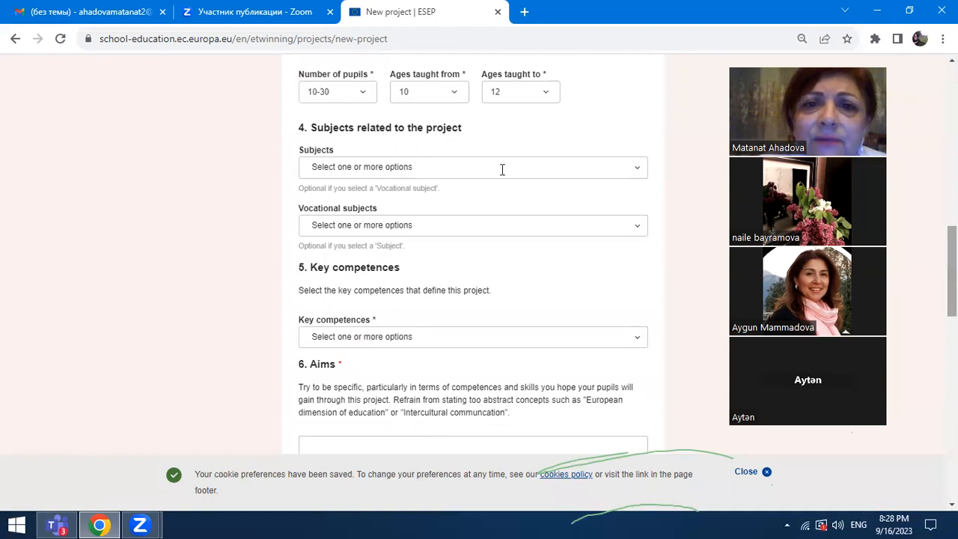
{"action": "left_click", "coordinate": [473, 166]}
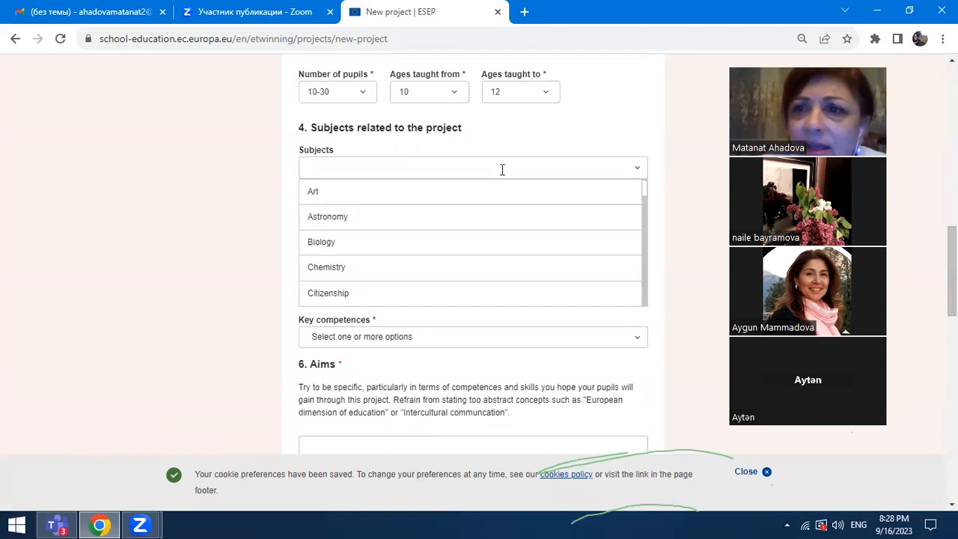
{"action": "mouse_move", "coordinate": [371, 193]}
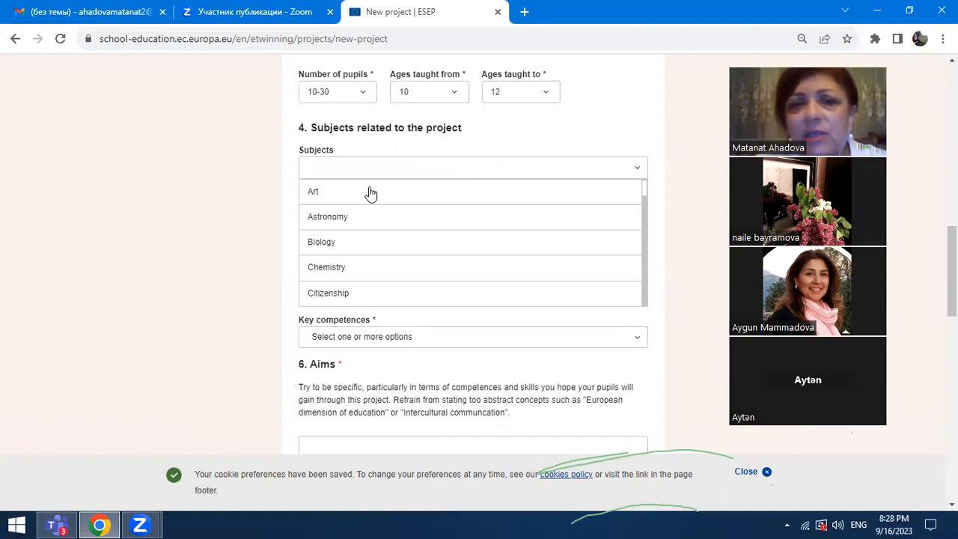
{"action": "left_click", "coordinate": [313, 191]}
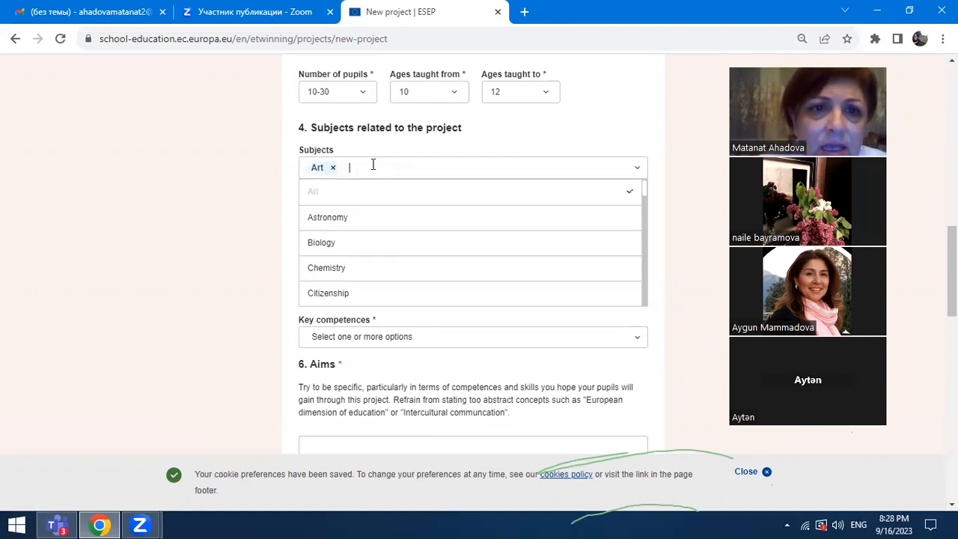
{"action": "left_click", "coordinate": [326, 217]}
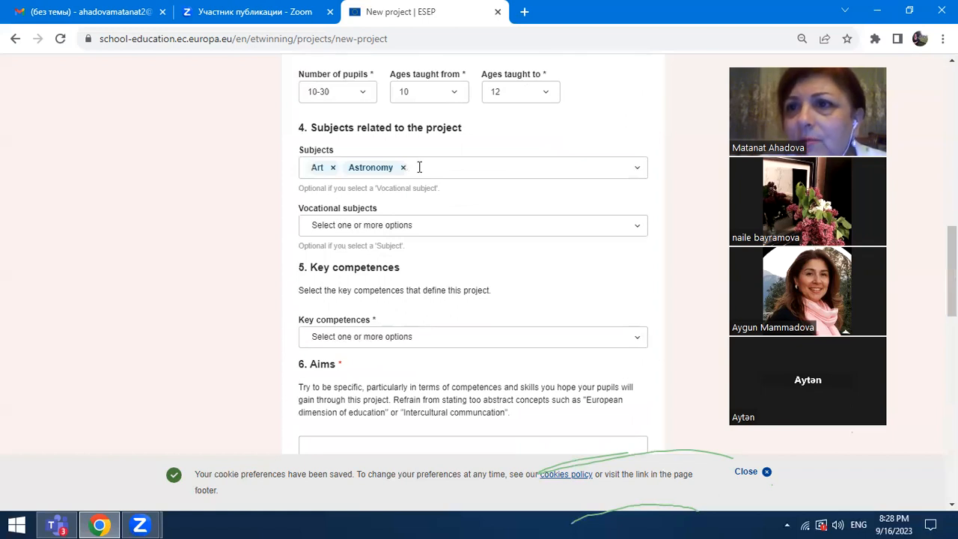
{"action": "left_click", "coordinate": [471, 168]}
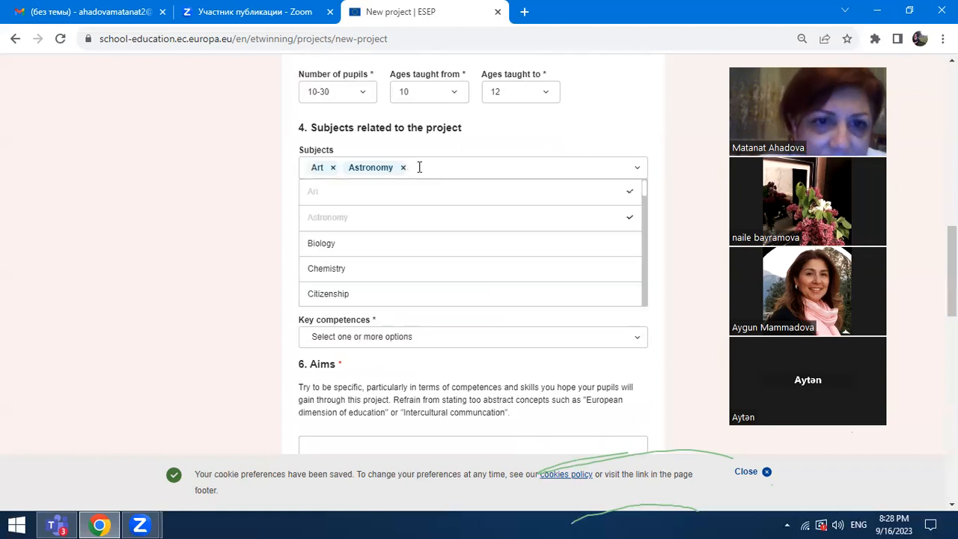
{"action": "left_click", "coordinate": [320, 243]}
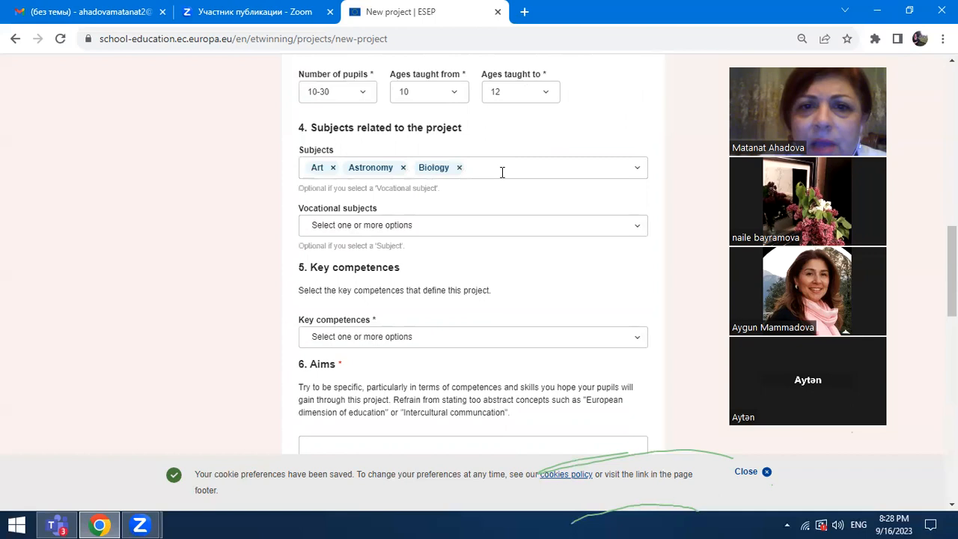
Step: Add Chemistry and Citizenship as further project subjects
{"action": "left_click", "coordinate": [524, 167]}
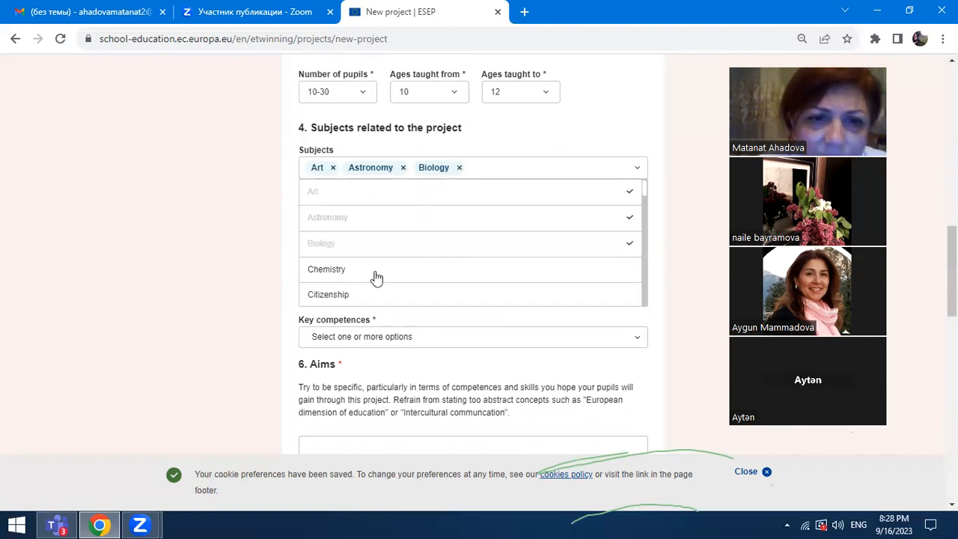
{"action": "left_click", "coordinate": [326, 269]}
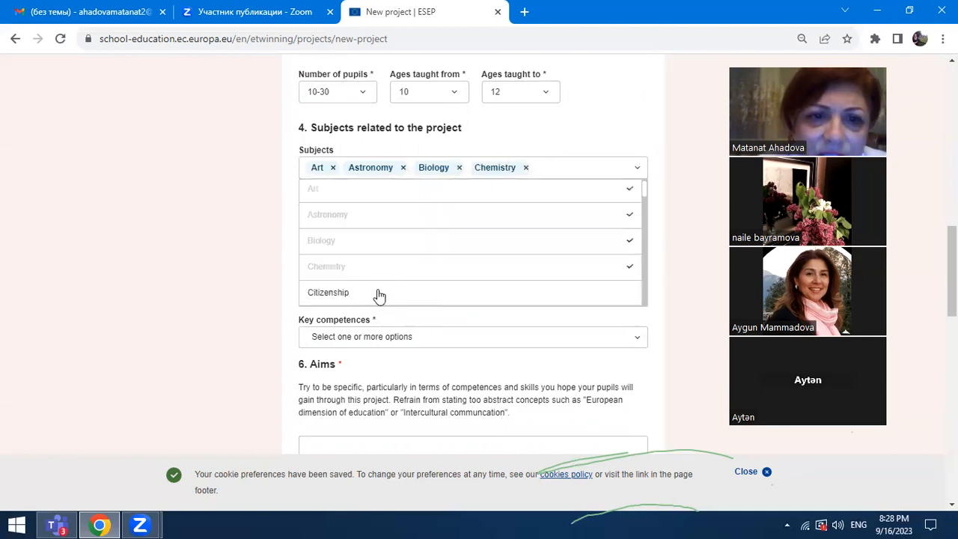
{"action": "left_click", "coordinate": [328, 292]}
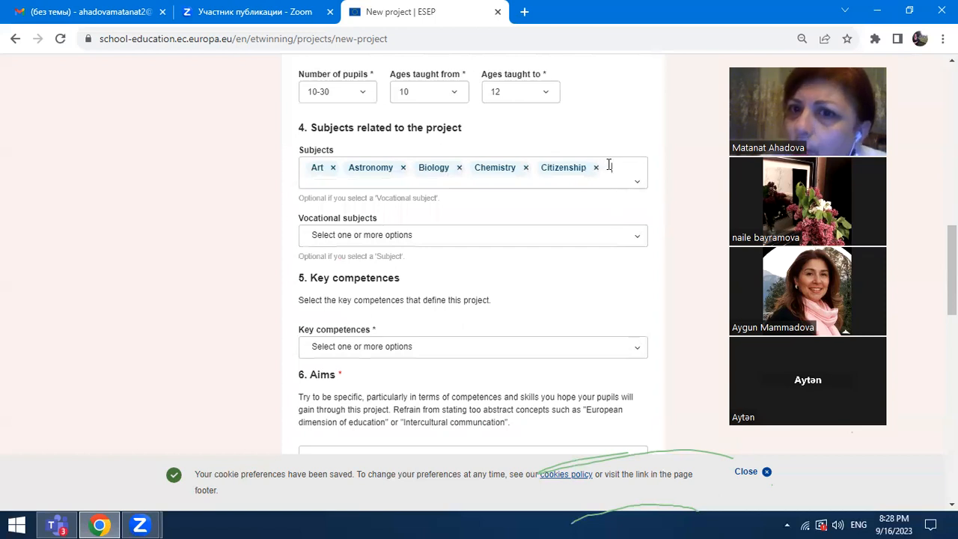
{"action": "left_click", "coordinate": [636, 181]}
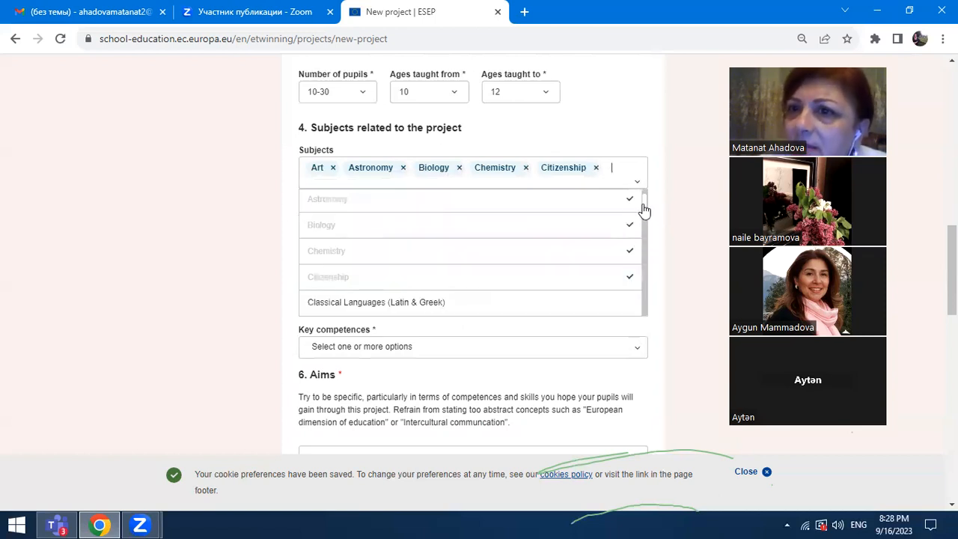
{"action": "scroll", "scroll_direction": "down", "scroll_amount": 3}
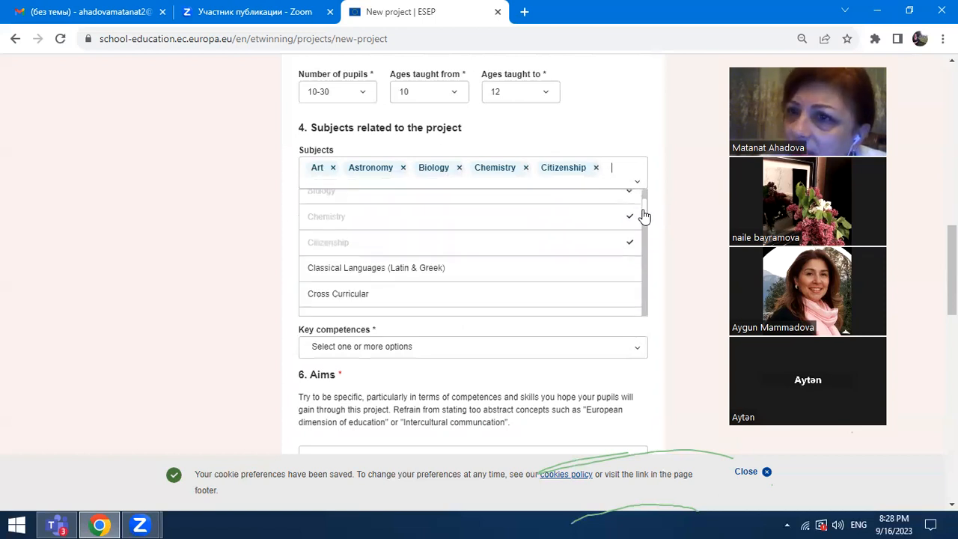
{"action": "scroll", "scroll_direction": "down", "scroll_amount": 3}
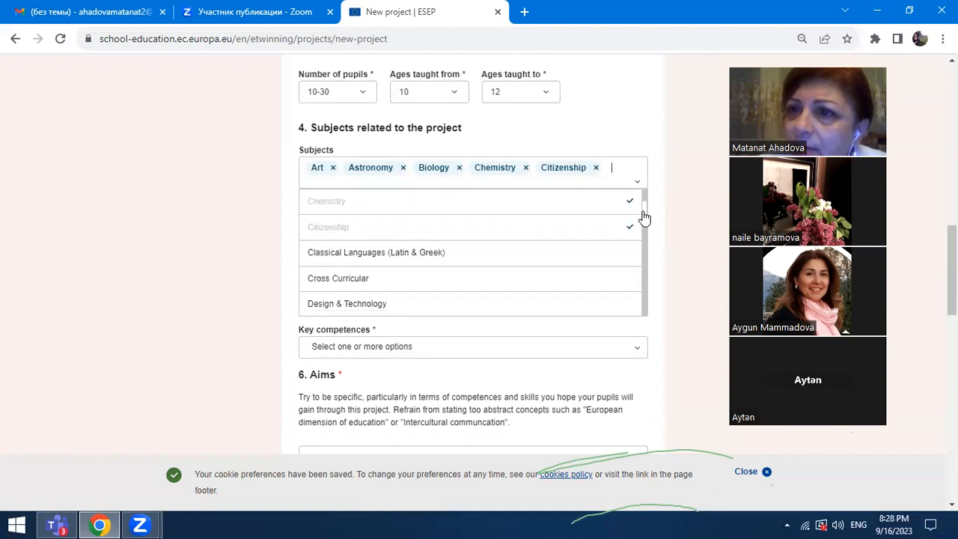
{"action": "scroll", "scroll_direction": "up", "scroll_amount": 3}
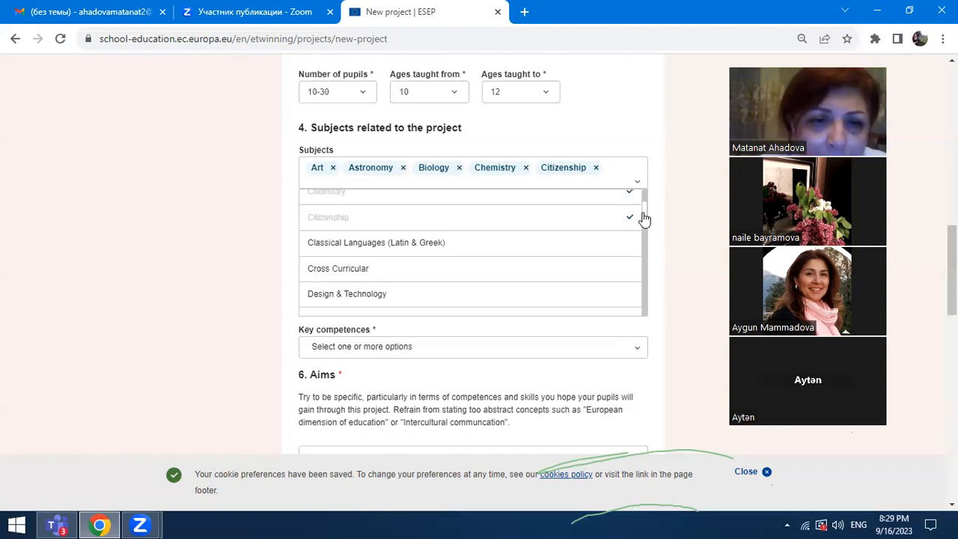
Step: Add Design & Technology and Drama to the subjects, making seven in total
{"action": "scroll", "scroll_direction": "down", "scroll_amount": 3}
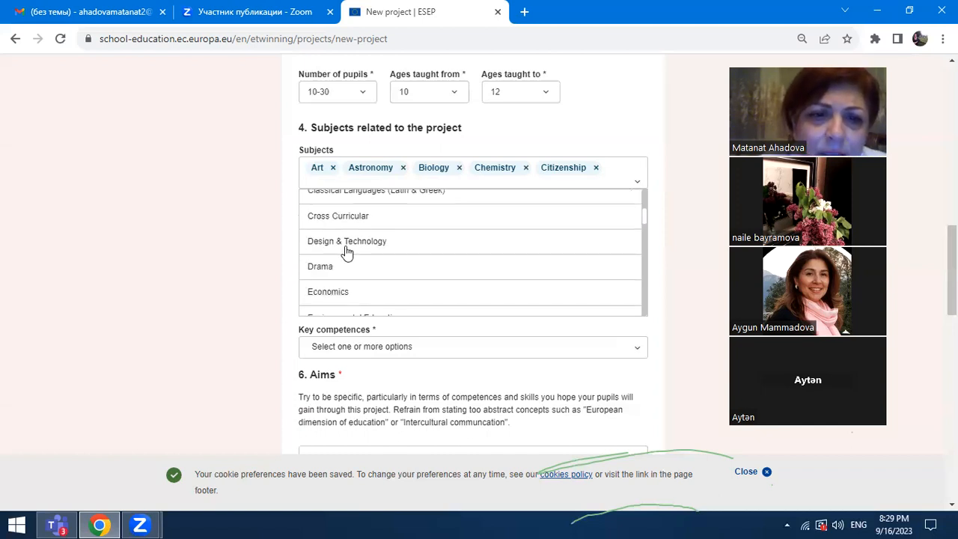
{"action": "left_click", "coordinate": [347, 241]}
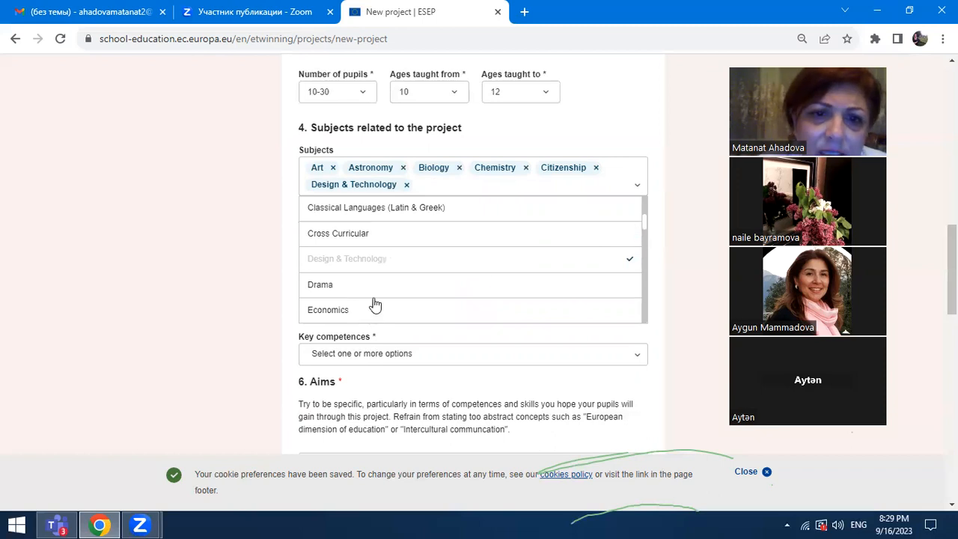
{"action": "left_click", "coordinate": [320, 284]}
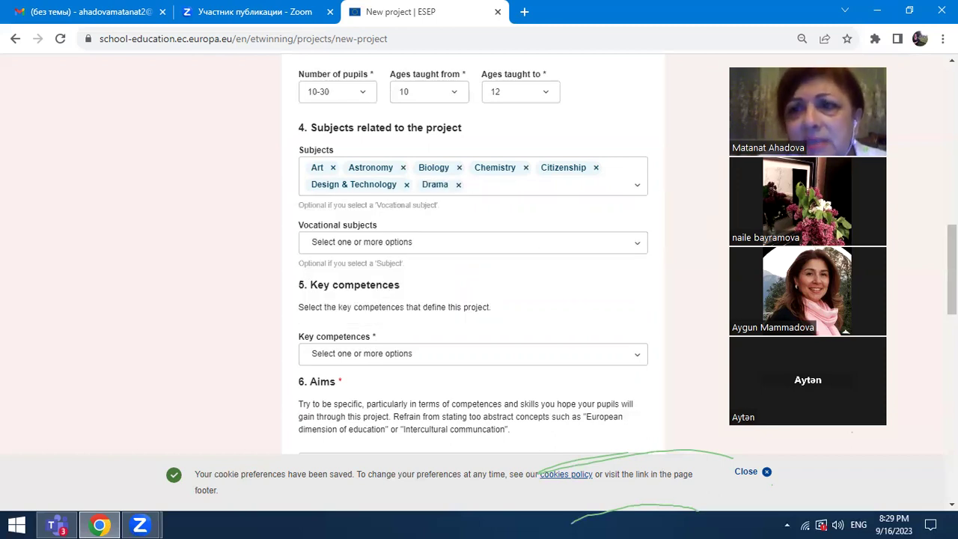
{"action": "left_click", "coordinate": [523, 184]}
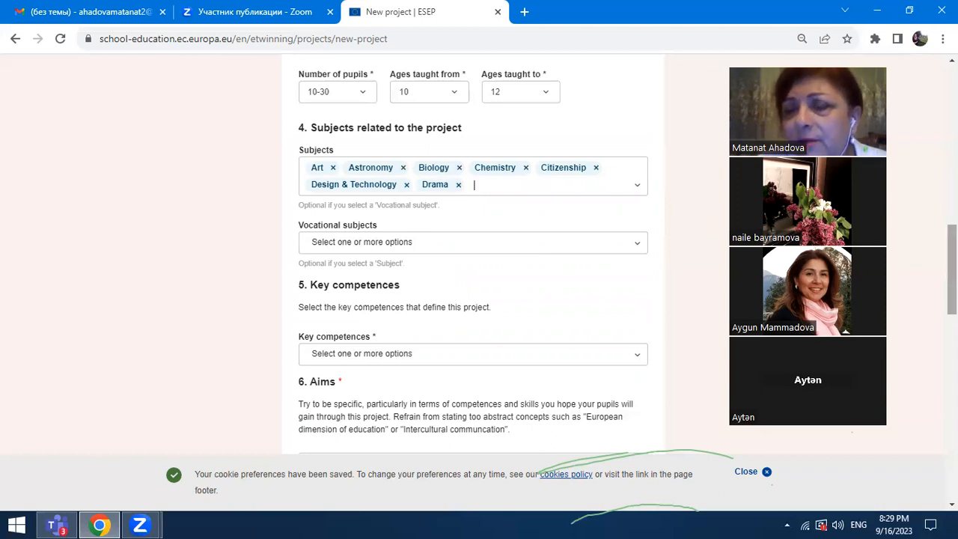
{"action": "scroll", "scroll_direction": "down", "scroll_amount": 3}
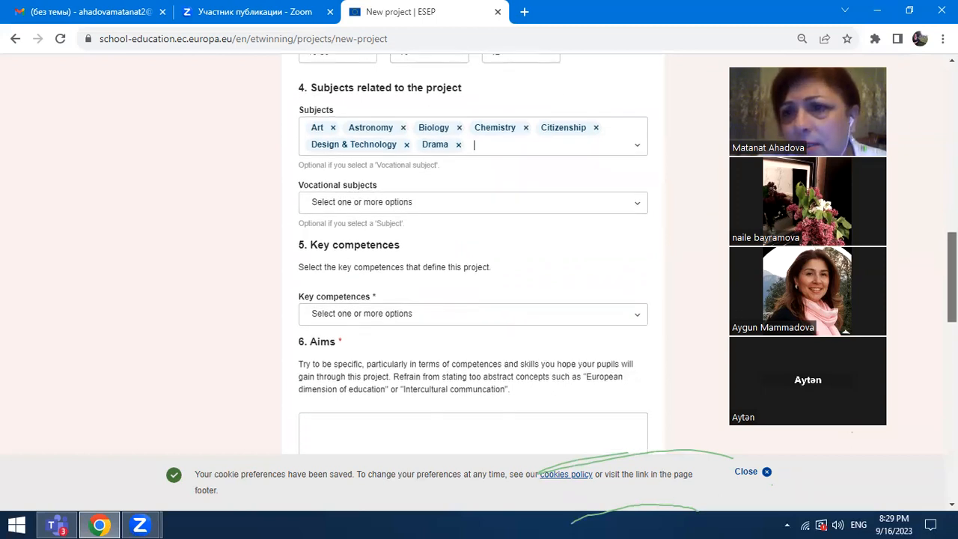
{"action": "scroll", "scroll_direction": "down", "scroll_amount": 3}
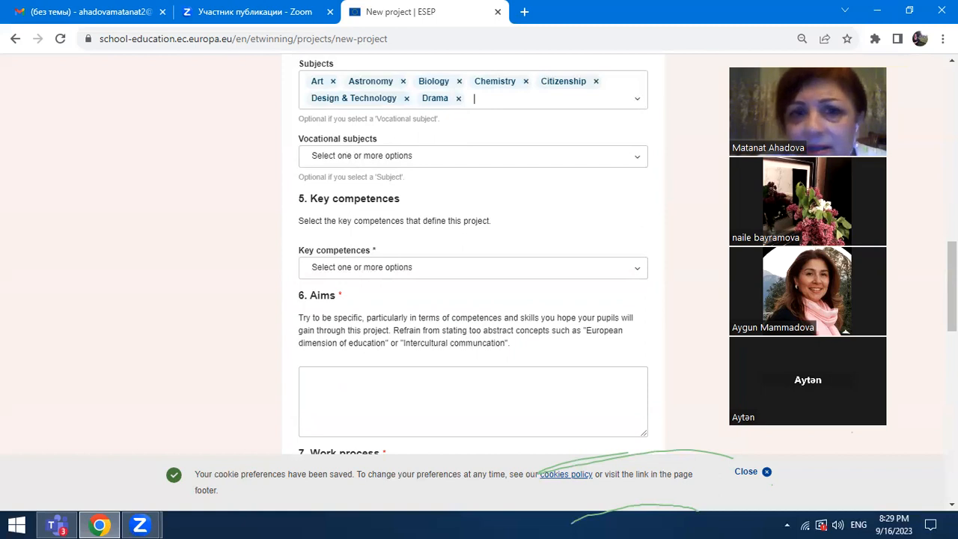
Step: Select Citizenship, Digital and Literacy as the project's key competences
{"action": "scroll", "scroll_direction": "down", "scroll_amount": 3}
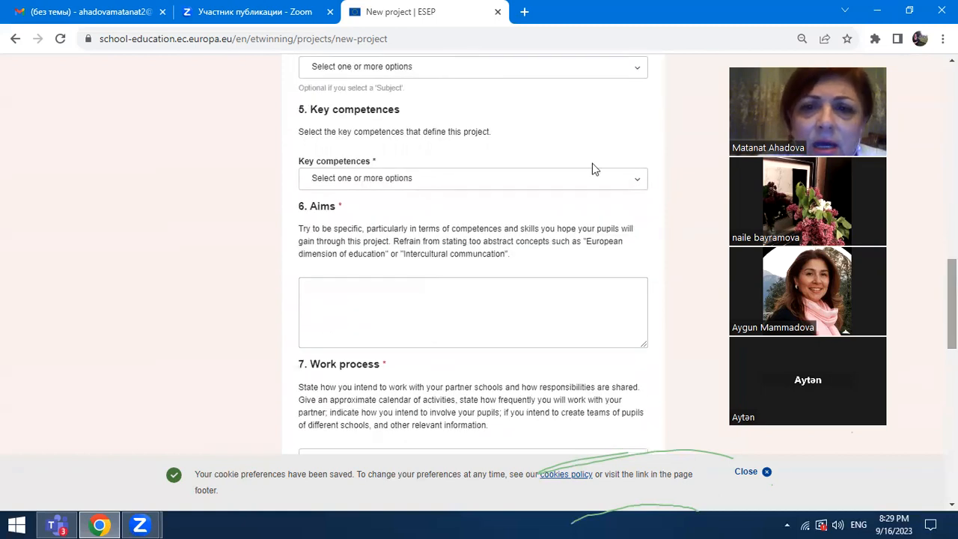
{"action": "left_click", "coordinate": [473, 176]}
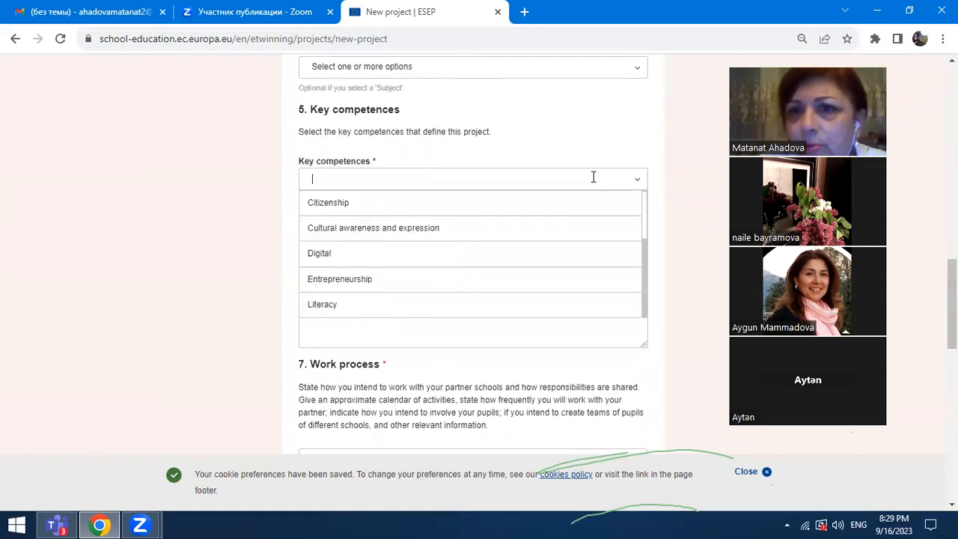
{"action": "mouse_move", "coordinate": [646, 212]}
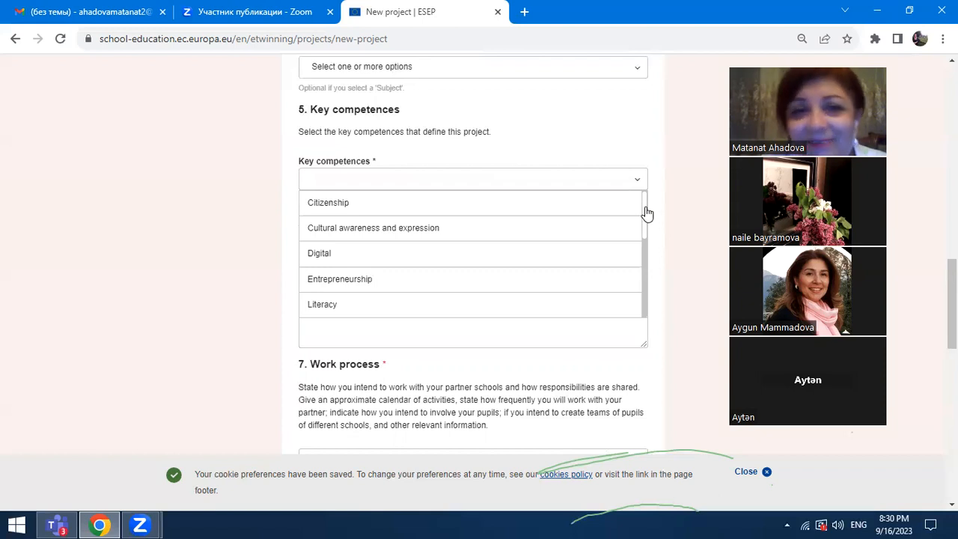
{"action": "mouse_move", "coordinate": [365, 200]}
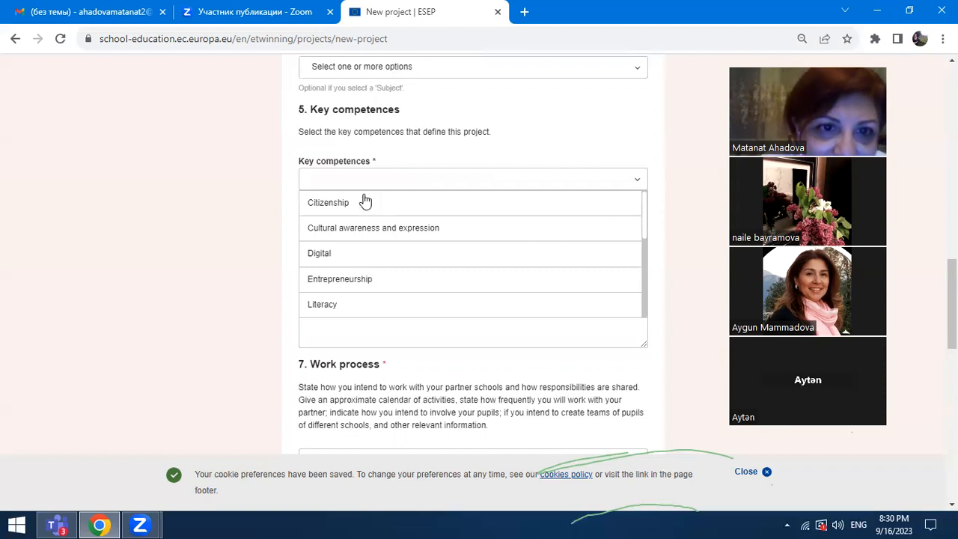
{"action": "left_click", "coordinate": [328, 202]}
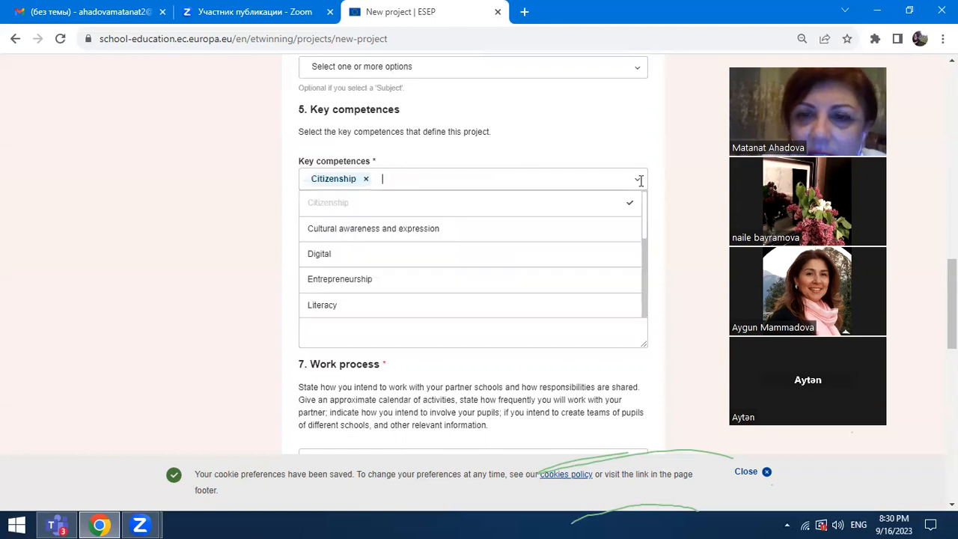
{"action": "mouse_move", "coordinate": [545, 255]}
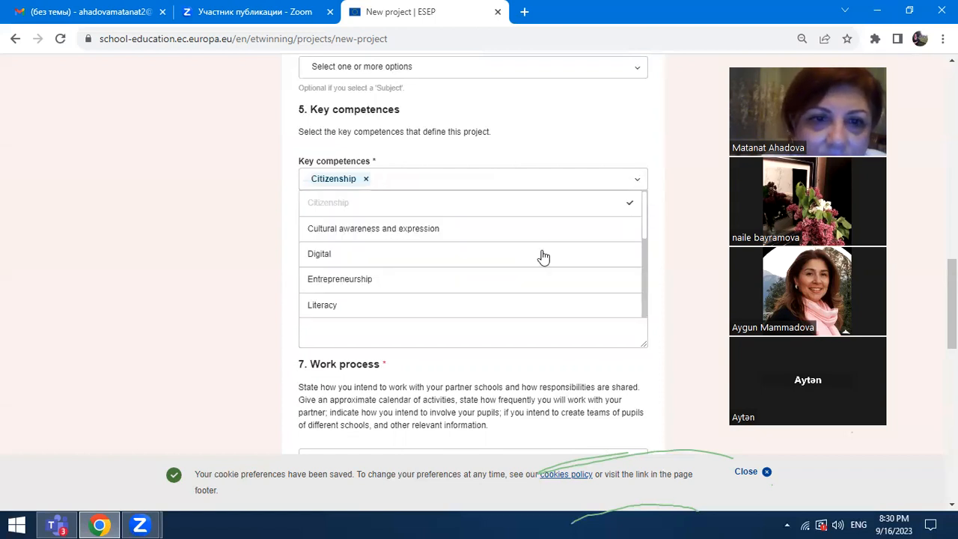
{"action": "left_click", "coordinate": [318, 252]}
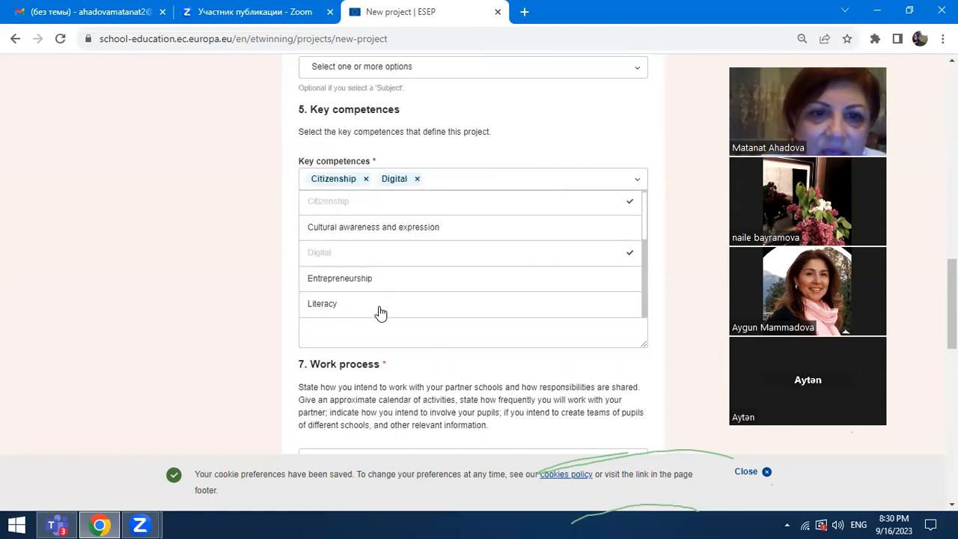
{"action": "left_click", "coordinate": [322, 302]}
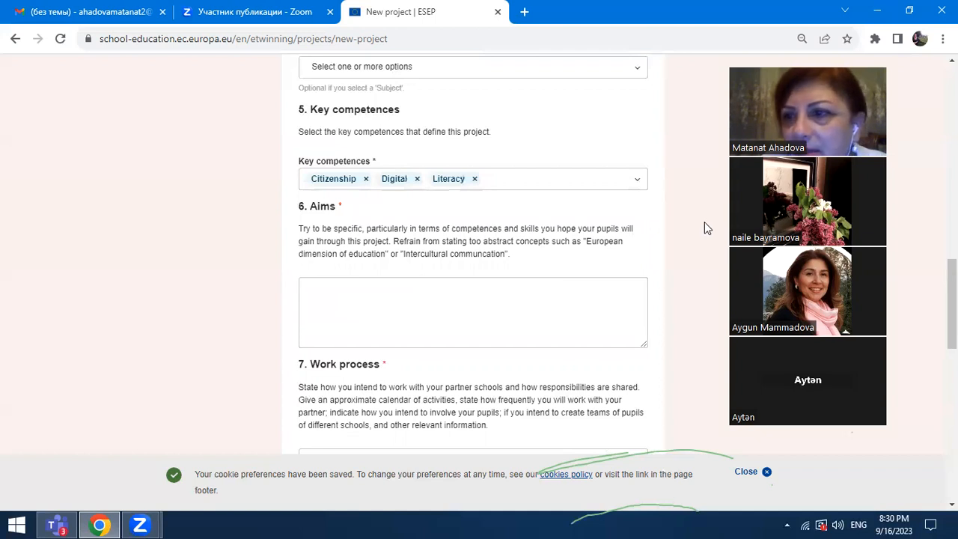
Step: Enter the aims as a numbered list: 1. dcdcdv, dndjn, ffdm, with a fourth line started
{"action": "scroll", "scroll_direction": "down", "scroll_amount": 3}
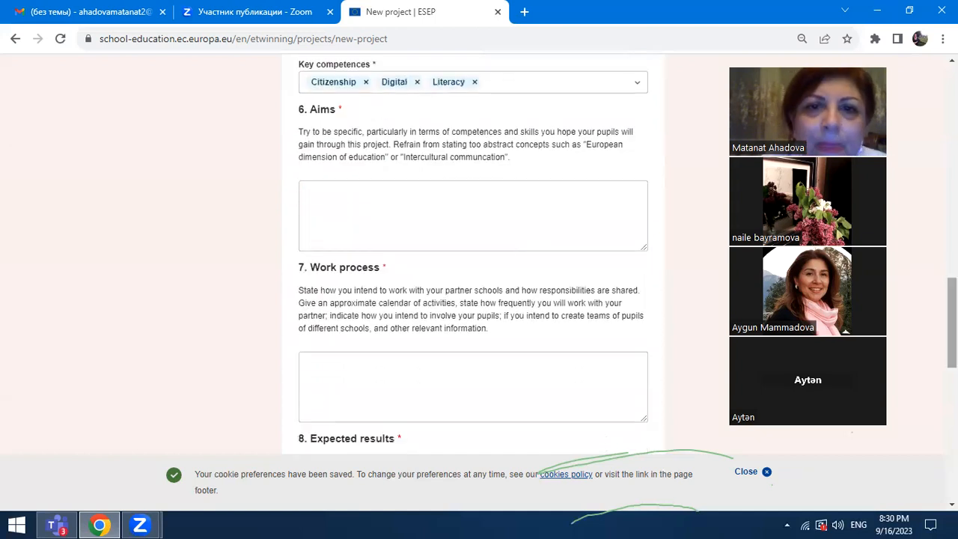
{"action": "type", "text": "1"}
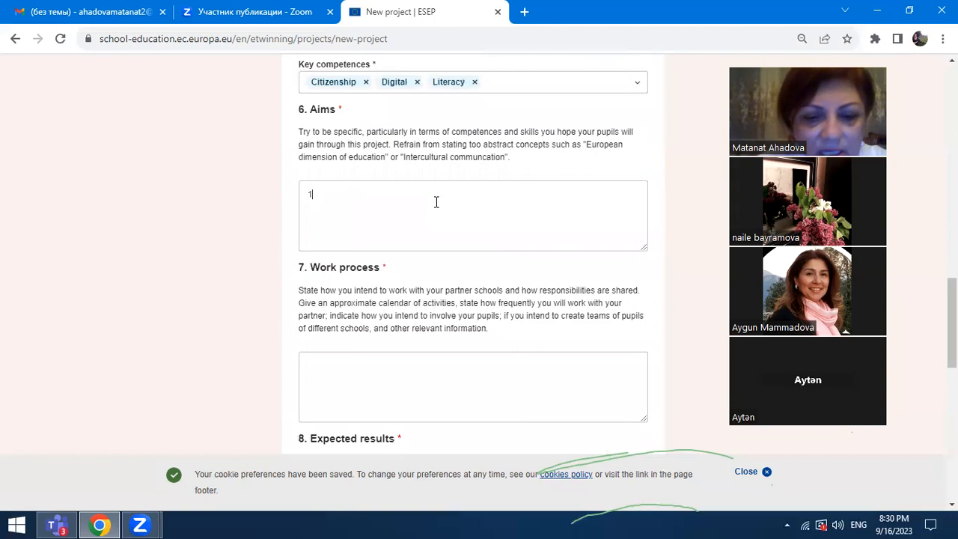
{"action": "type", "text": "."}
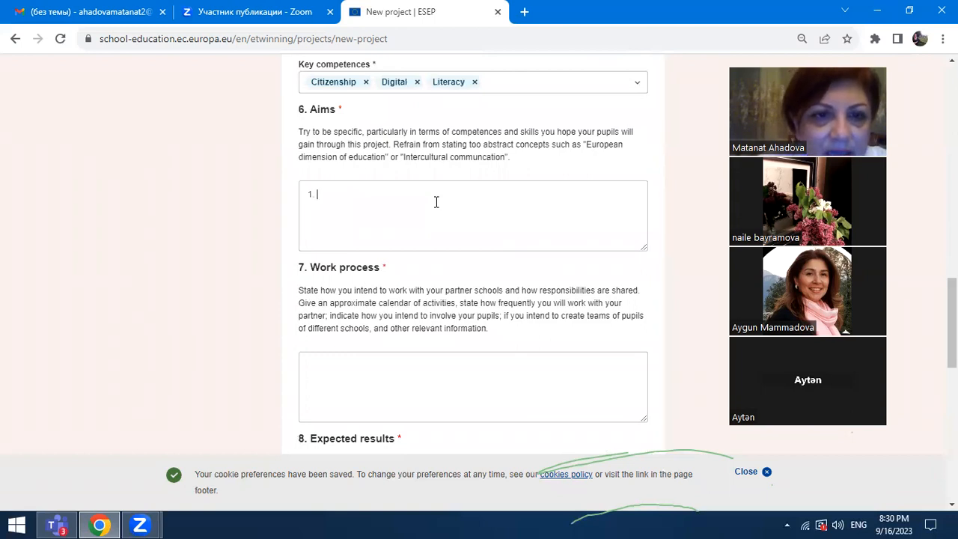
{"action": "type", "text": "dcdcdv"}
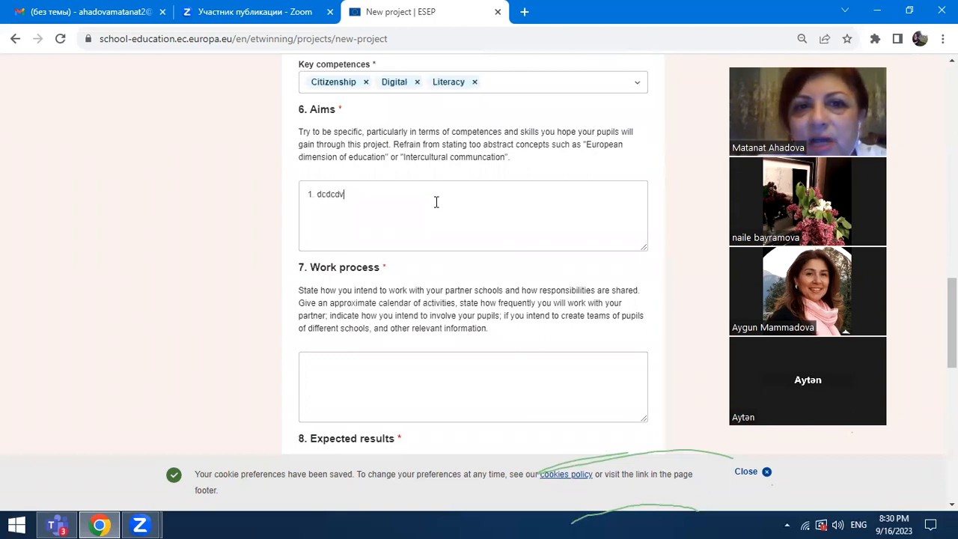
{"action": "key", "text": "enter"}
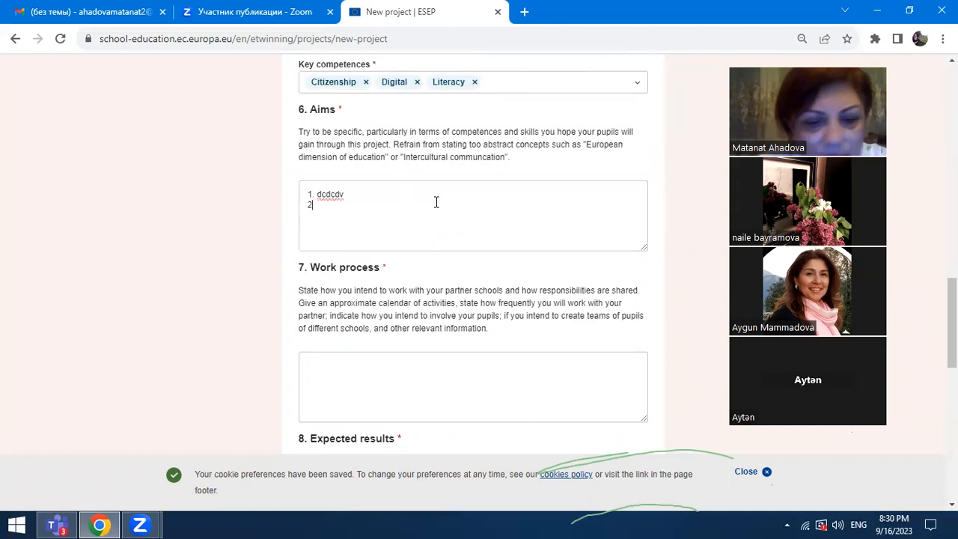
{"action": "type", "text": "dndjndndj"}
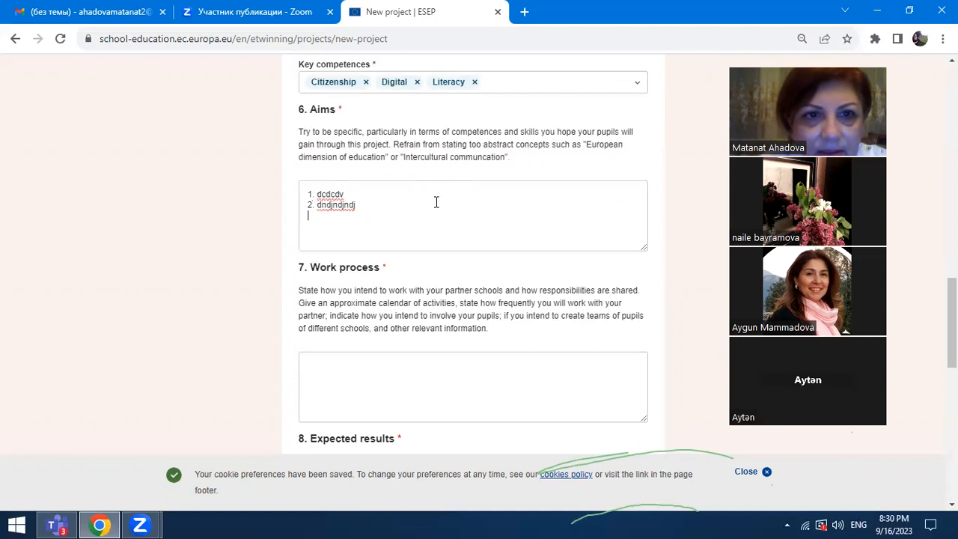
{"action": "key", "text": "Return"}
{"action": "type", "text": "3."}
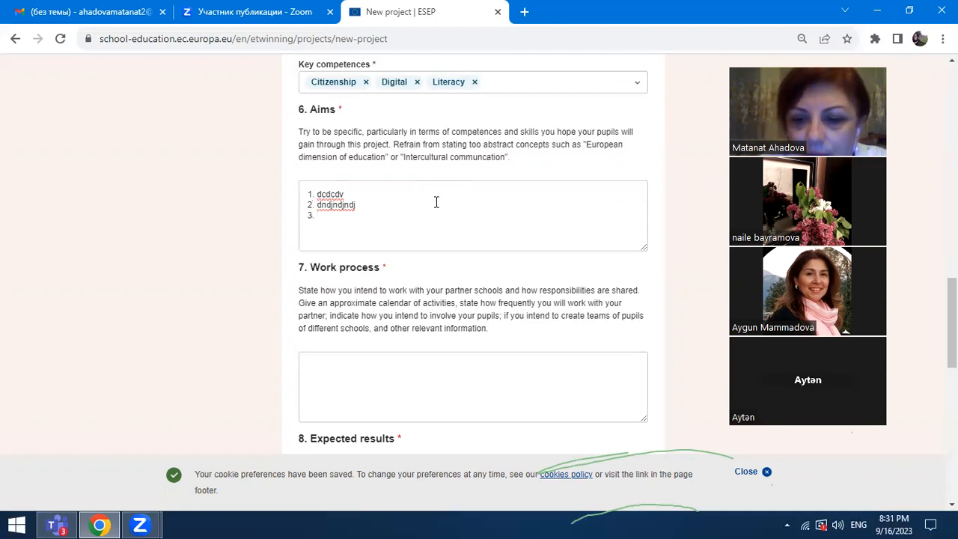
{"action": "type", "text": "ffdm"}
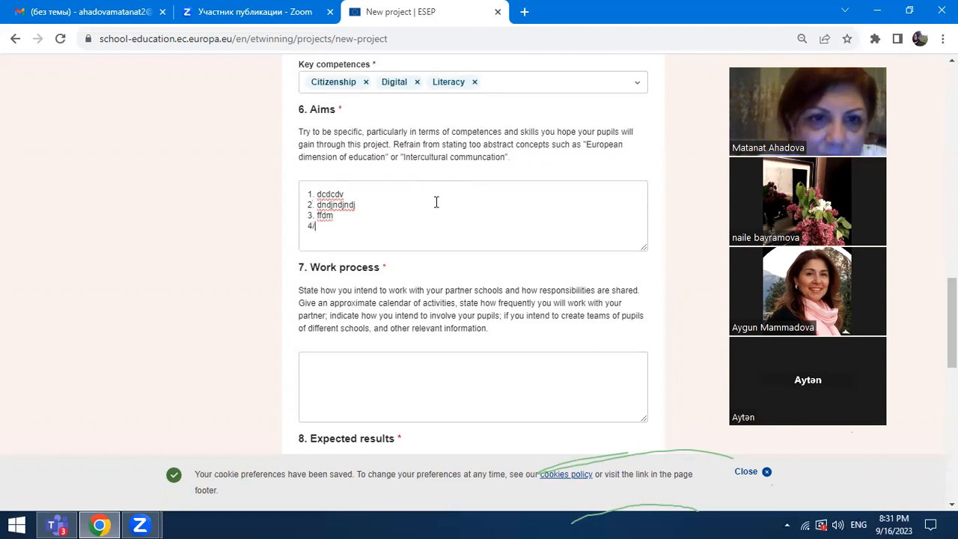
{"action": "key", "text": "Backspace"}
{"action": "type", "text": "."}
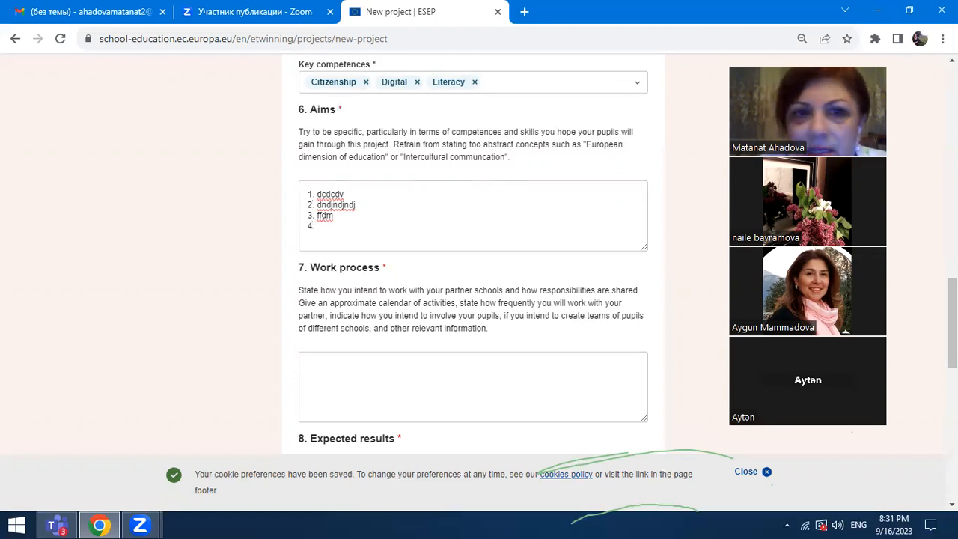
Step: Start the Work process list with '1 Sentyabr- ta...' for September introductions
{"action": "scroll", "scroll_direction": "down", "scroll_amount": 3}
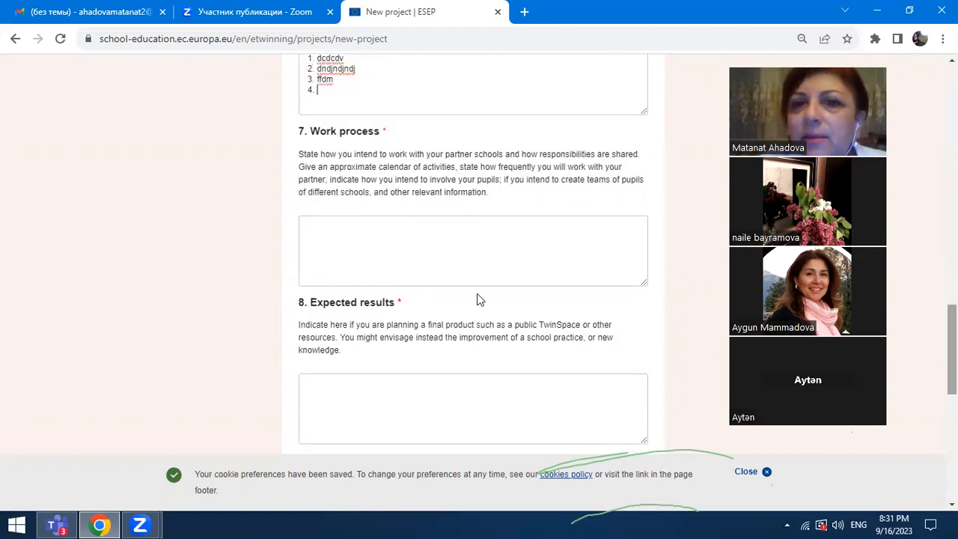
{"action": "left_click", "coordinate": [432, 237]}
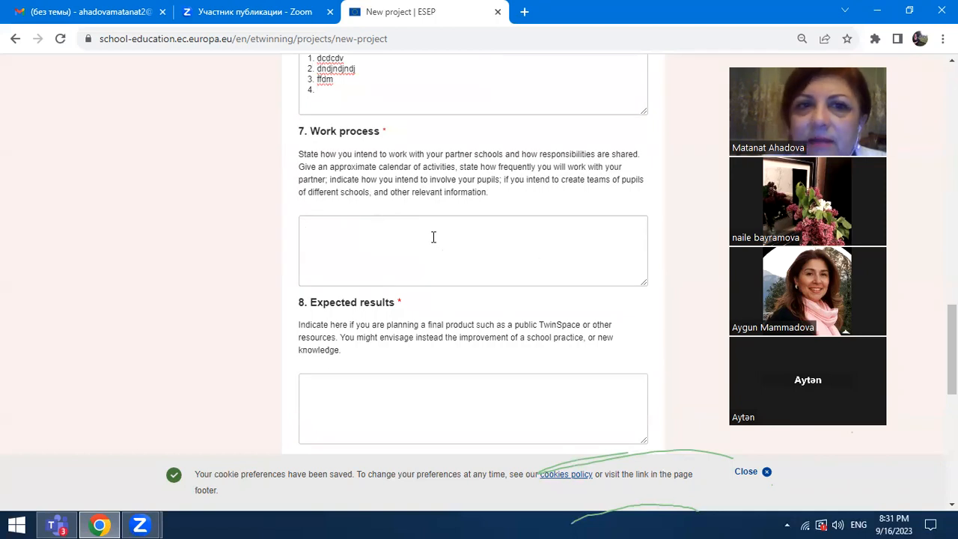
{"action": "left_click", "coordinate": [472, 250]}
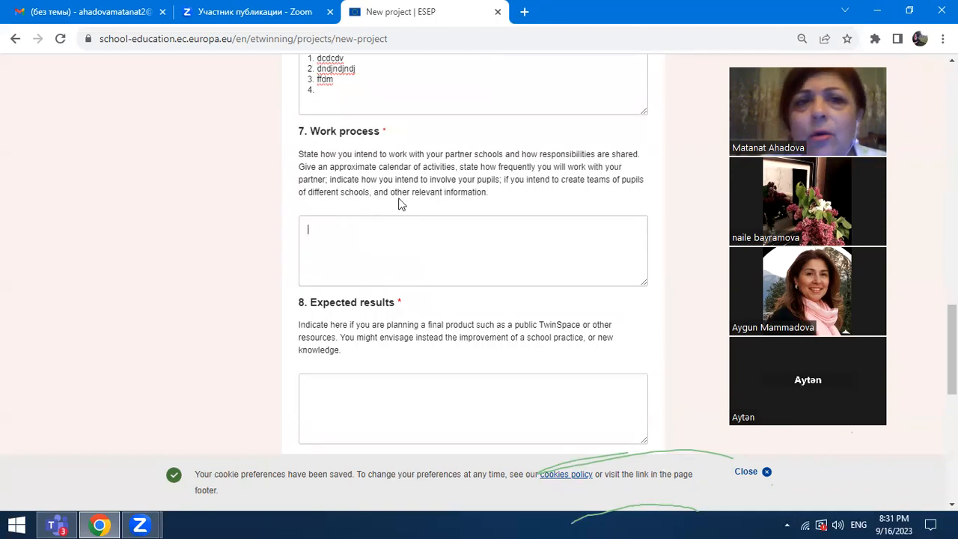
{"action": "mouse_move", "coordinate": [323, 202]}
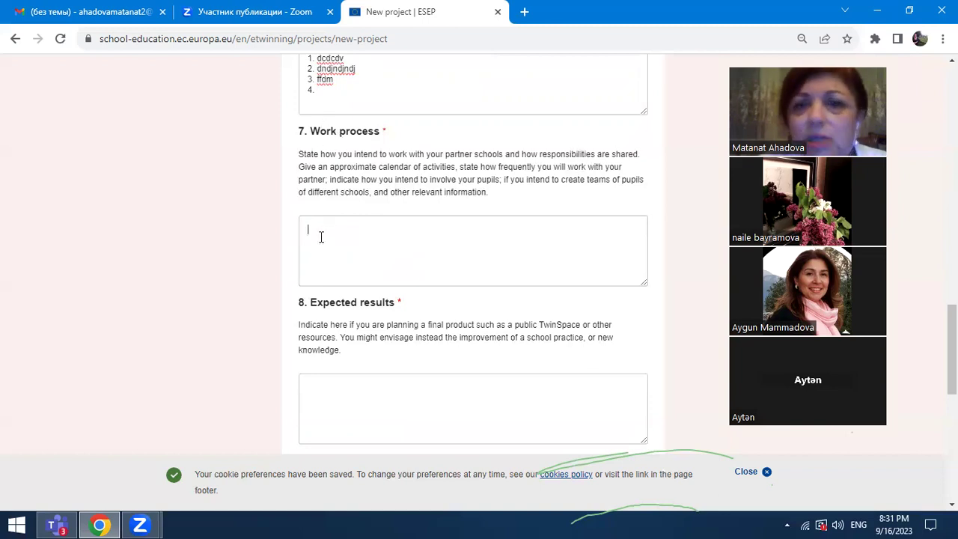
{"action": "type", "text": "1."}
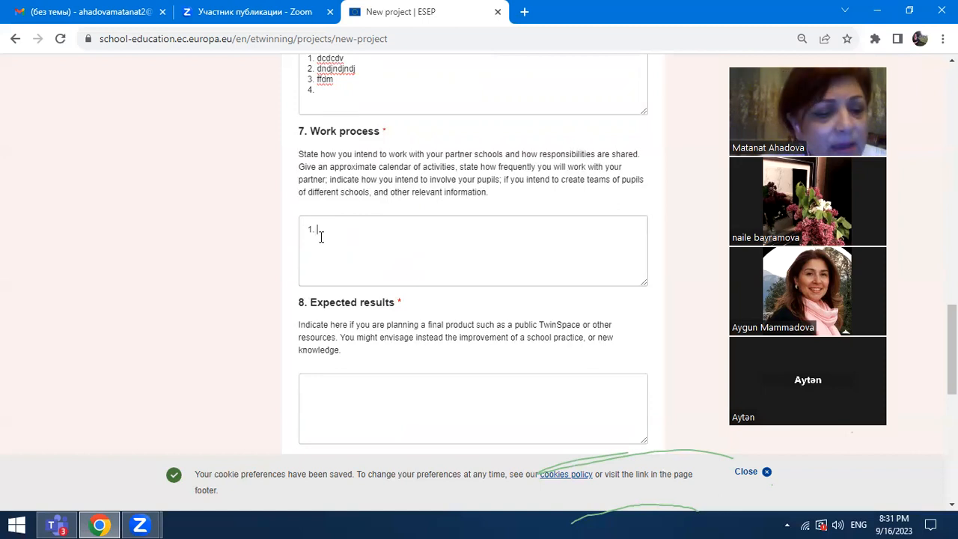
{"action": "type", "text": "S"}
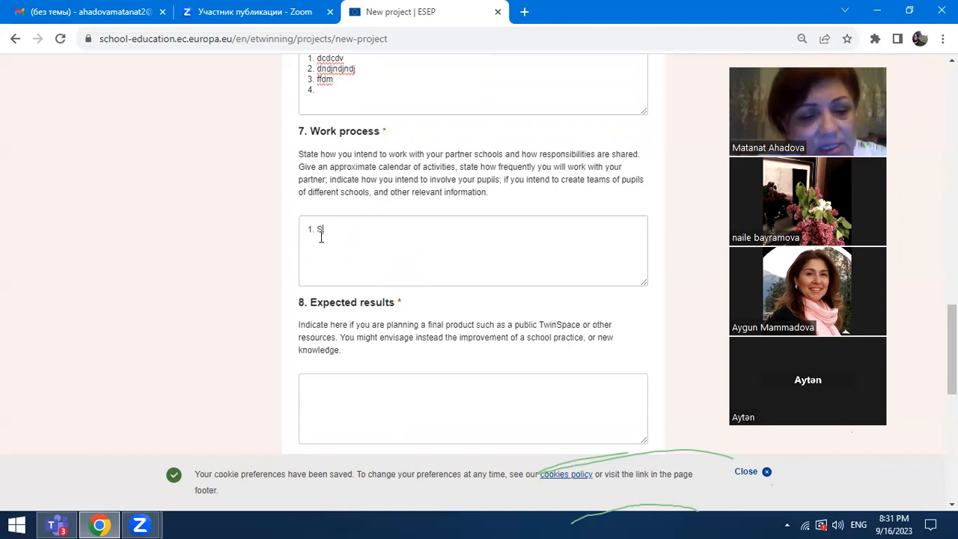
{"action": "type", "text": "en"}
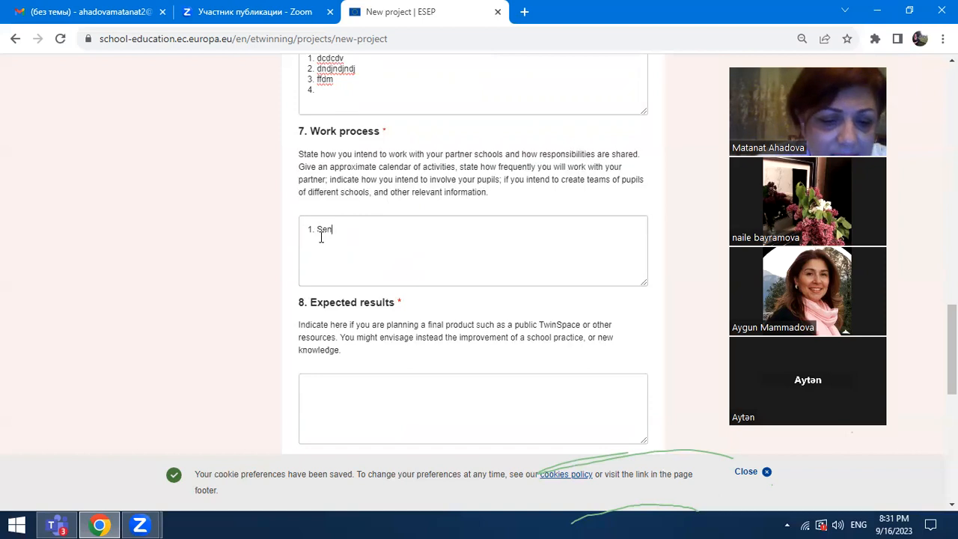
{"action": "type", "text": "tya"}
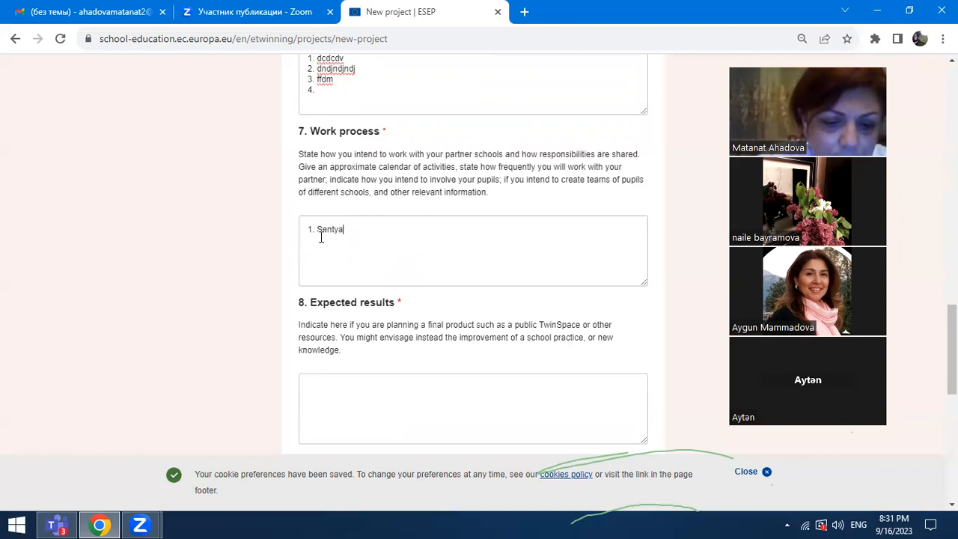
{"action": "type", "text": "br-"}
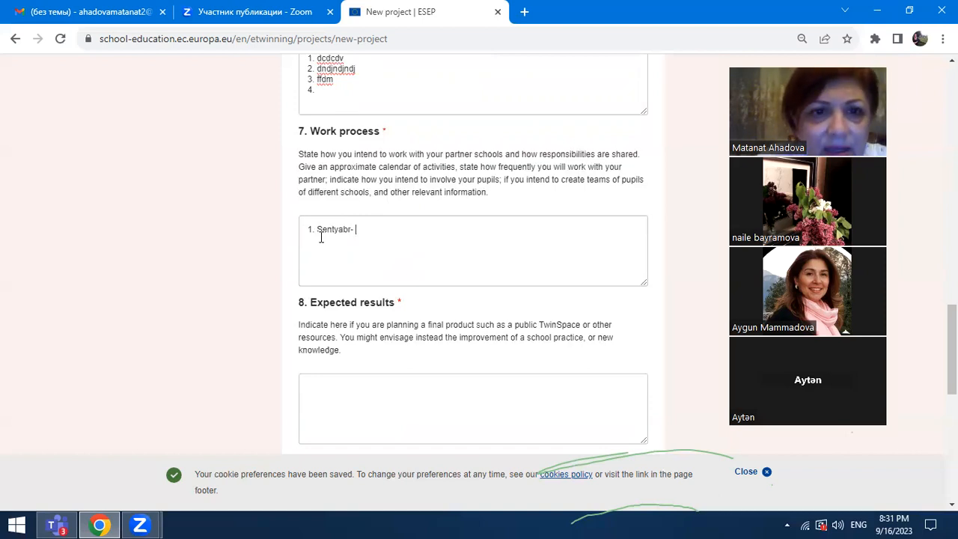
{"action": "type", "text": "tanishli"}
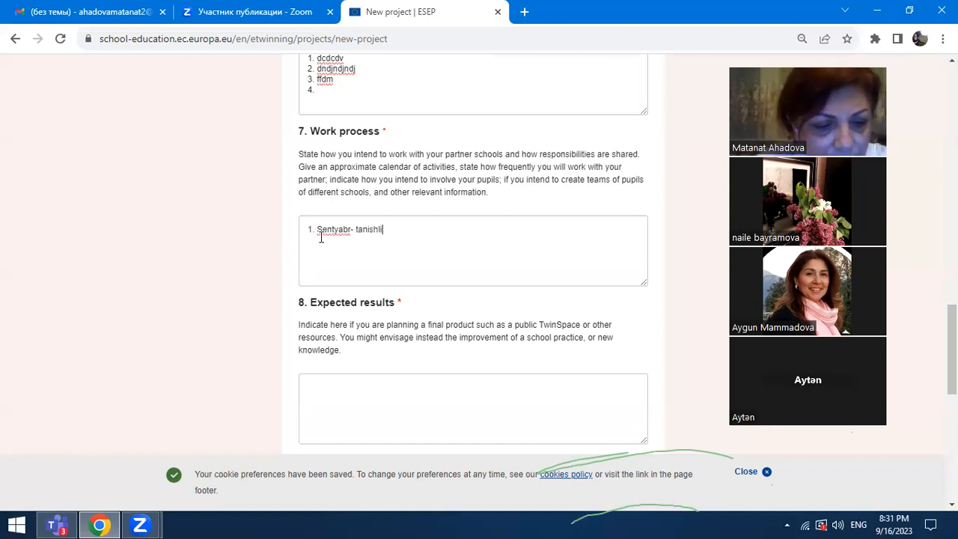
{"action": "key", "text": "enter"}
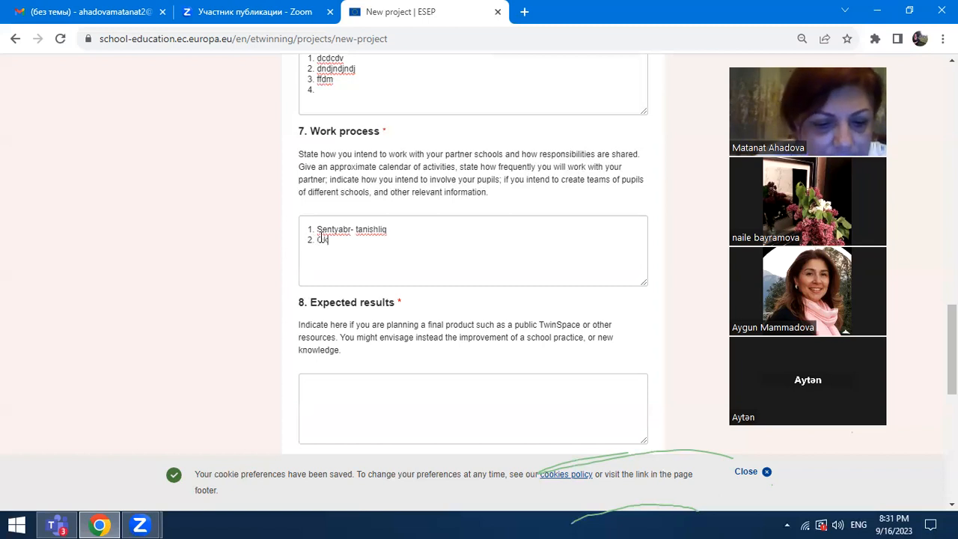
Step: Continue with Oktyabr Logo yaratmaq and Noyabr Bal entries, then a line numbered 6
{"action": "type", "text": "ktyabr"}
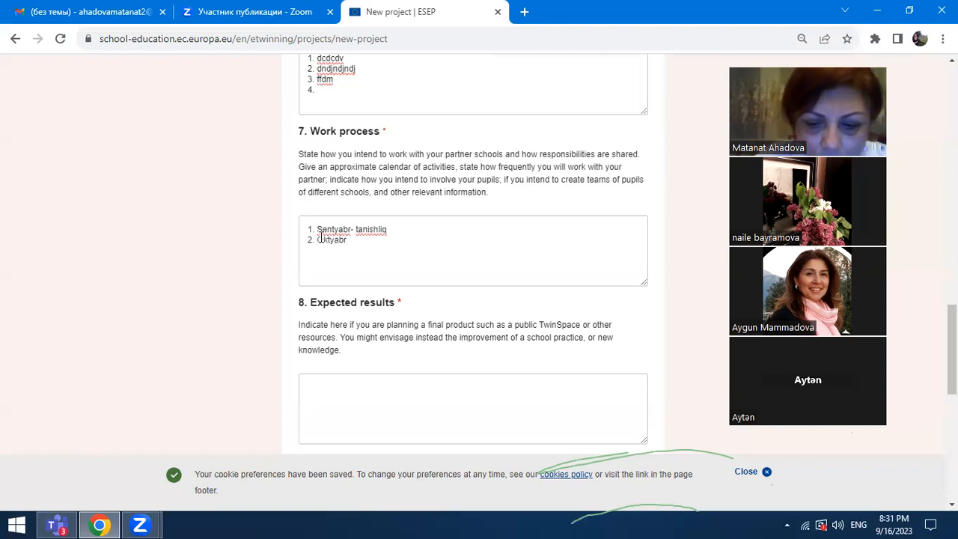
{"action": "type", "text": "Lo"}
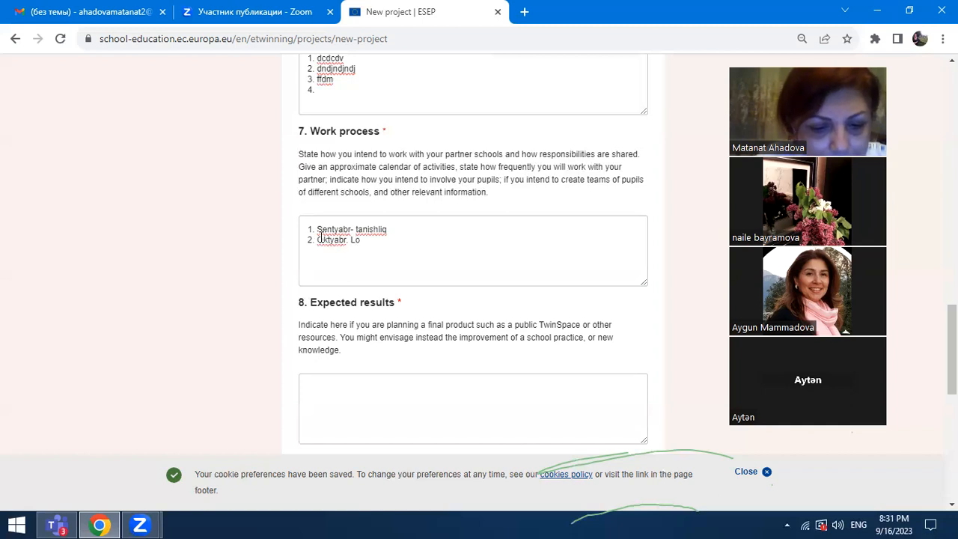
{"action": "type", "text": "Logo yar"}
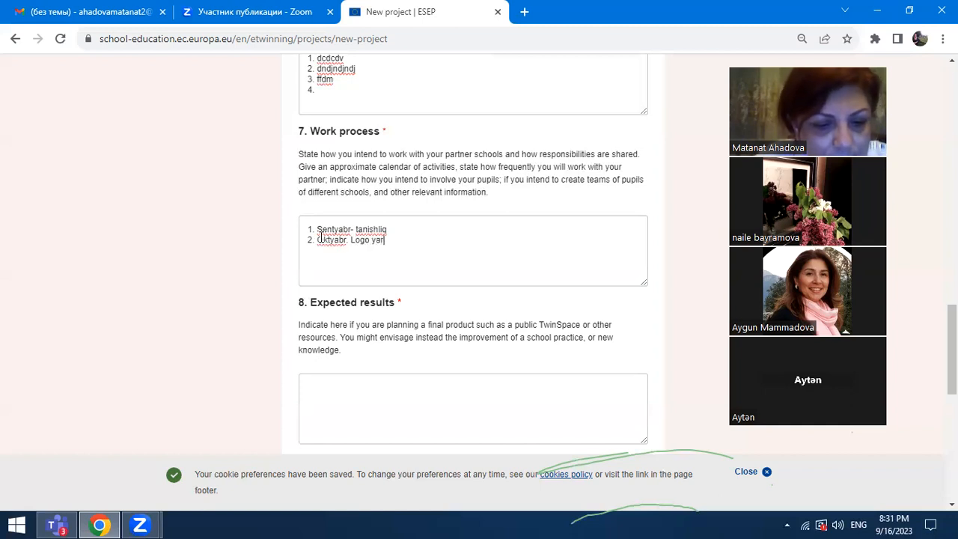
{"action": "type", "text": "atmaq"}
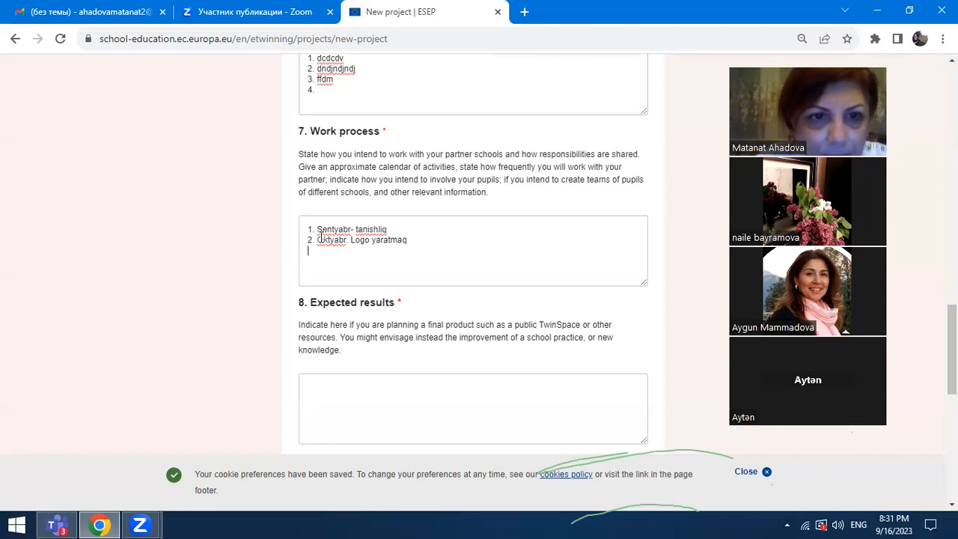
{"action": "type", "text": "N"}
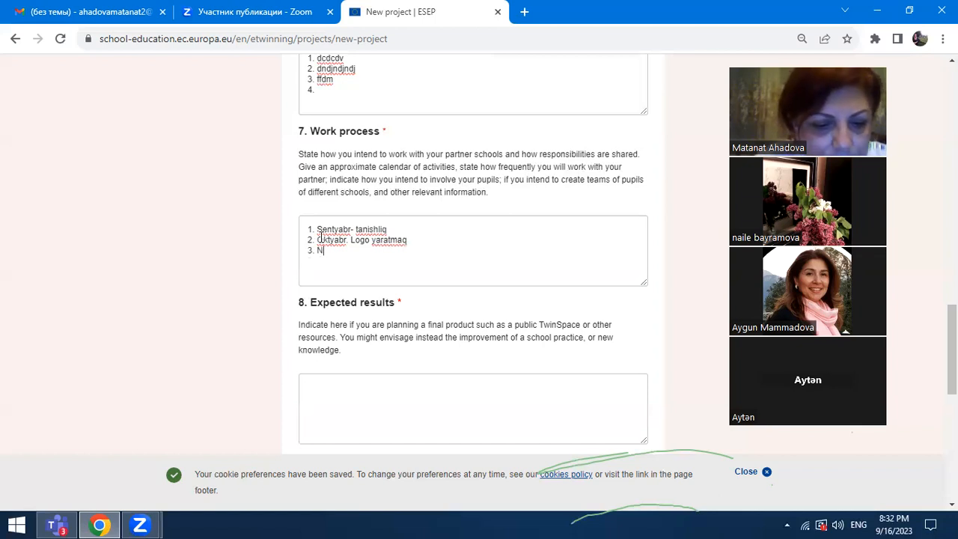
{"action": "type", "text": "oyabr."}
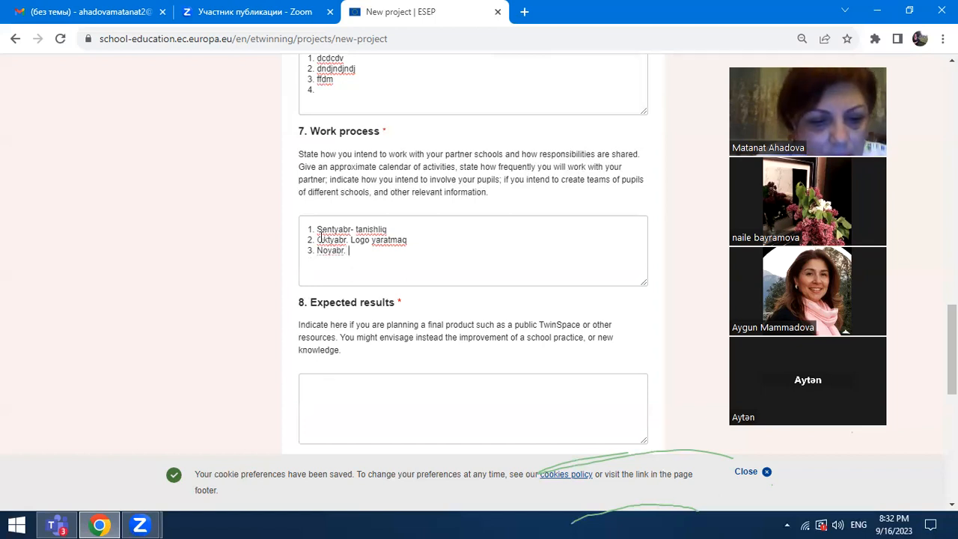
{"action": "type", "text": "Bal"}
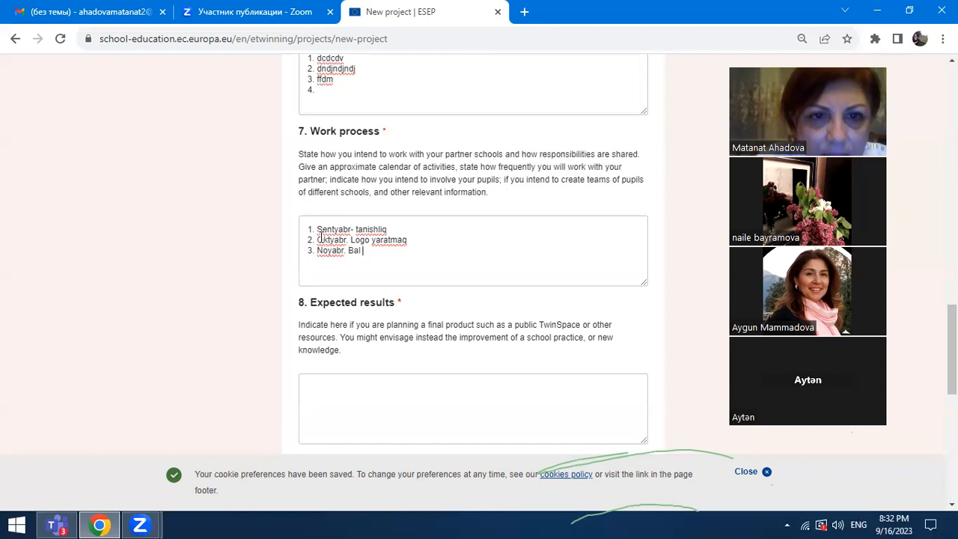
{"action": "type", "text": "bvfvjfjnvjfn"}
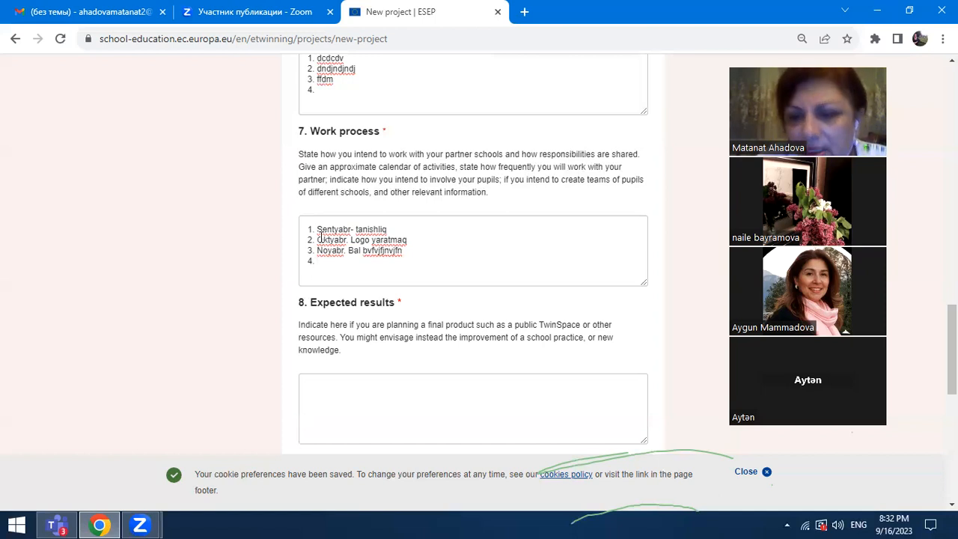
{"action": "type", "text": "6"}
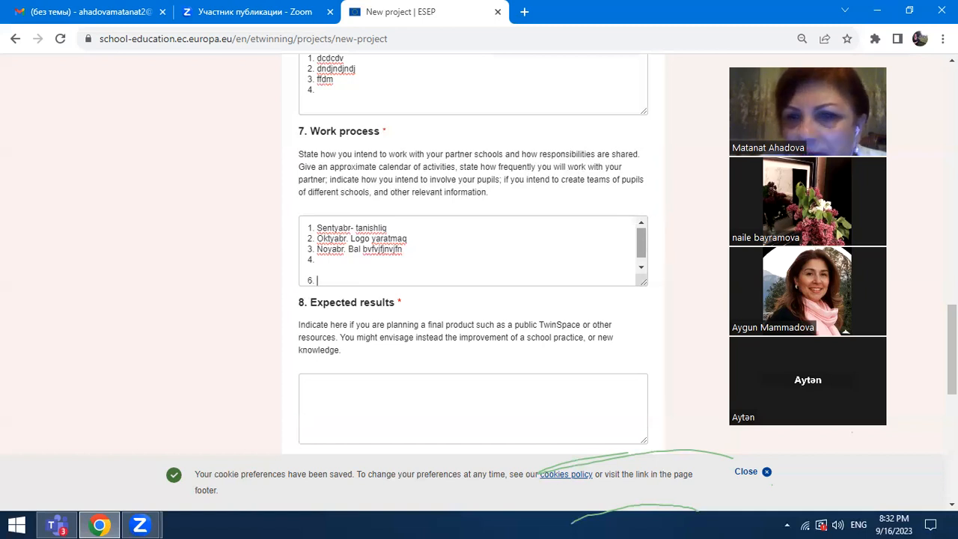
Step: Copy the Aims list from above into the Expected results textarea
{"action": "scroll", "scroll_direction": "down", "scroll_amount": 3}
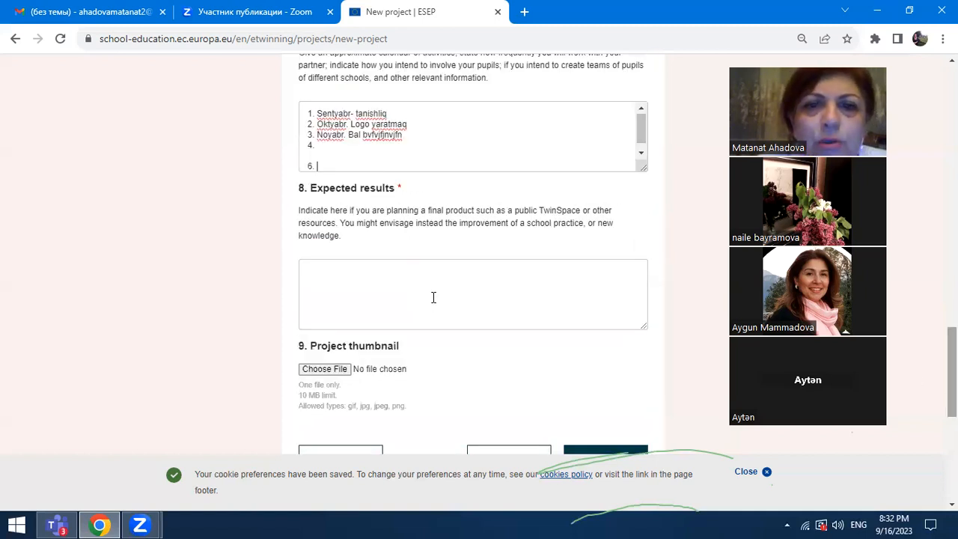
{"action": "scroll", "scroll_direction": "up", "scroll_amount": 3}
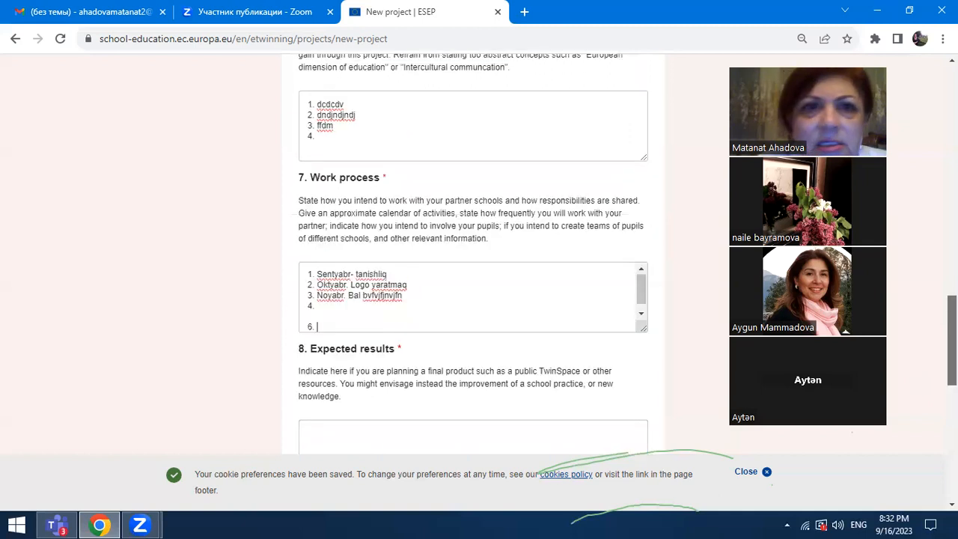
{"action": "scroll", "scroll_direction": "up", "scroll_amount": 3}
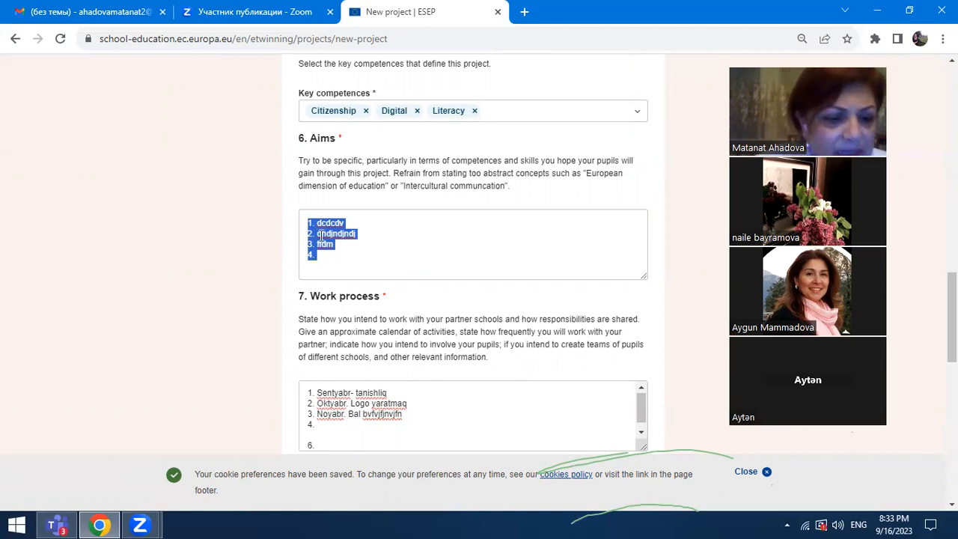
{"action": "mouse_move", "coordinate": [913, 206]}
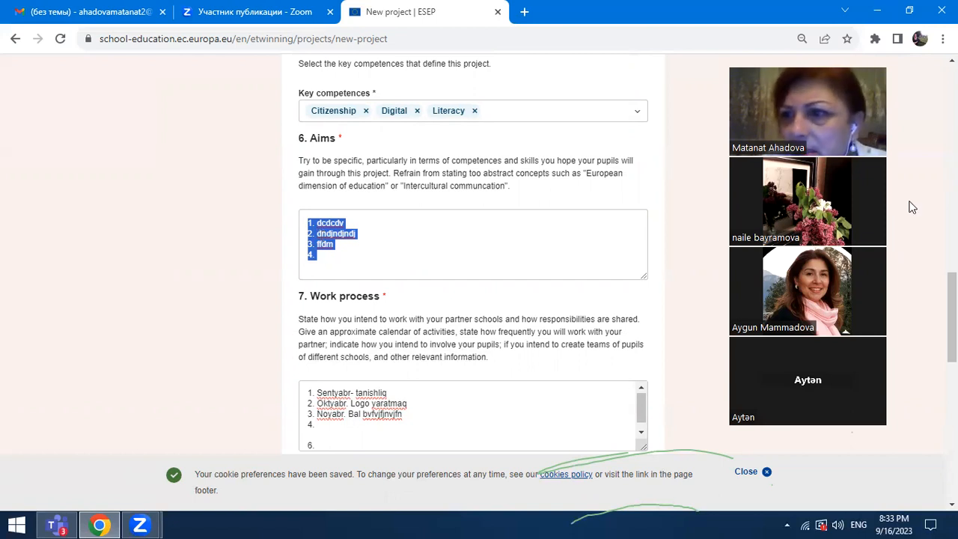
{"action": "scroll", "scroll_direction": "down", "scroll_amount": 3}
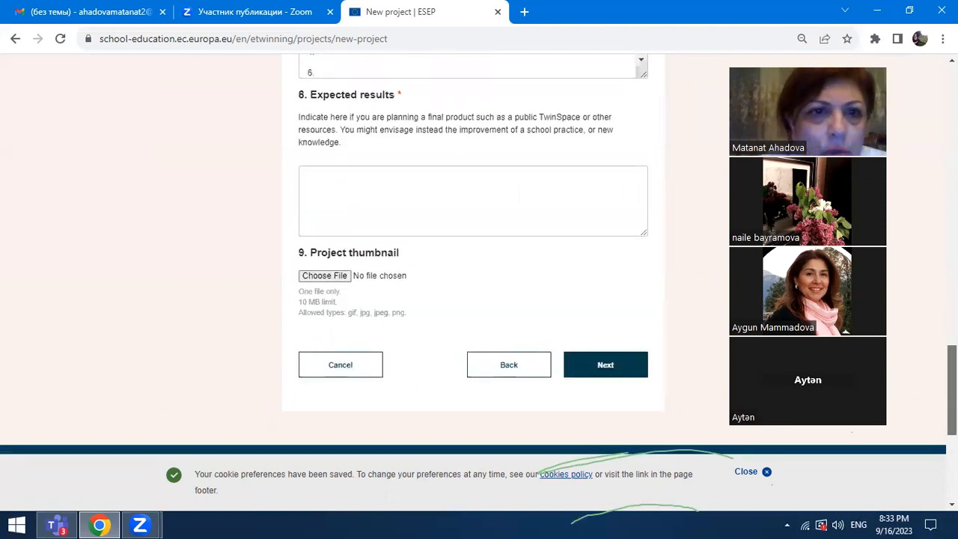
{"action": "scroll", "scroll_direction": "up", "scroll_amount": 3}
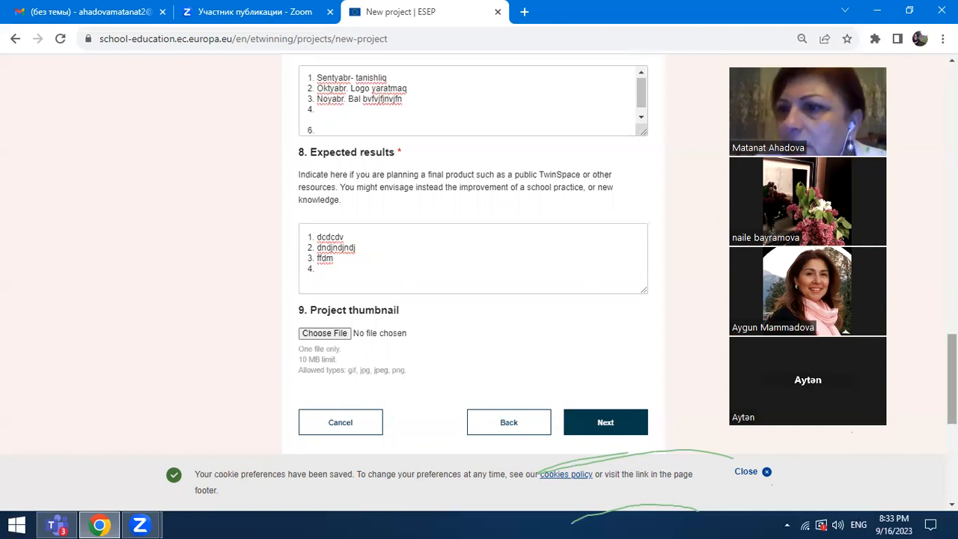
{"action": "scroll", "scroll_direction": "down", "scroll_amount": 3}
{"action": "type", "text": "bal arilari"}
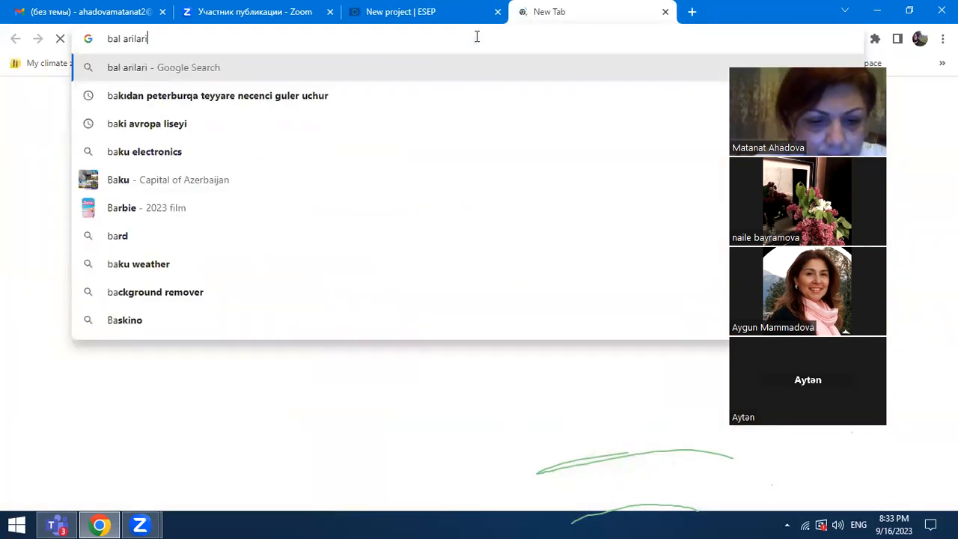
Step: Run the 'bal arilari' search, switch to image results and bring up save options on a bee photo
{"action": "key", "text": "Return"}
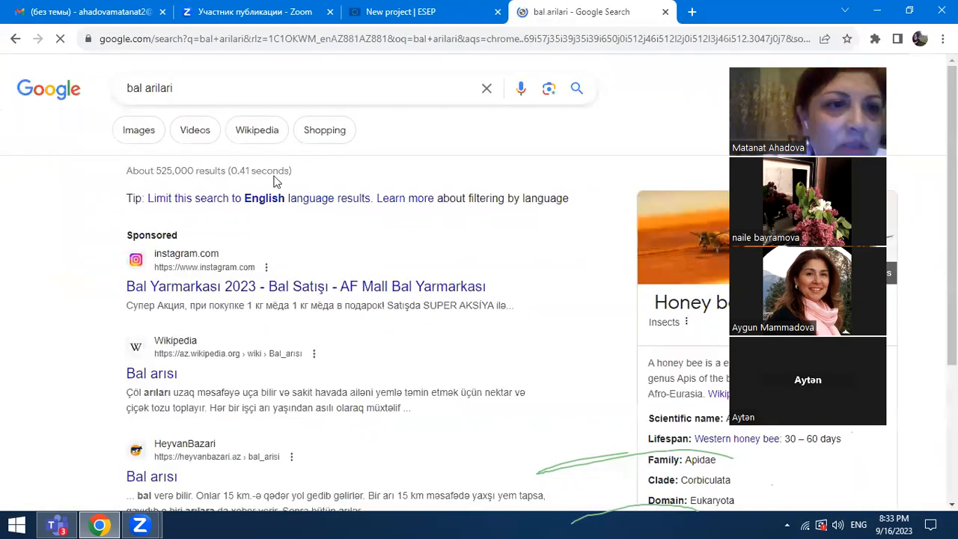
{"action": "left_click", "coordinate": [137, 128]}
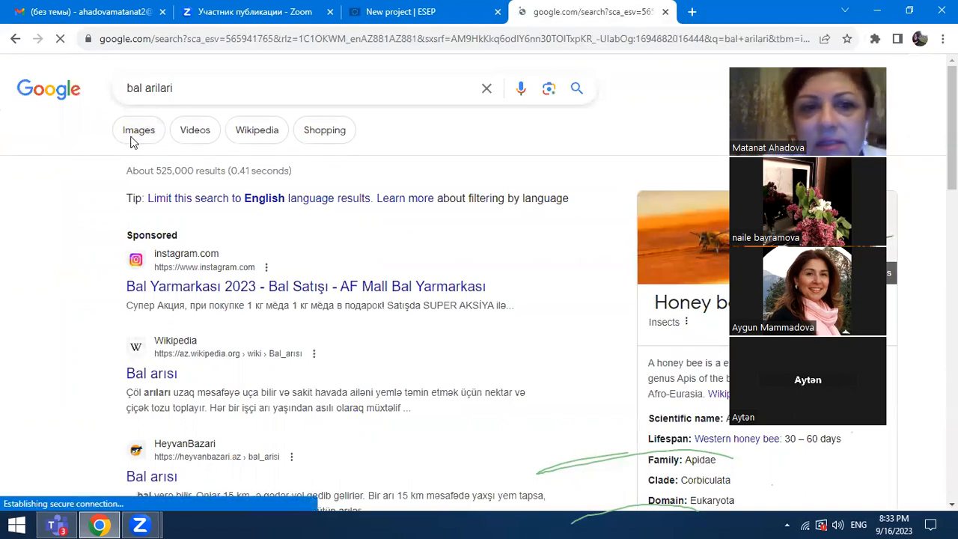
{"action": "left_click", "coordinate": [138, 128]}
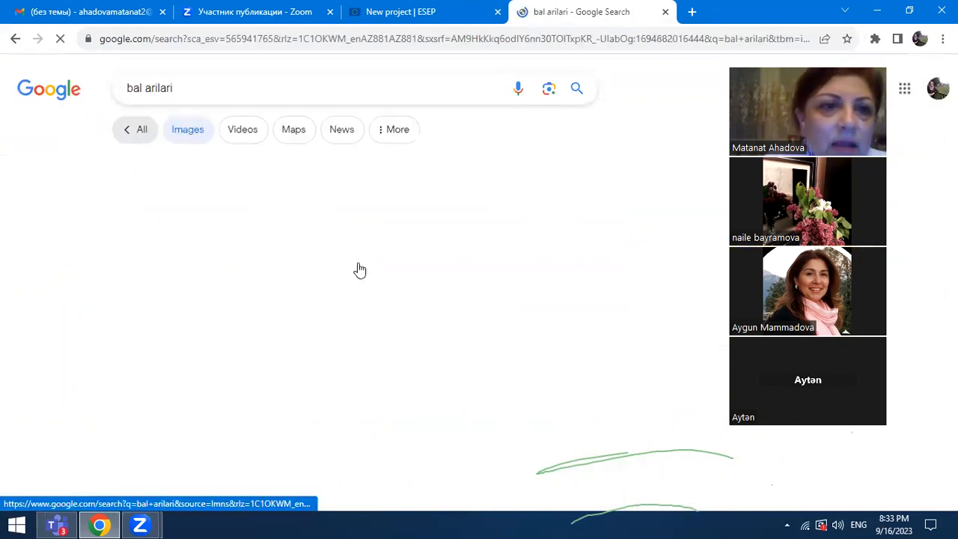
{"action": "left_click", "coordinate": [189, 129]}
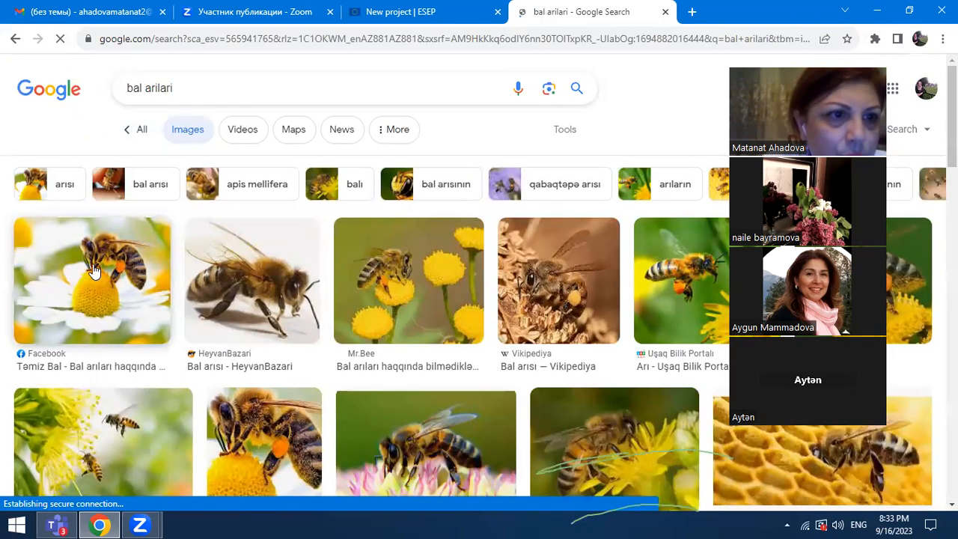
{"action": "right_click", "coordinate": [93, 269]}
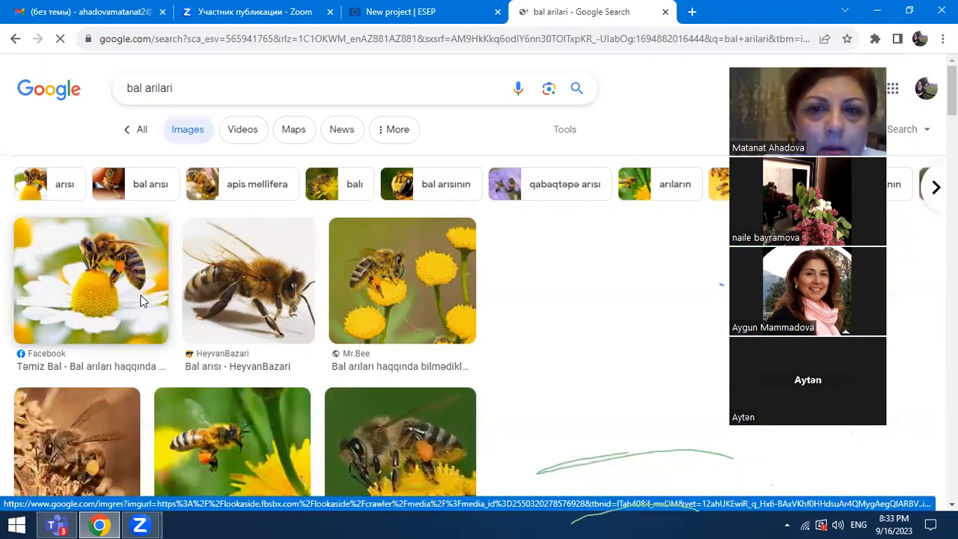
Step: Scroll the new project form down to the Project thumbnail section
{"action": "scroll", "scroll_direction": "down", "scroll_amount": 3}
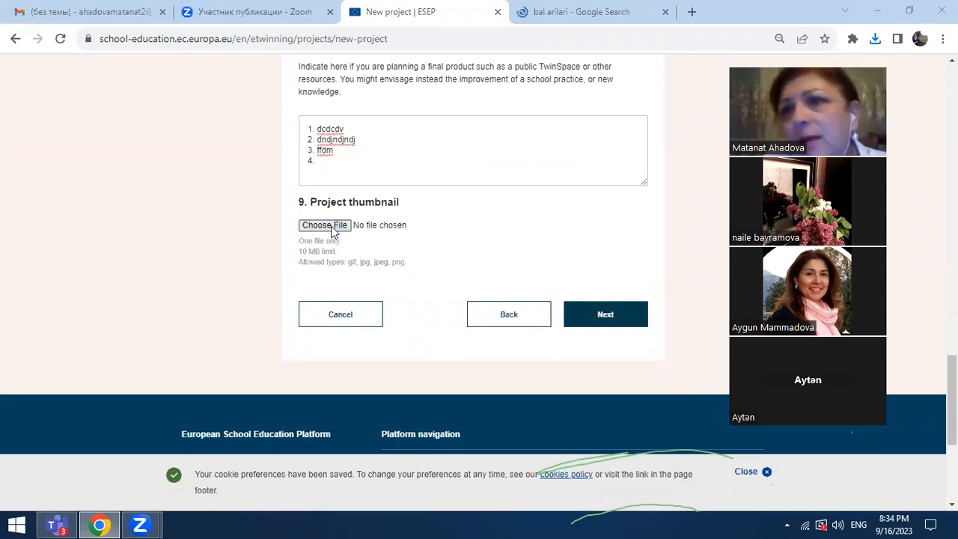
Step: Upload 1.jpg from the Desktop as the project thumbnail
{"action": "left_click", "coordinate": [323, 224]}
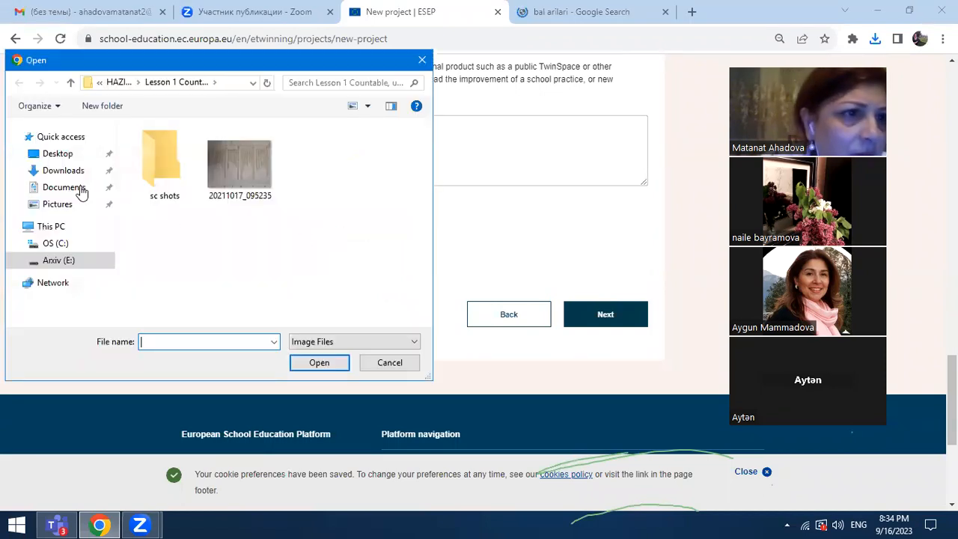
{"action": "left_click", "coordinate": [57, 153]}
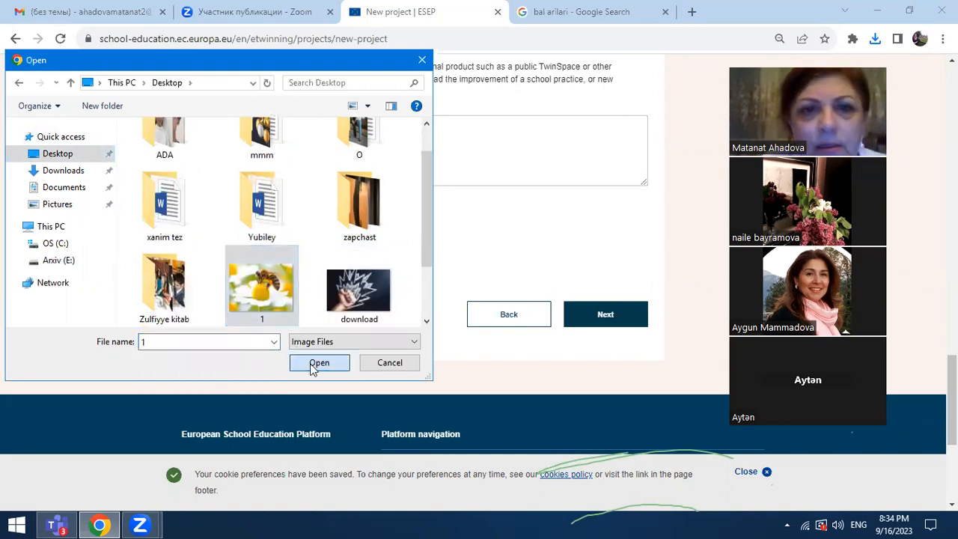
{"action": "left_click", "coordinate": [318, 362]}
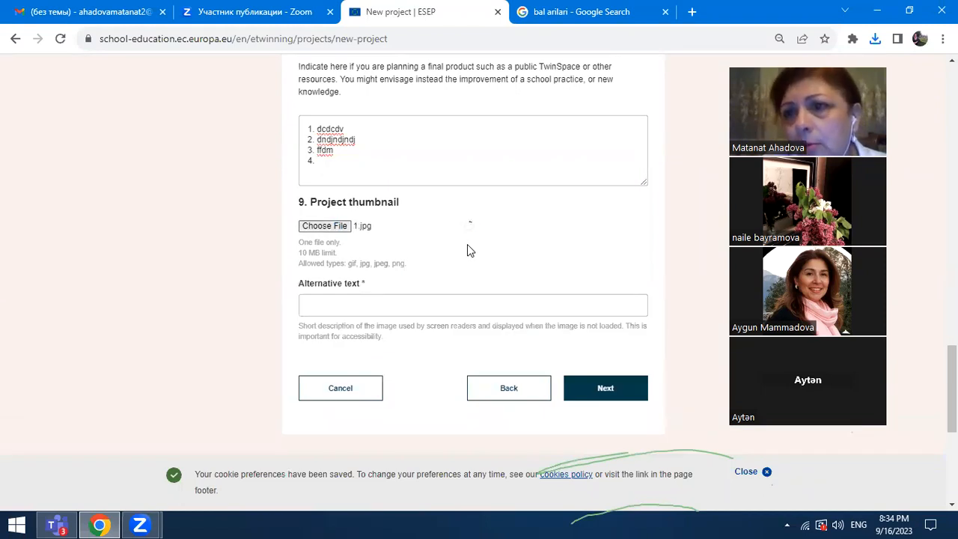
{"action": "left_click", "coordinate": [323, 224]}
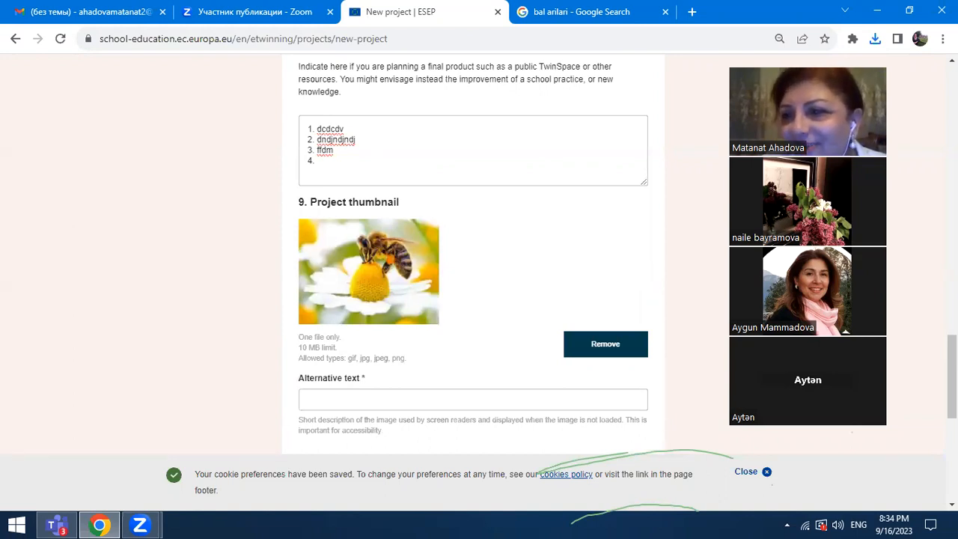
Step: Fill the thumbnail alternative text 'bdfifr' and move on to the Review step
{"action": "scroll", "scroll_direction": "down", "scroll_amount": 3}
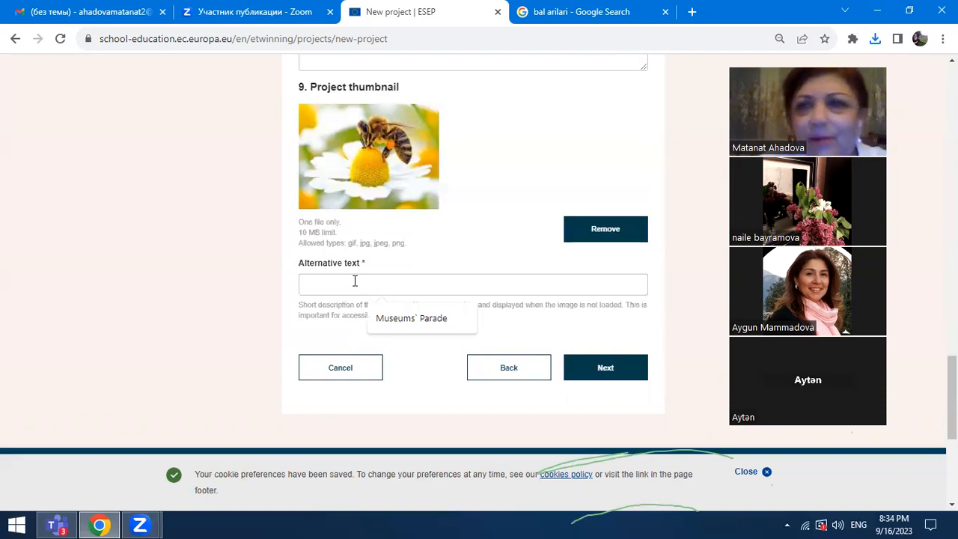
{"action": "type", "text": "bdfifr"}
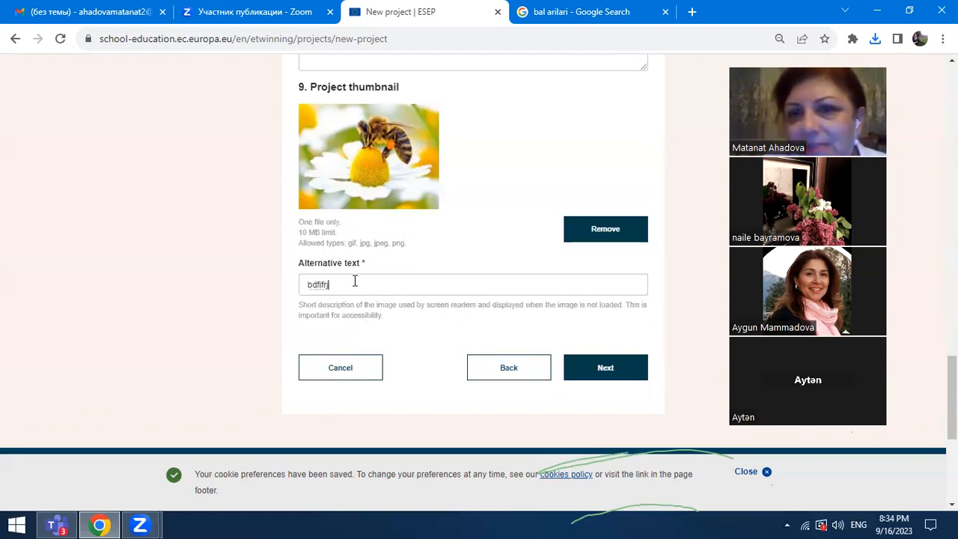
{"action": "mouse_move", "coordinate": [568, 377]}
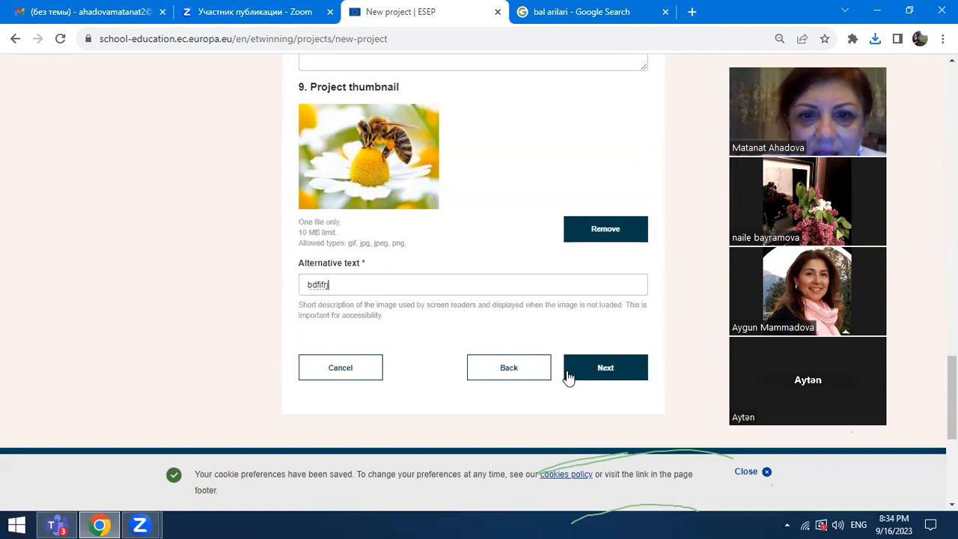
{"action": "left_click", "coordinate": [604, 368]}
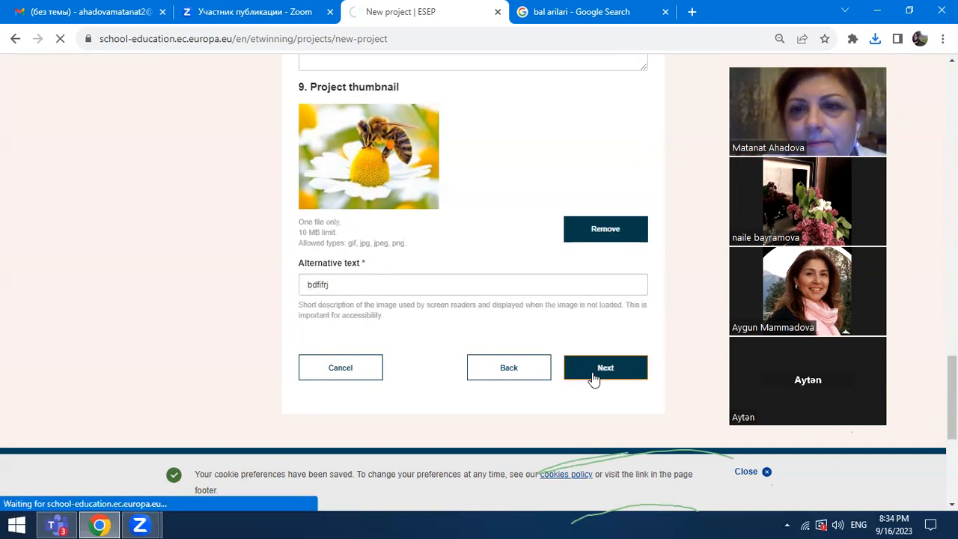
{"action": "mouse_move", "coordinate": [604, 368]}
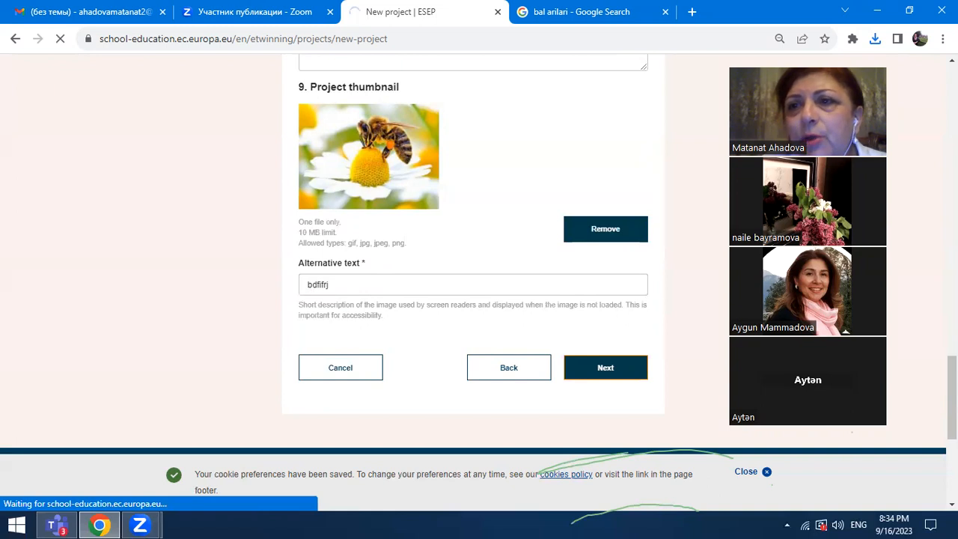
{"action": "left_click", "coordinate": [604, 367]}
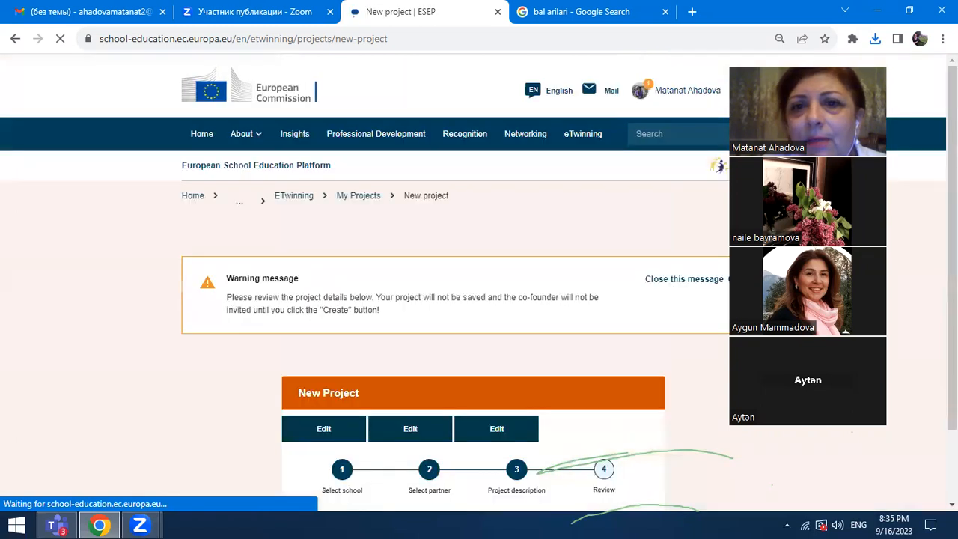
{"action": "scroll", "scroll_direction": "down", "scroll_amount": 3}
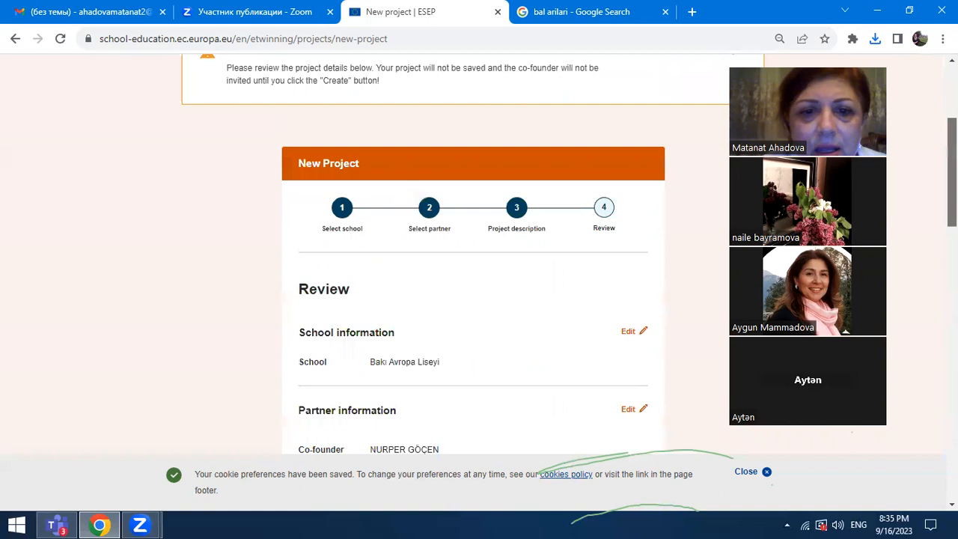
{"action": "scroll", "scroll_direction": "down", "scroll_amount": 3}
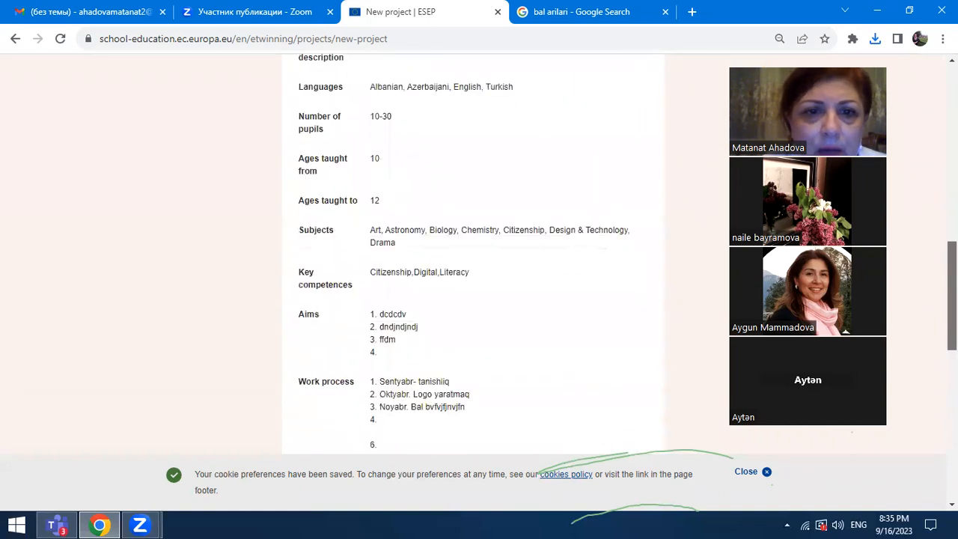
{"action": "scroll", "scroll_direction": "down", "scroll_amount": 3}
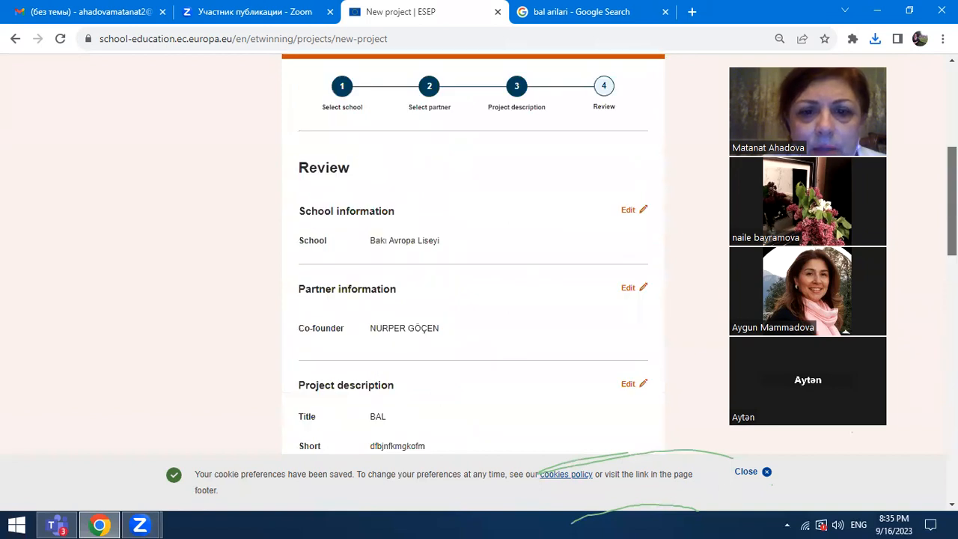
{"action": "scroll", "scroll_direction": "down", "scroll_amount": 3}
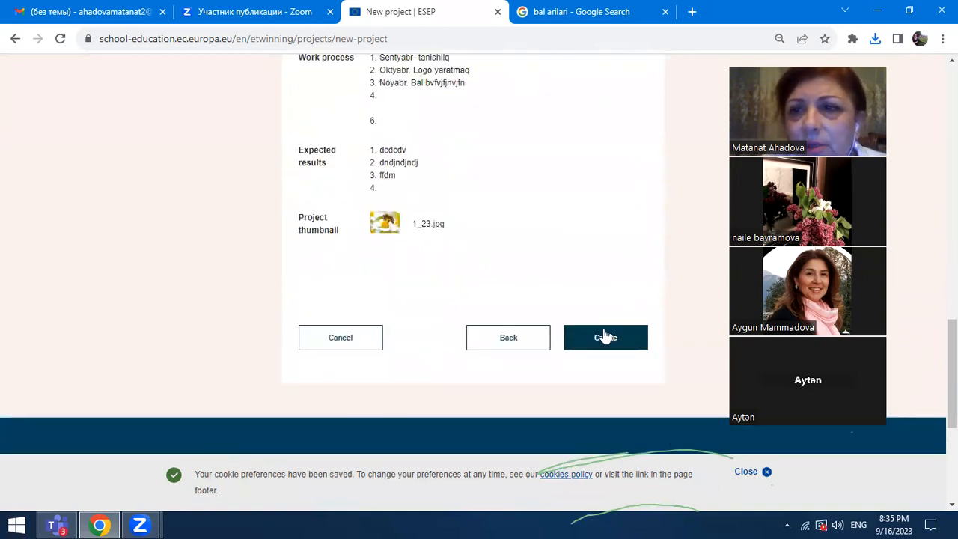
{"action": "mouse_move", "coordinate": [613, 356]}
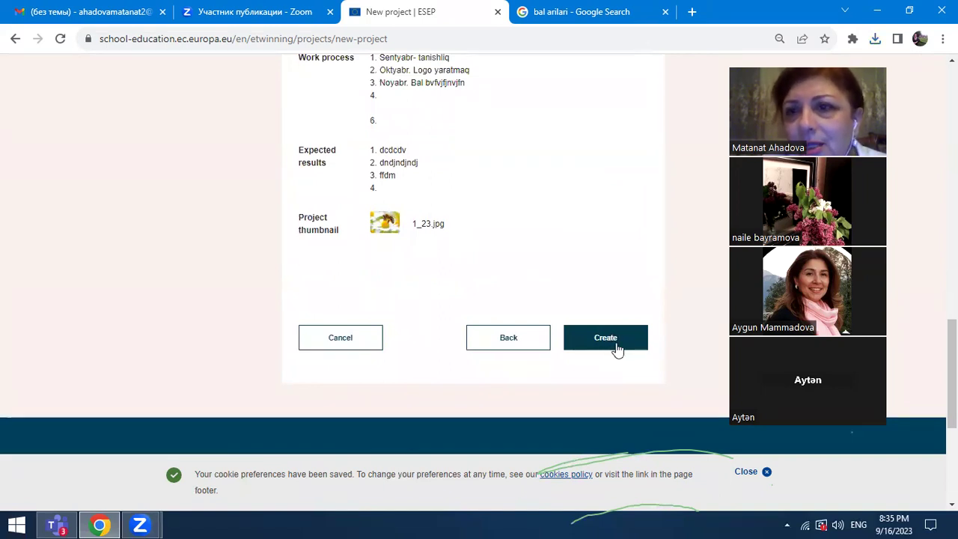
{"action": "mouse_move", "coordinate": [674, 368]}
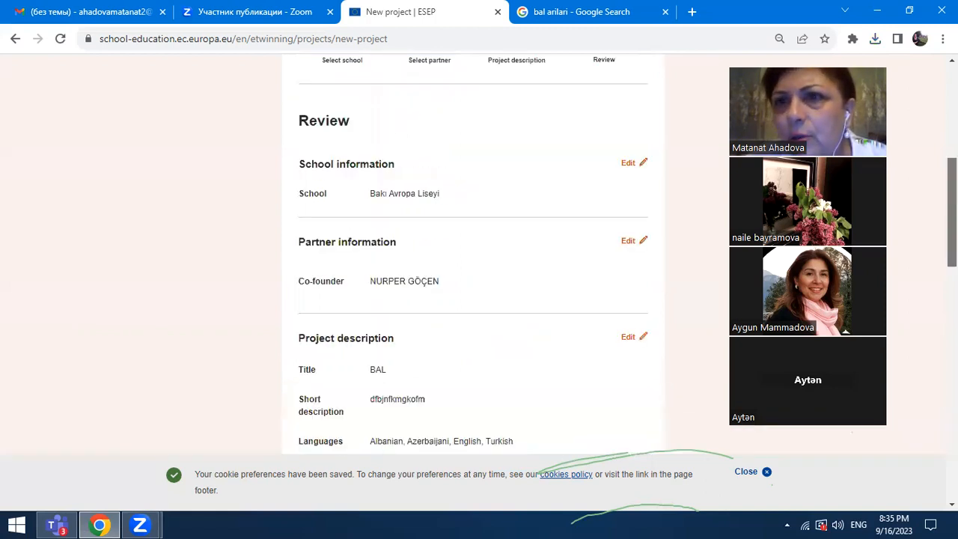
{"action": "scroll", "scroll_direction": "up", "scroll_amount": 3}
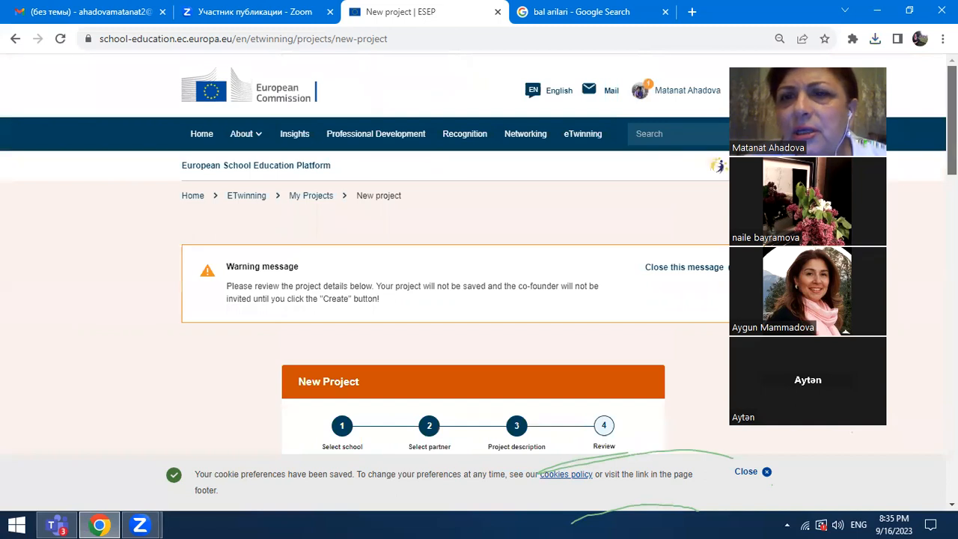
{"action": "scroll", "scroll_direction": "down", "scroll_amount": 3}
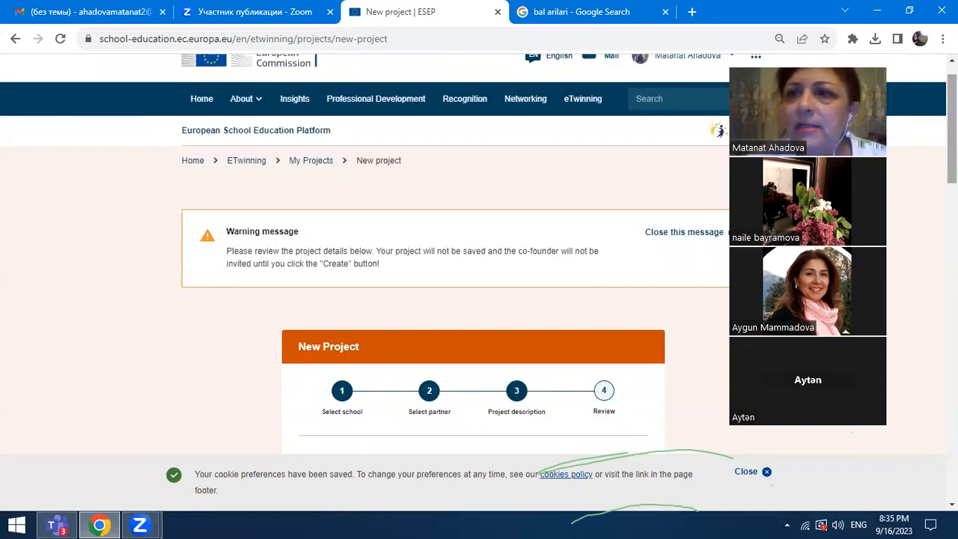
{"action": "scroll", "scroll_direction": "down", "scroll_amount": 3}
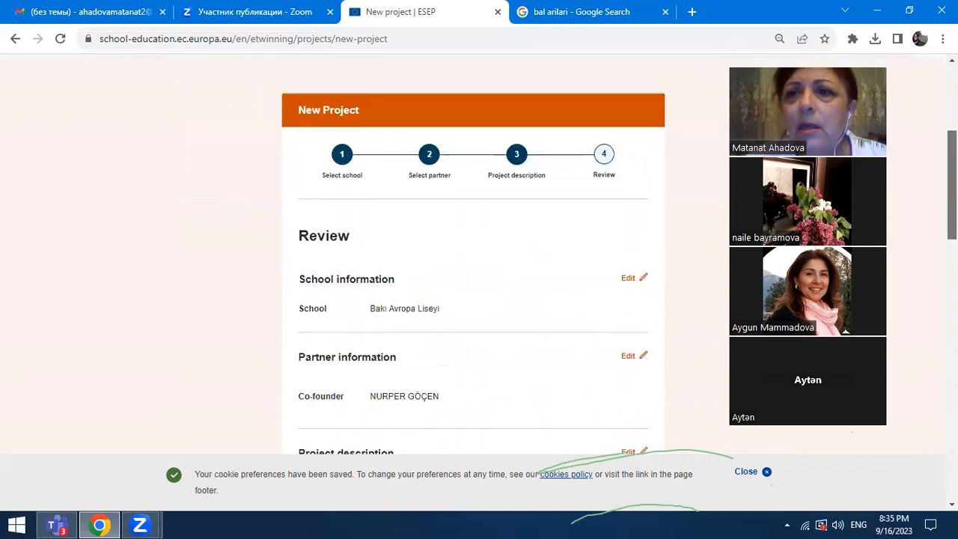
{"action": "scroll", "scroll_direction": "down", "scroll_amount": 3}
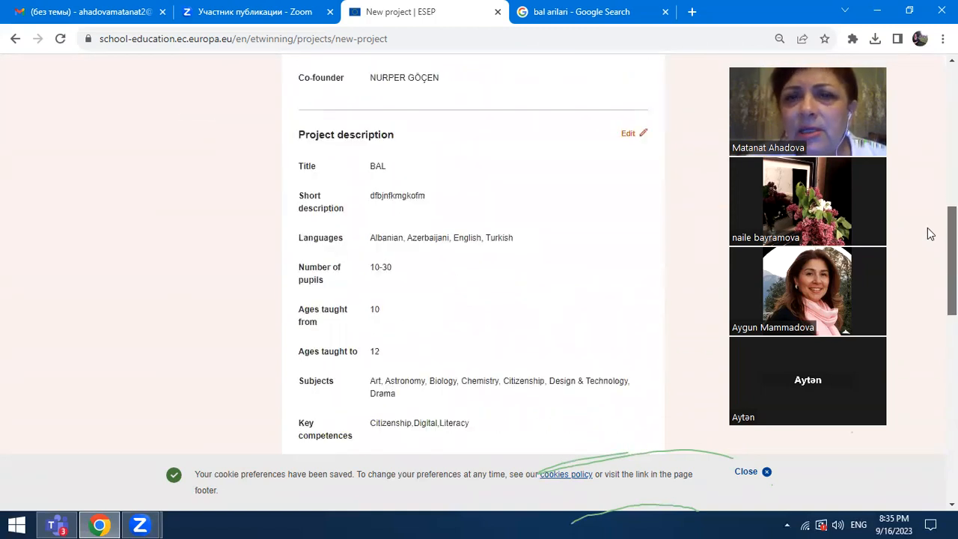
{"action": "scroll", "scroll_direction": "down", "scroll_amount": 3}
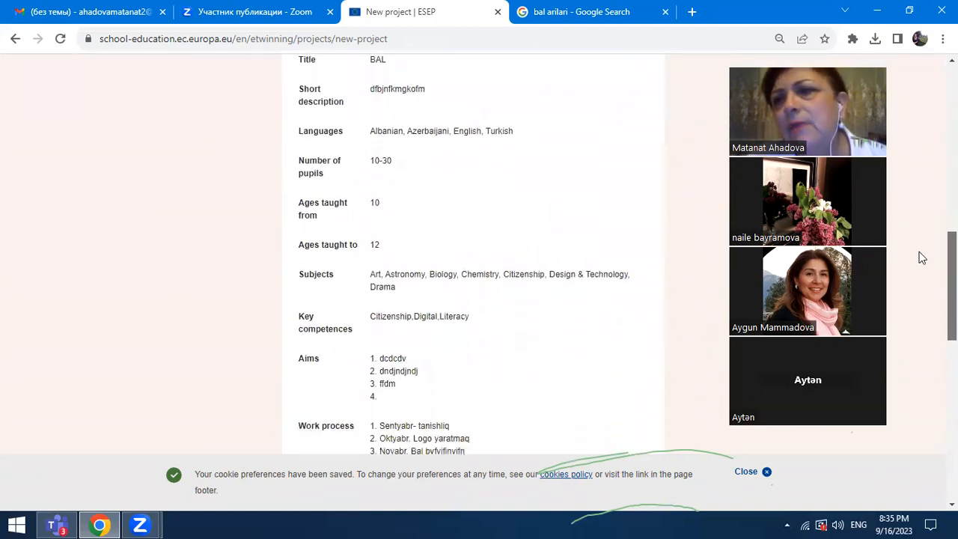
{"action": "scroll", "scroll_direction": "down", "scroll_amount": 3}
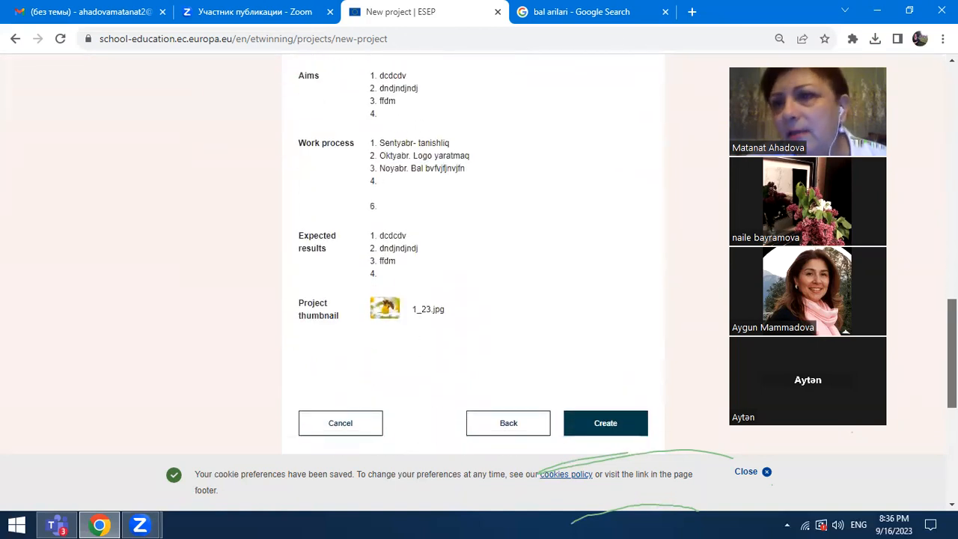
{"action": "scroll", "scroll_direction": "down", "scroll_amount": 3}
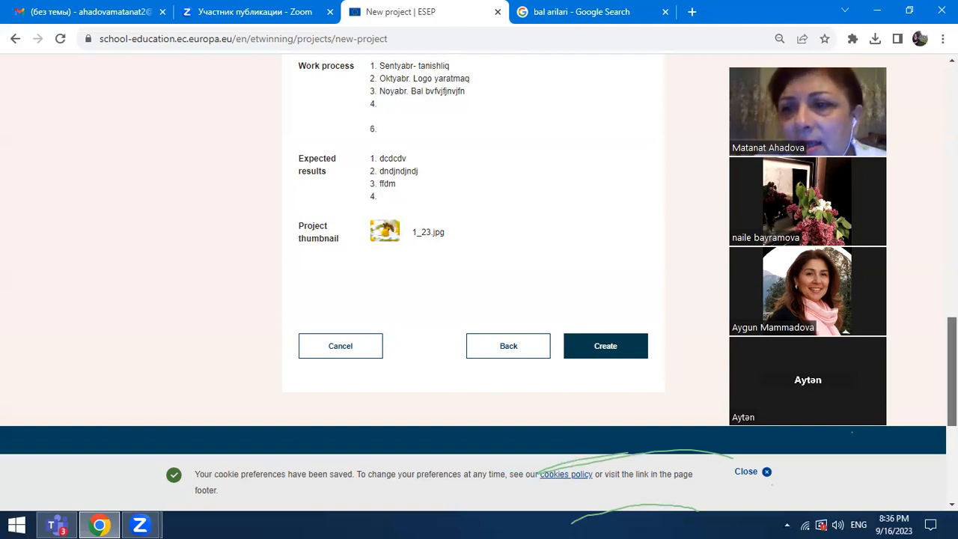
{"action": "left_click", "coordinate": [605, 344]}
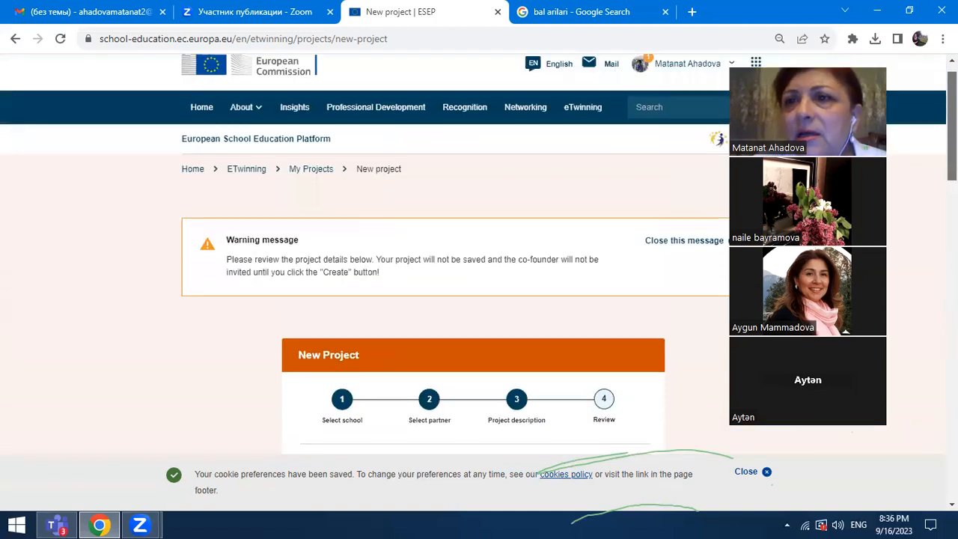
{"action": "scroll", "scroll_direction": "down", "scroll_amount": 3}
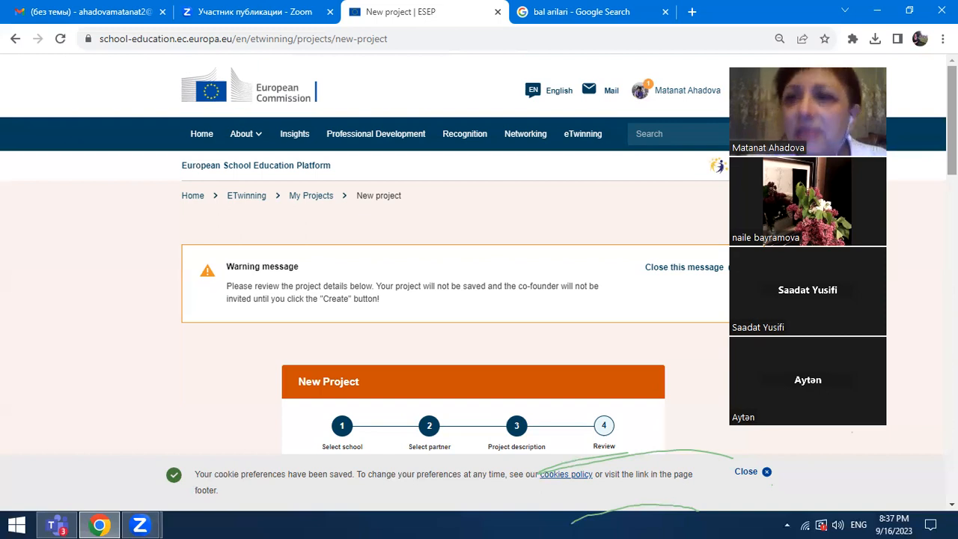
{"action": "mouse_move", "coordinate": [502, 123]}
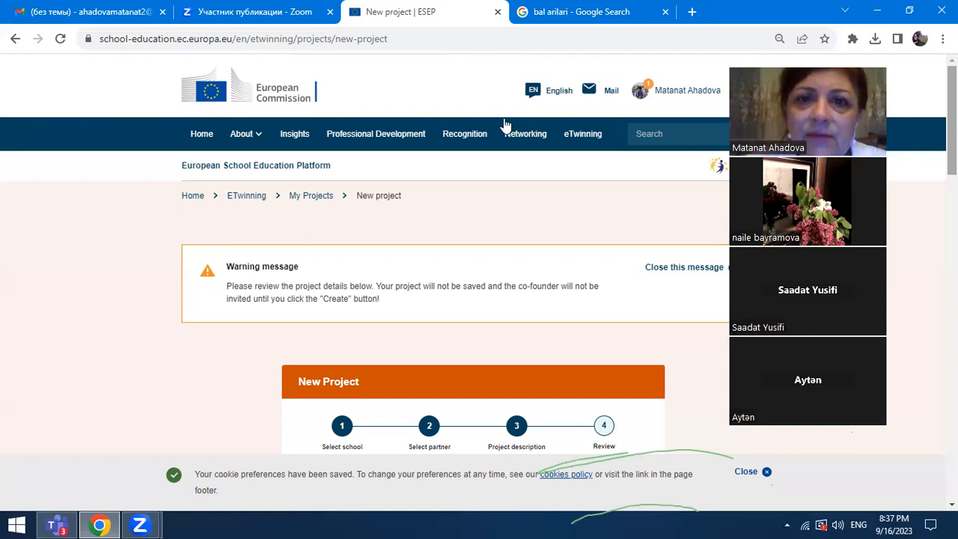
Step: Leave the wizard for the Networking overview and head toward Partner finding
{"action": "left_click", "coordinate": [525, 133]}
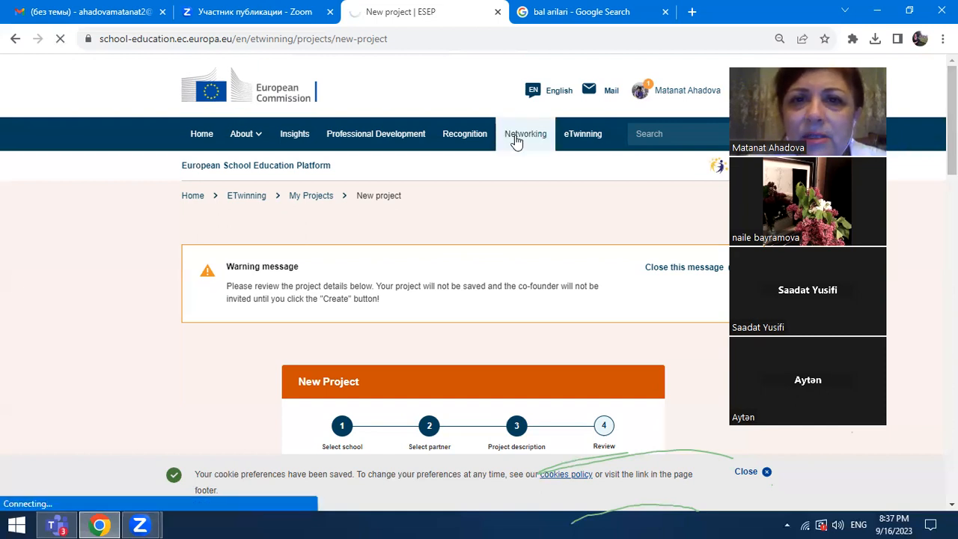
{"action": "left_click", "coordinate": [525, 133]}
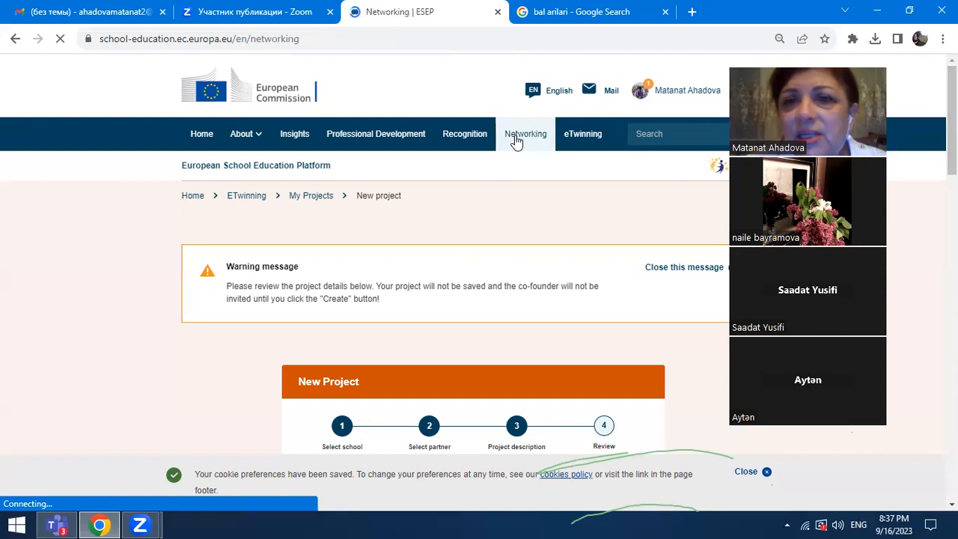
{"action": "left_click", "coordinate": [525, 133]}
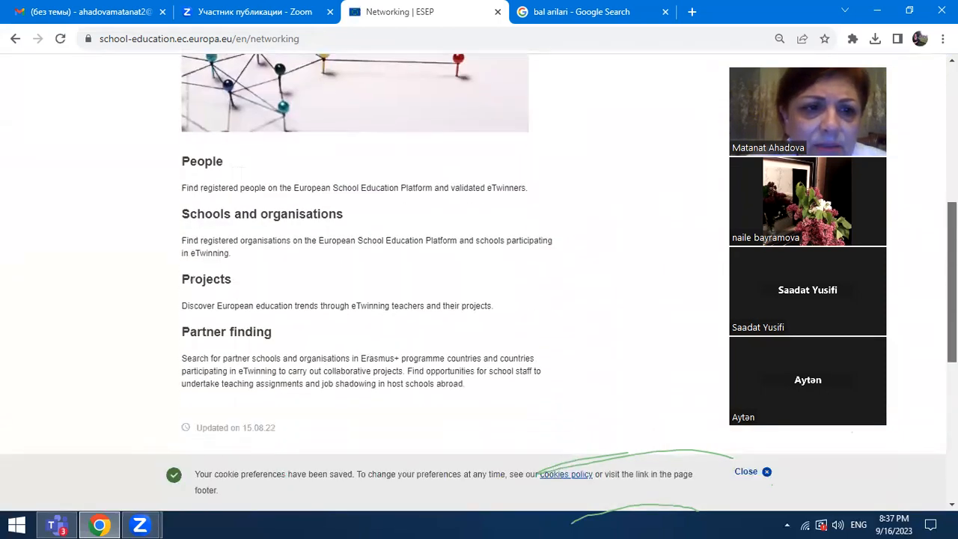
{"action": "scroll", "scroll_direction": "up", "scroll_amount": 3}
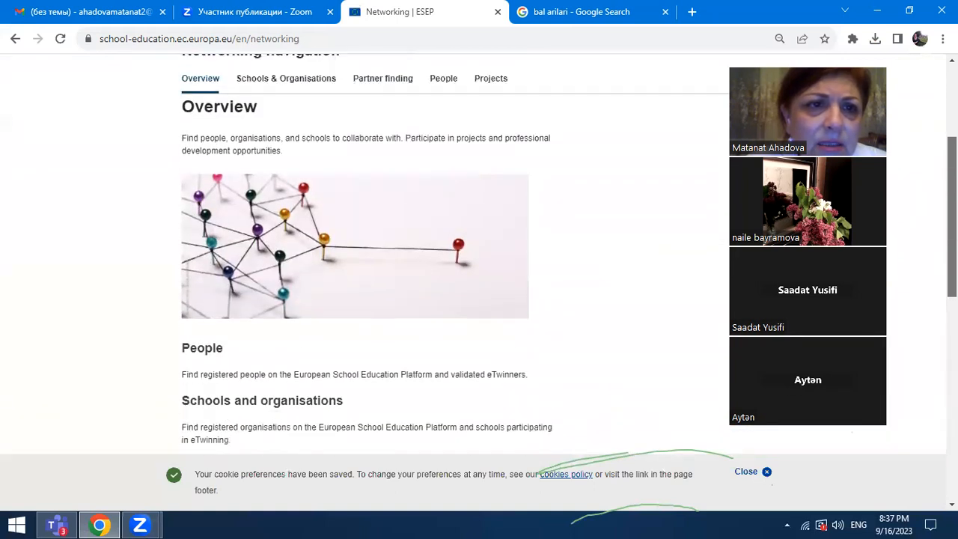
{"action": "scroll", "scroll_direction": "up", "scroll_amount": 3}
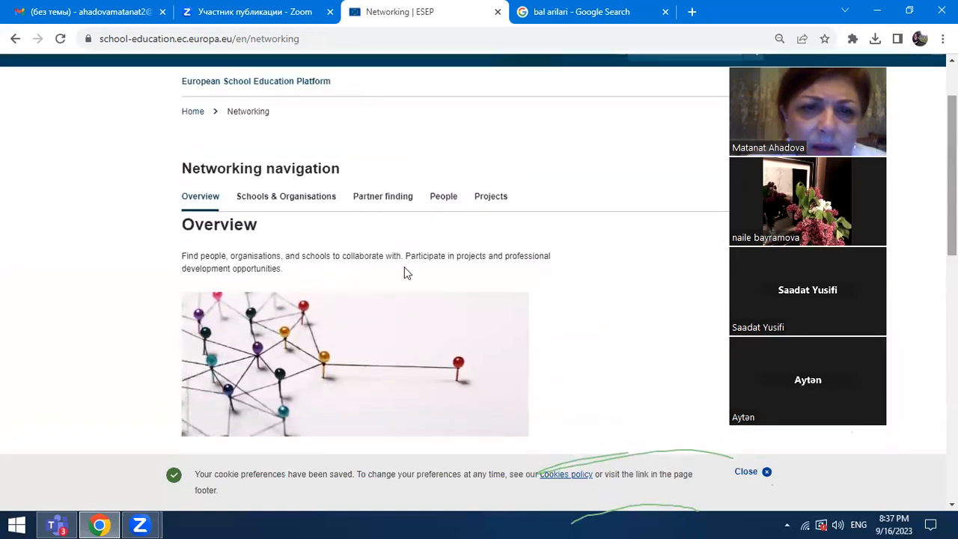
{"action": "left_click", "coordinate": [383, 196]}
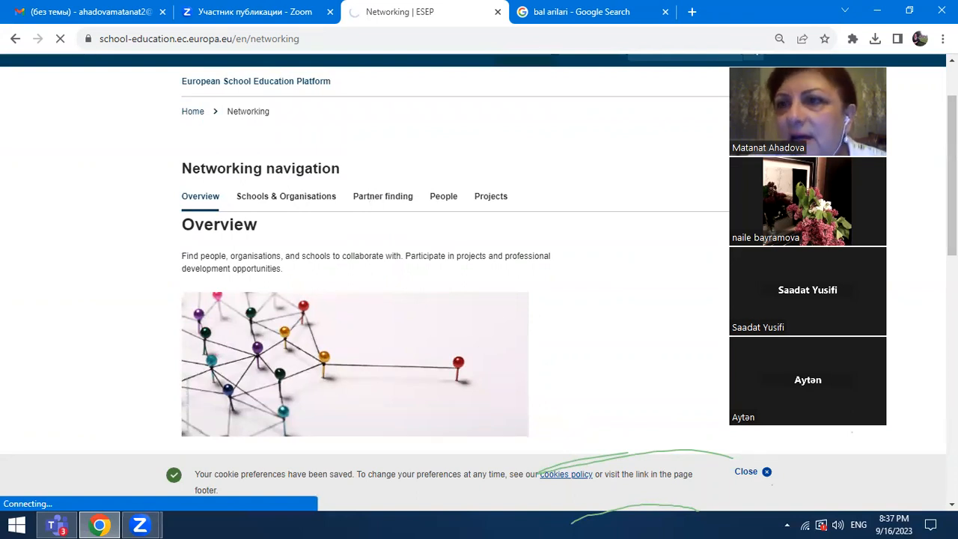
Step: Show the Partner finding postings (1843 listed) and browse down the latest project ideas
{"action": "left_click", "coordinate": [383, 196]}
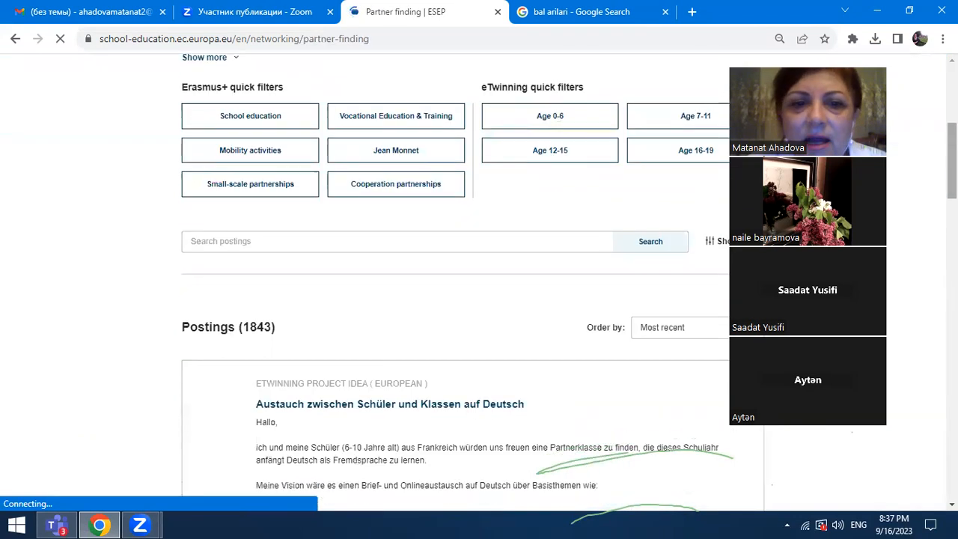
{"action": "scroll", "scroll_direction": "down", "scroll_amount": 3}
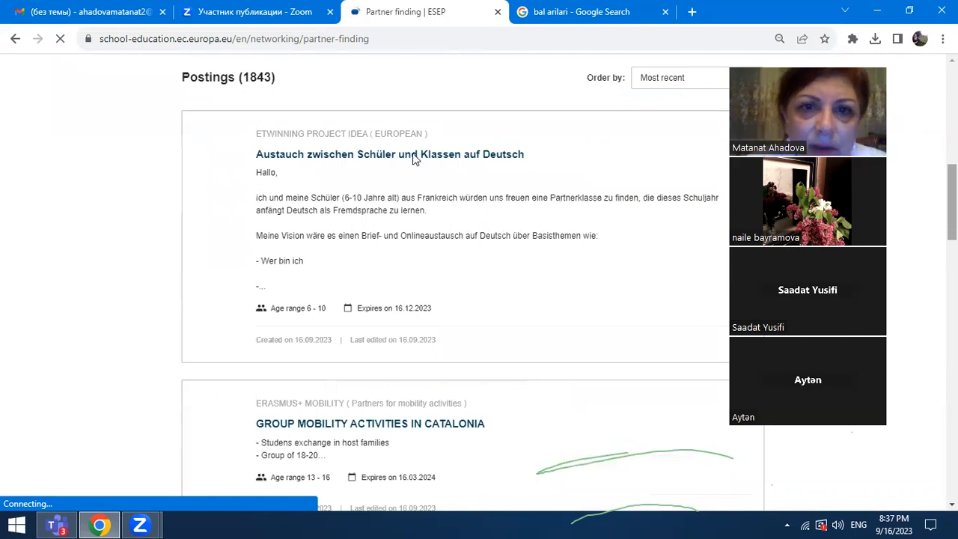
{"action": "scroll", "scroll_direction": "down", "scroll_amount": 3}
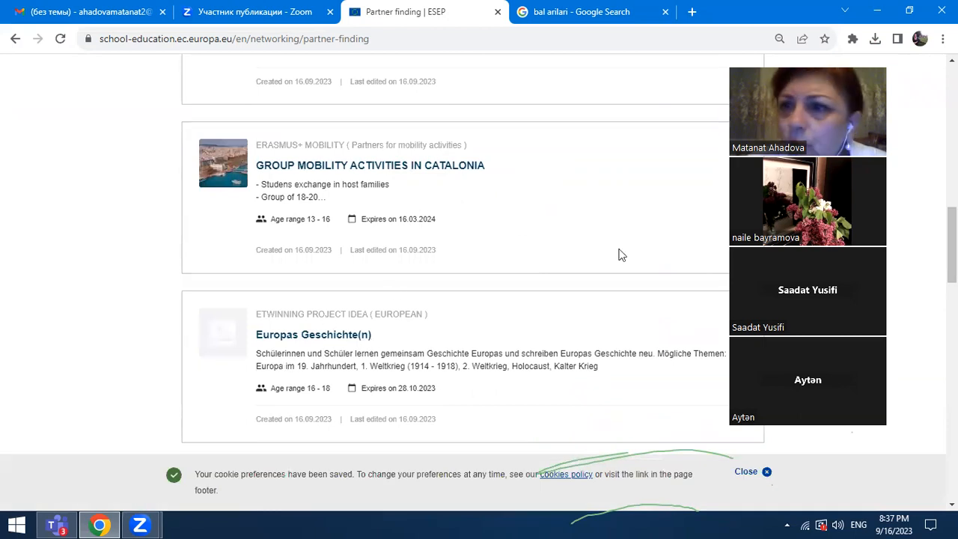
{"action": "scroll", "scroll_direction": "down", "scroll_amount": 3}
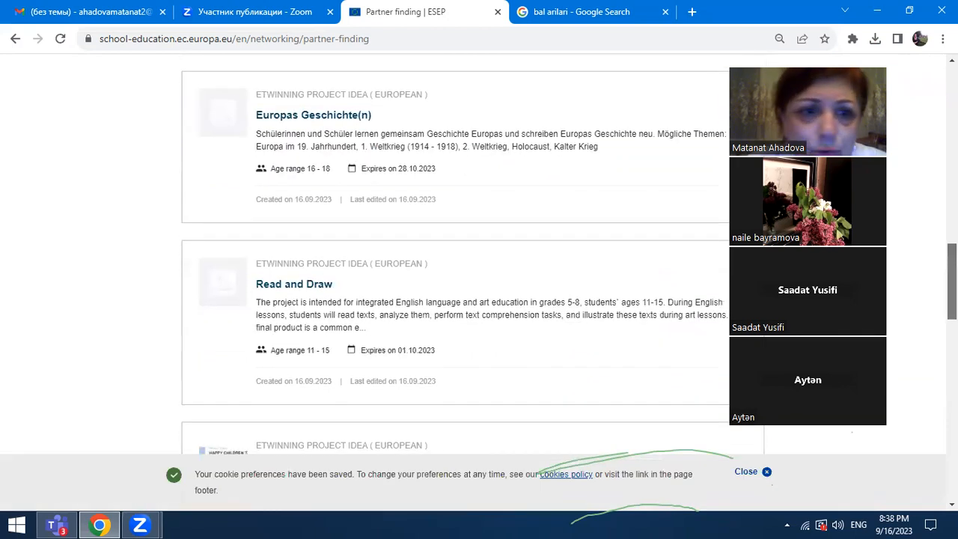
{"action": "scroll", "scroll_direction": "down", "scroll_amount": 3}
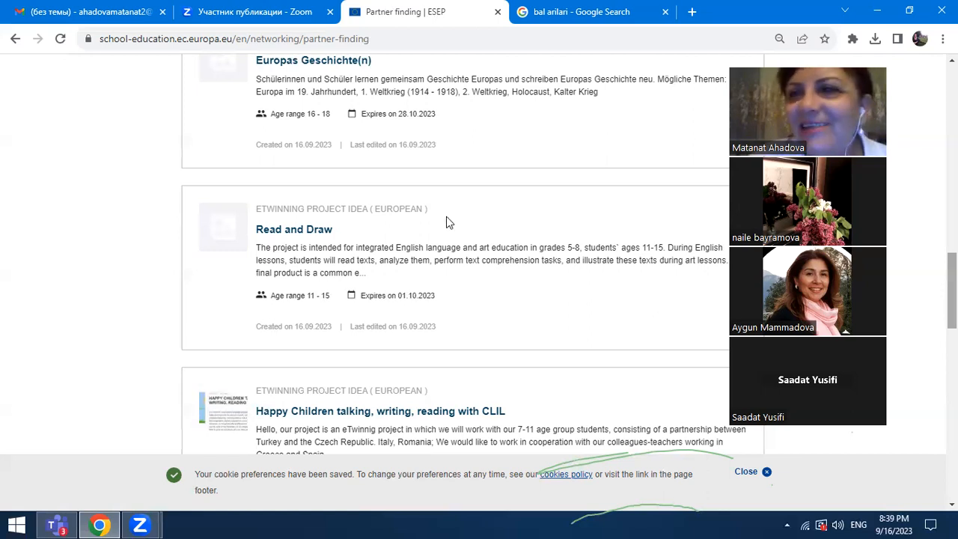
{"action": "mouse_move", "coordinate": [535, 153]}
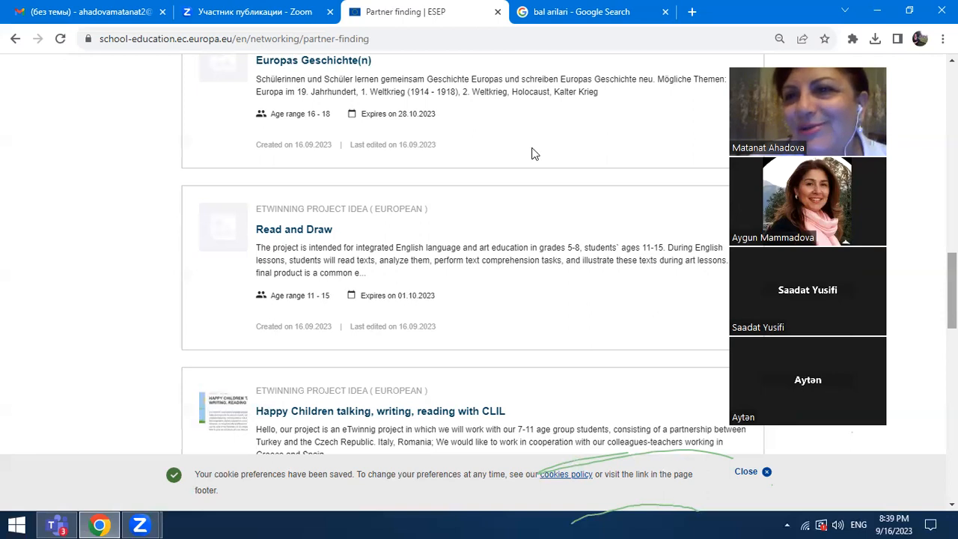